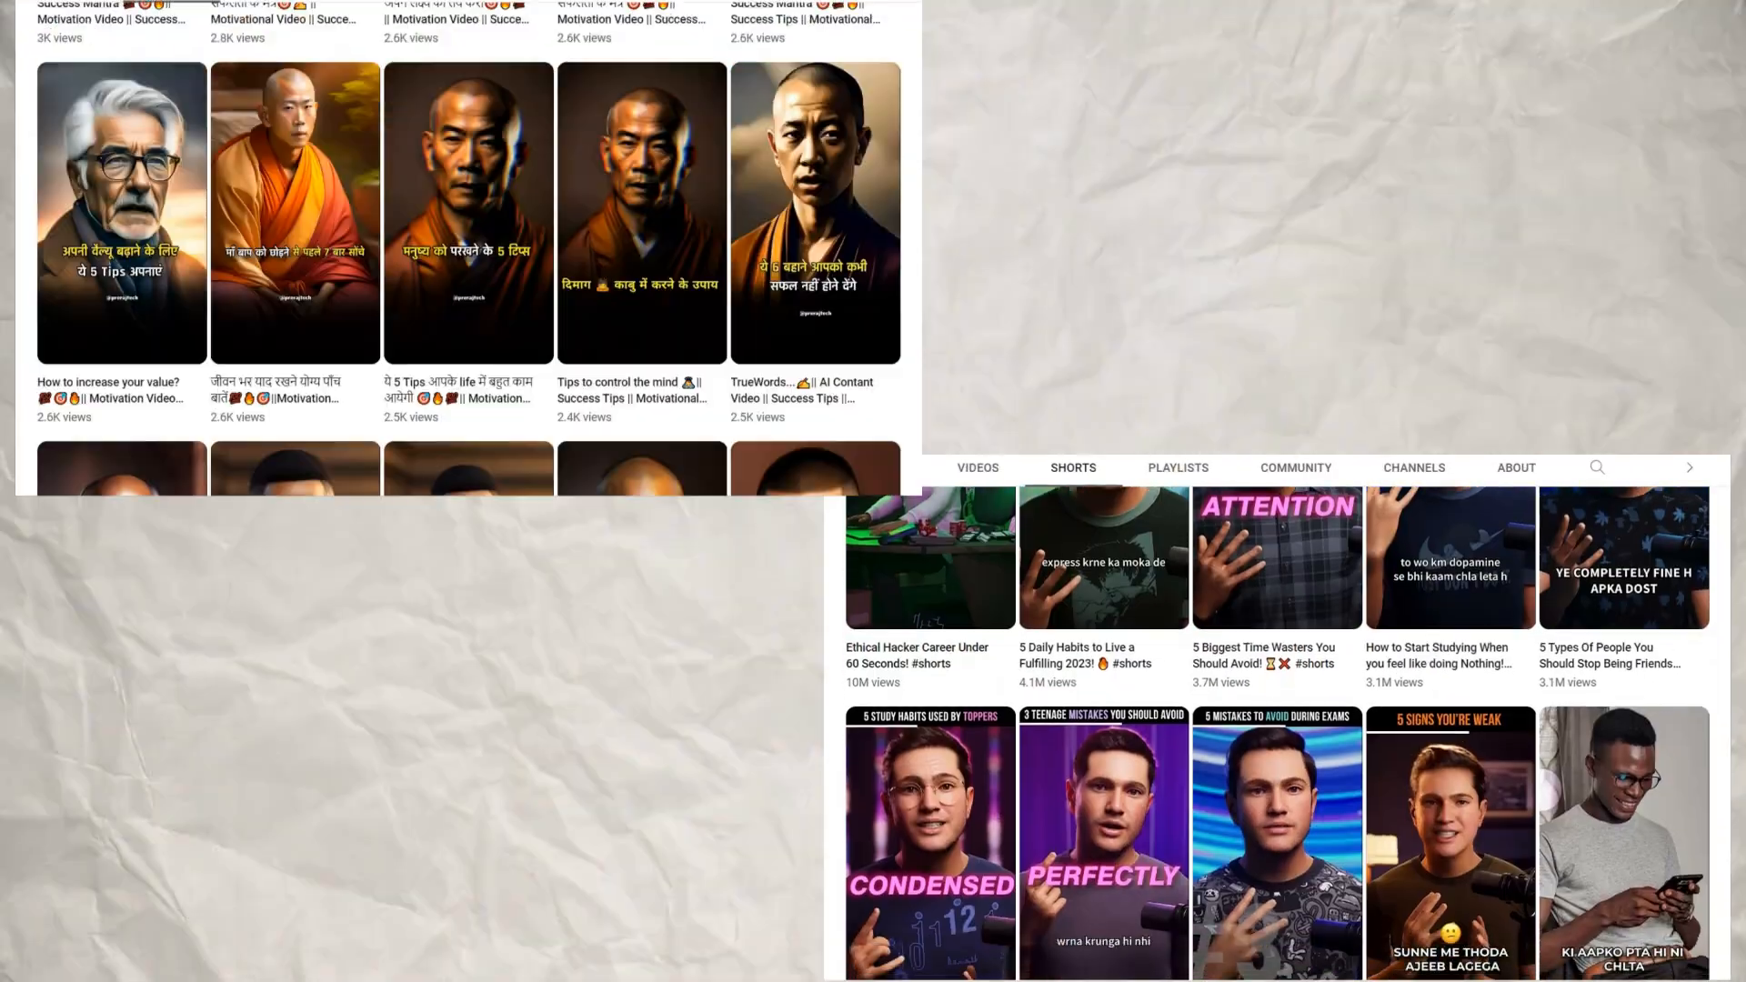
Step: Scroll the Leonardo.Ai website through its artist tooling, rapid ideation and creative studio features
{"action": "scroll", "scroll_direction": "down", "scroll_amount": 3}
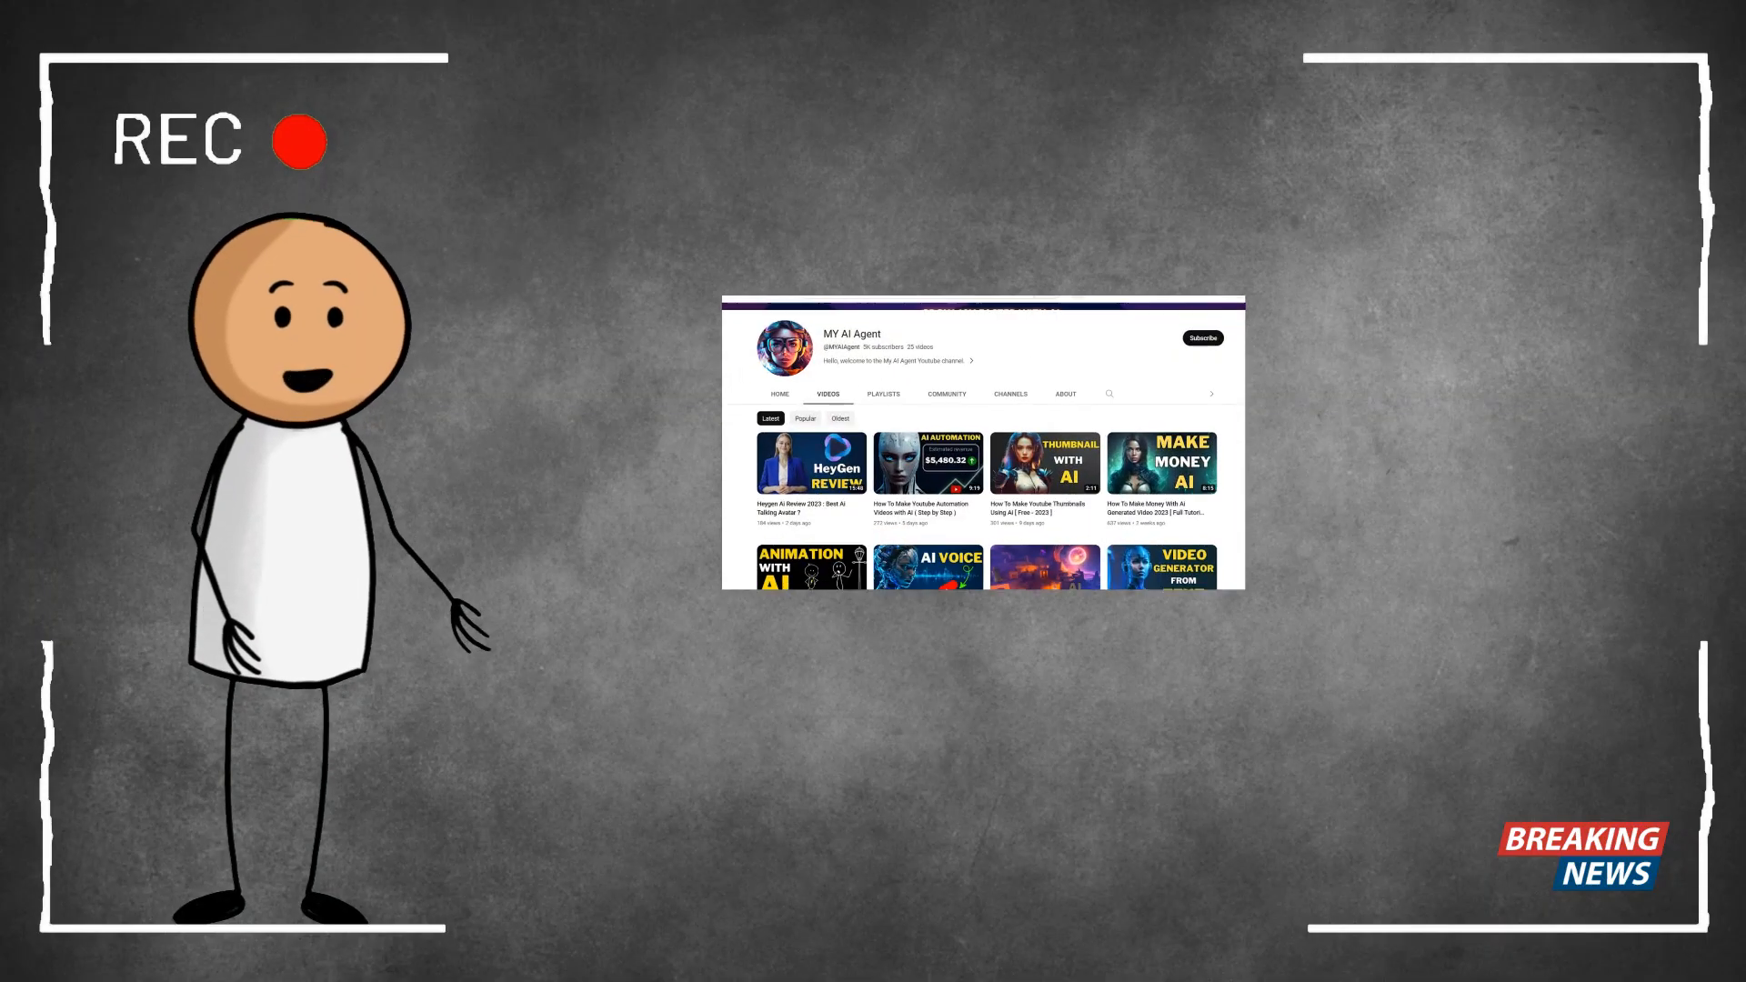
{"action": "scroll", "scroll_direction": "down", "scroll_amount": 3}
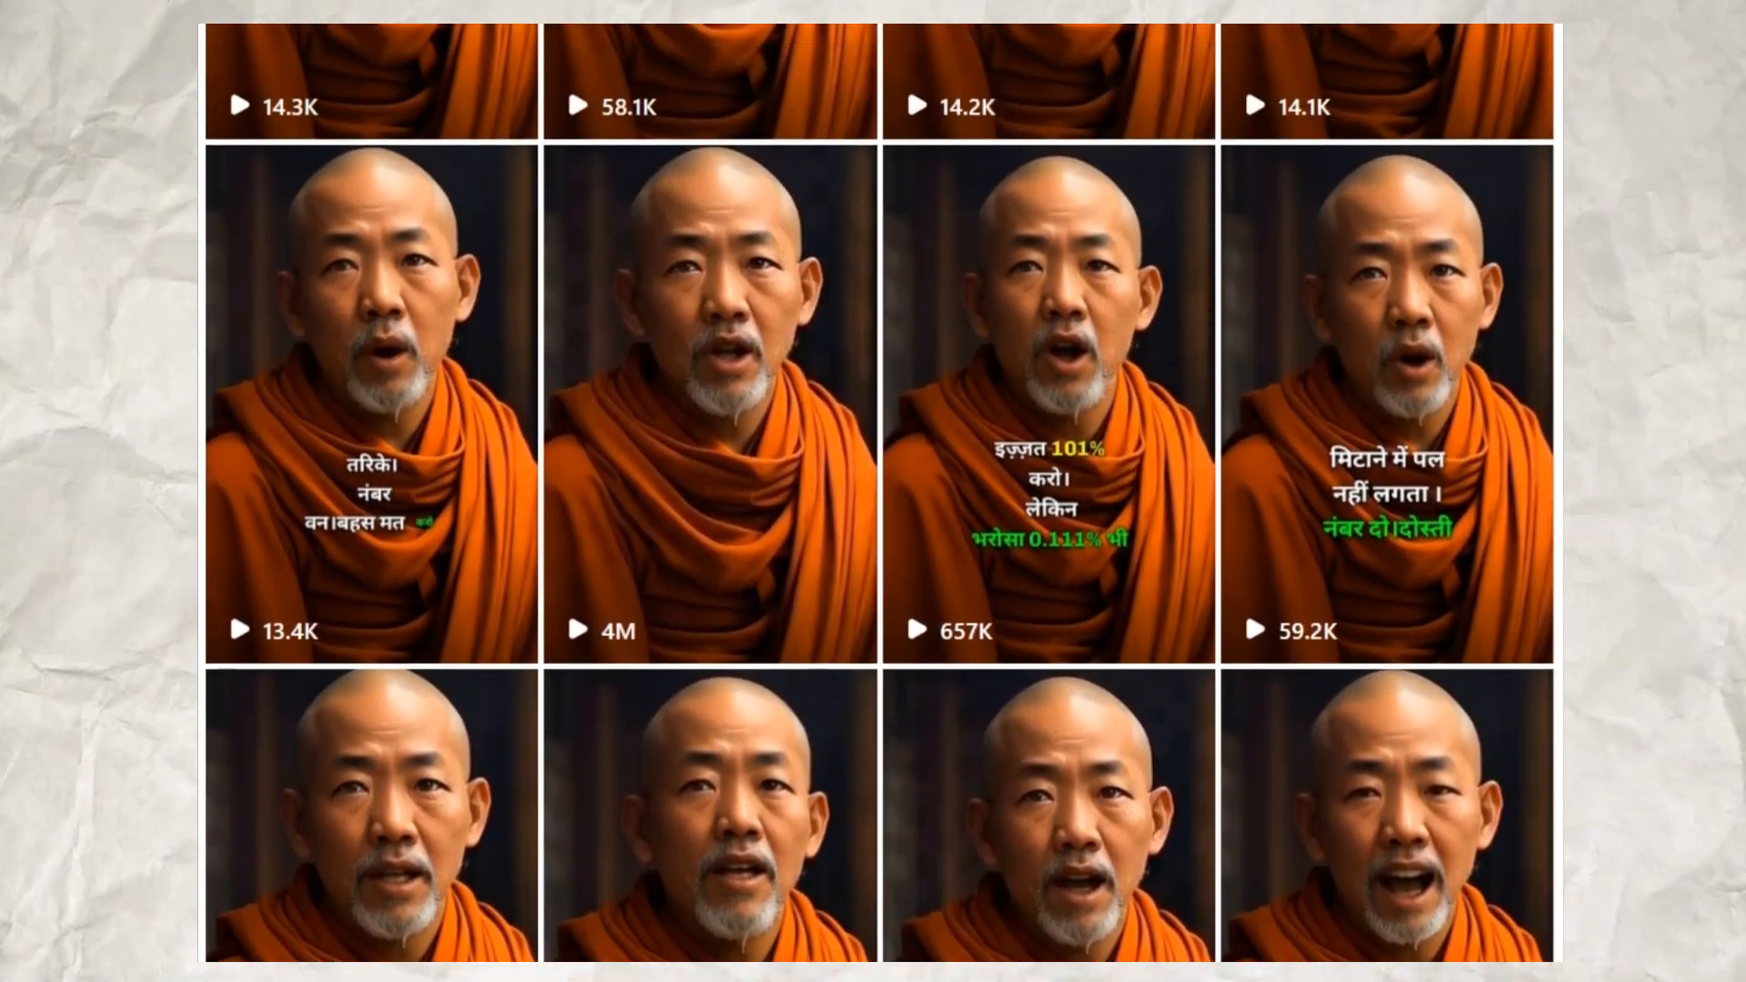
{"action": "scroll", "scroll_direction": "down", "scroll_amount": 3}
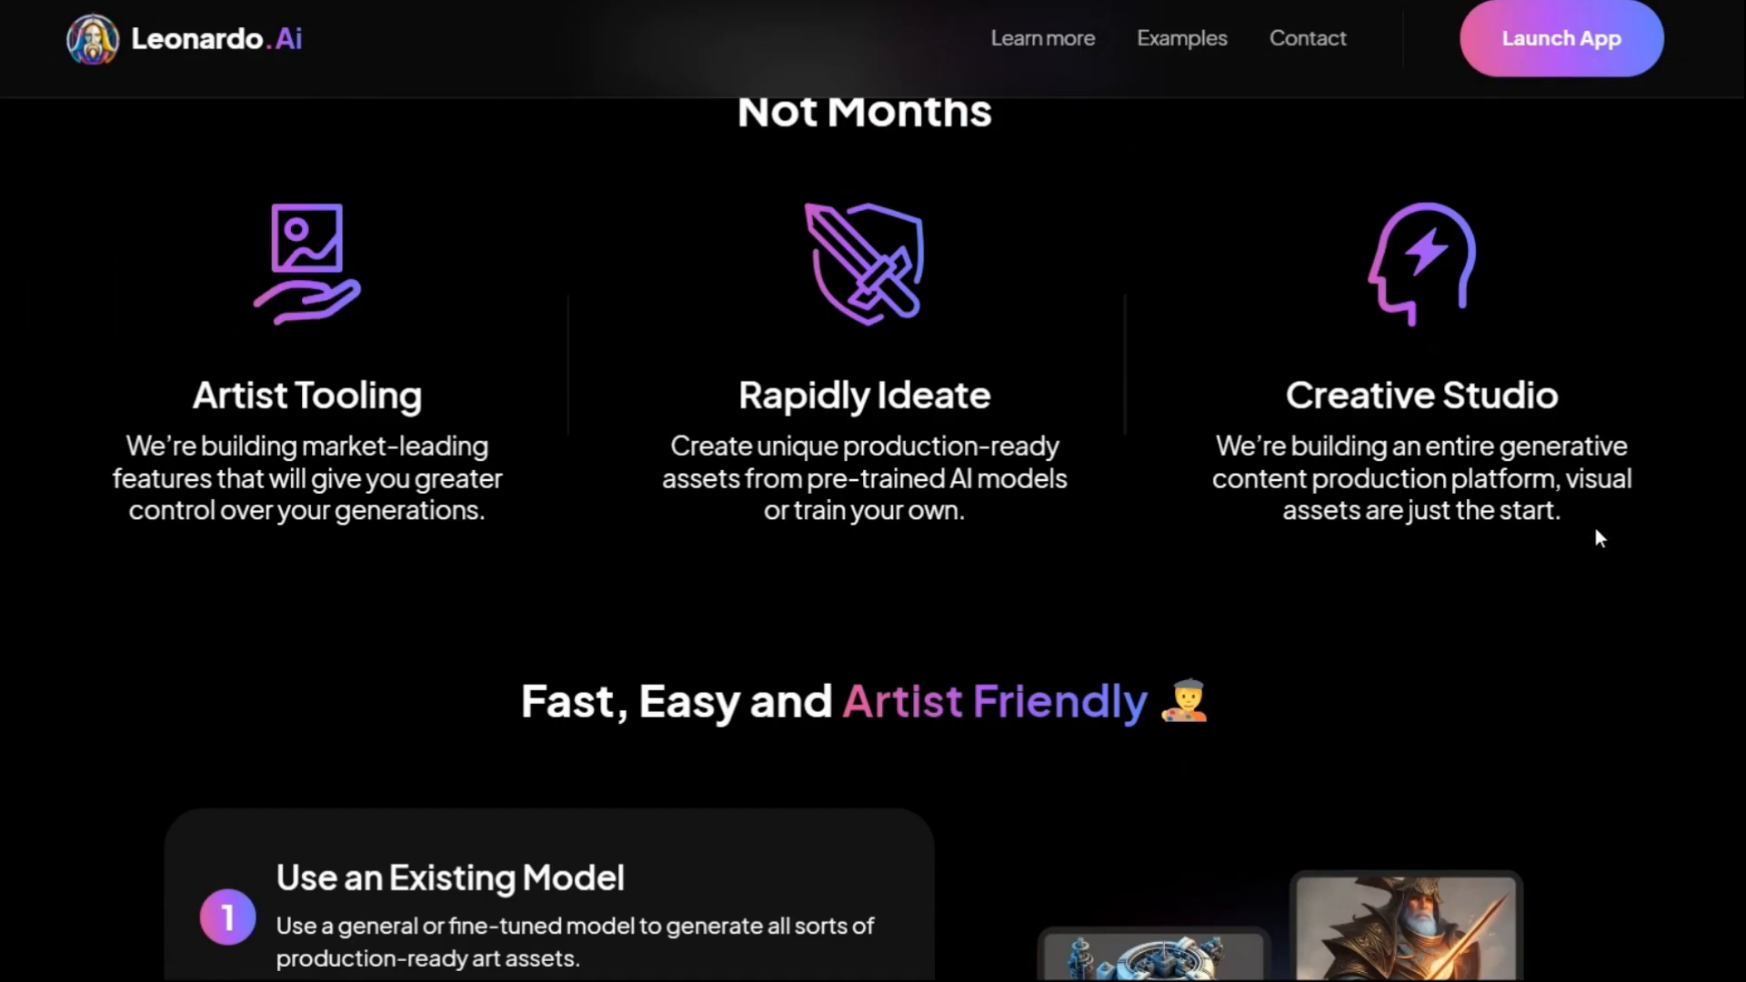
Step: Browse the Explore The Possible artwork, then Launch App to reach the sign-up page
{"action": "scroll", "scroll_direction": "down", "scroll_amount": 3}
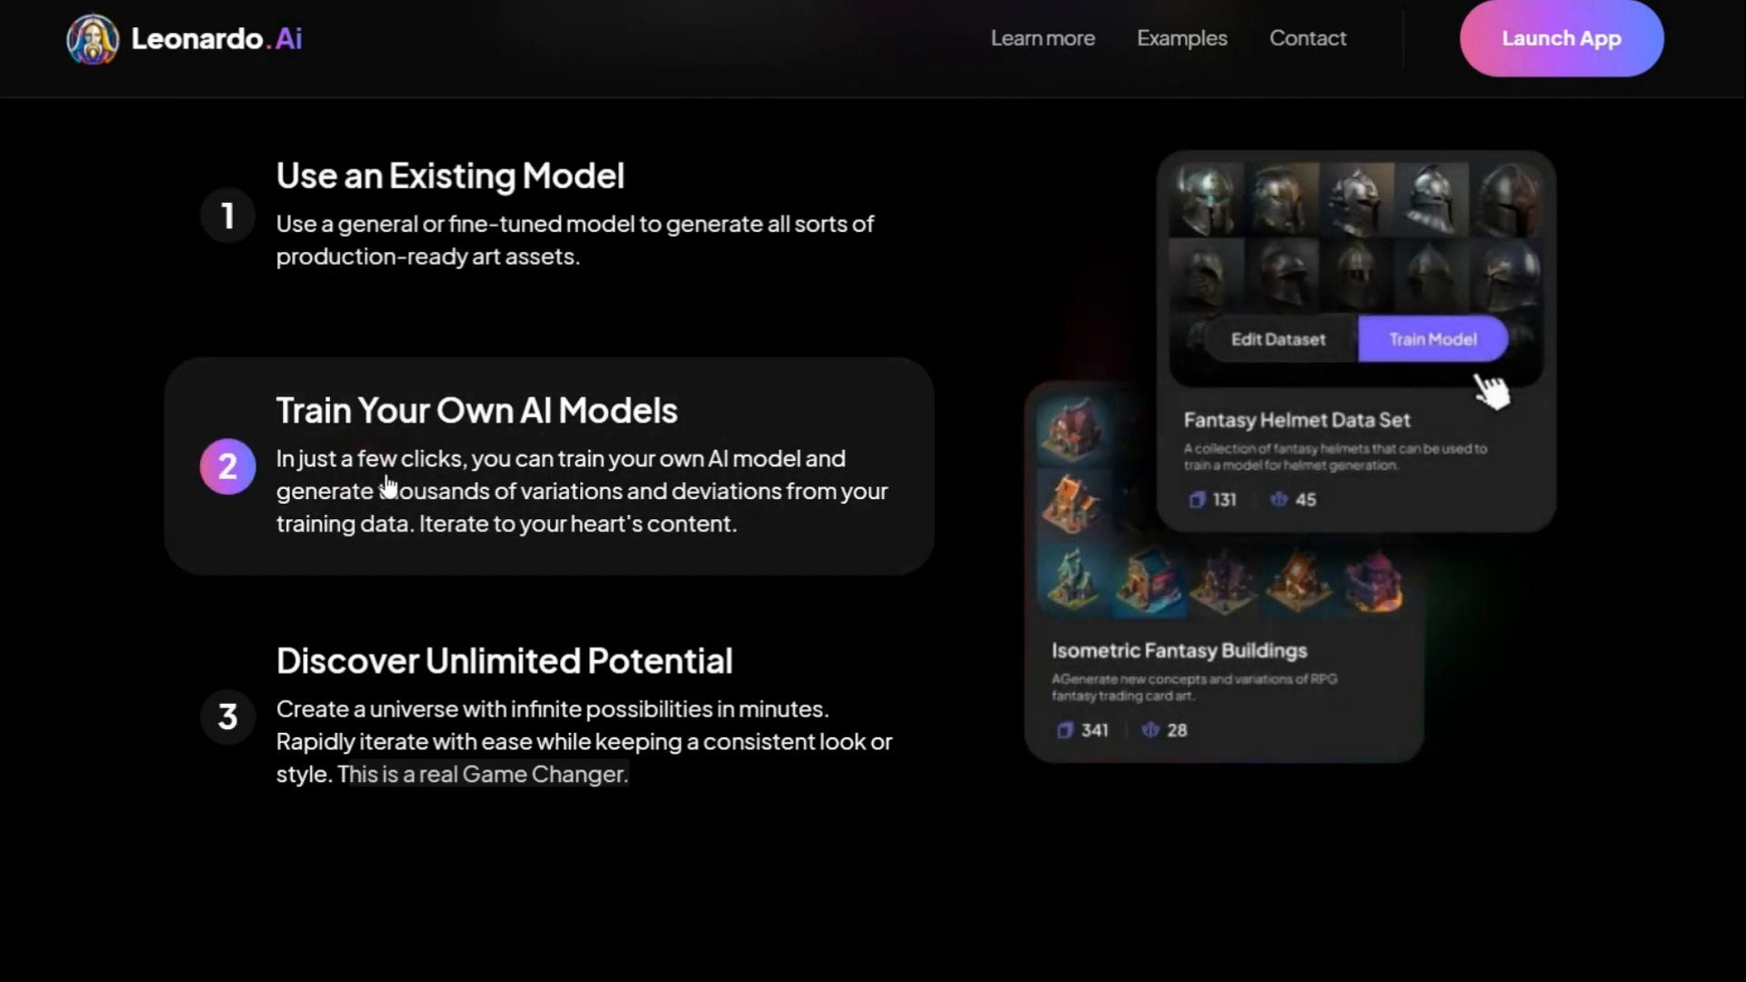
{"action": "scroll", "scroll_direction": "down", "scroll_amount": 3}
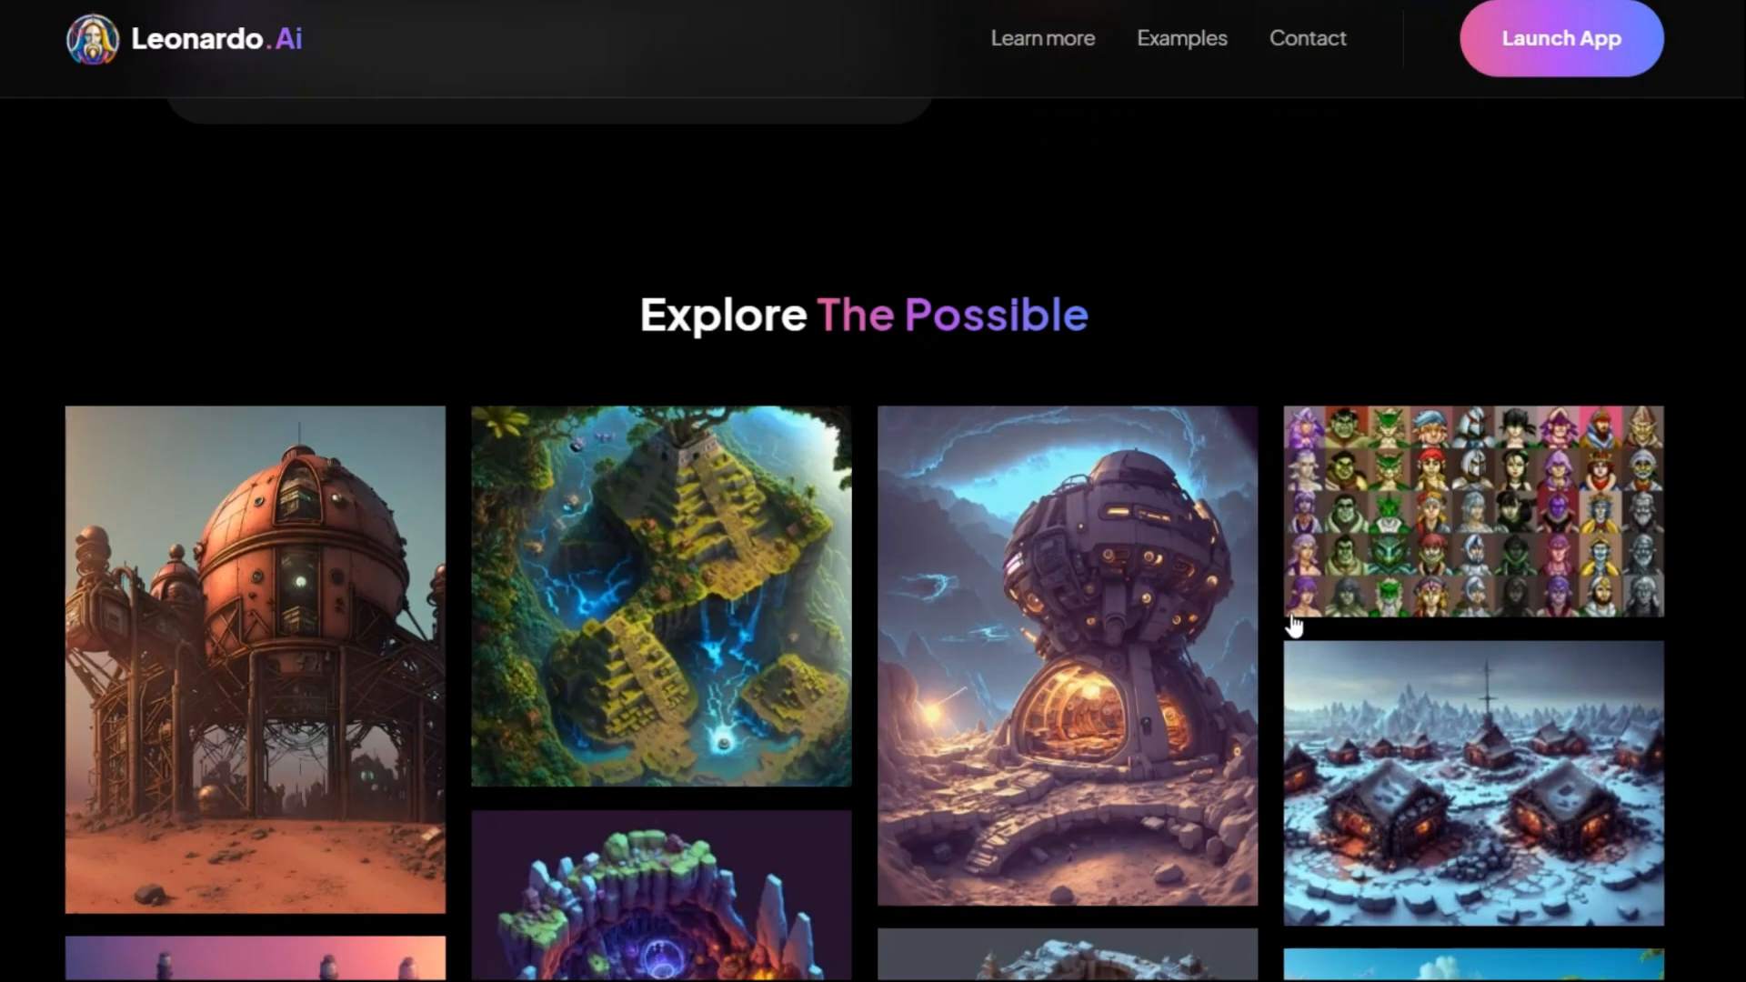
{"action": "scroll", "scroll_direction": "down", "scroll_amount": 3}
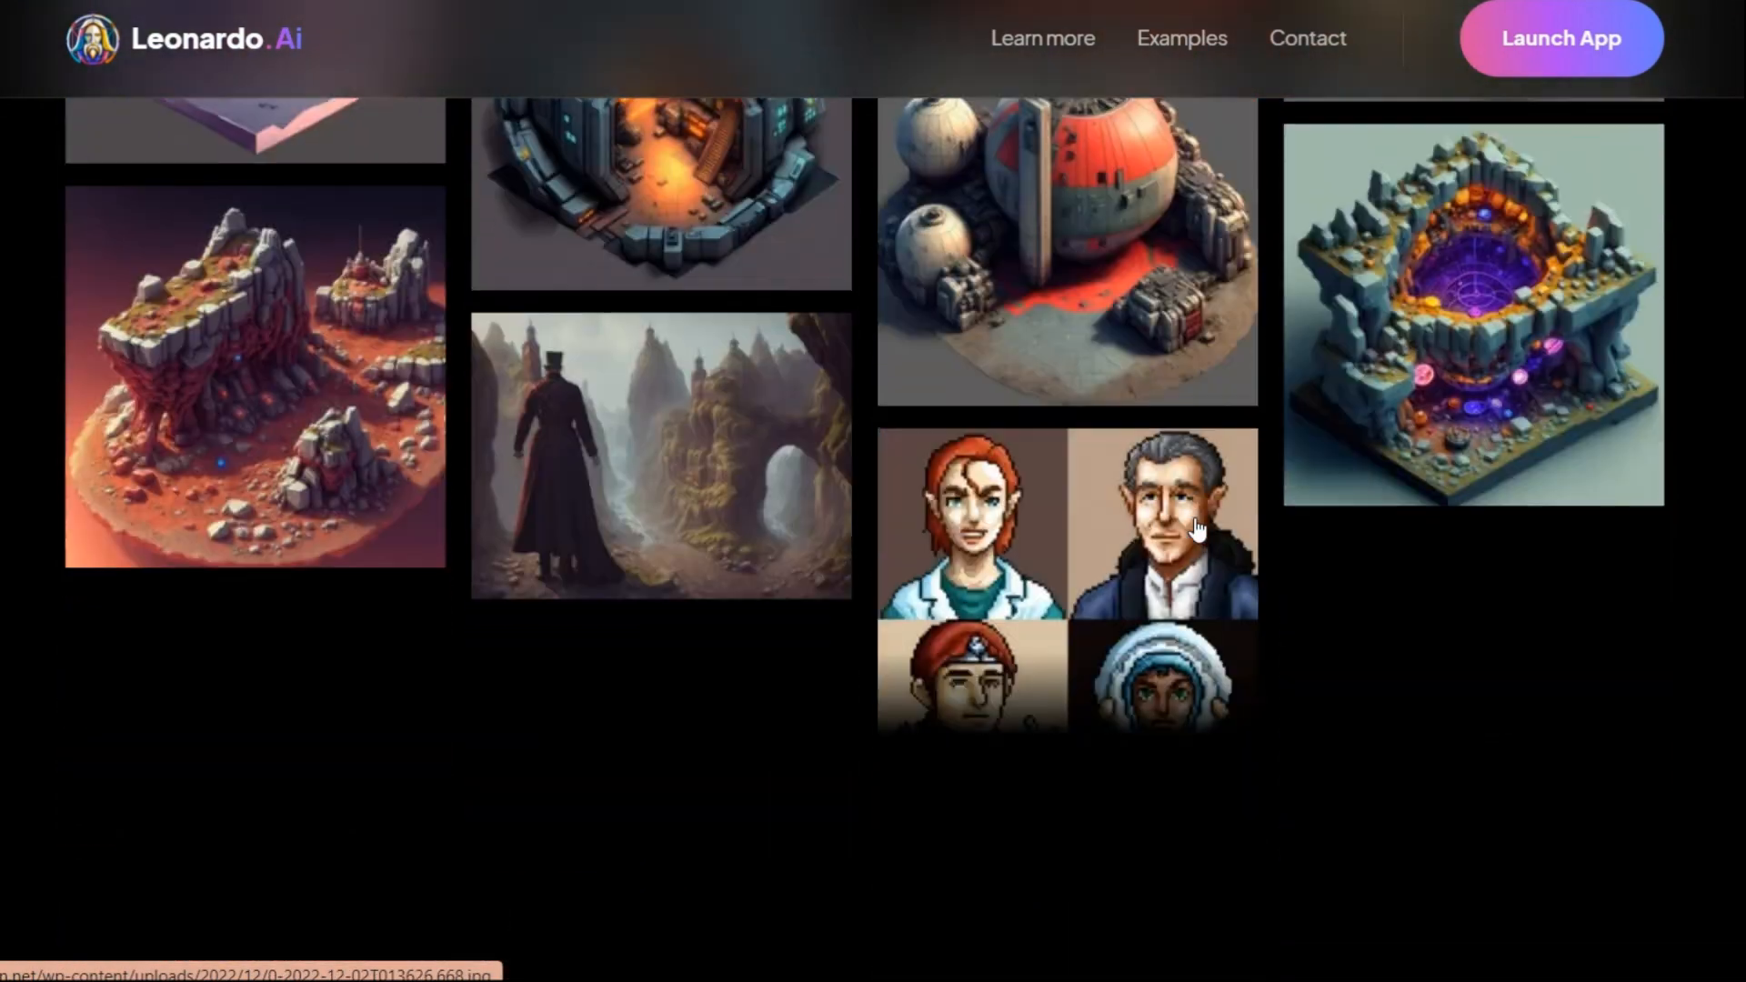
{"action": "left_click", "coordinate": [849, 153]}
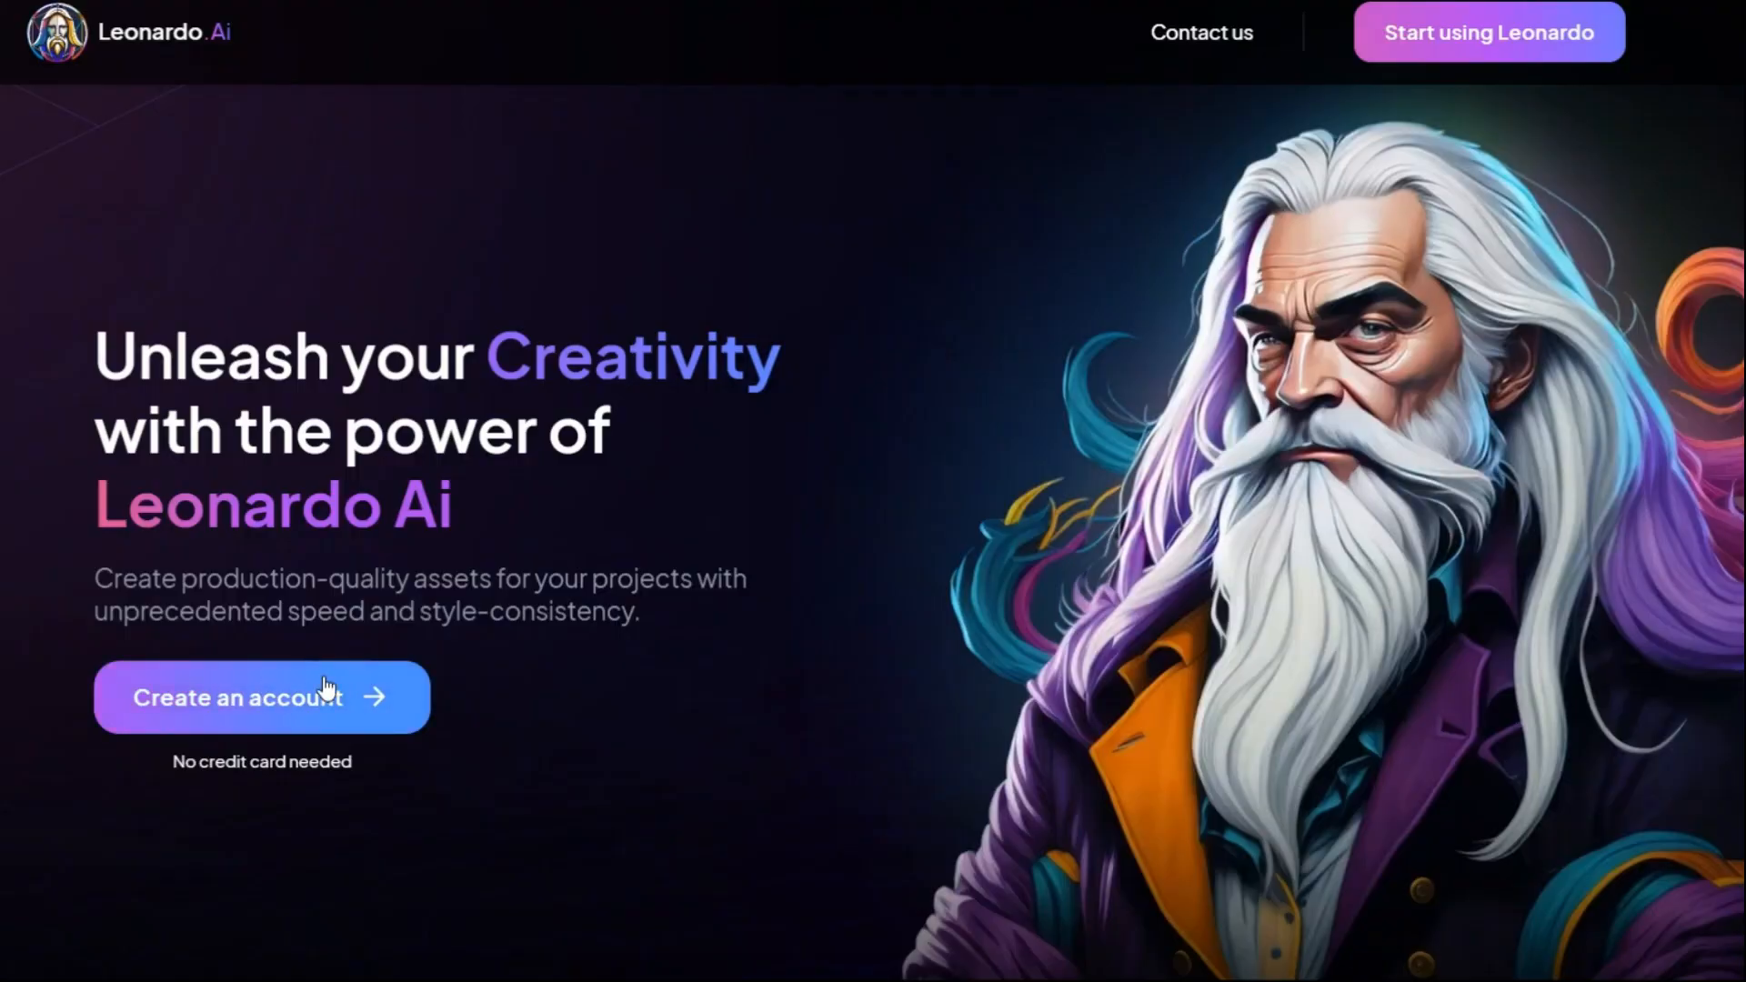
Step: Create an account as a whitelisted user and browse the app's community home feed
{"action": "left_click", "coordinate": [261, 697]}
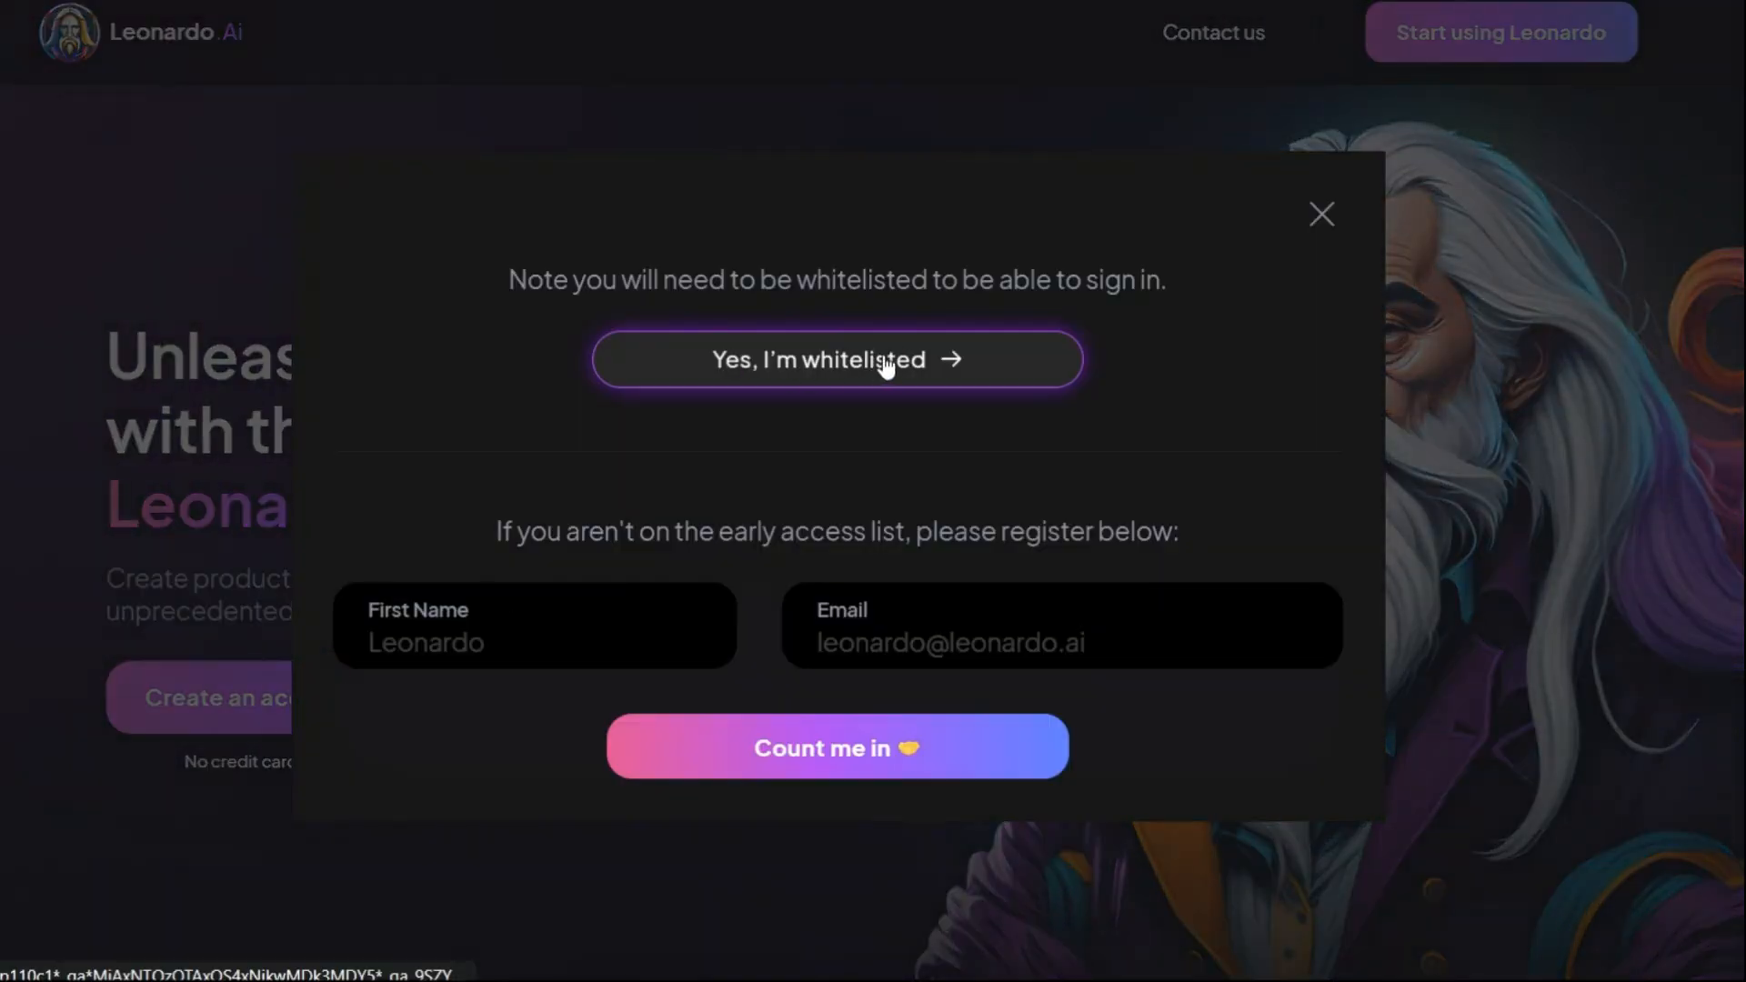
{"action": "left_click", "coordinate": [836, 358]}
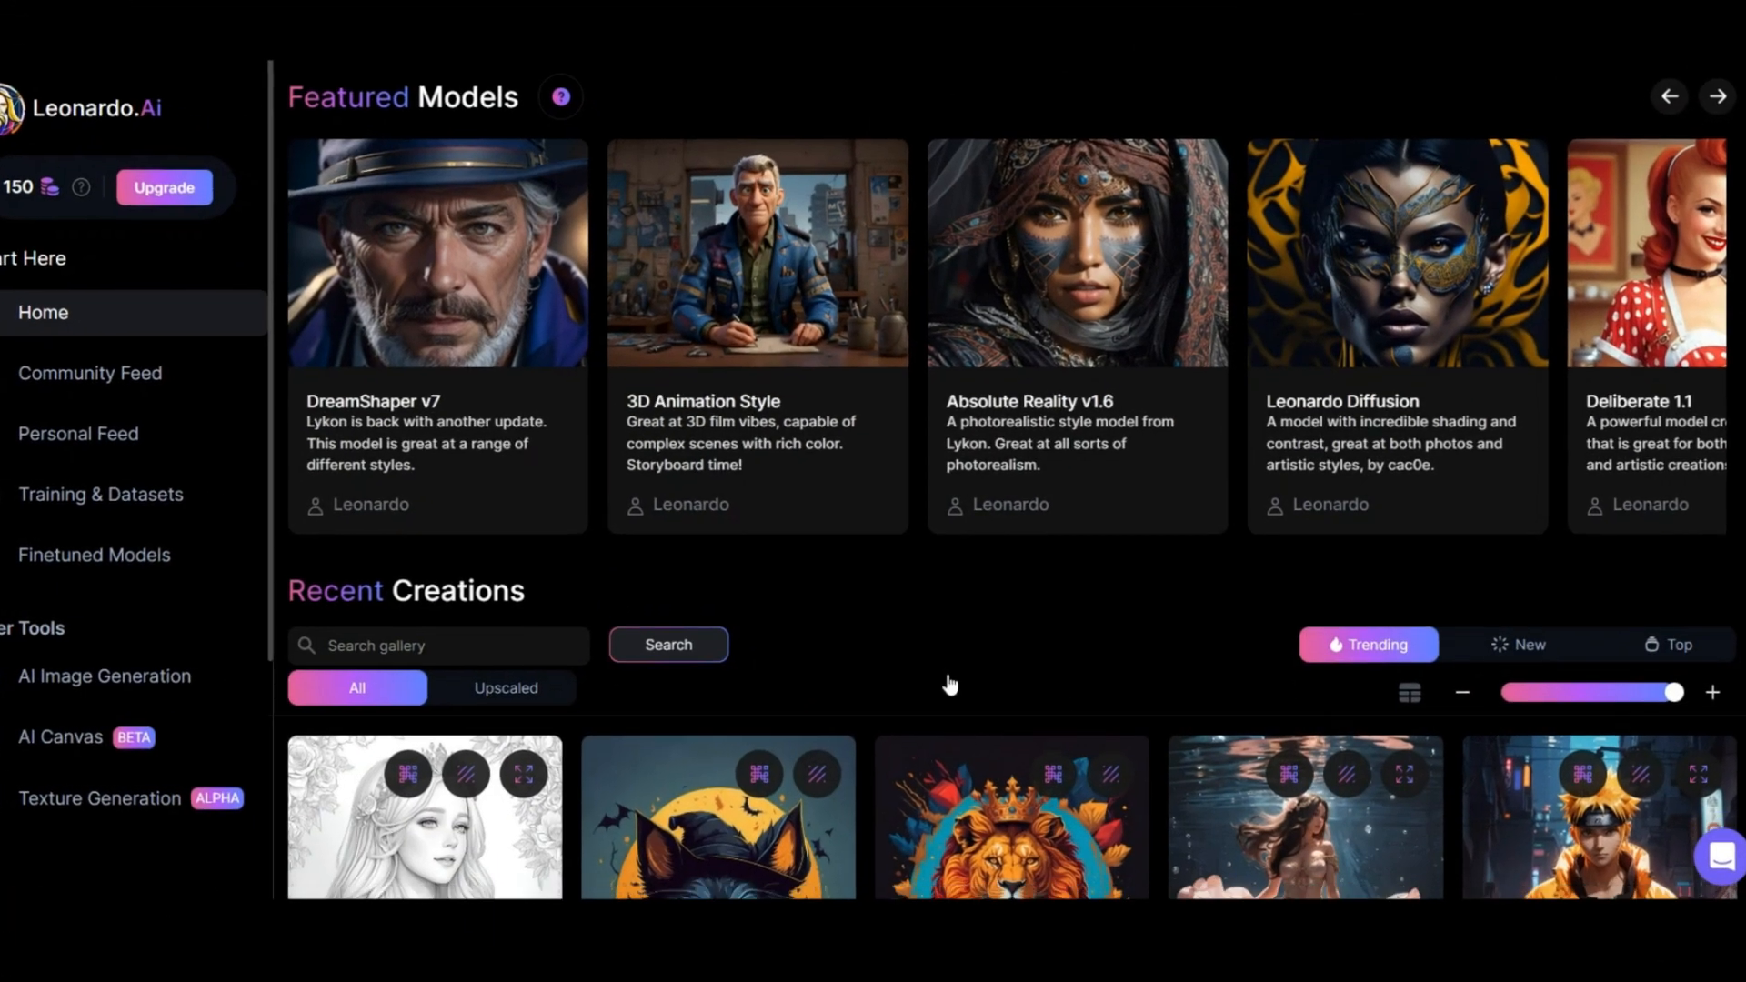
{"action": "scroll", "scroll_direction": "down", "scroll_amount": 3}
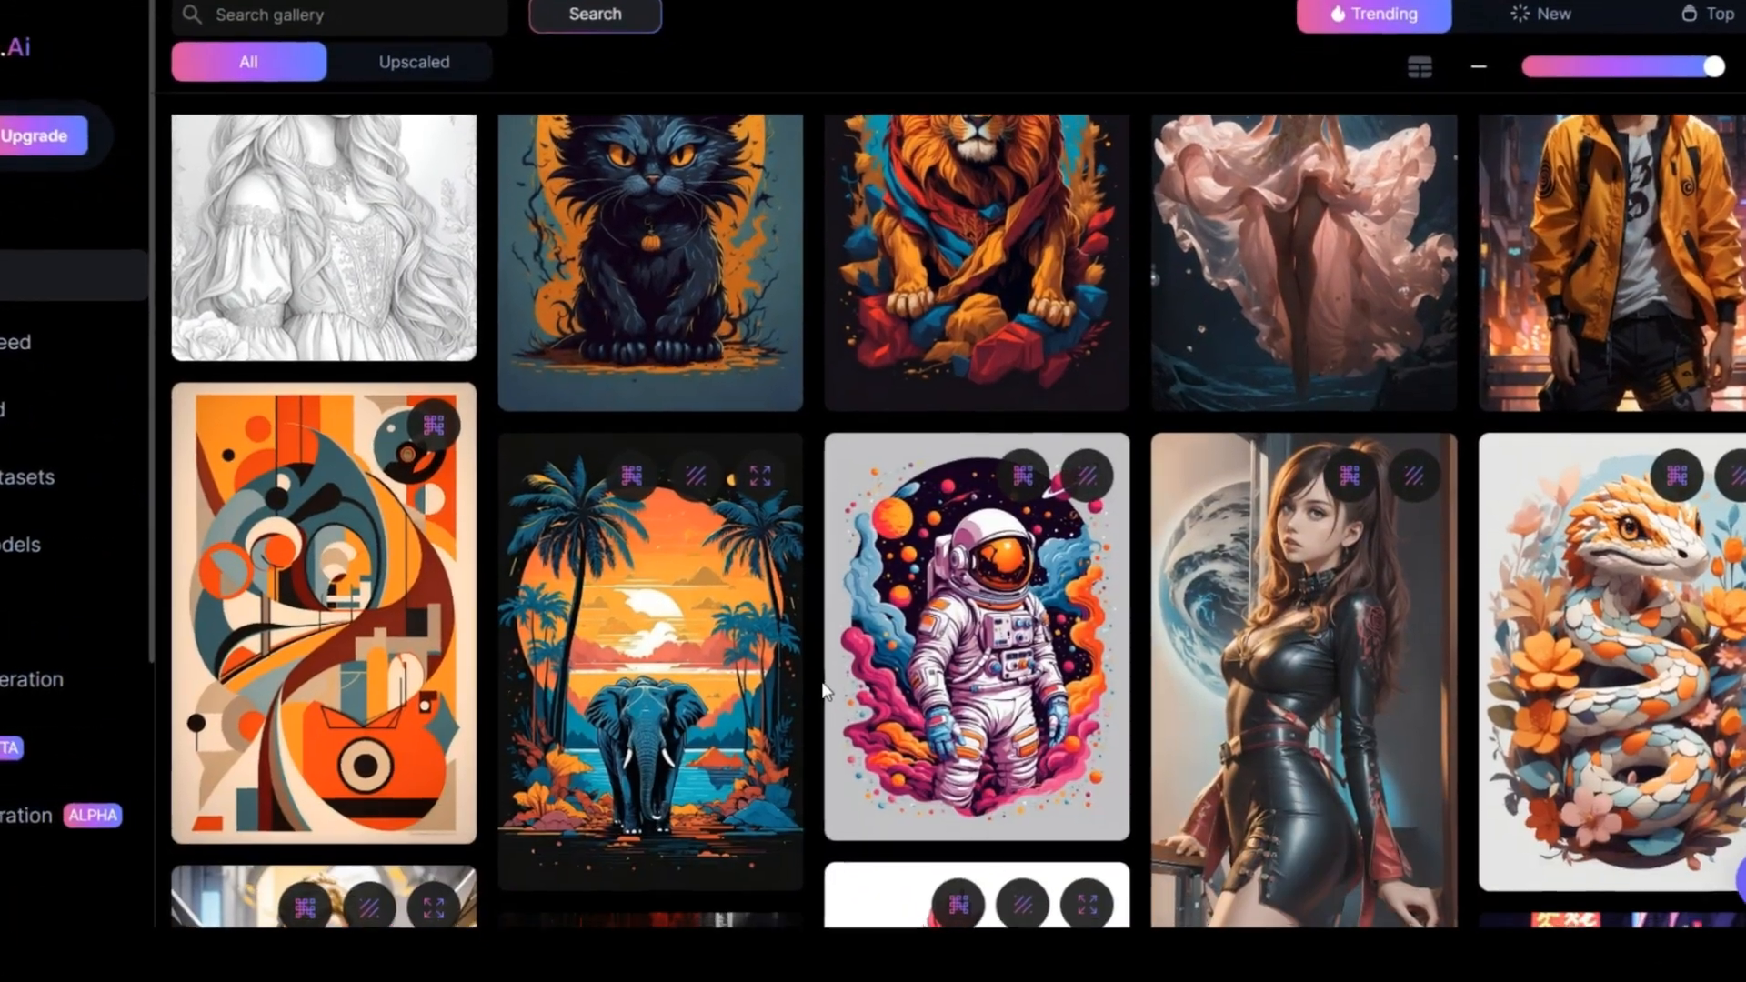
{"action": "scroll", "scroll_direction": "down", "scroll_amount": 3}
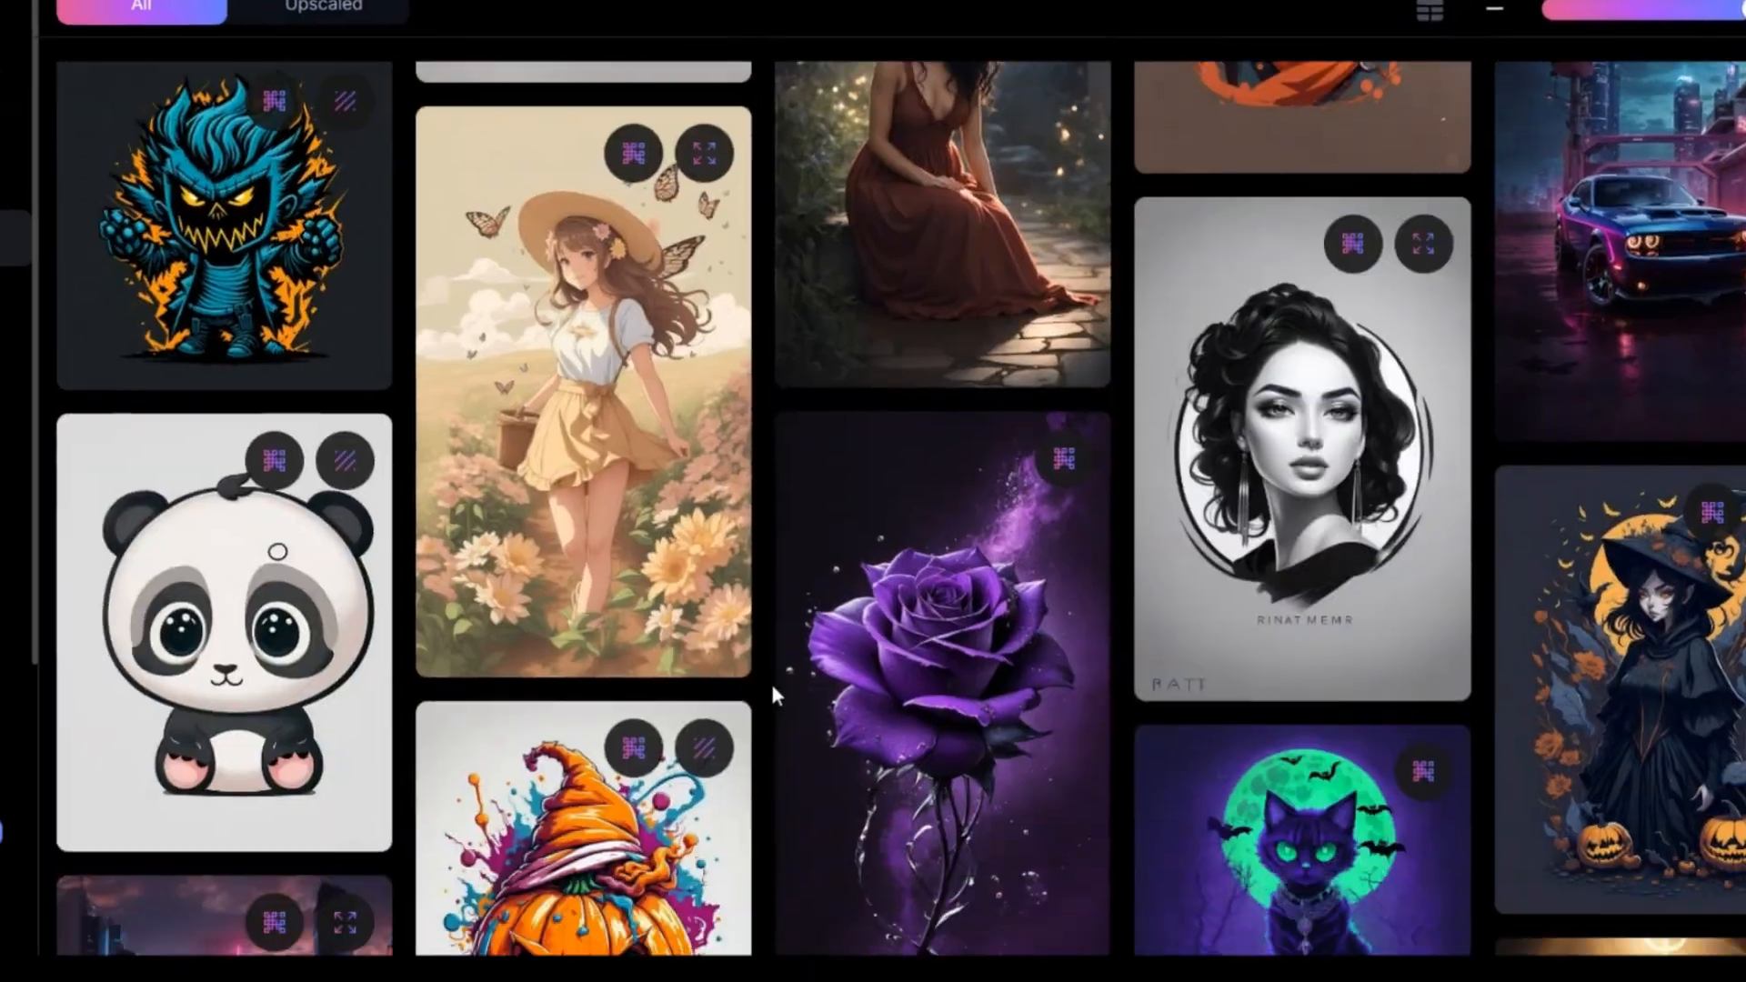
{"action": "scroll", "scroll_direction": "down", "scroll_amount": 3}
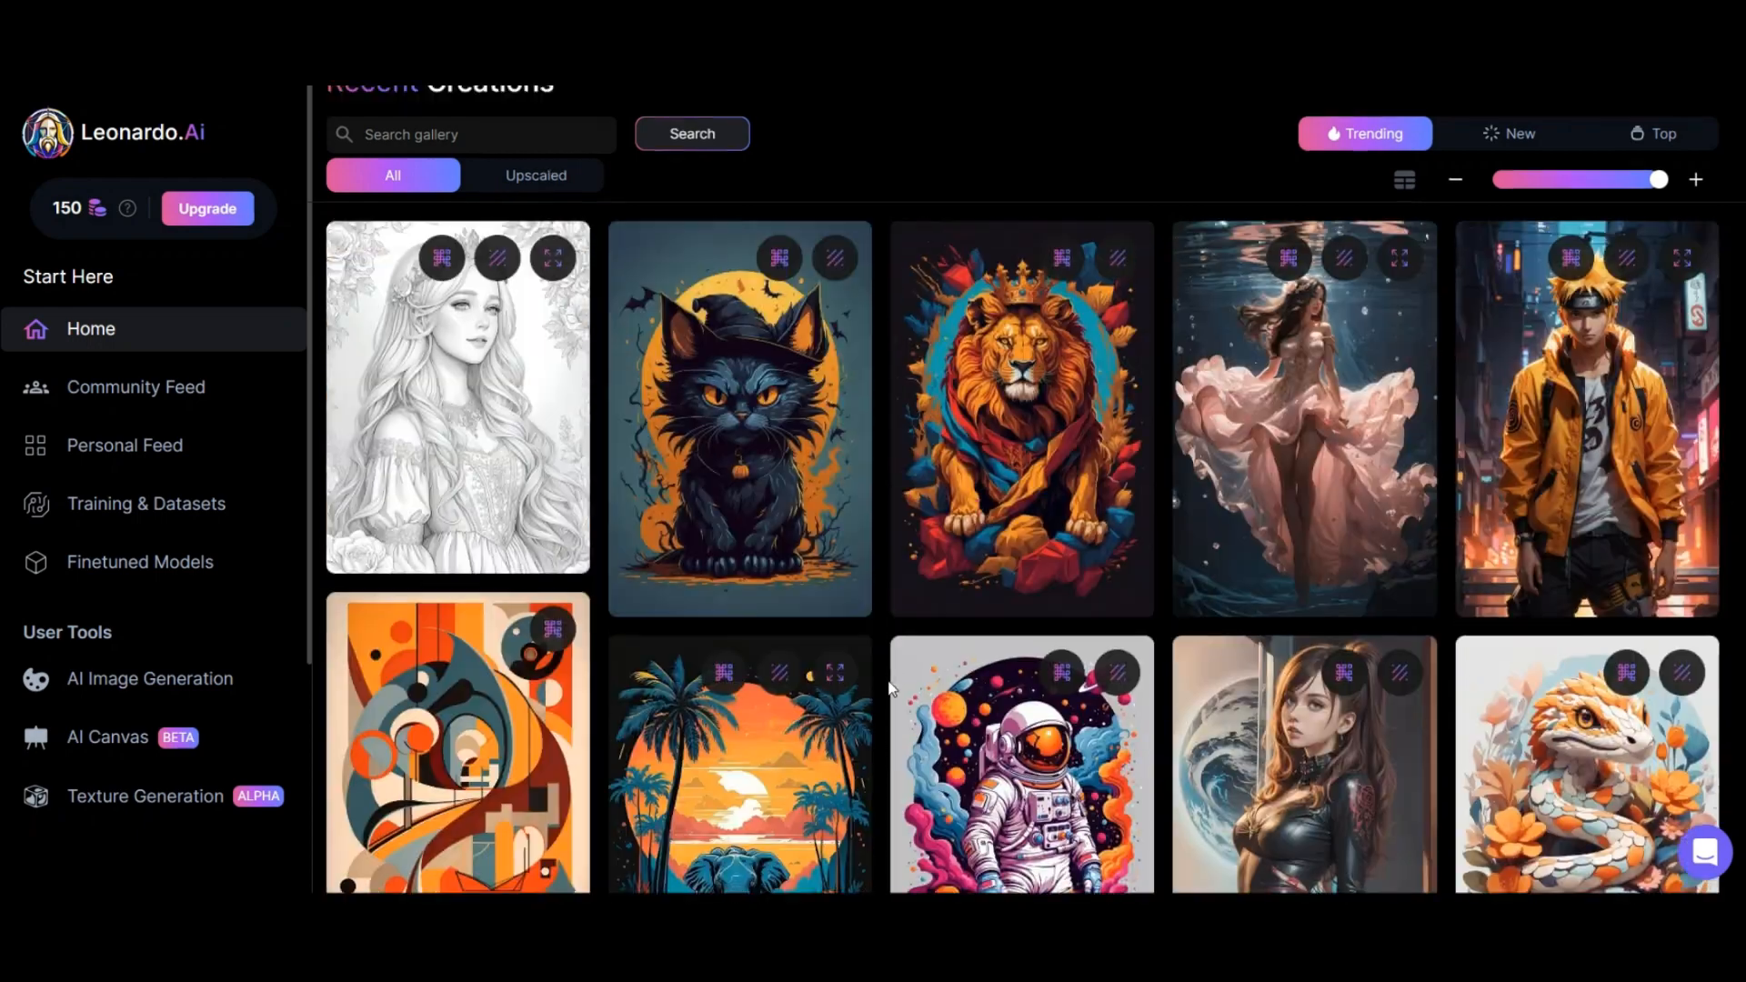
{"action": "scroll", "scroll_direction": "up", "scroll_amount": 3}
{"action": "type", "text": "old chinese man"}
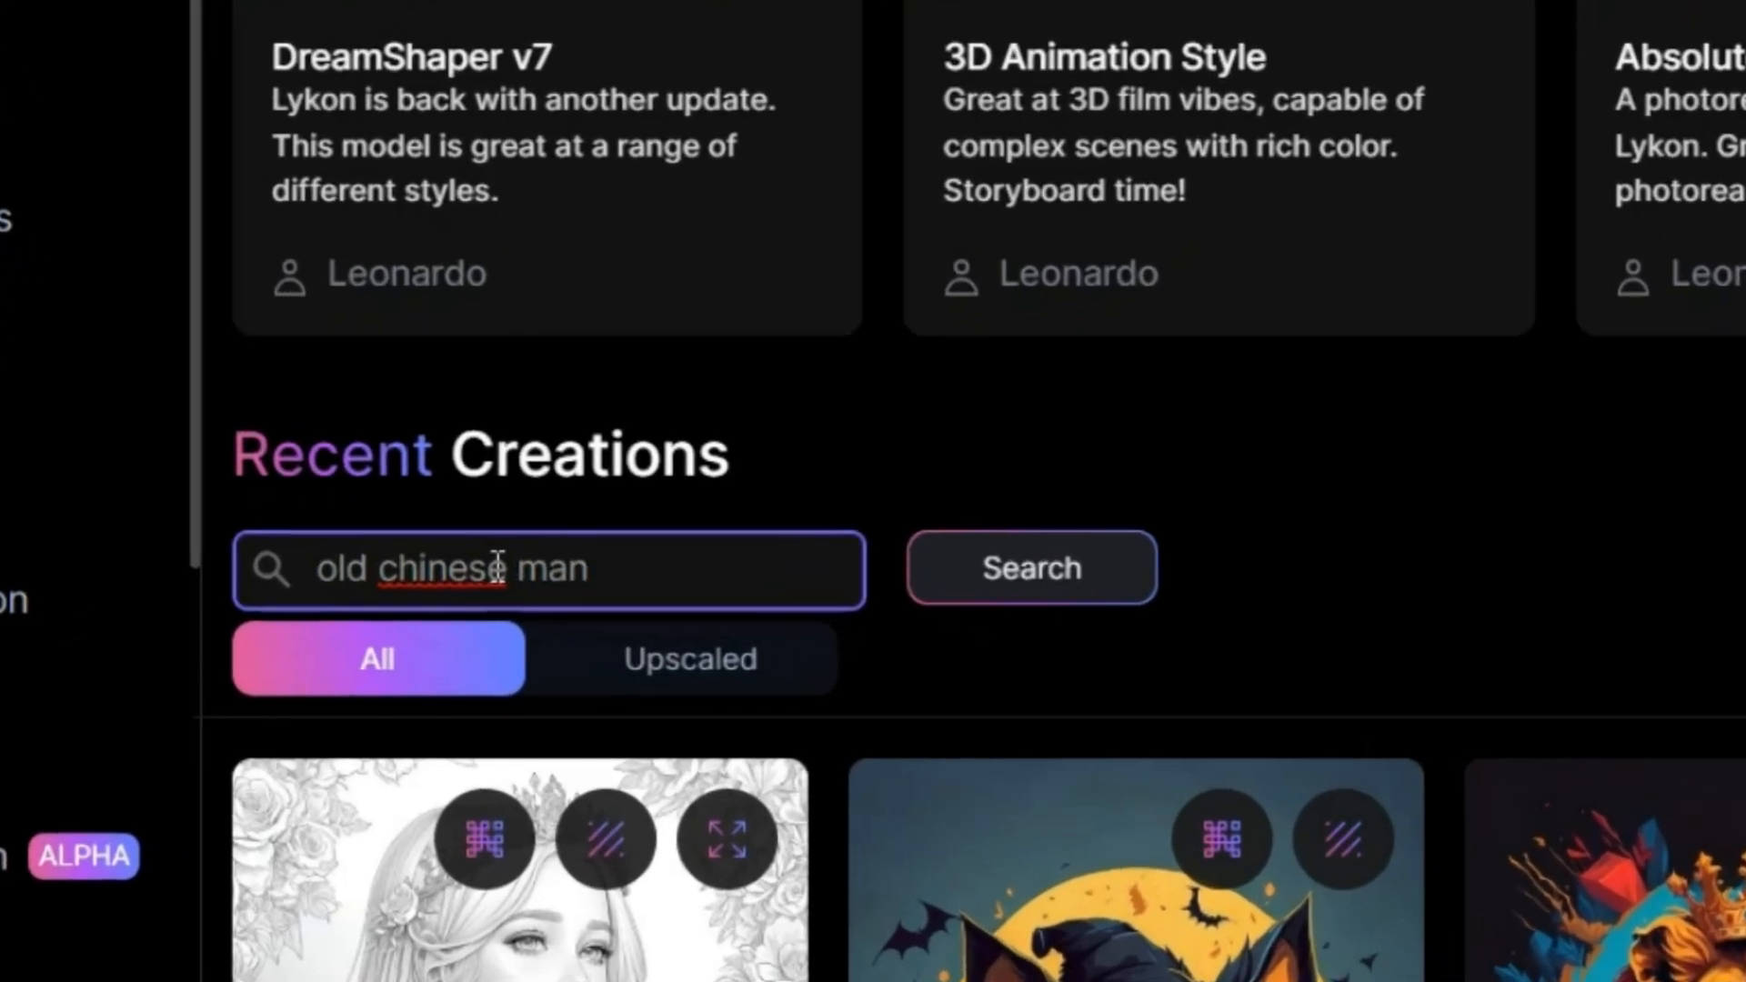
Step: Run the 'old chinese man' gallery search and scroll through the bearded-elder results
{"action": "left_click", "coordinate": [1030, 568]}
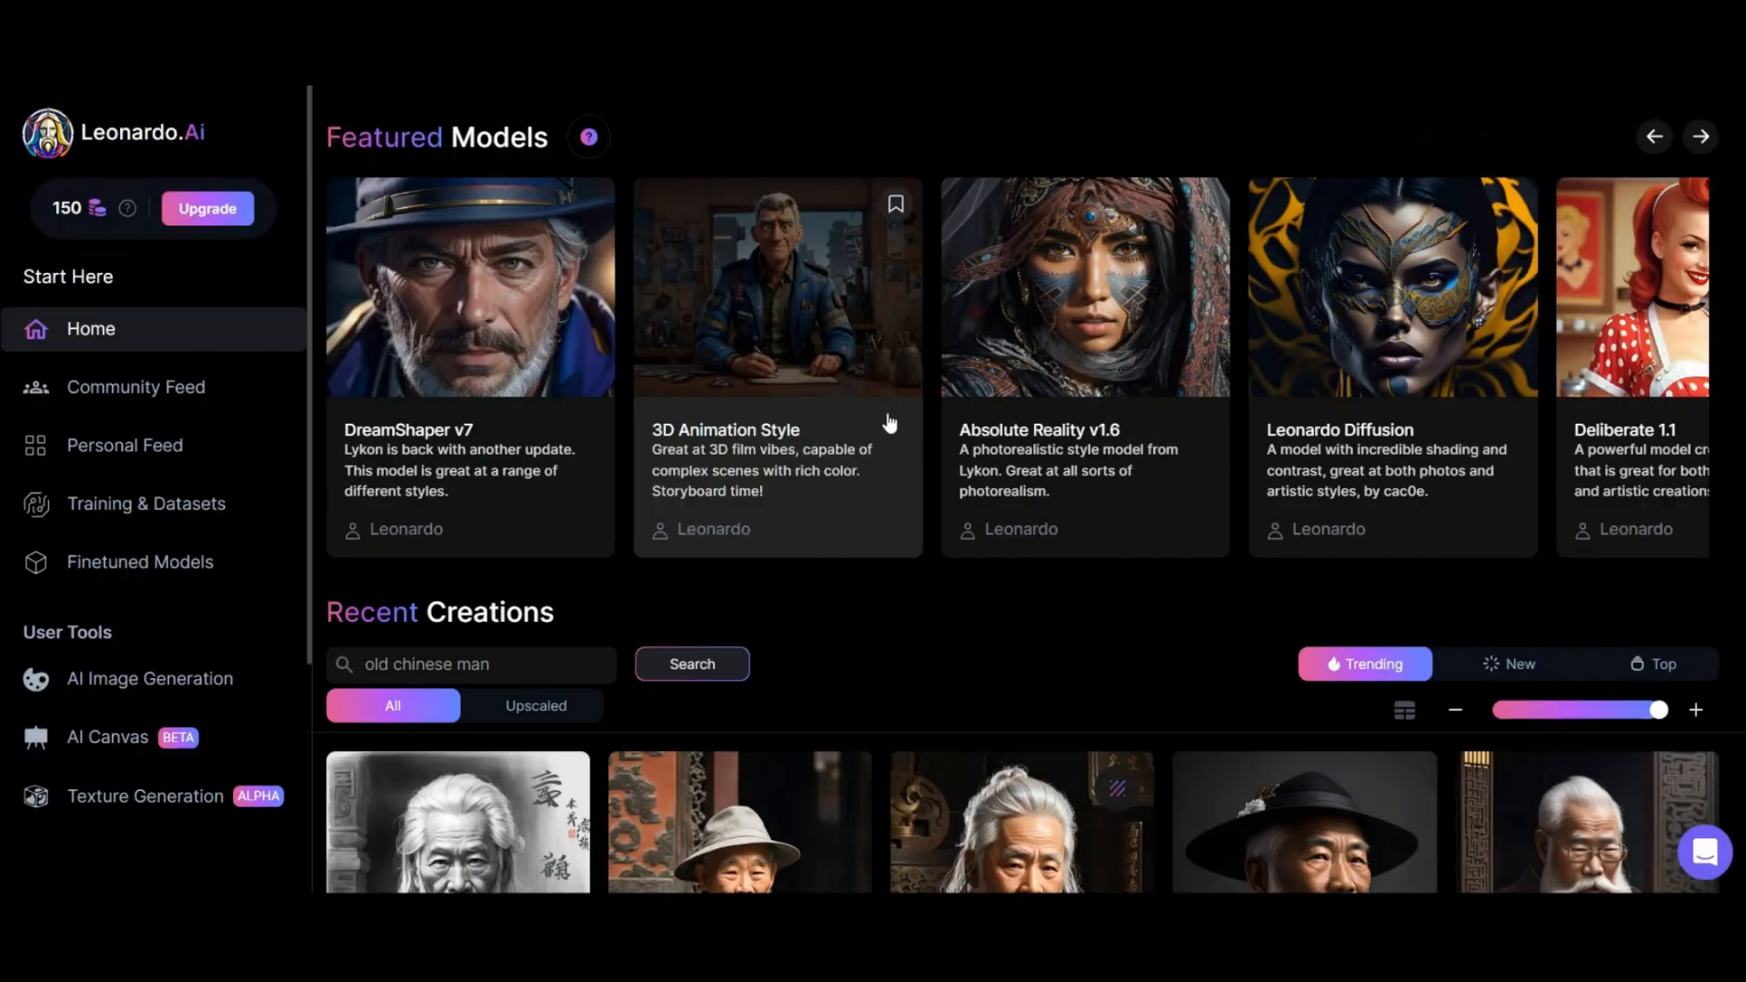
{"action": "scroll", "scroll_direction": "down", "scroll_amount": 3}
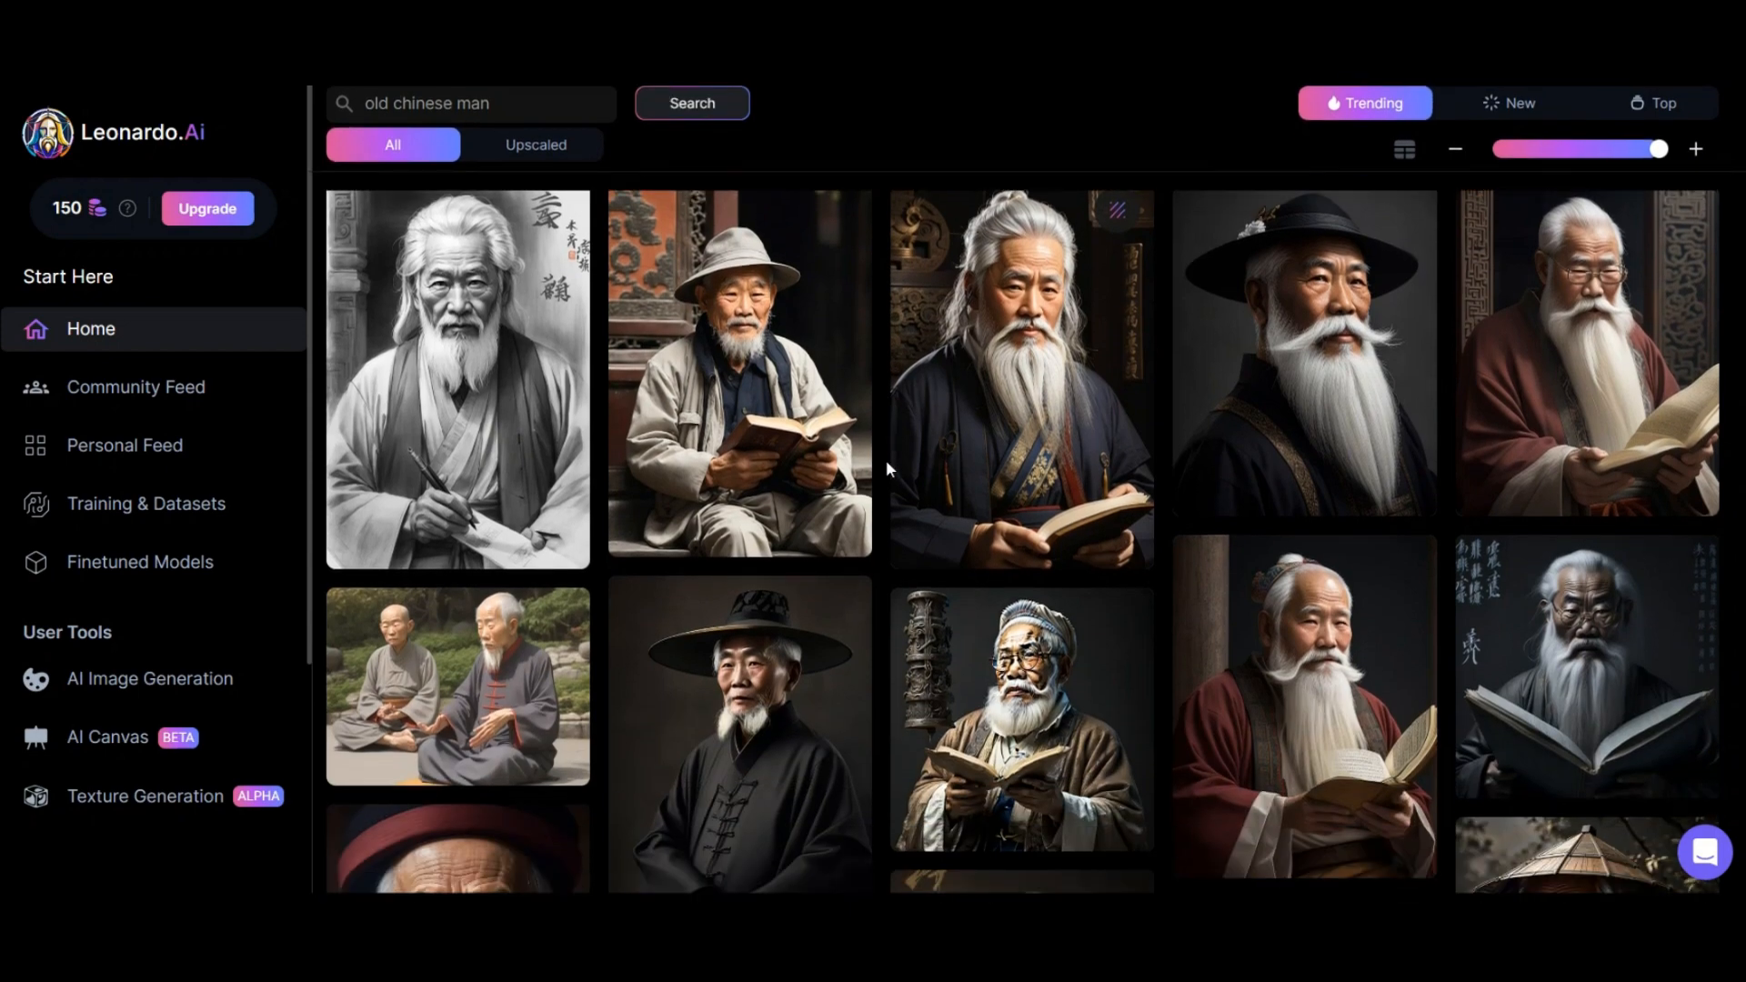
{"action": "scroll", "scroll_direction": "down", "scroll_amount": 3}
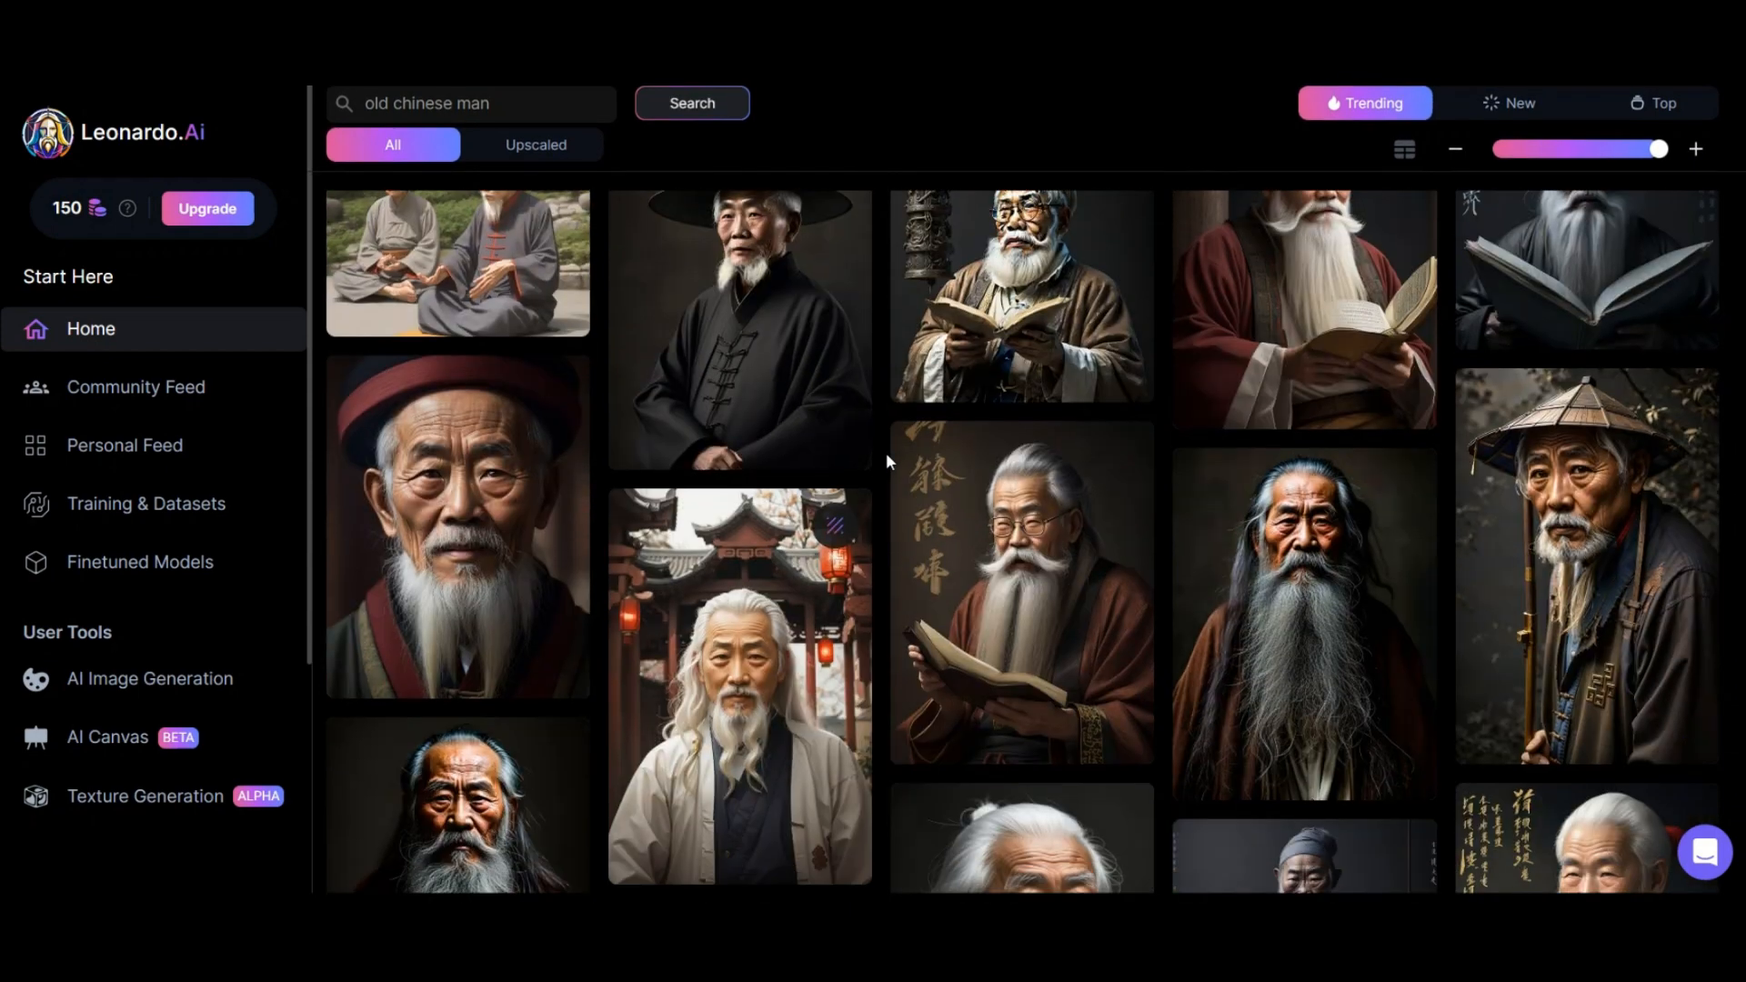
{"action": "scroll", "scroll_direction": "down", "scroll_amount": 3}
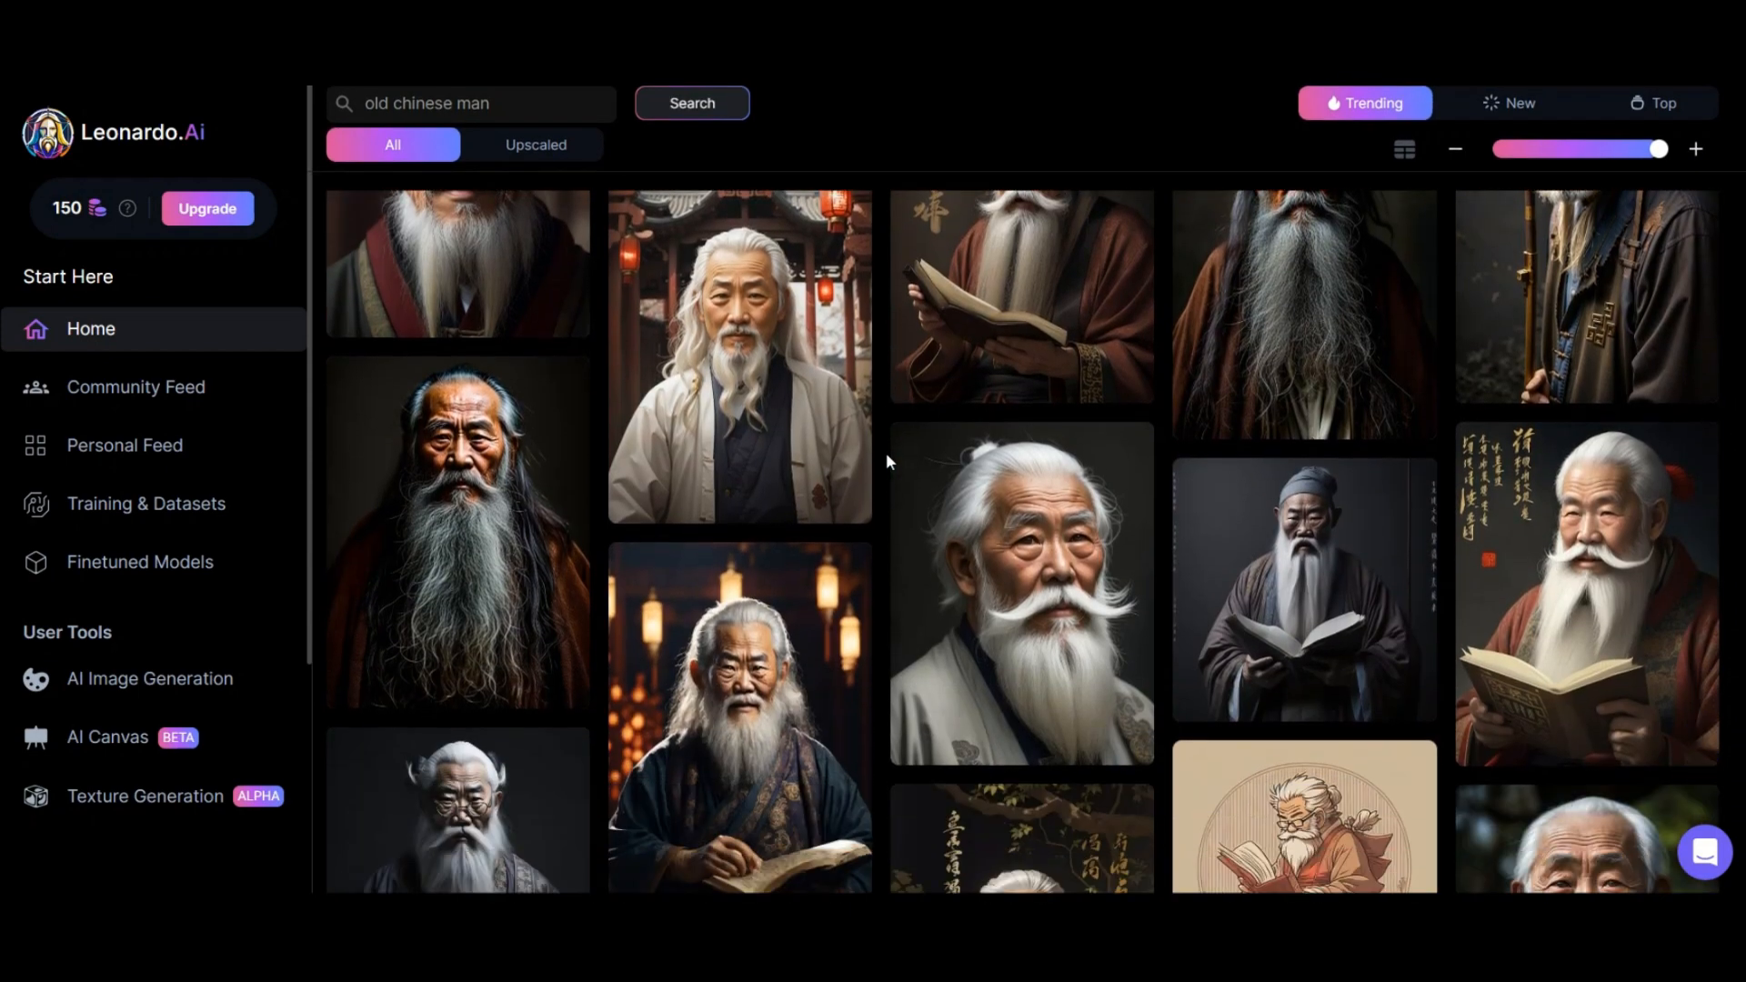
{"action": "scroll", "scroll_direction": "down", "scroll_amount": 3}
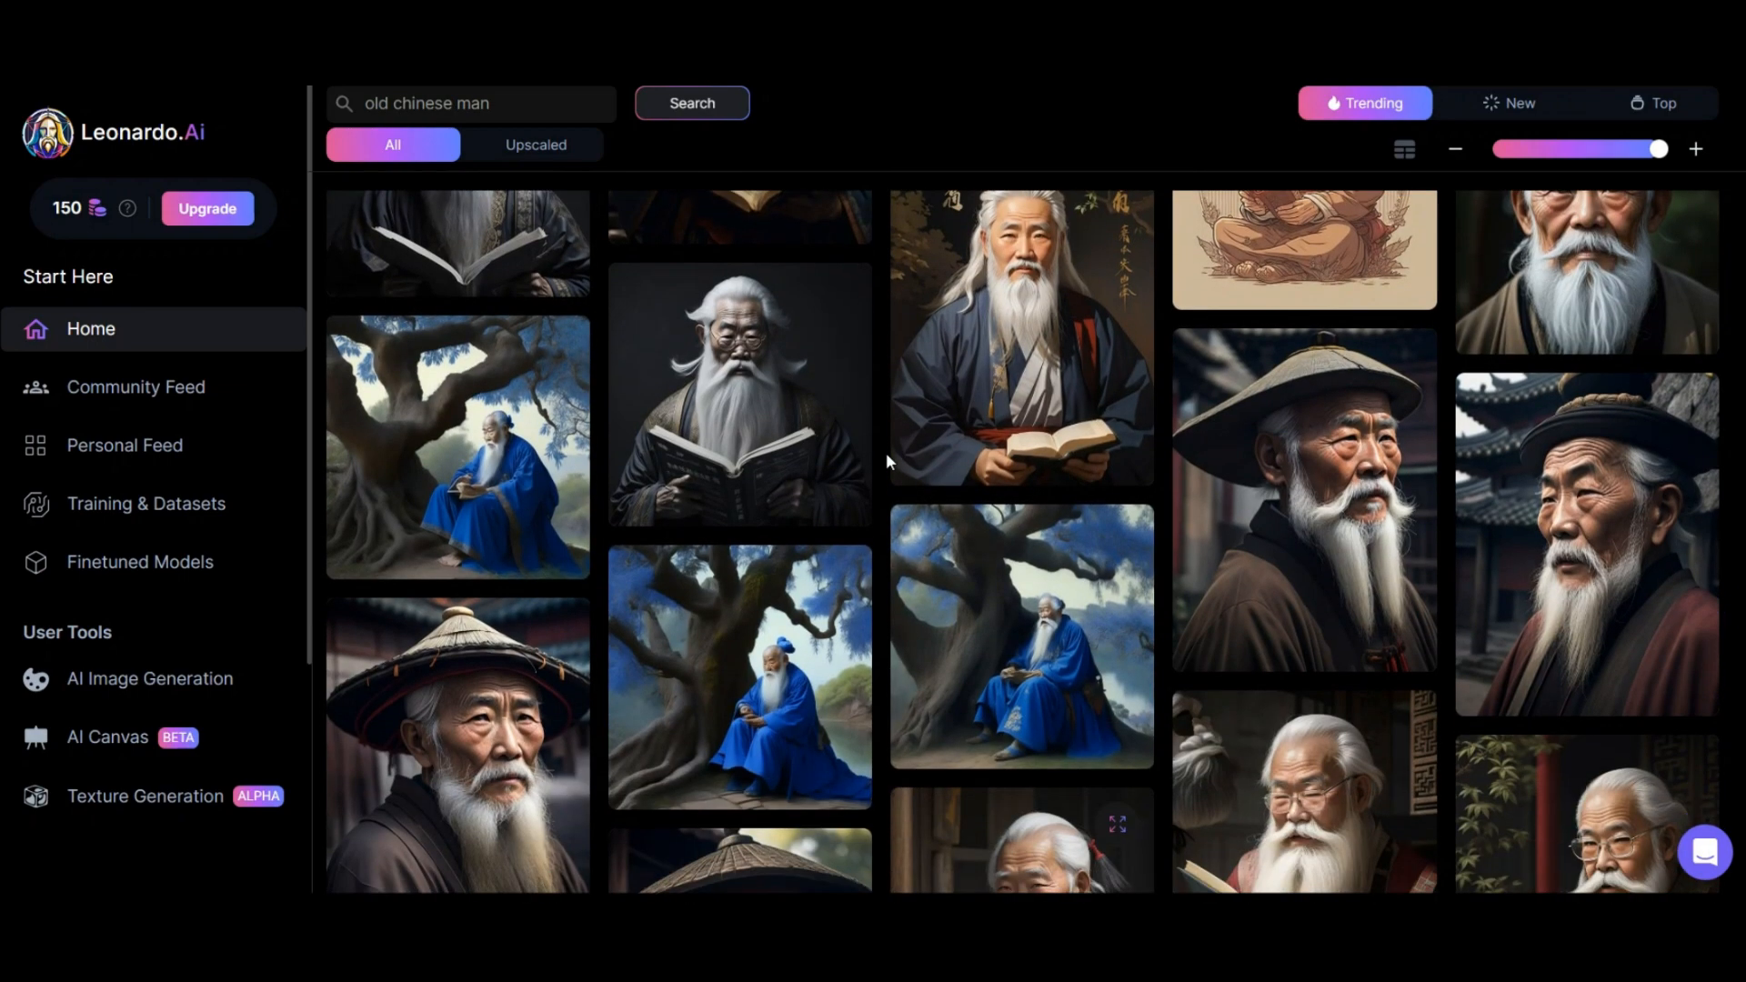
{"action": "scroll", "scroll_direction": "down", "scroll_amount": 3}
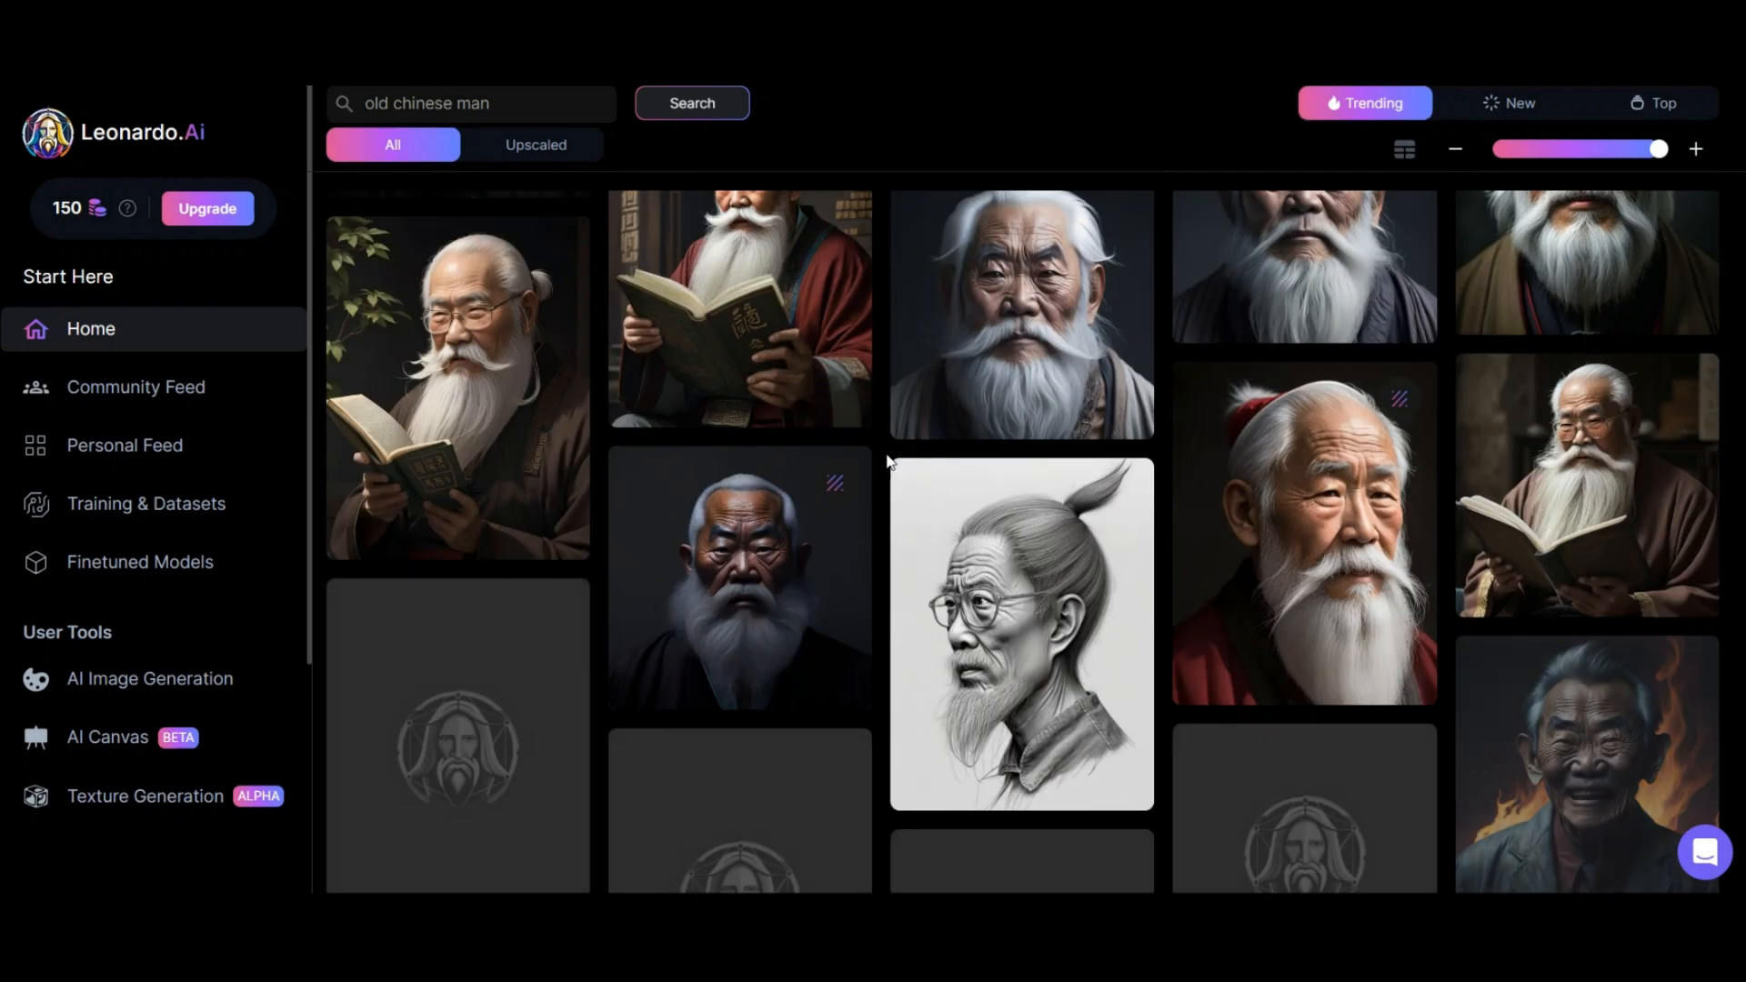
{"action": "scroll", "scroll_direction": "down", "scroll_amount": 3}
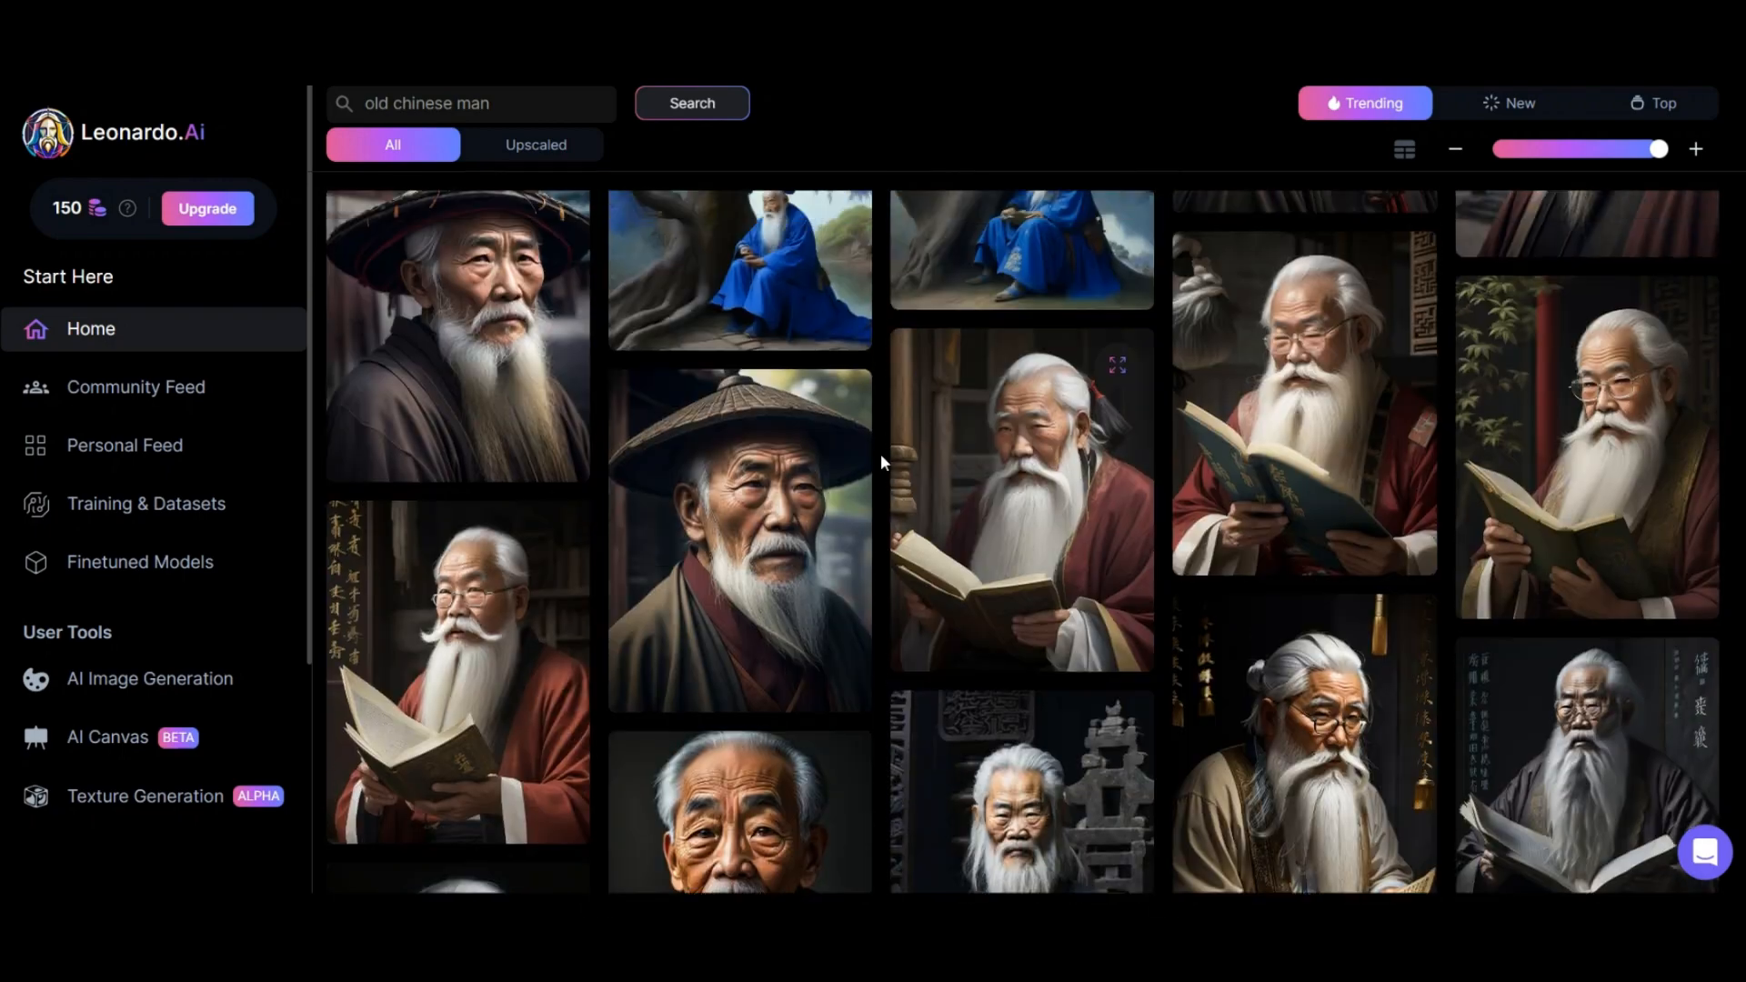
{"action": "scroll", "scroll_direction": "down", "scroll_amount": 3}
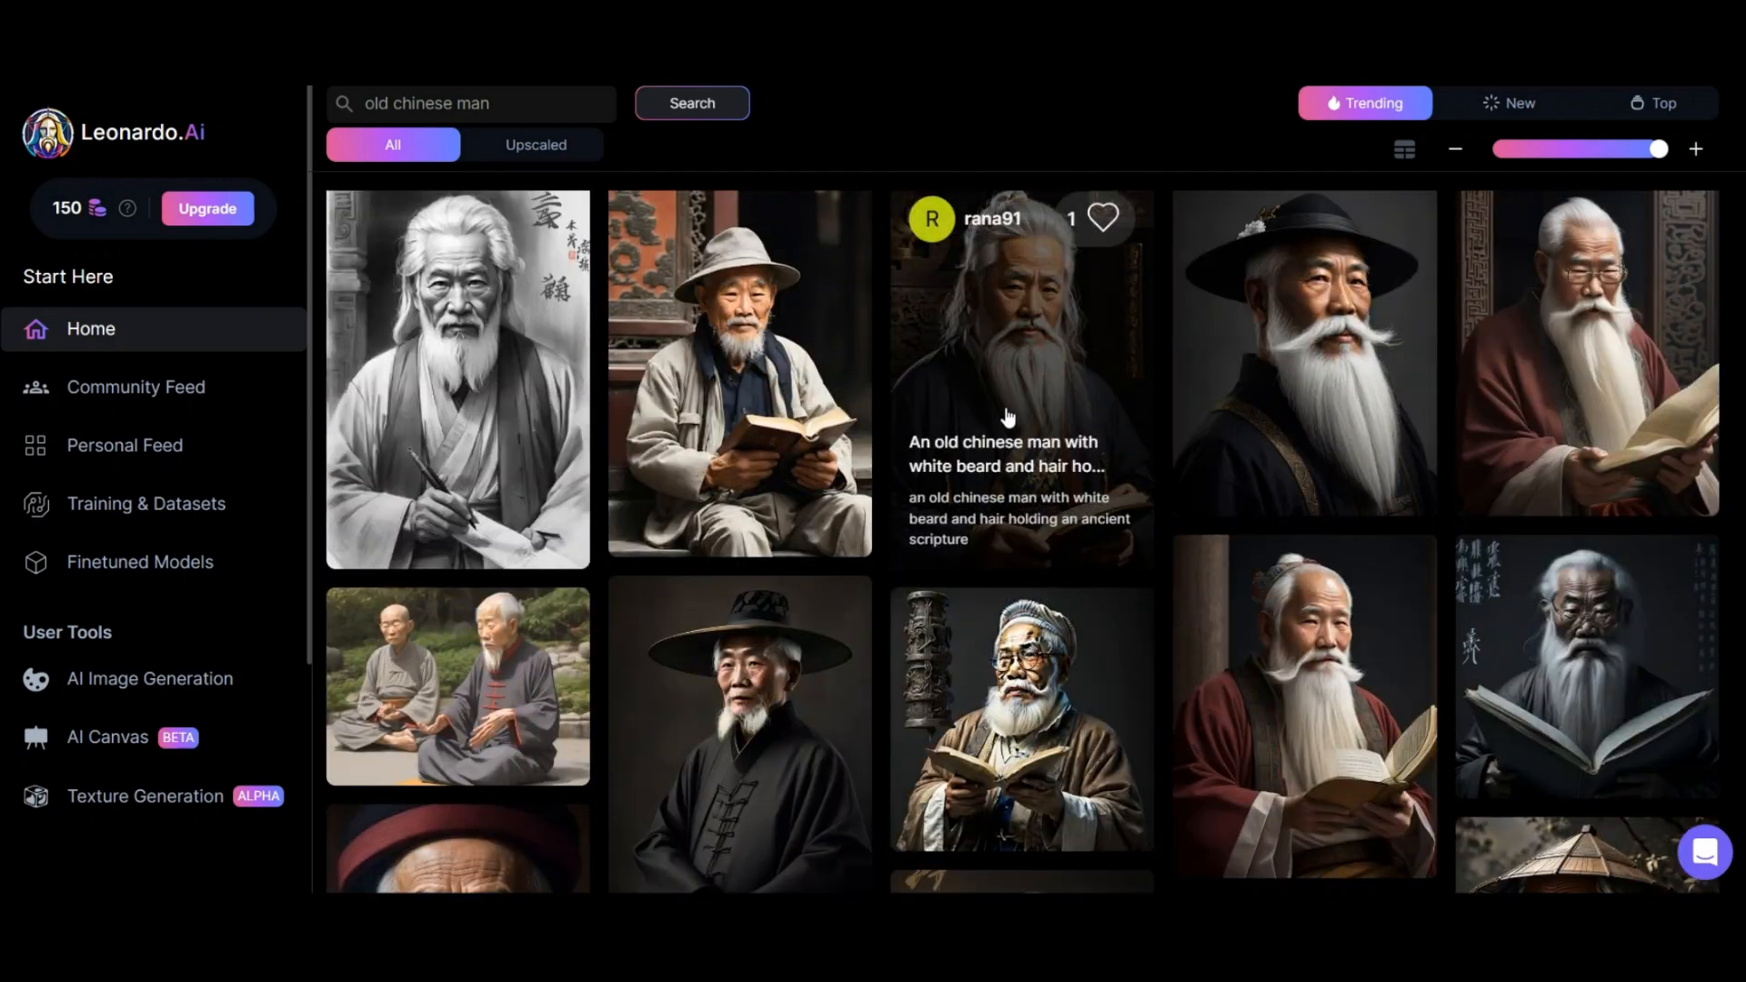
{"action": "mouse_move", "coordinate": [980, 462]}
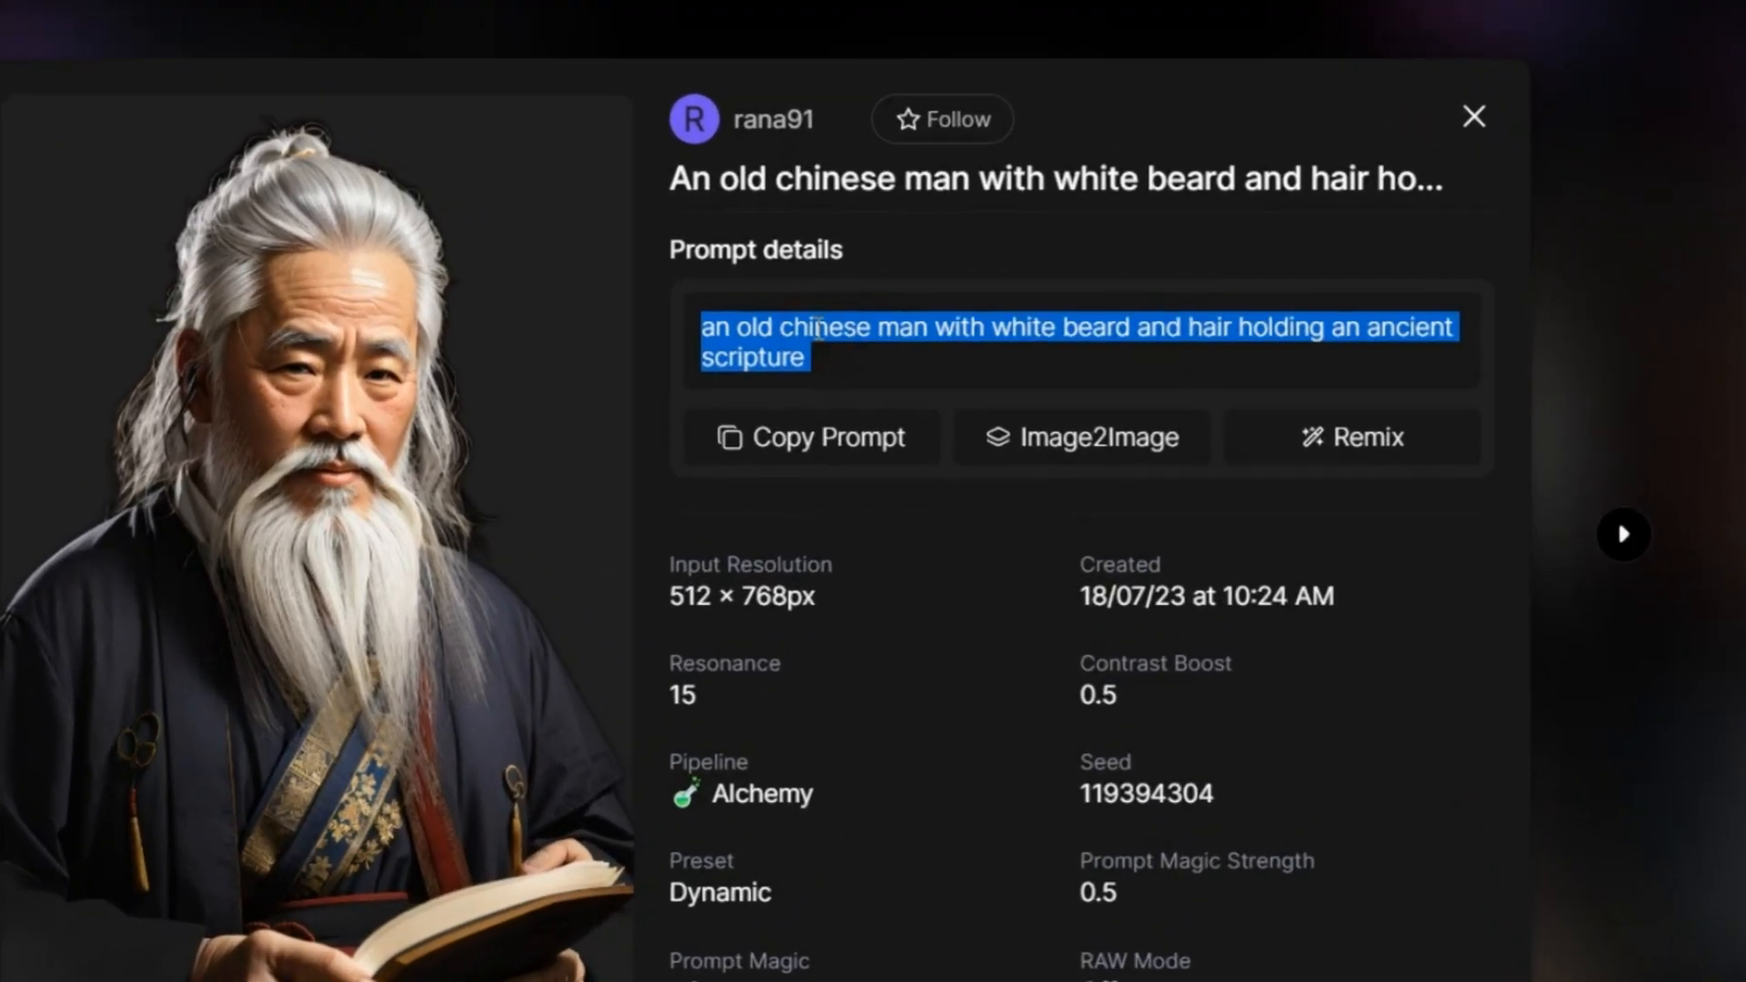
Step: Copy the prompt of rana91's old man holding ancient scripture image
{"action": "left_click", "coordinate": [812, 436]}
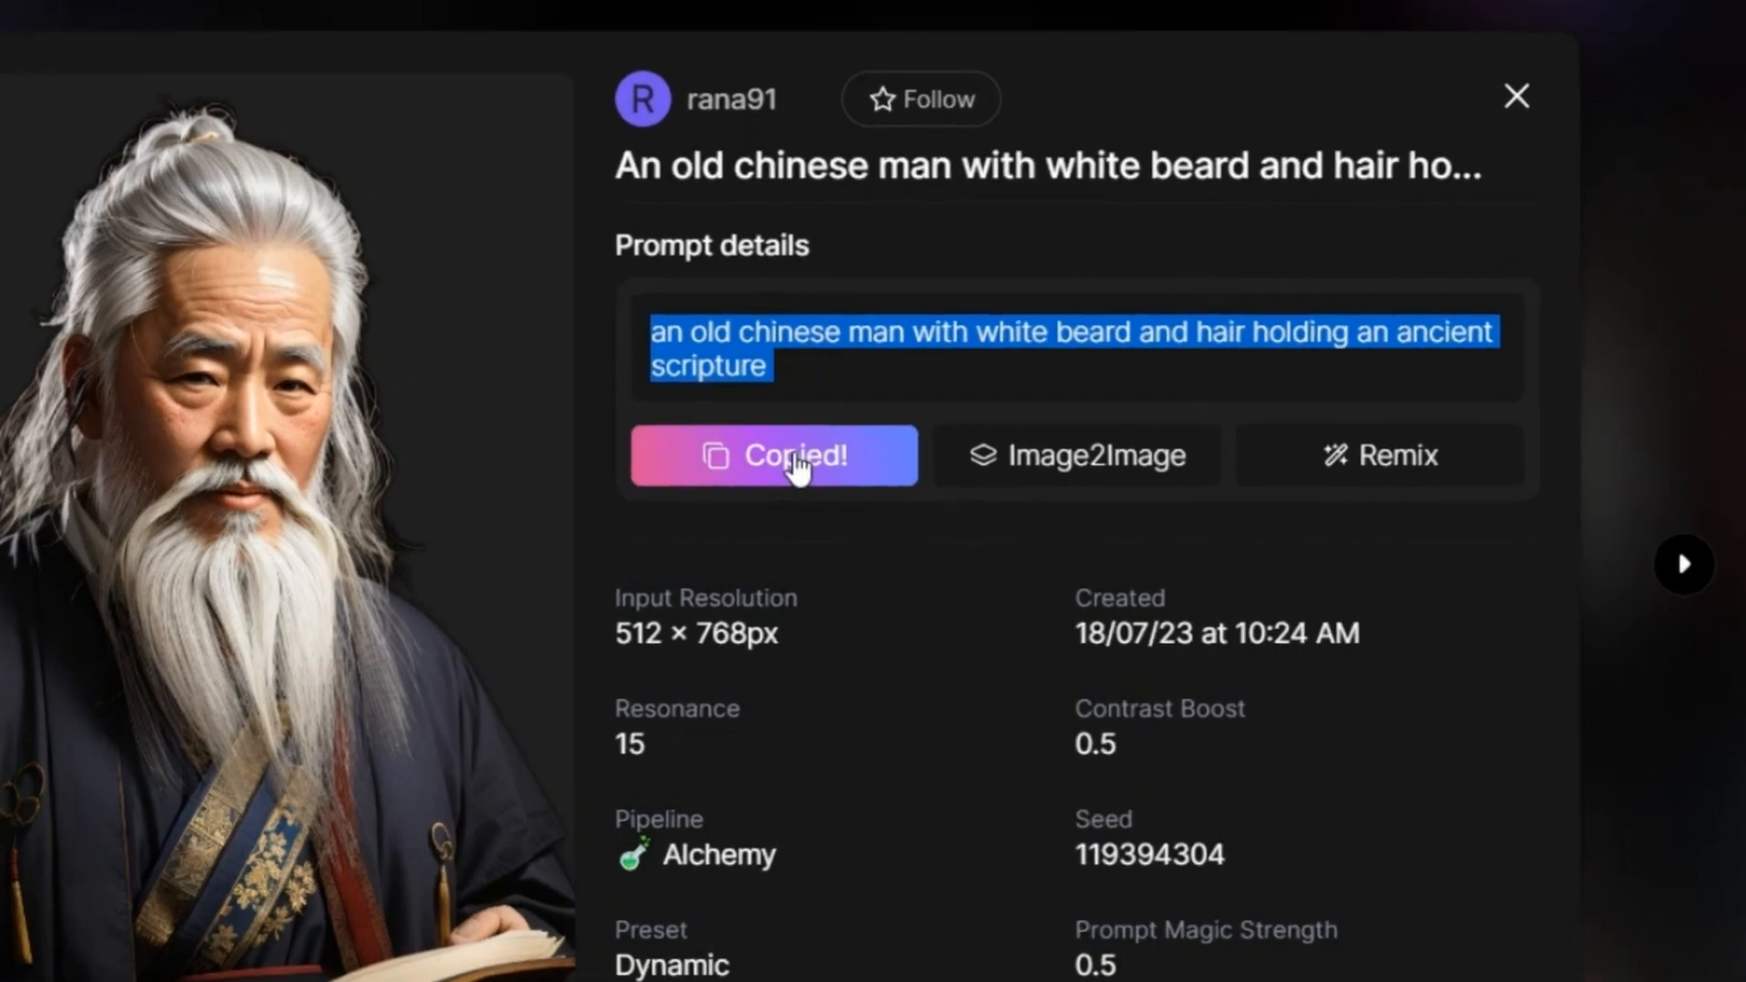
{"action": "mouse_move", "coordinate": [1386, 458]}
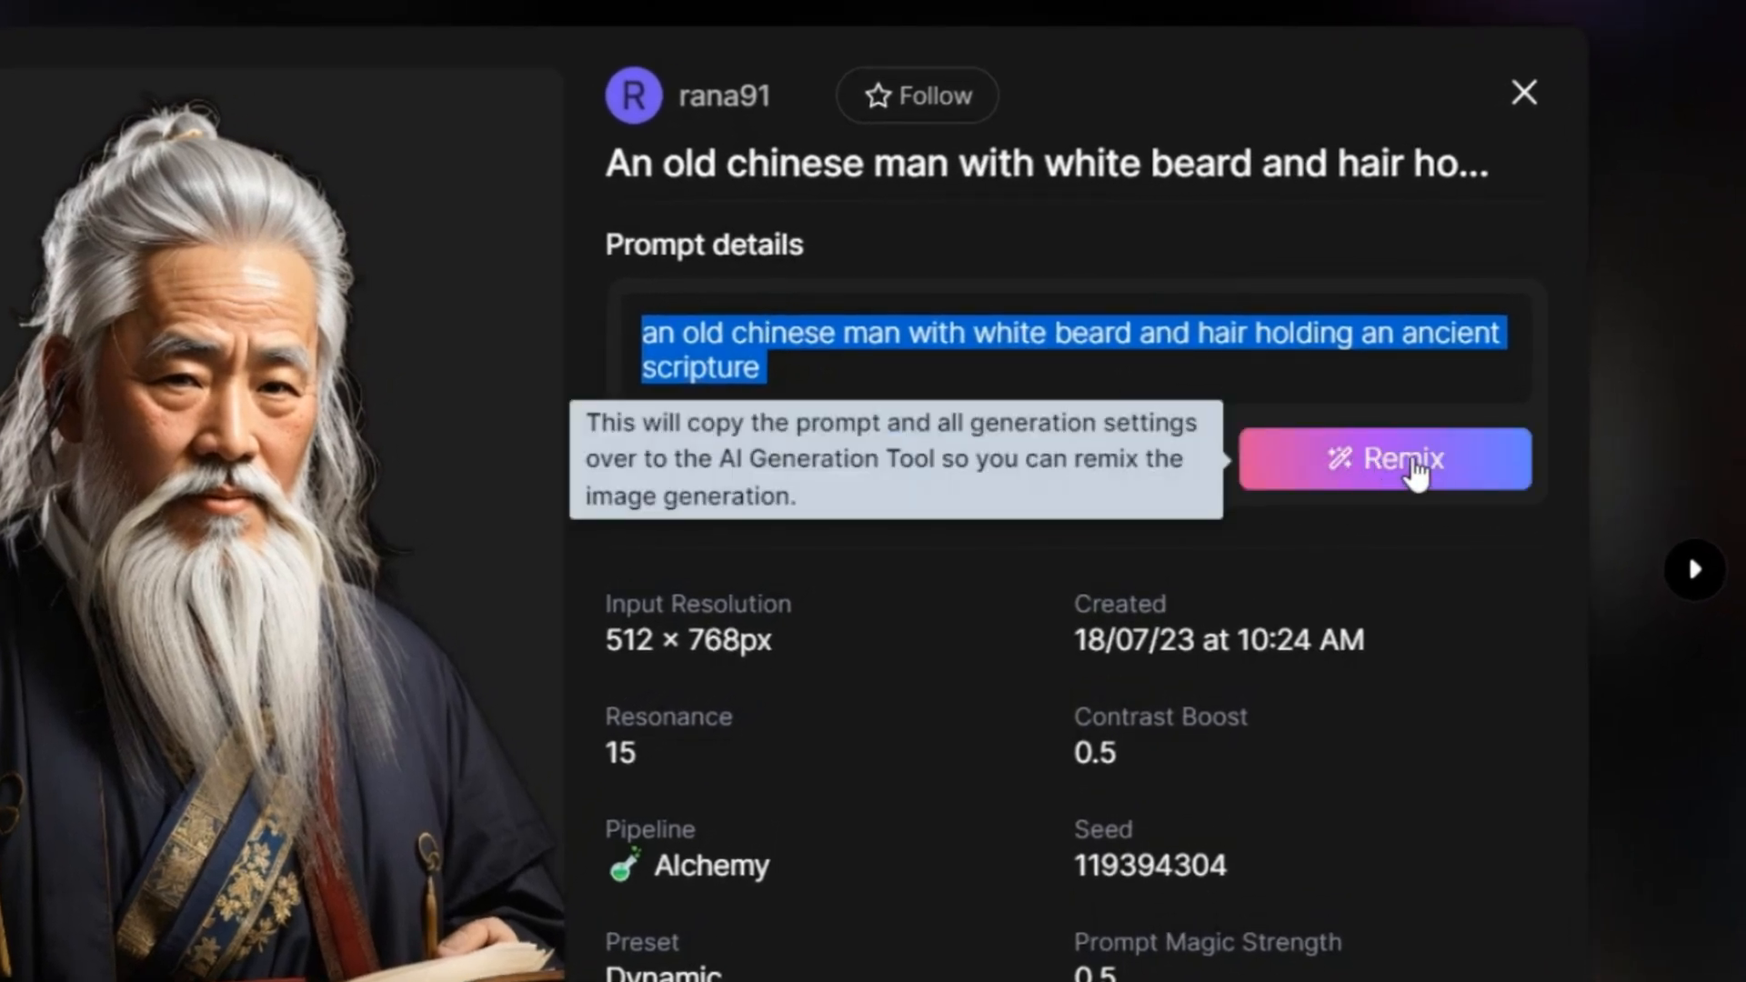
{"action": "mouse_move", "coordinate": [1370, 473]}
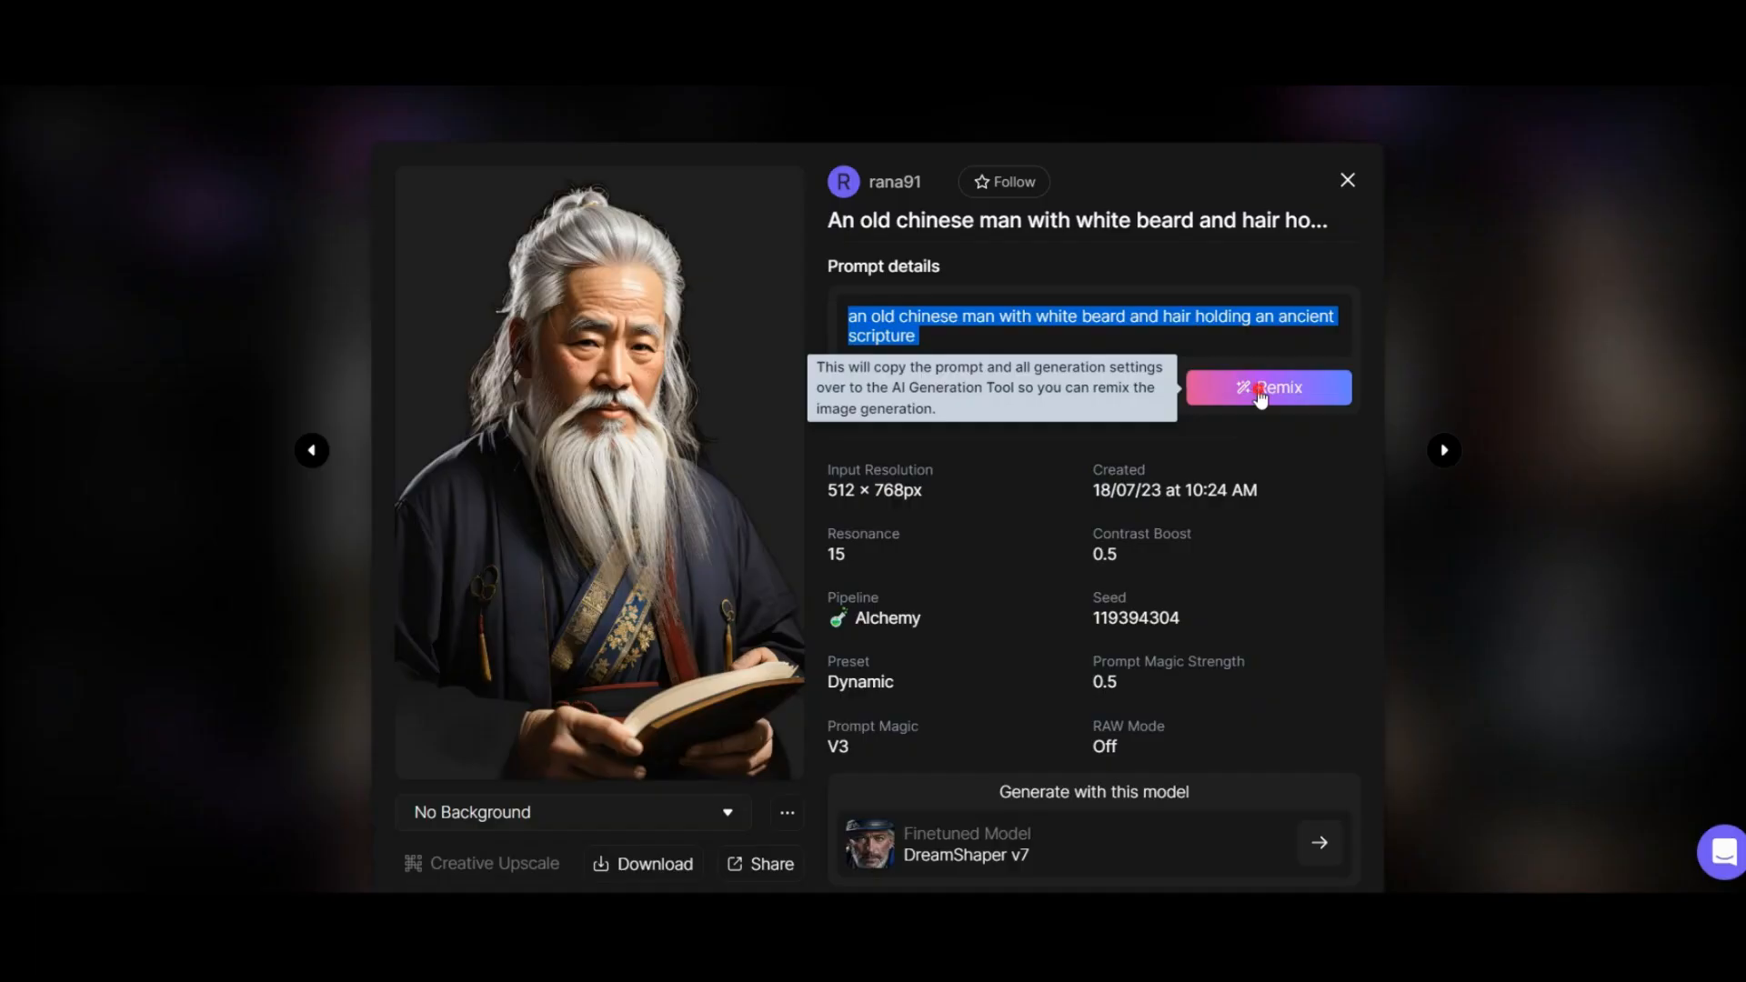
Step: Remix the old man image and pick a 9:16 aspect ratio under Input Dimensions
{"action": "left_click", "coordinate": [1266, 387]}
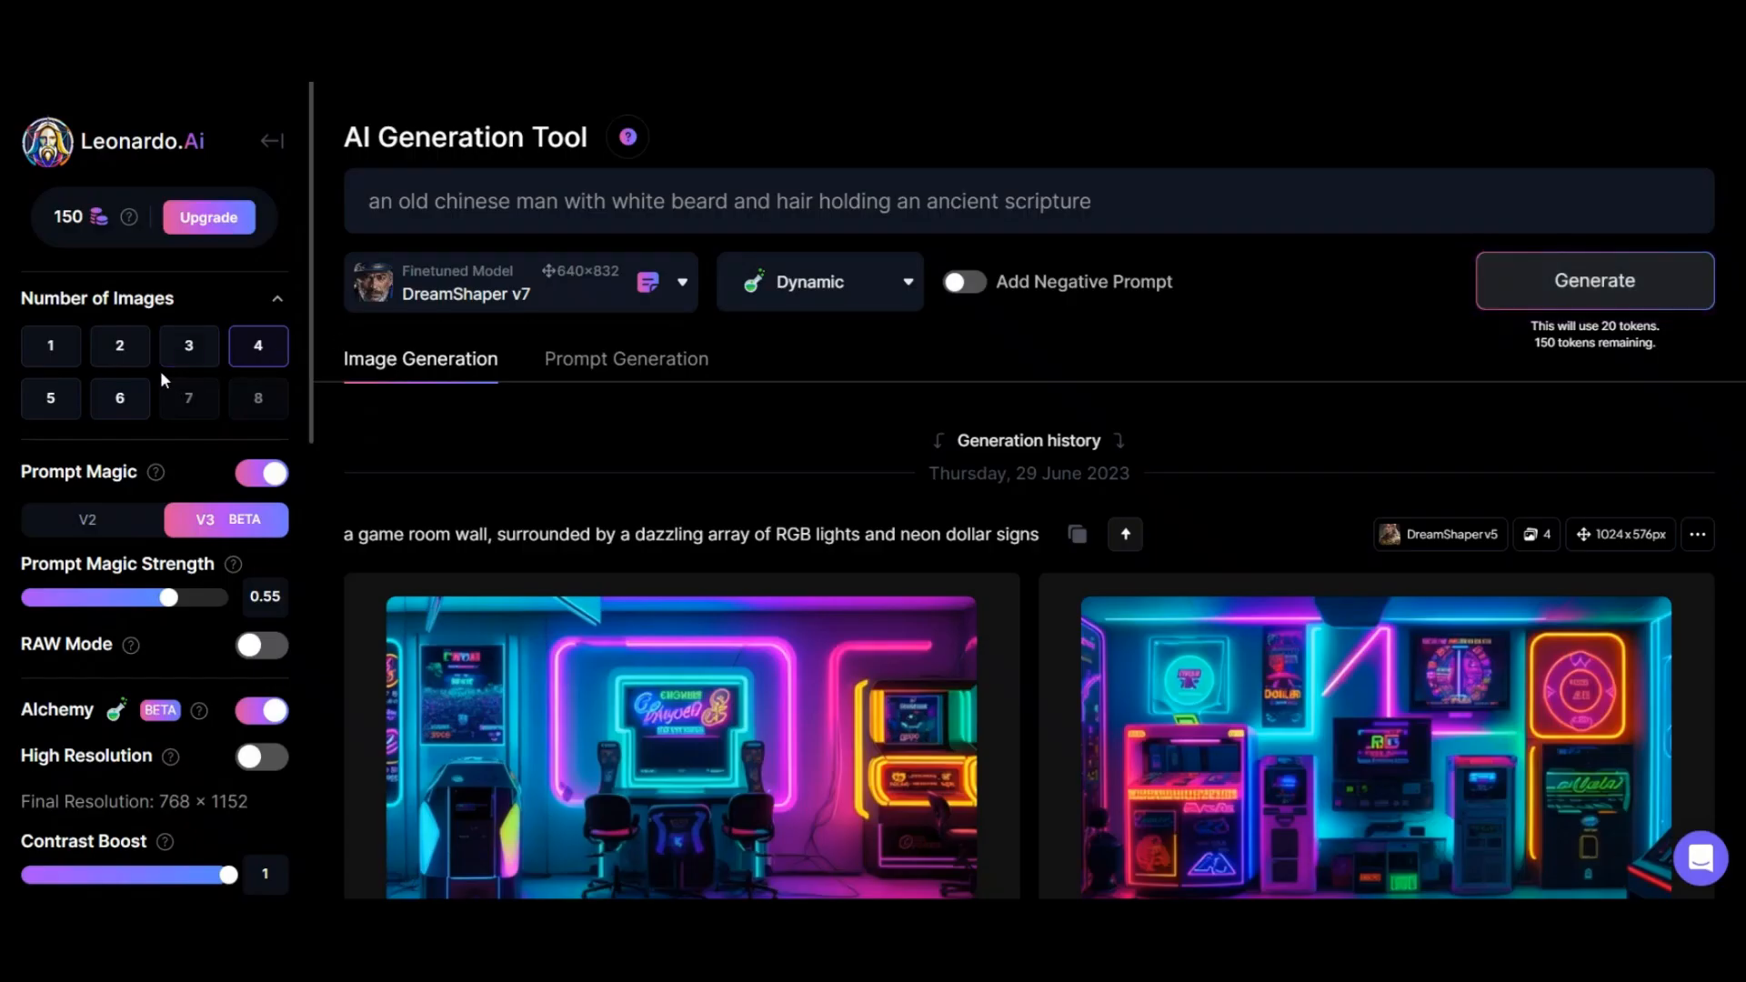
{"action": "scroll", "scroll_direction": "down", "scroll_amount": 3}
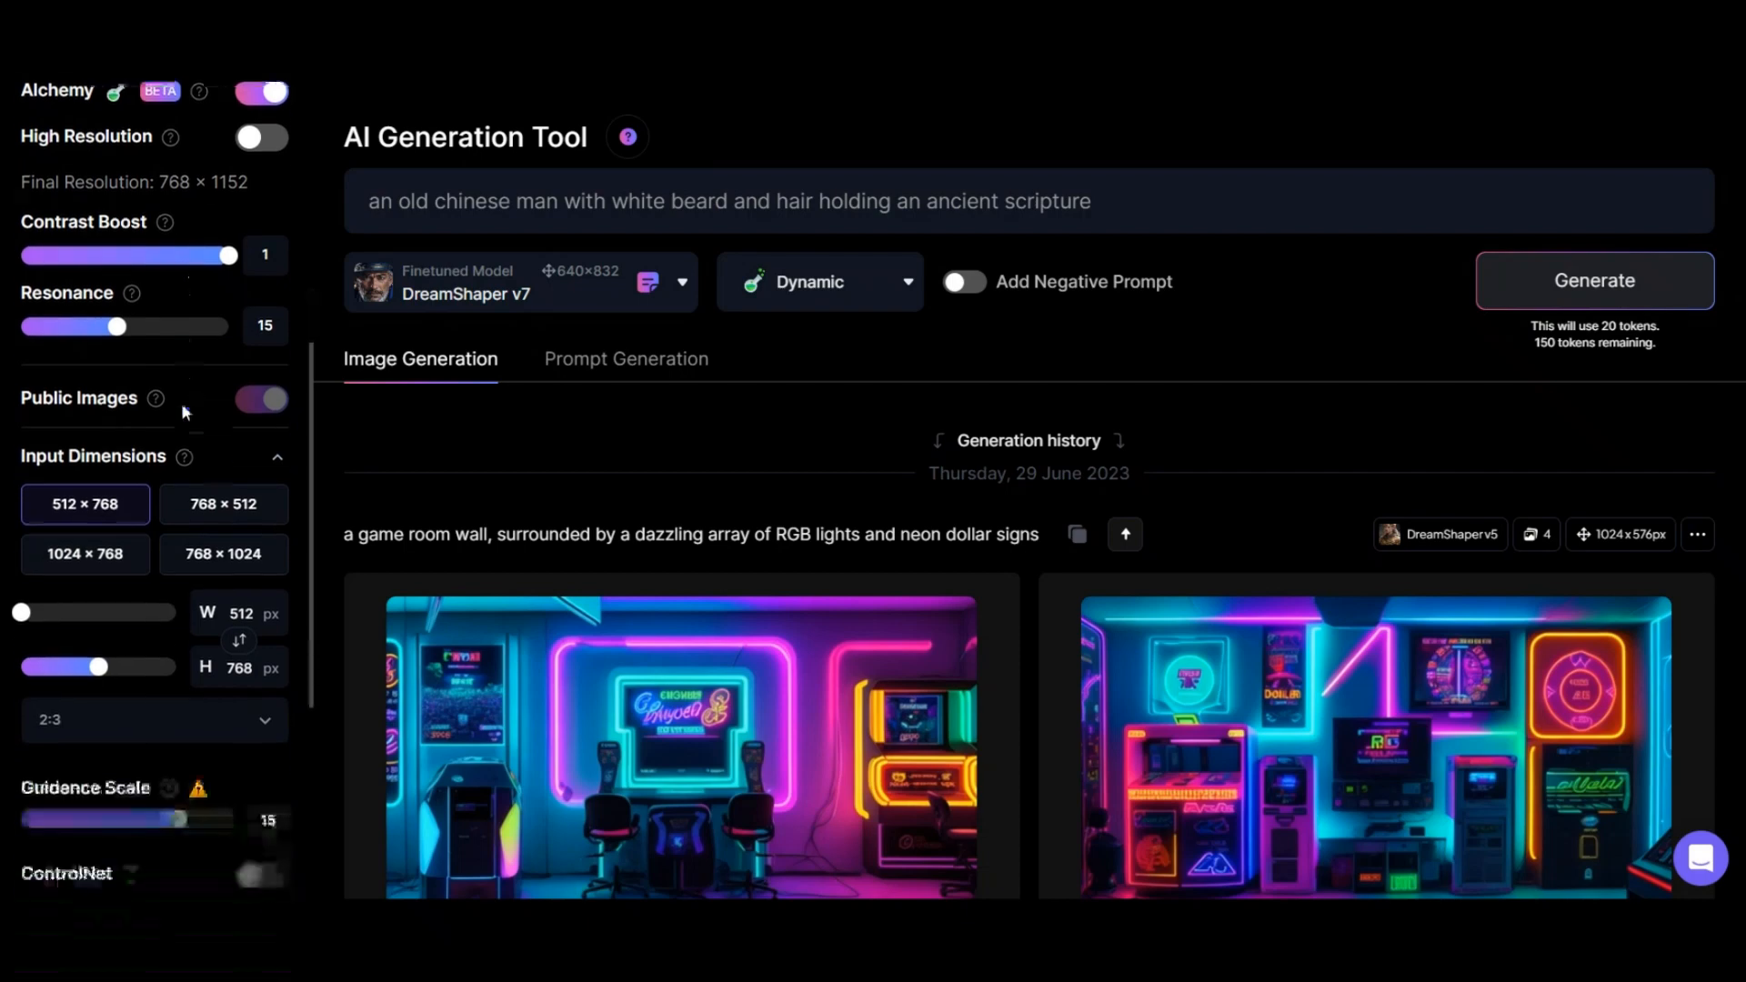
{"action": "scroll", "scroll_direction": "down", "scroll_amount": 3}
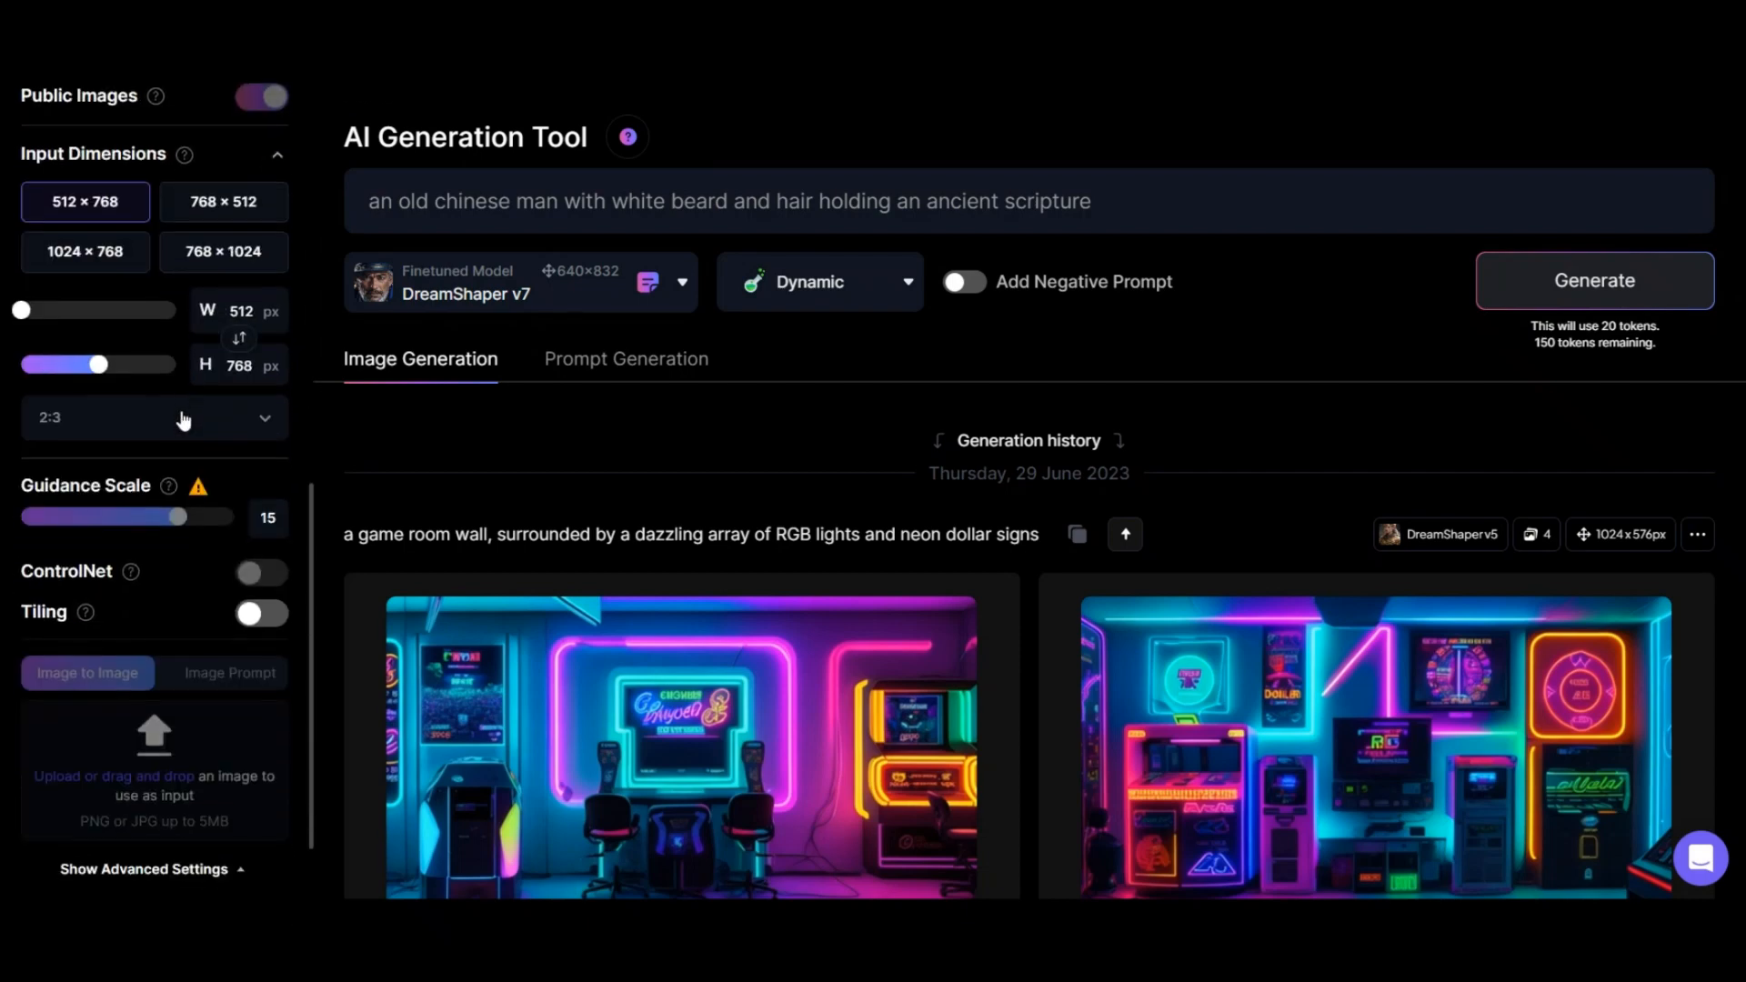
{"action": "left_click", "coordinate": [153, 417]}
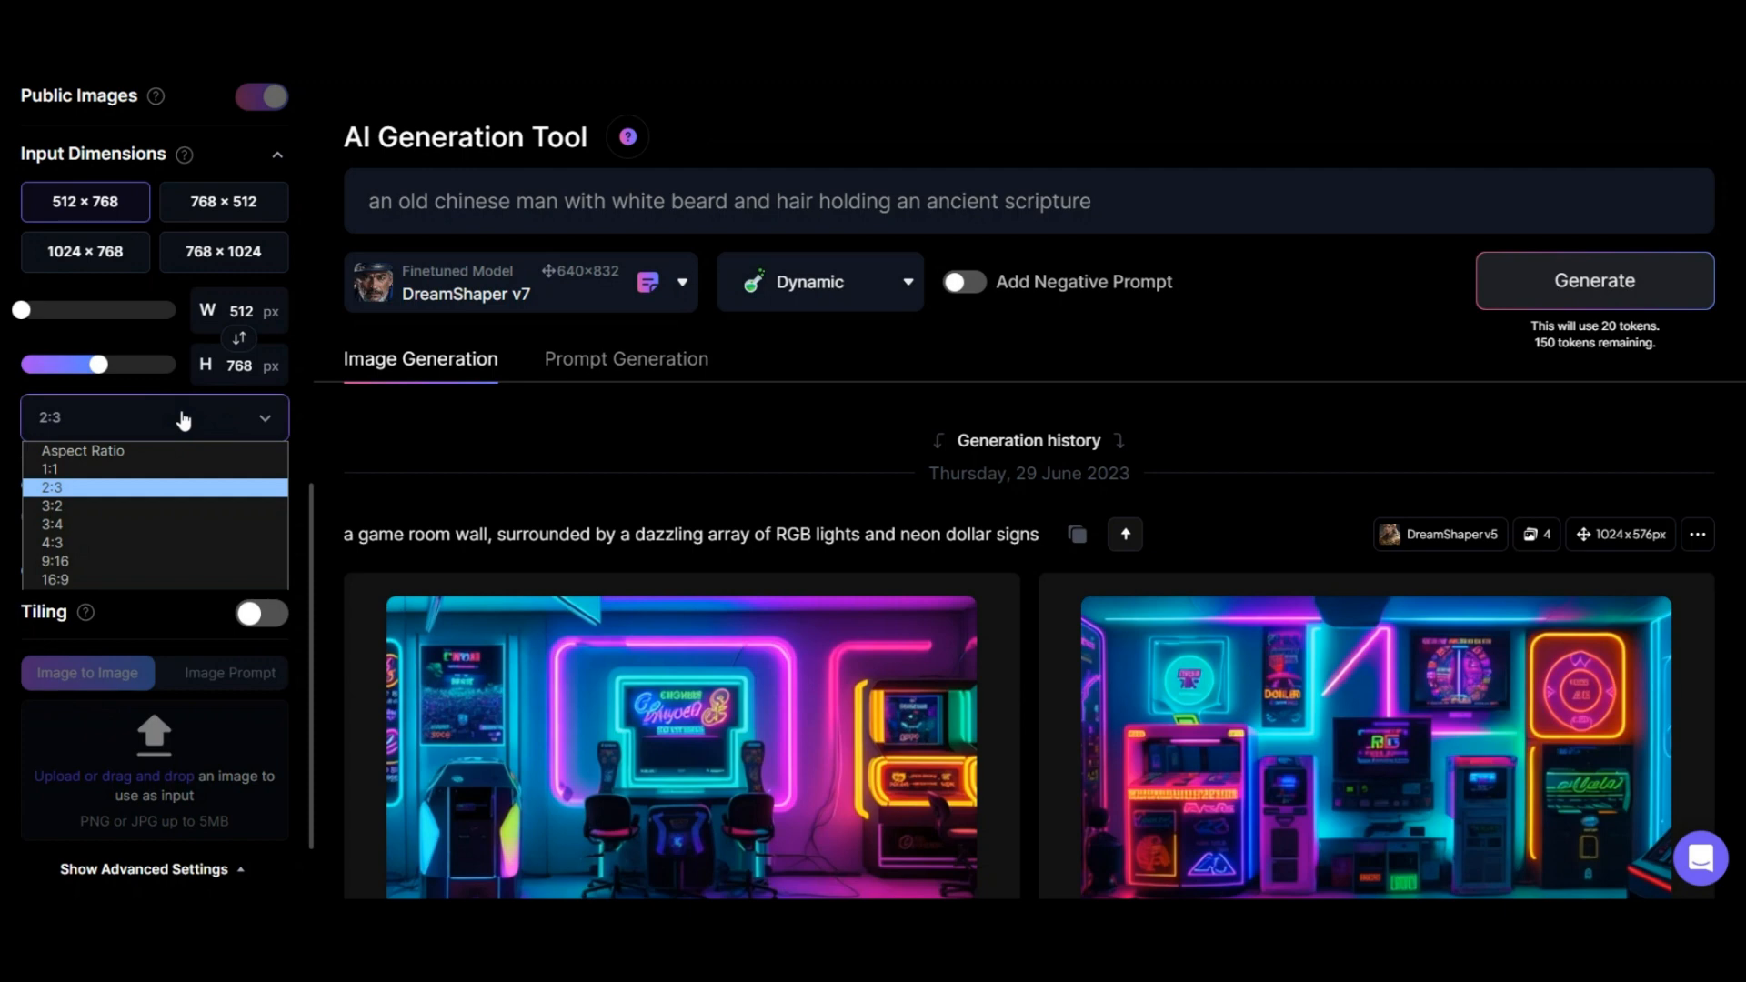
{"action": "mouse_move", "coordinate": [54, 561]}
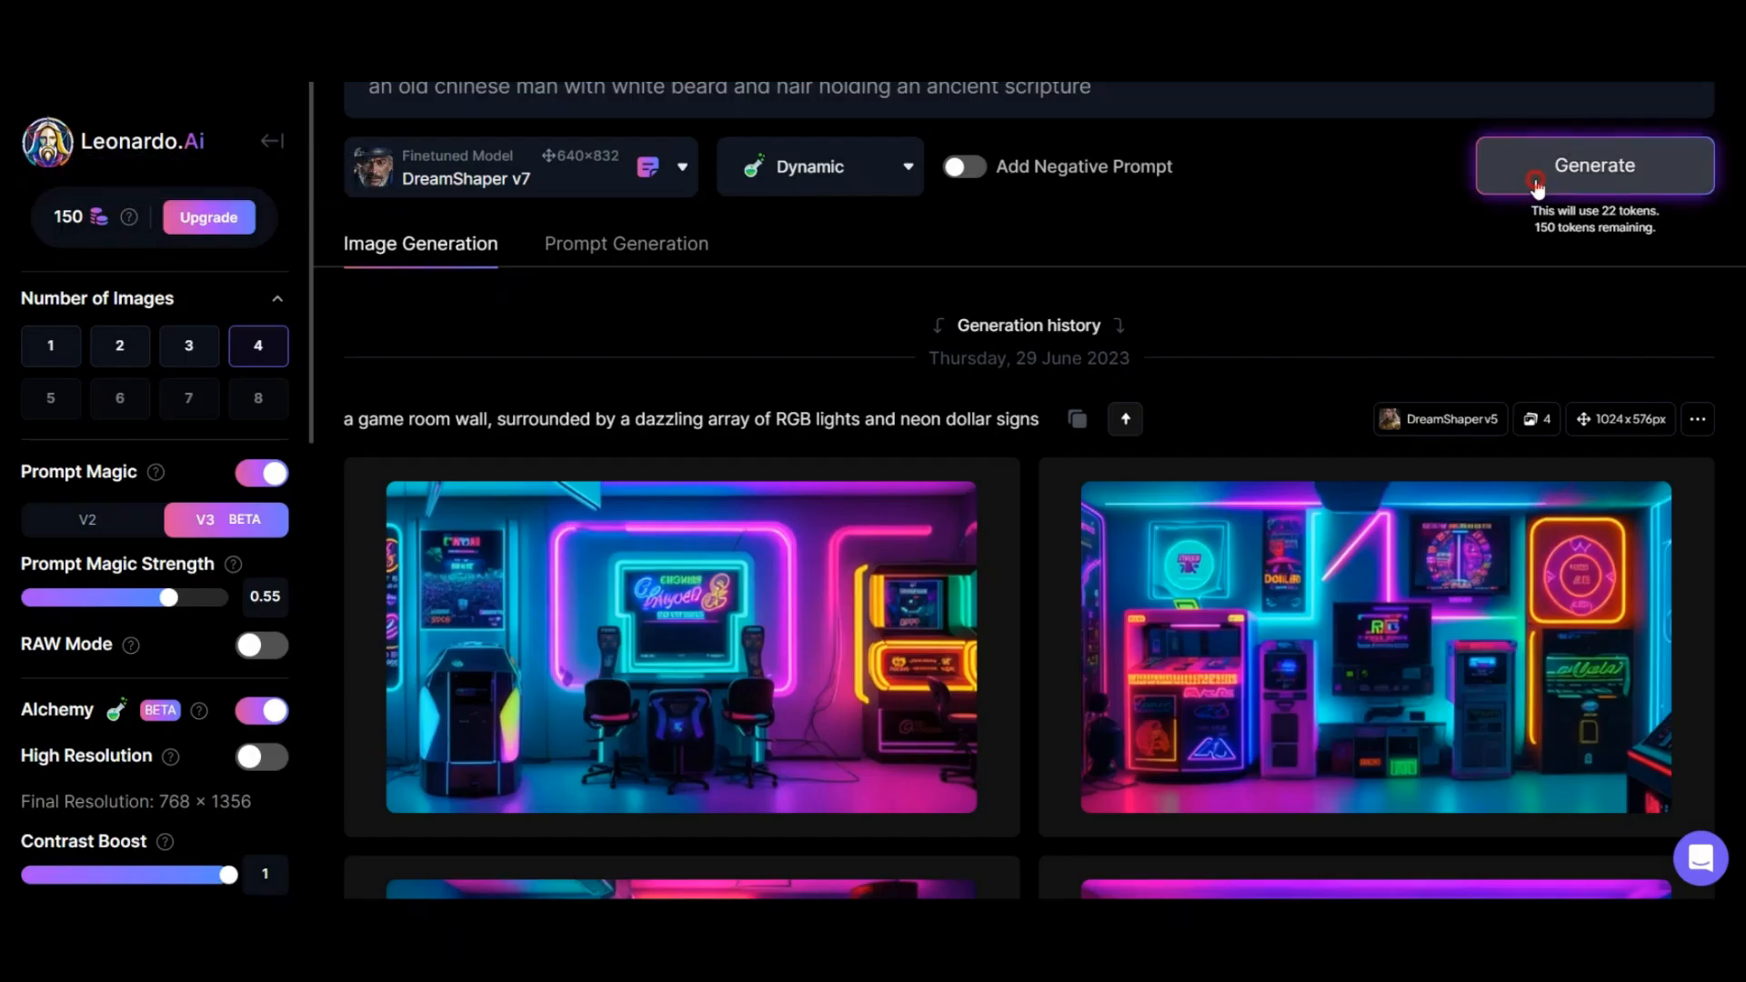
Step: Generate four old chinese man portraits and download the first one as a JPG
{"action": "left_click", "coordinate": [1593, 165]}
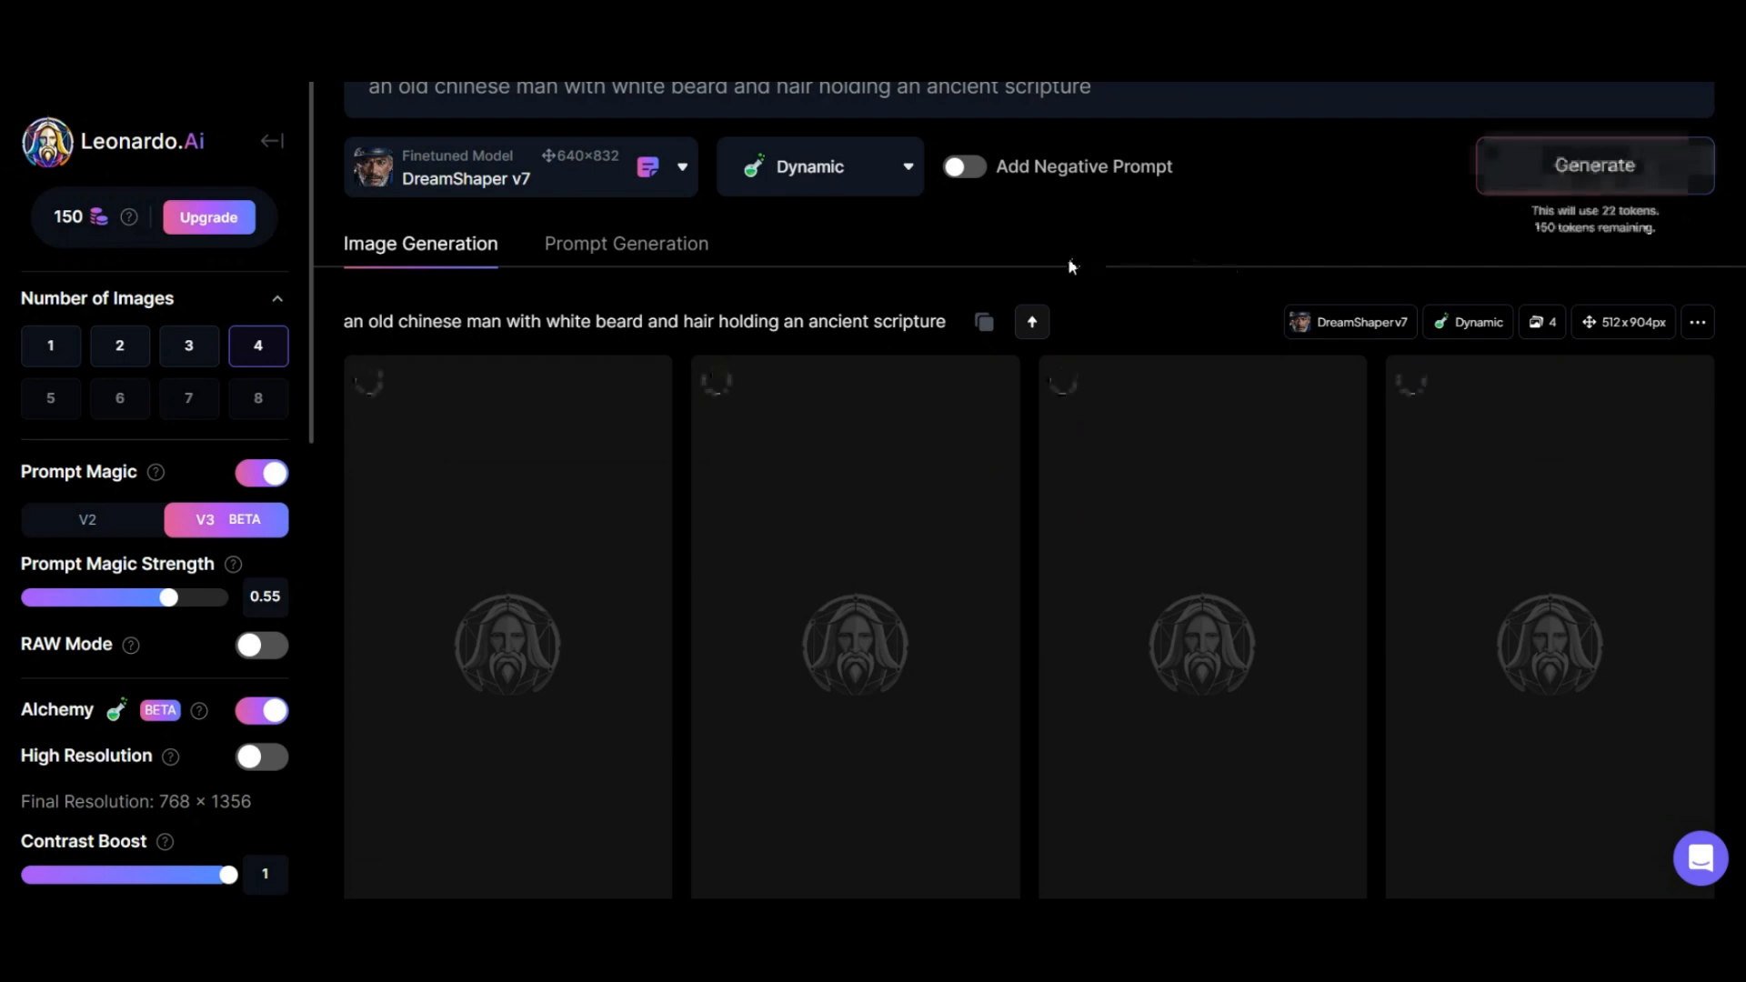
{"action": "left_click", "coordinate": [1593, 165]}
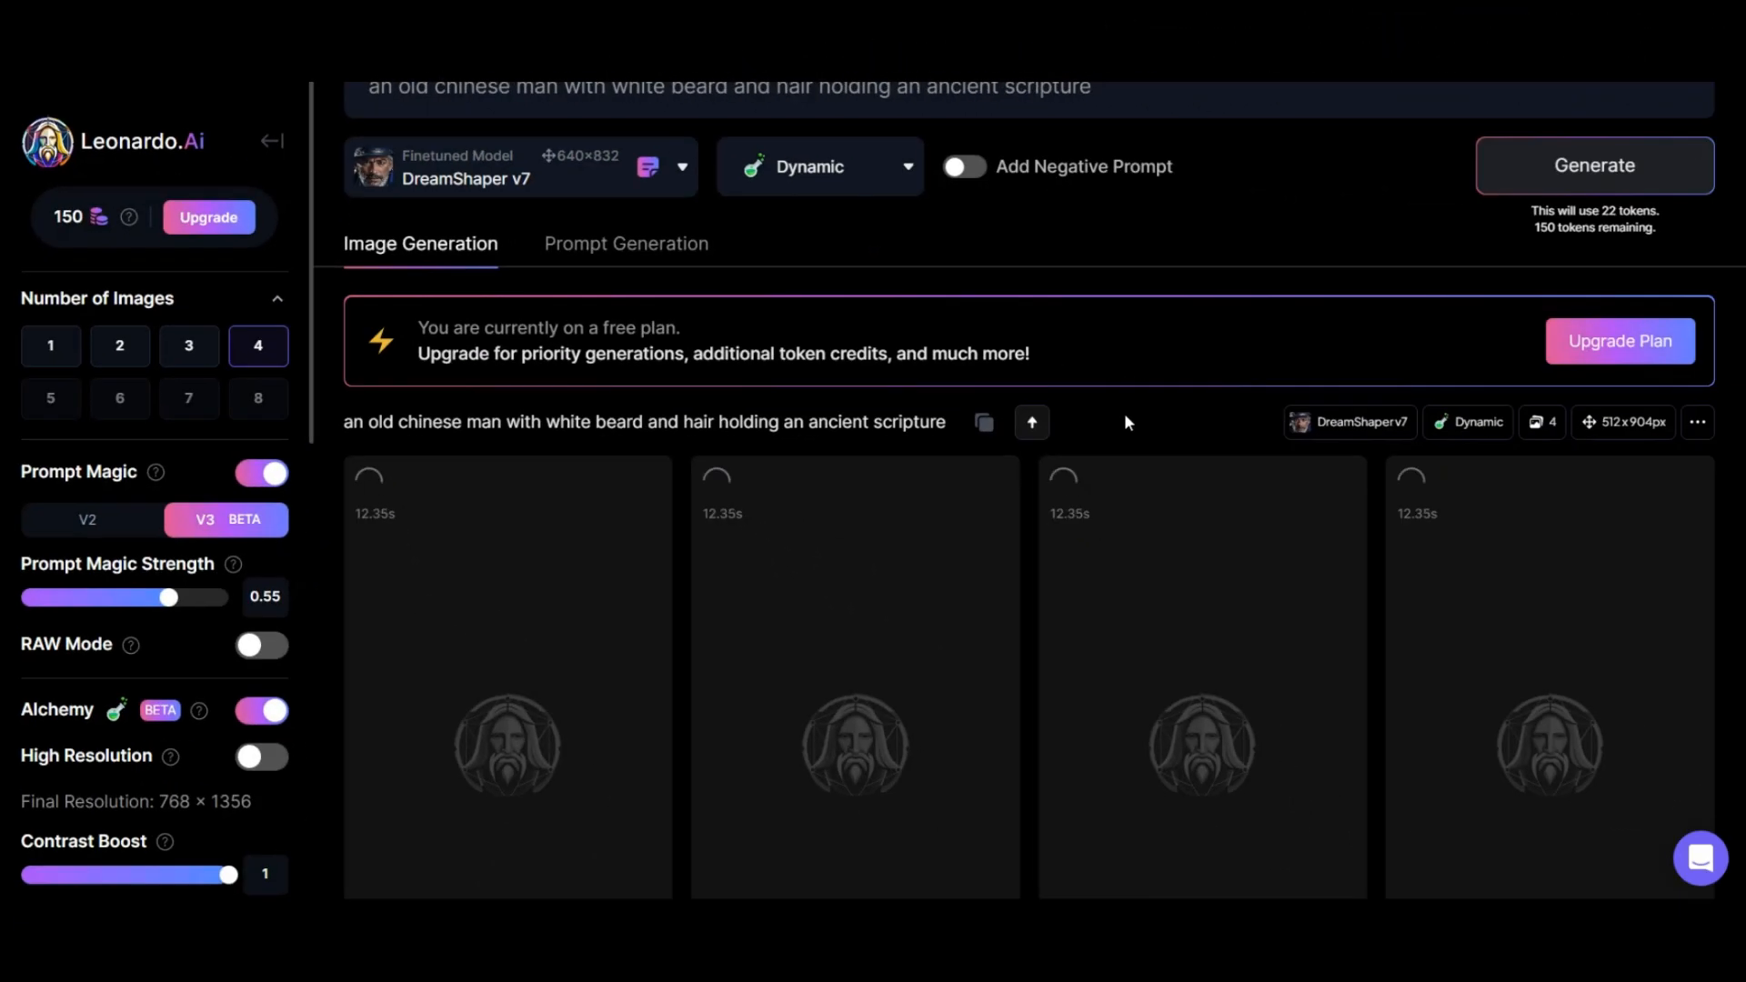
{"action": "scroll", "scroll_direction": "down", "scroll_amount": 3}
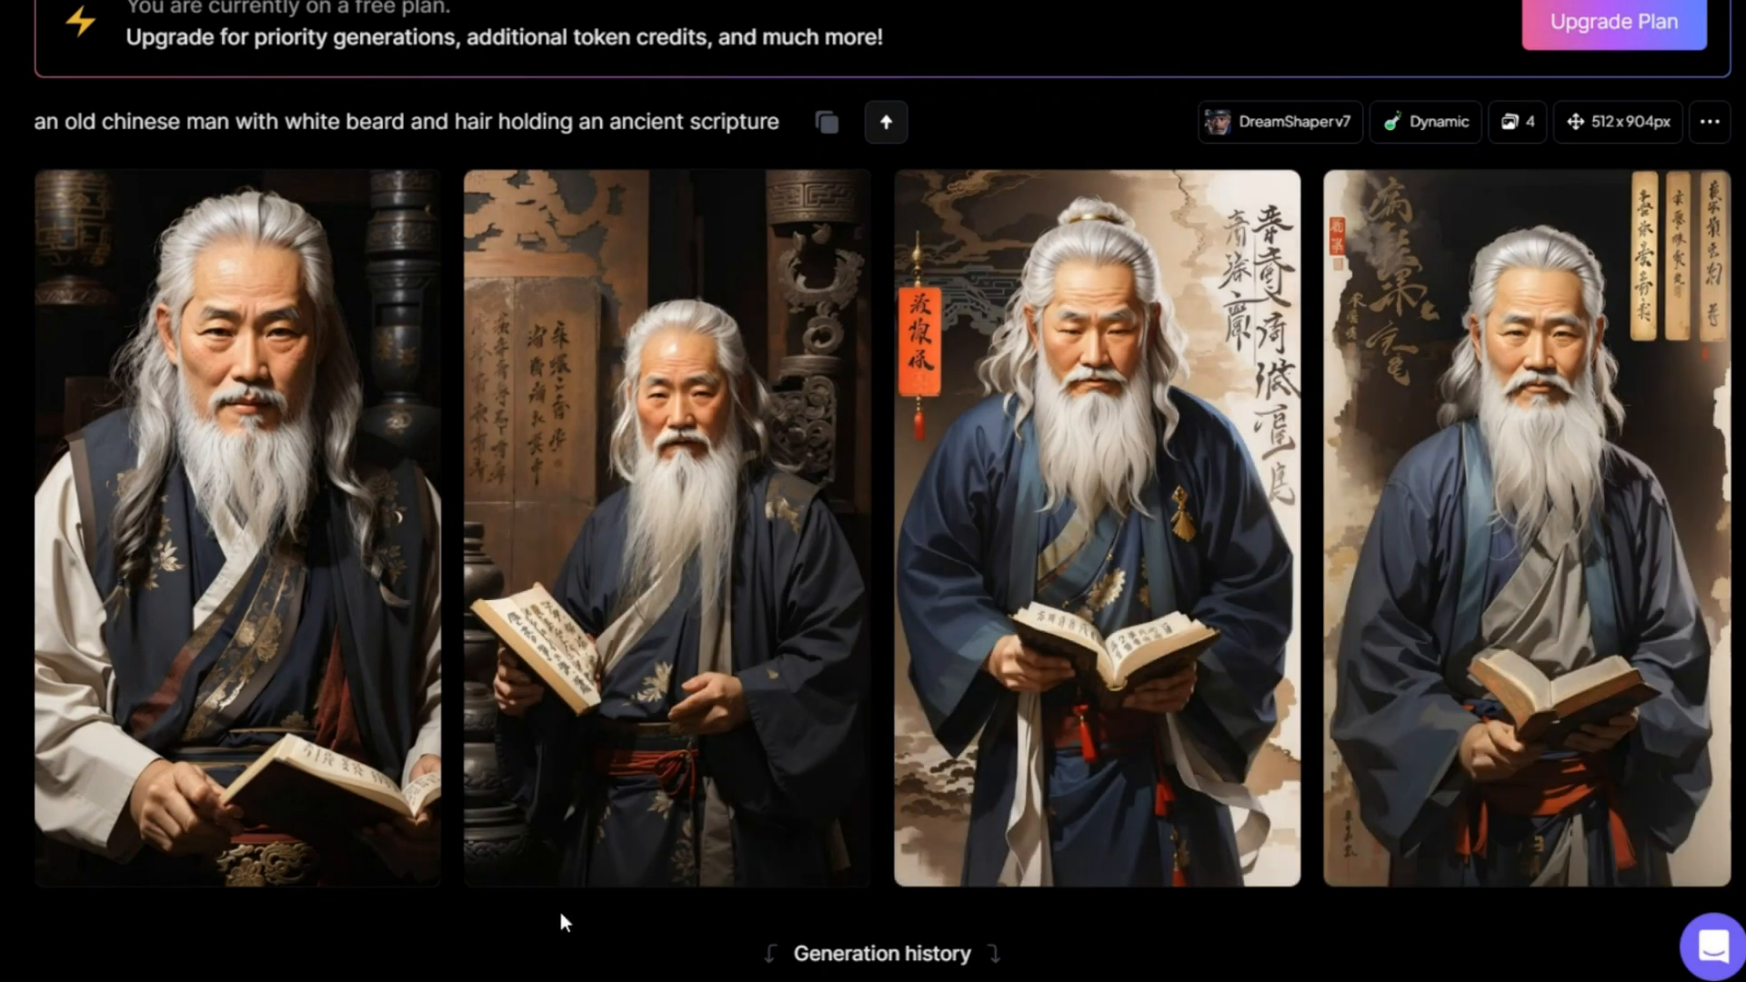
{"action": "mouse_move", "coordinate": [206, 387]}
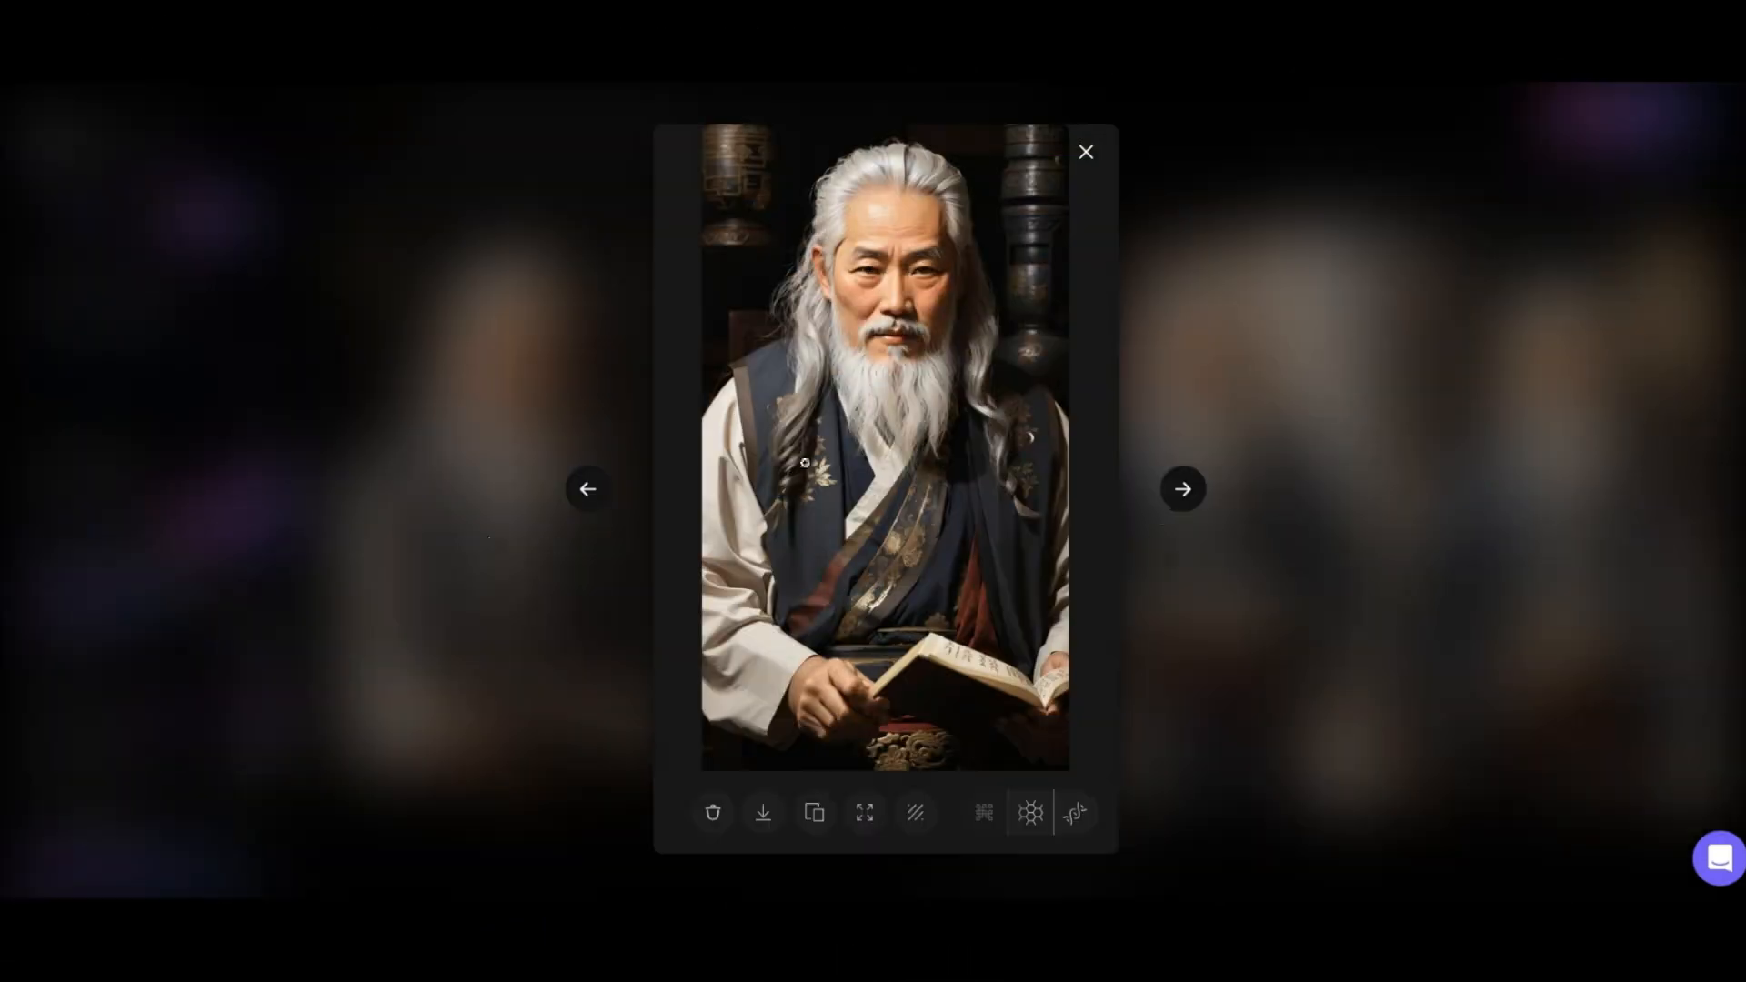
{"action": "left_click", "coordinate": [762, 812]}
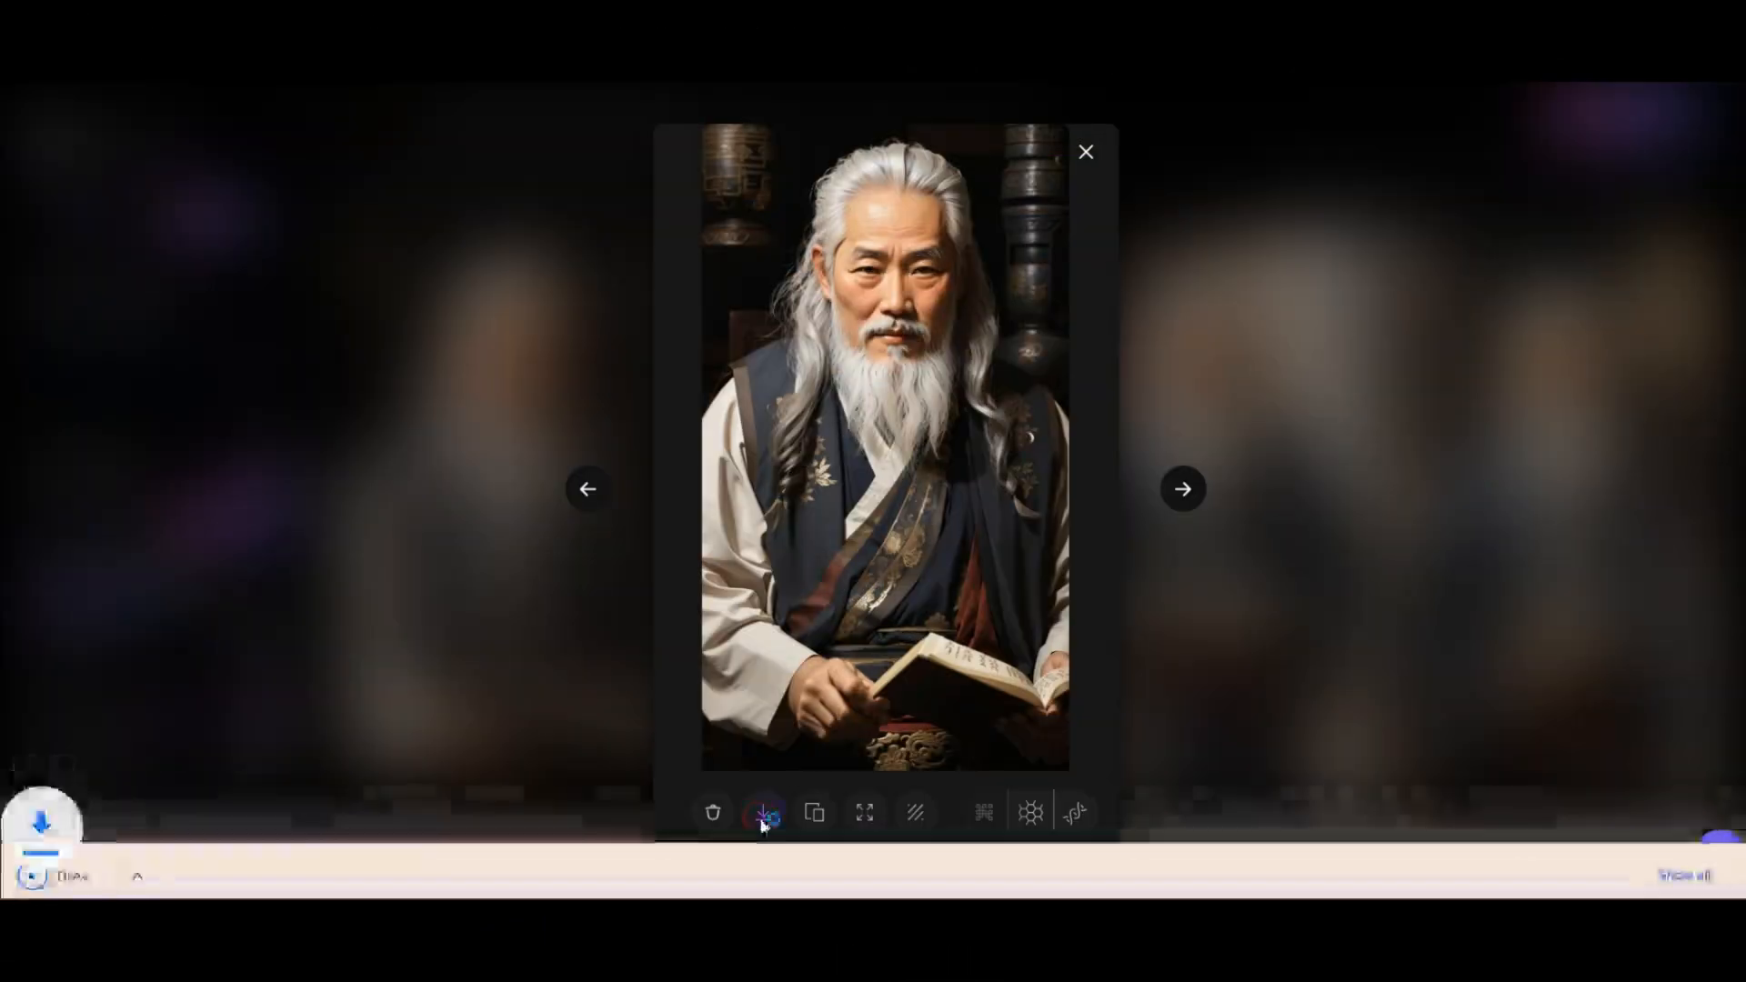
{"action": "left_click", "coordinate": [1085, 152]}
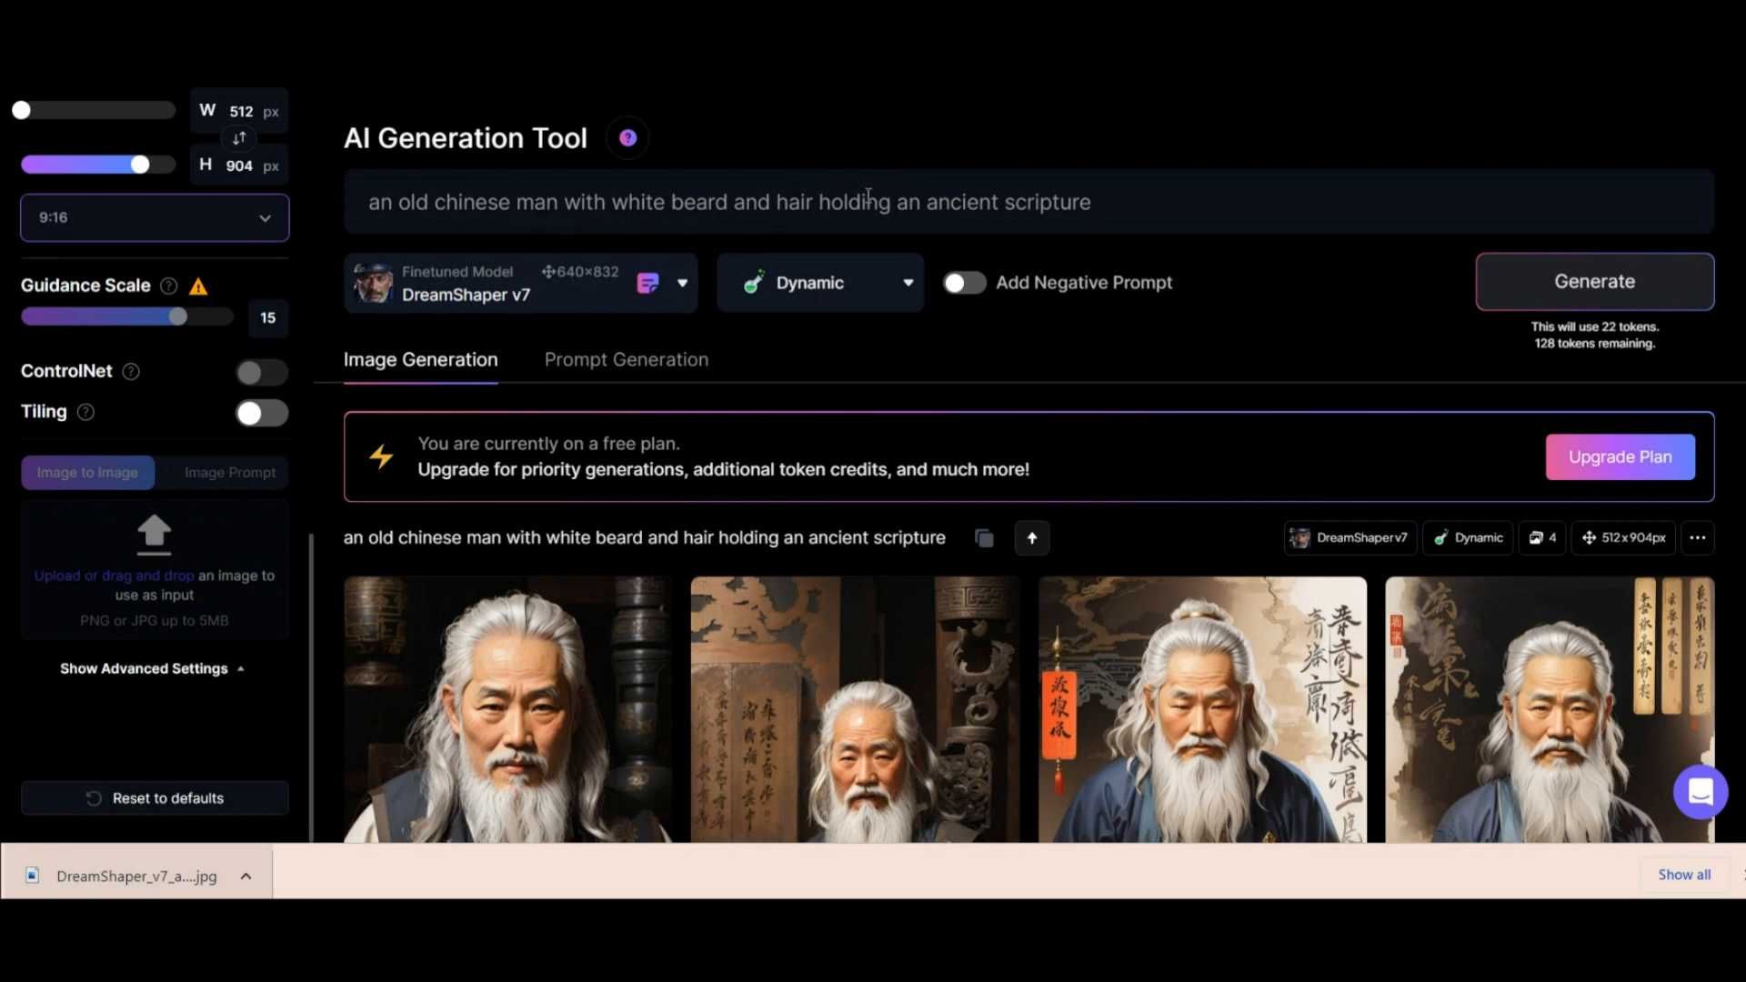
Step: Revise the prompt to describe an old English man with a suit
{"action": "double_click", "coordinate": [472, 202]}
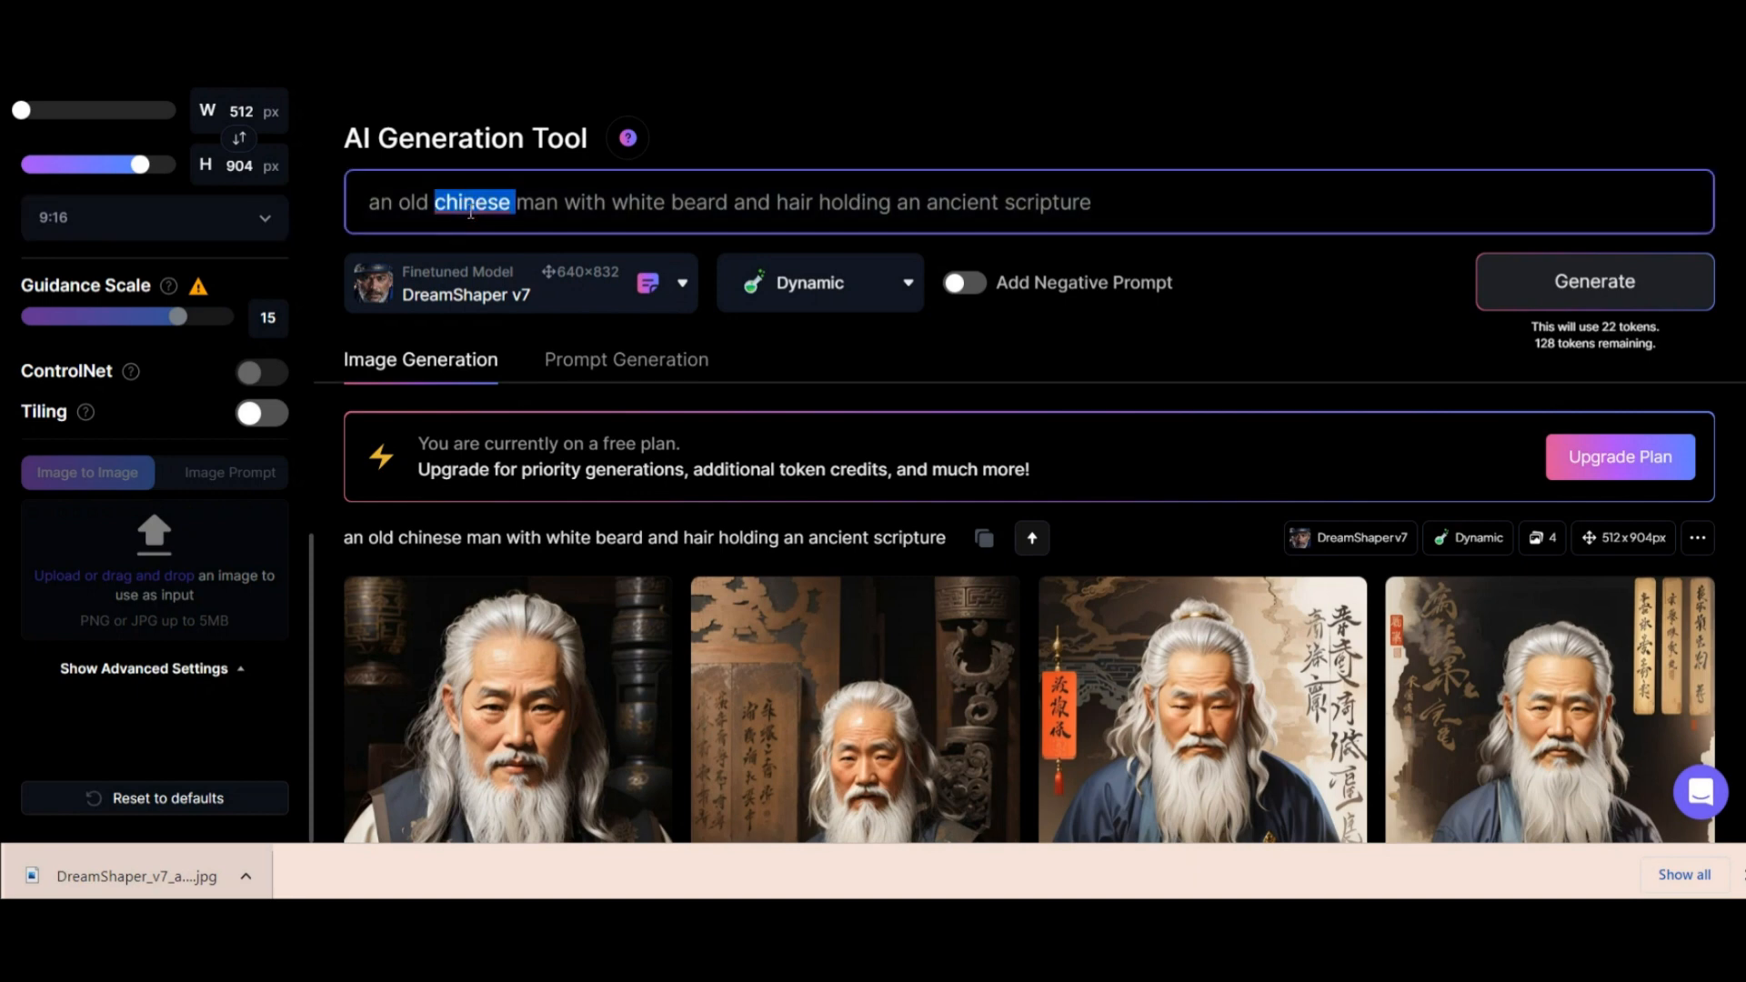
{"action": "type", "text": "English"}
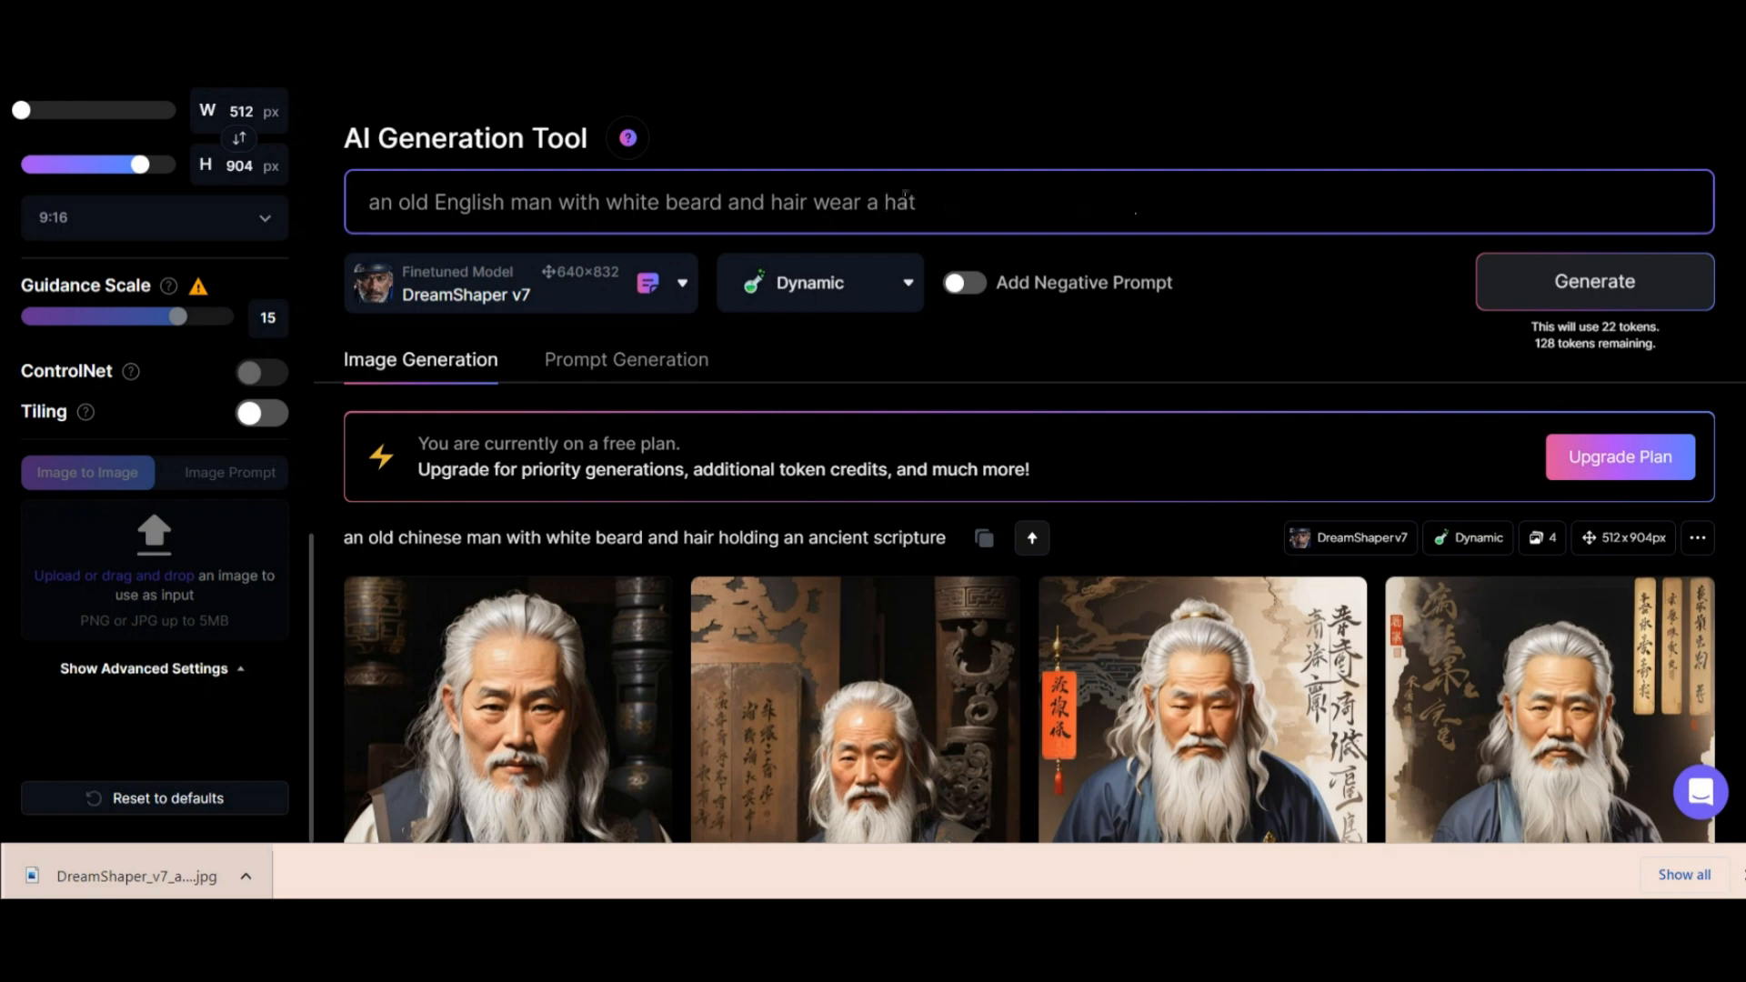
{"action": "type", "text": "with suit and dark background"}
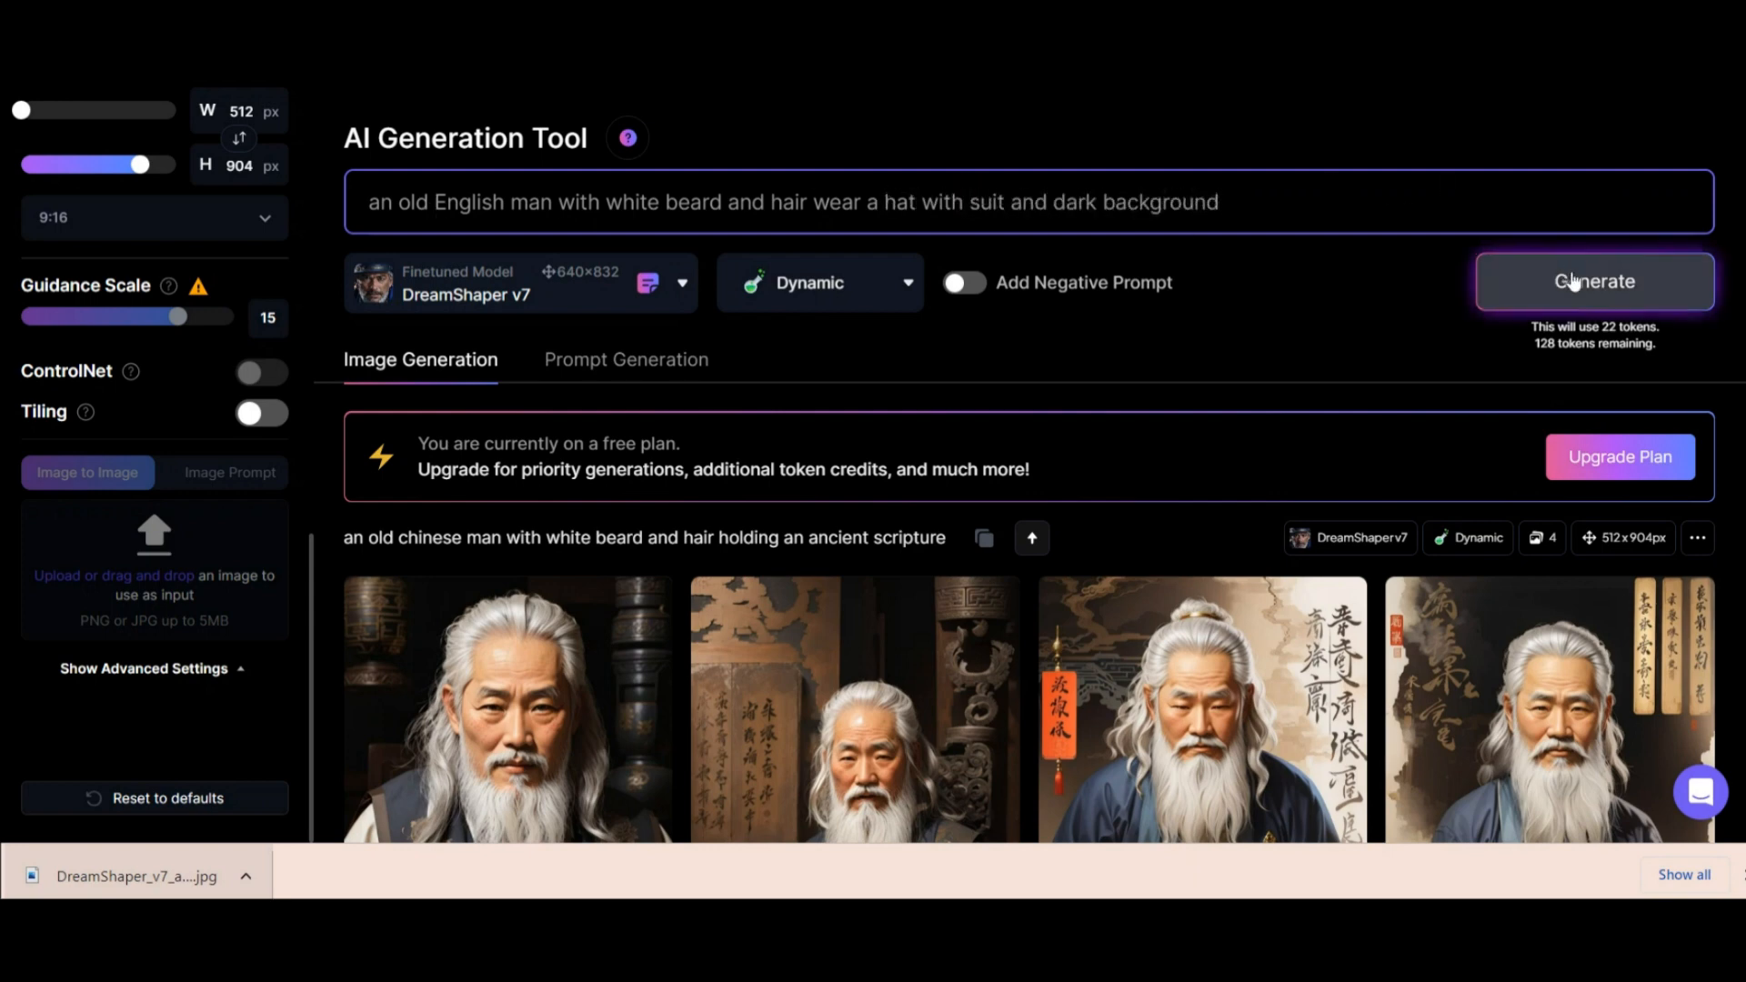
Step: Generate a new batch of old English man images from the revised prompt
{"action": "left_click", "coordinate": [1593, 281]}
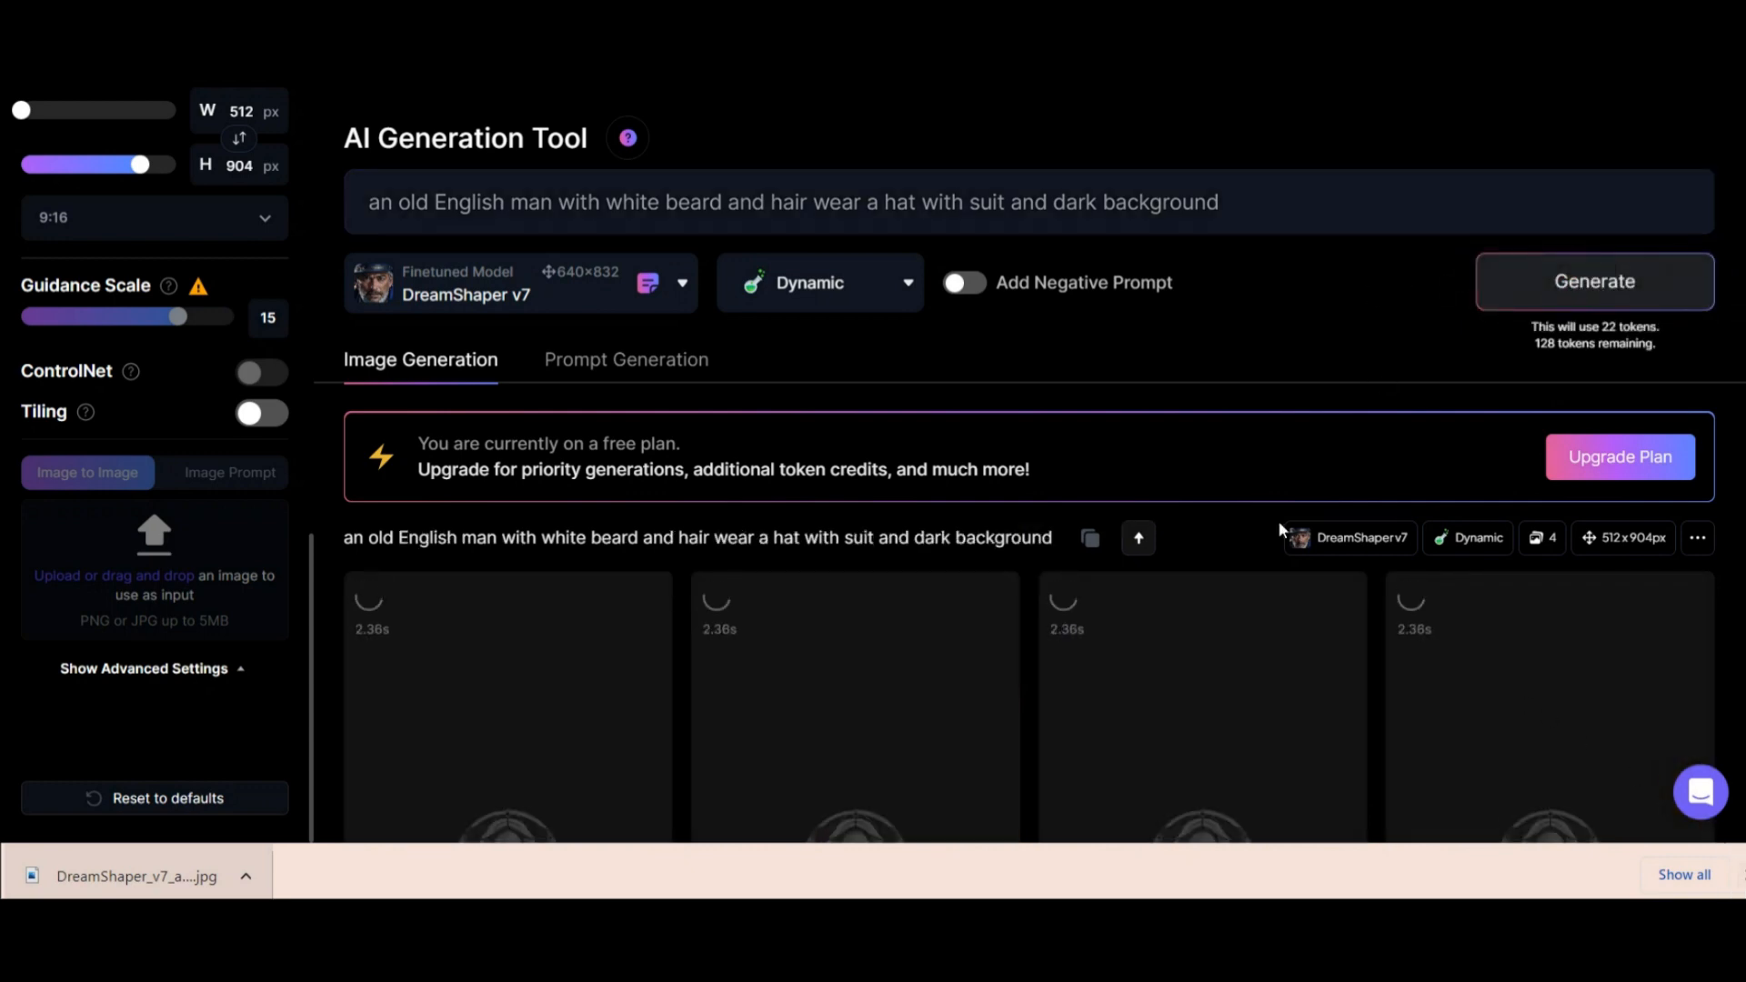
{"action": "scroll", "scroll_direction": "down", "scroll_amount": 3}
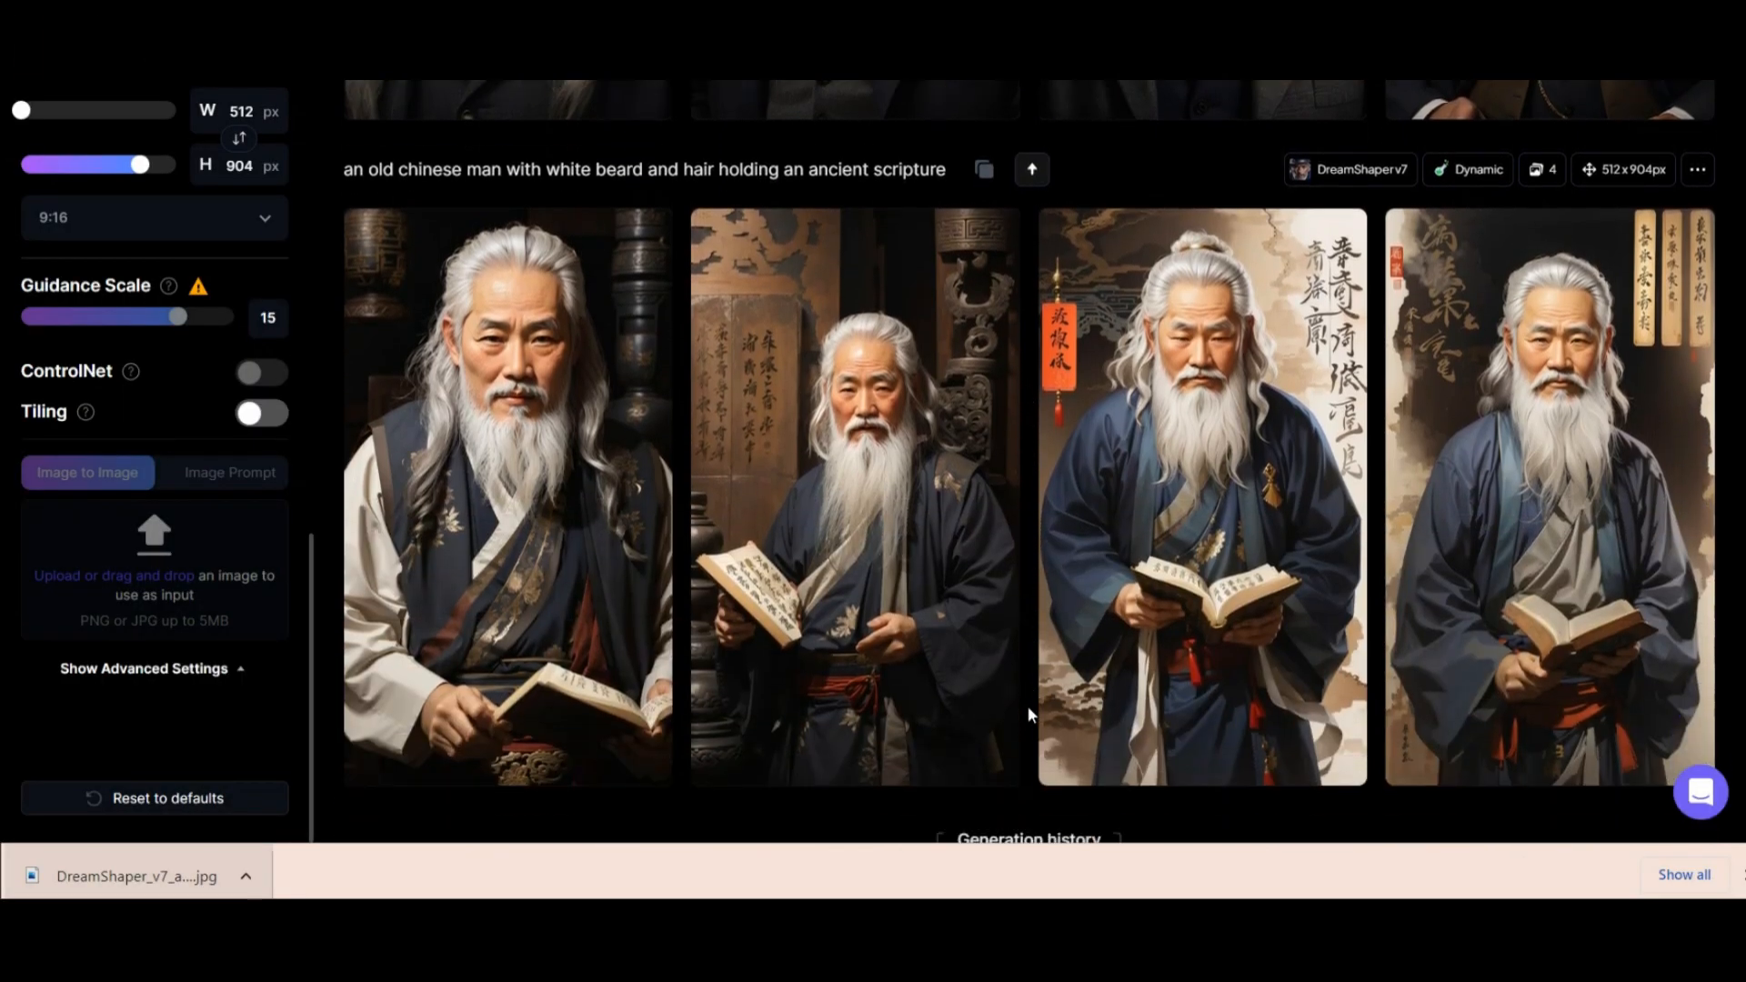
{"action": "mouse_move", "coordinate": [485, 356]}
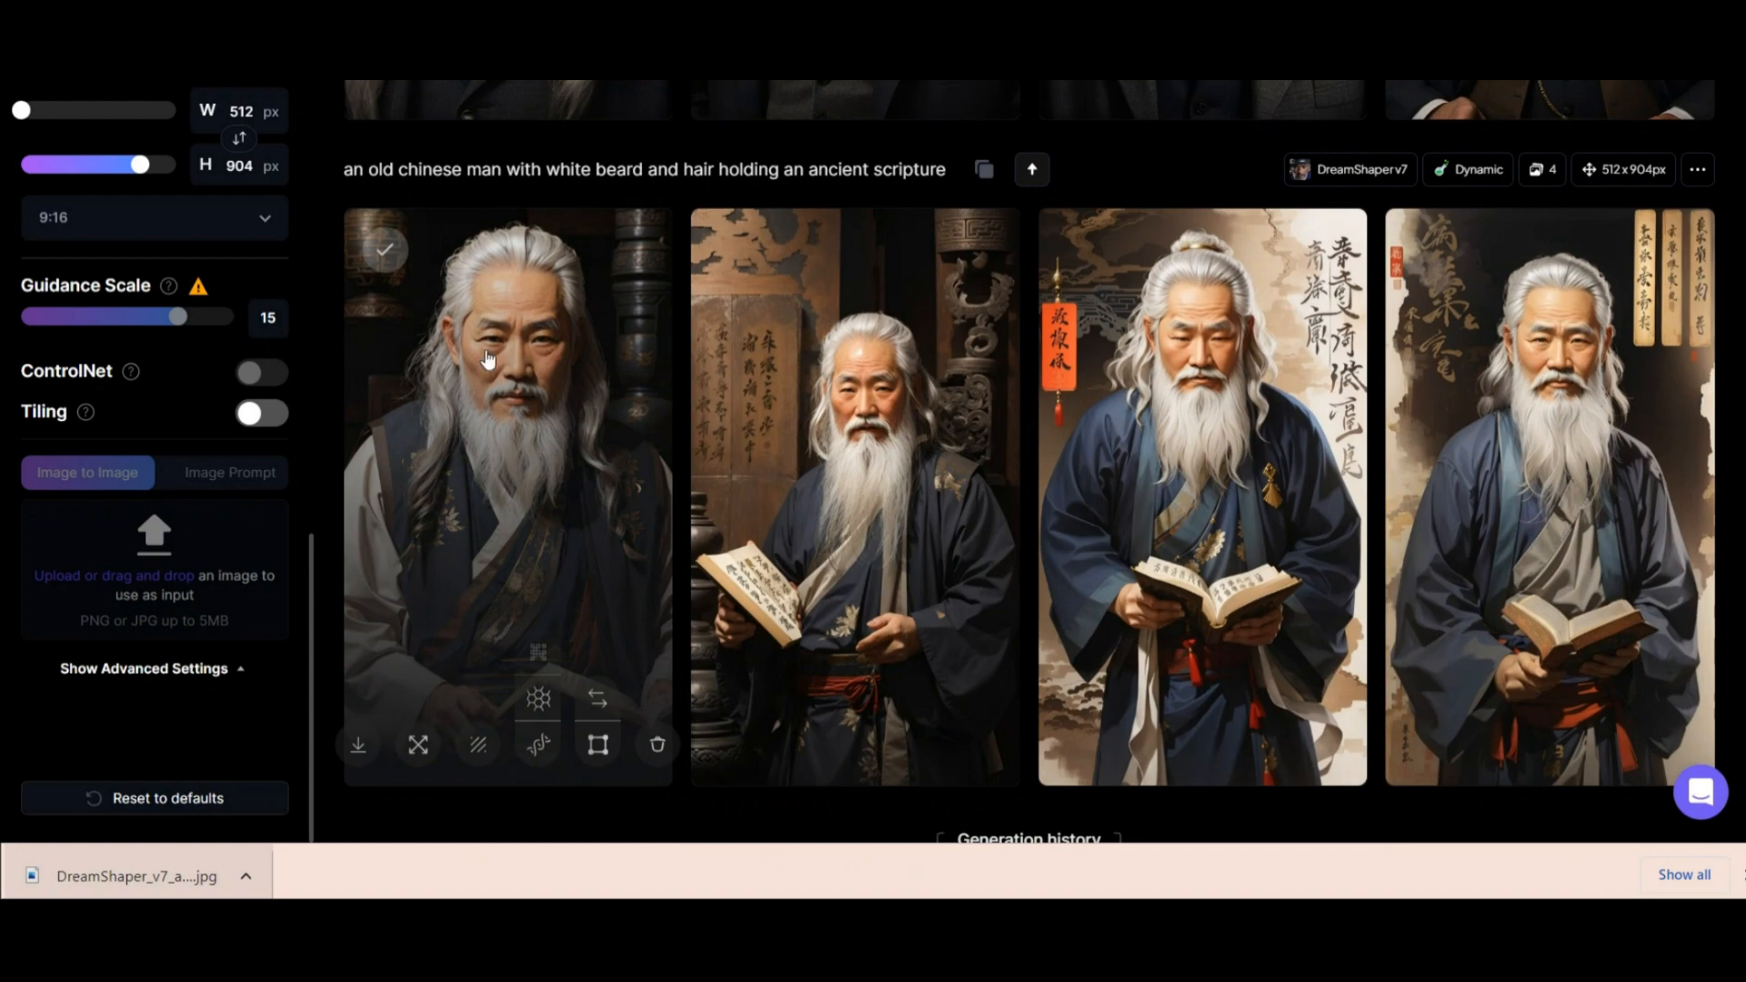
{"action": "scroll", "scroll_direction": "down", "scroll_amount": 3}
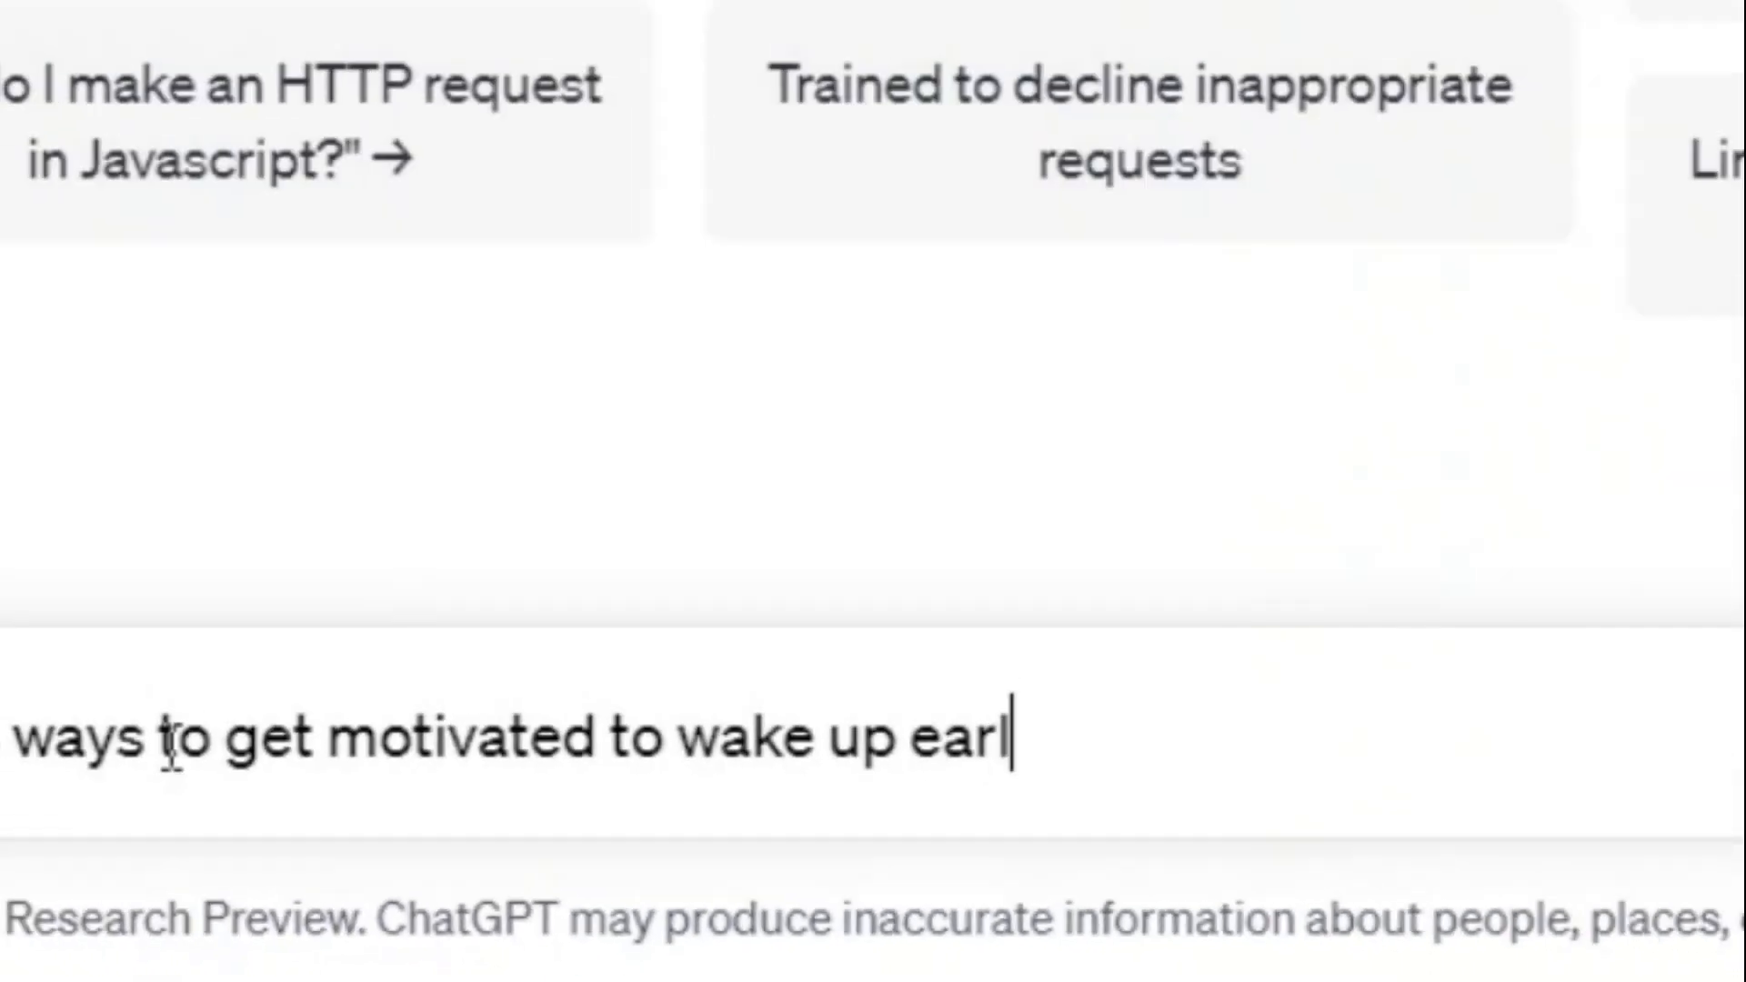
Step: Ask ChatGPT for wake-up-early motivation tips, then request one sentence per tip
{"action": "key", "text": "Enter"}
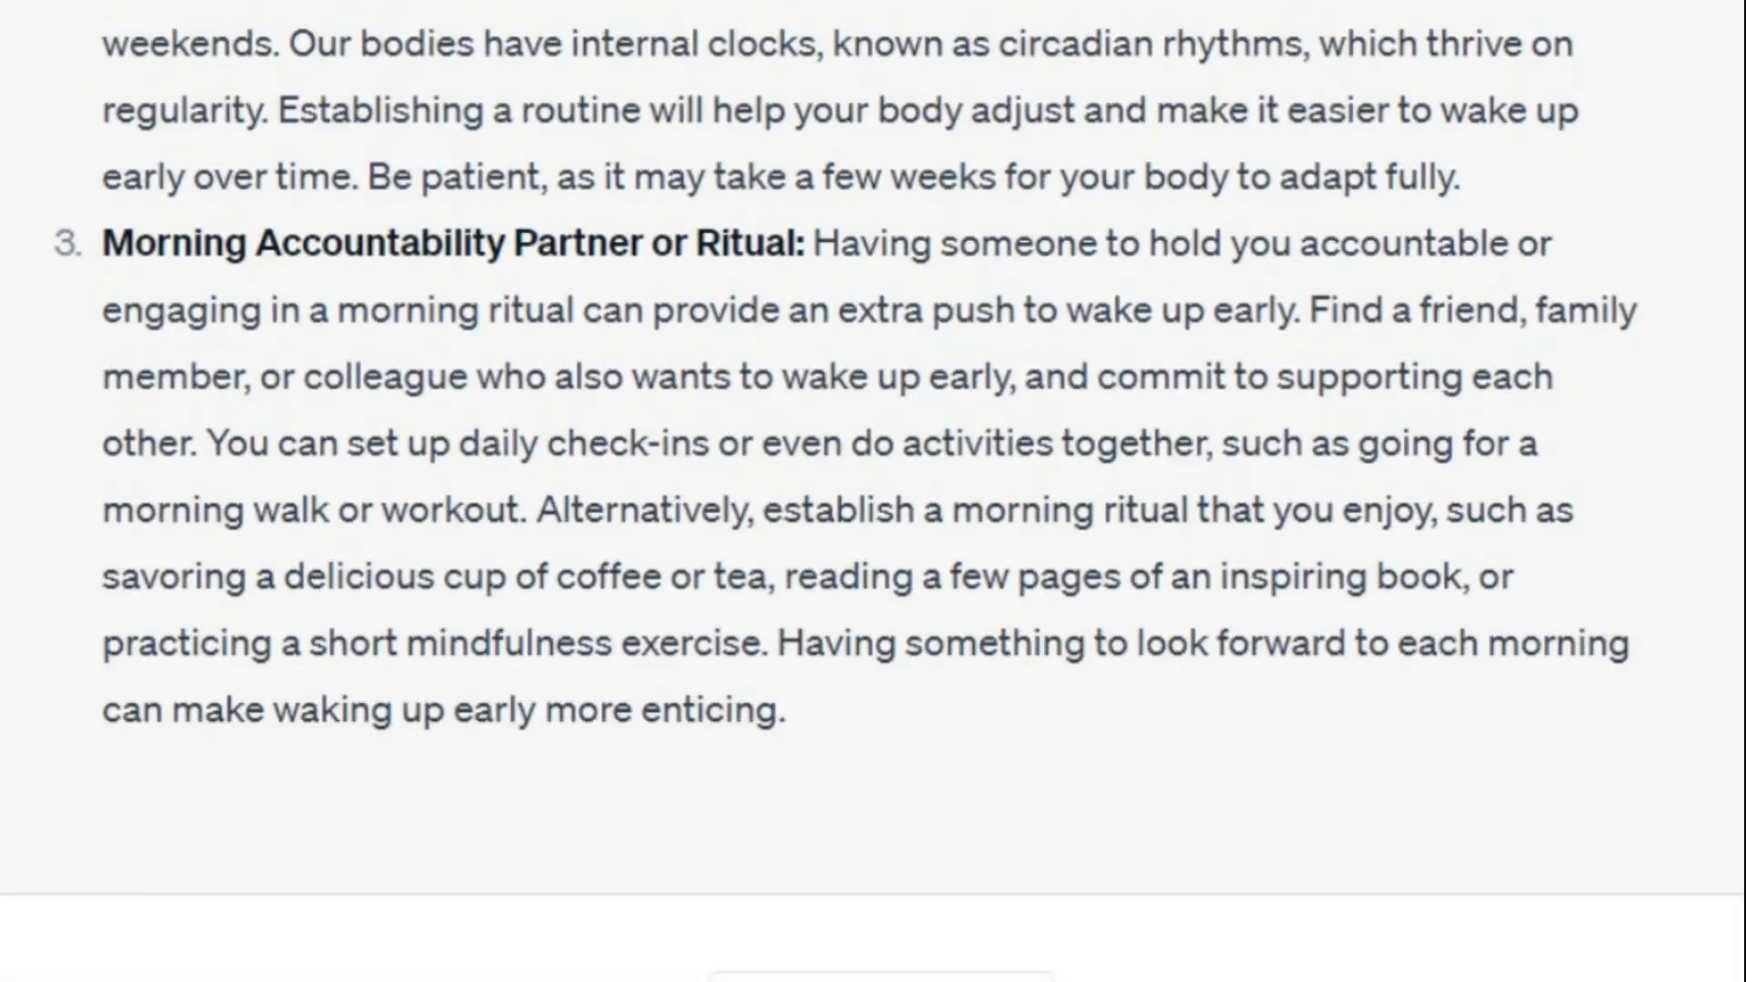
{"action": "type", "text": "make it shorter. just write"}
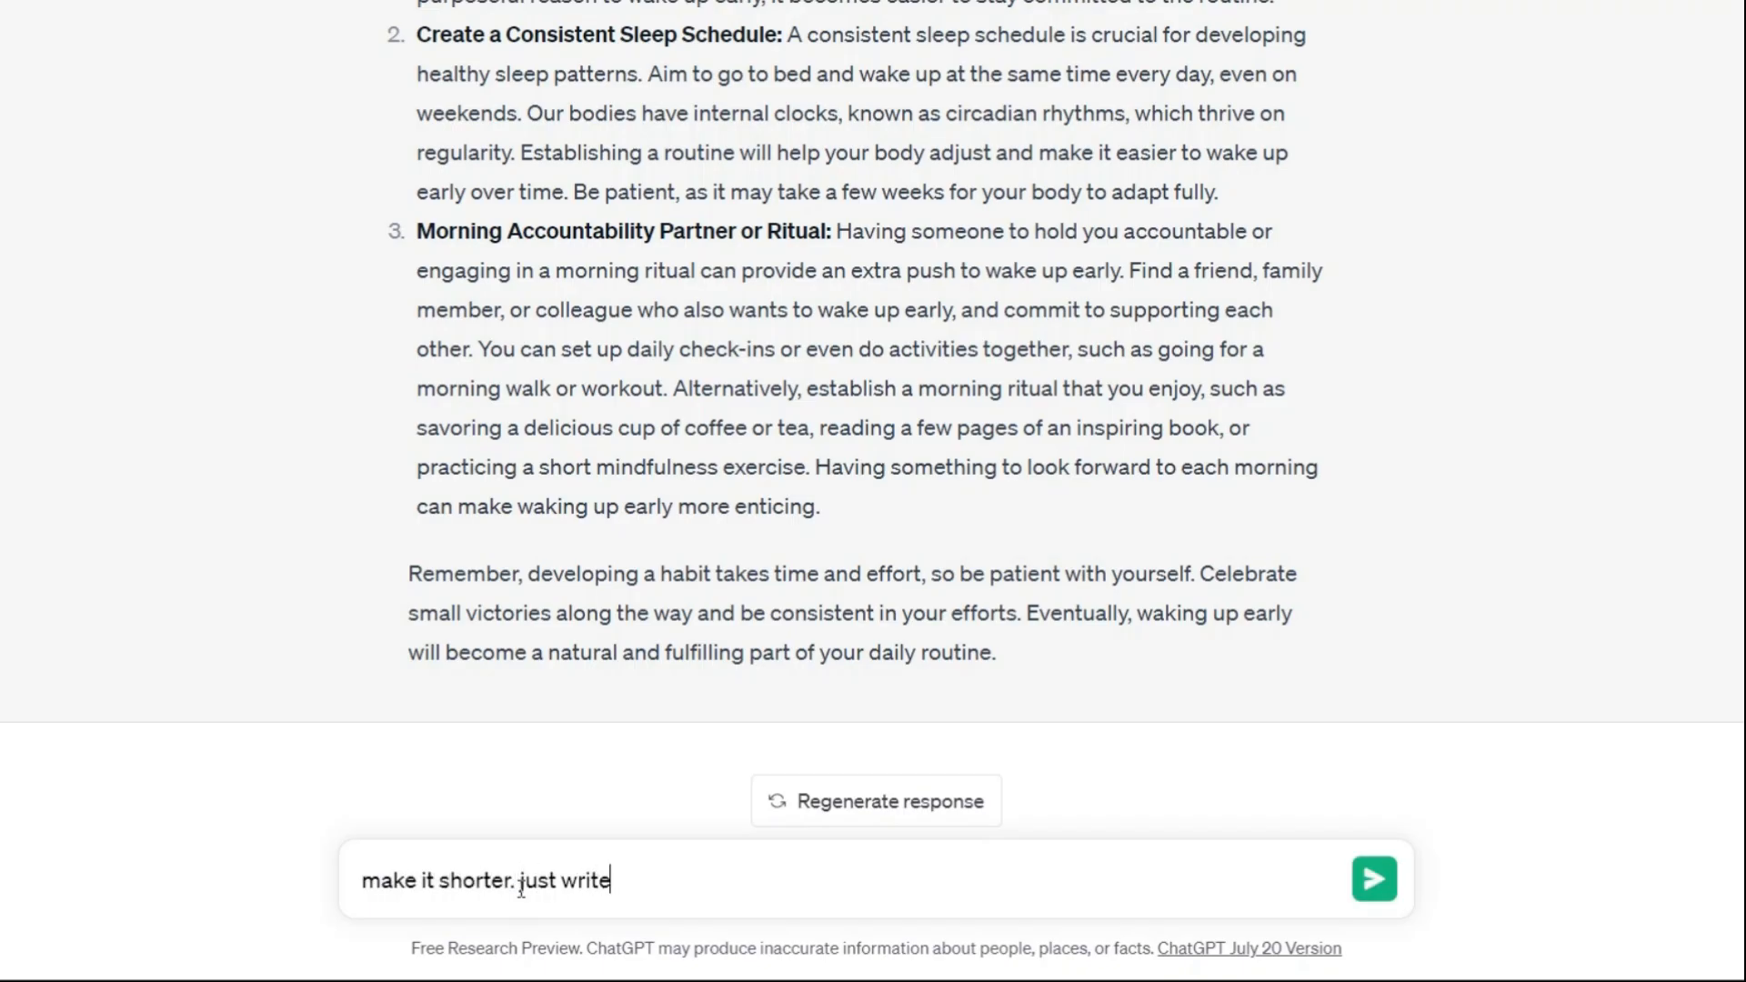
{"action": "type", "text": "one sentence for each of them"}
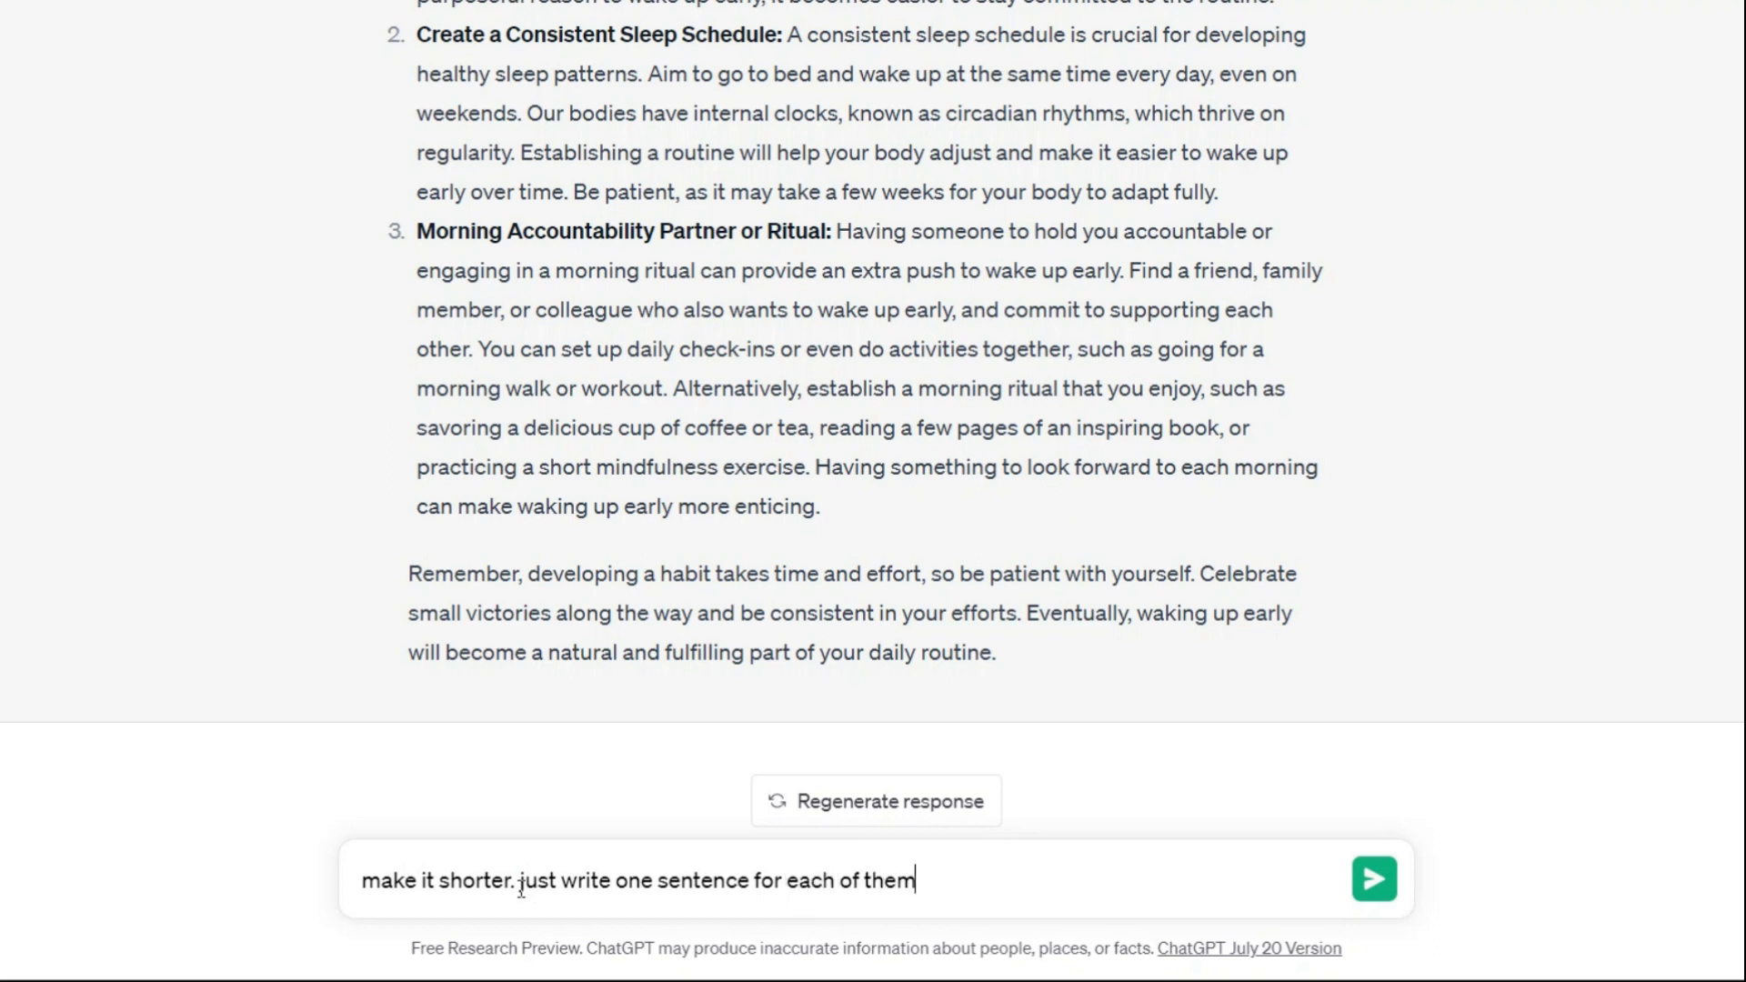
{"action": "left_click", "coordinate": [1374, 878]}
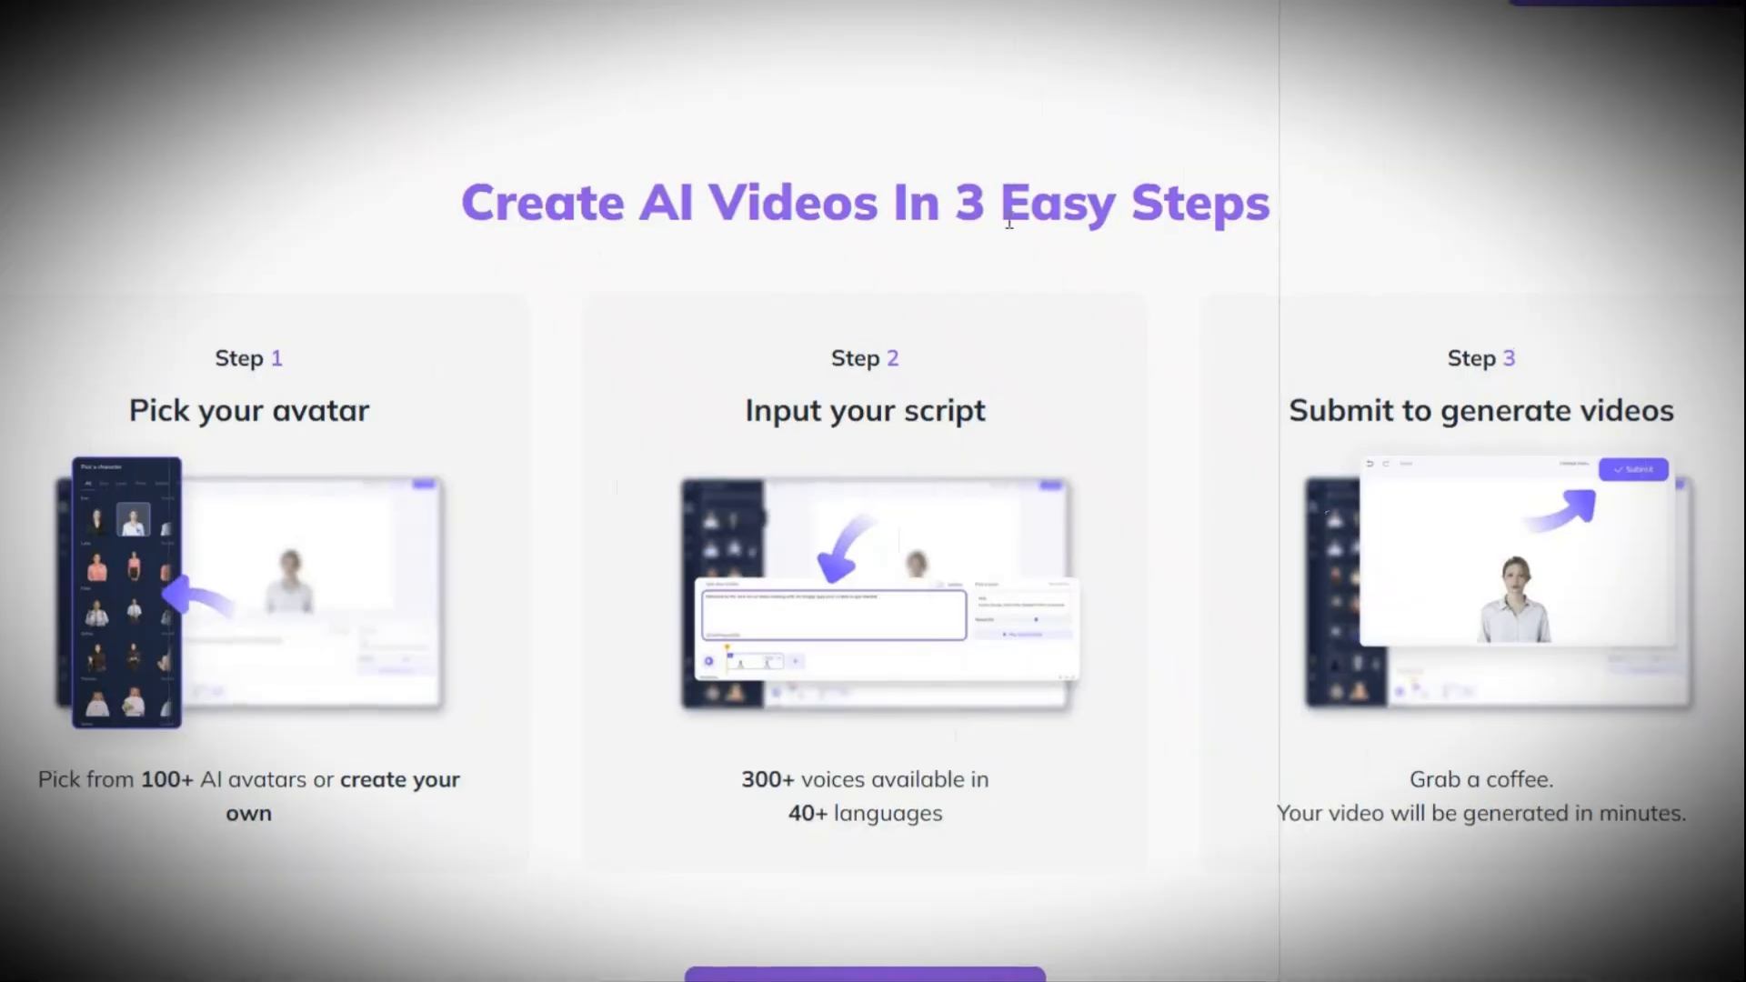
{"action": "double_click", "coordinate": [248, 408]}
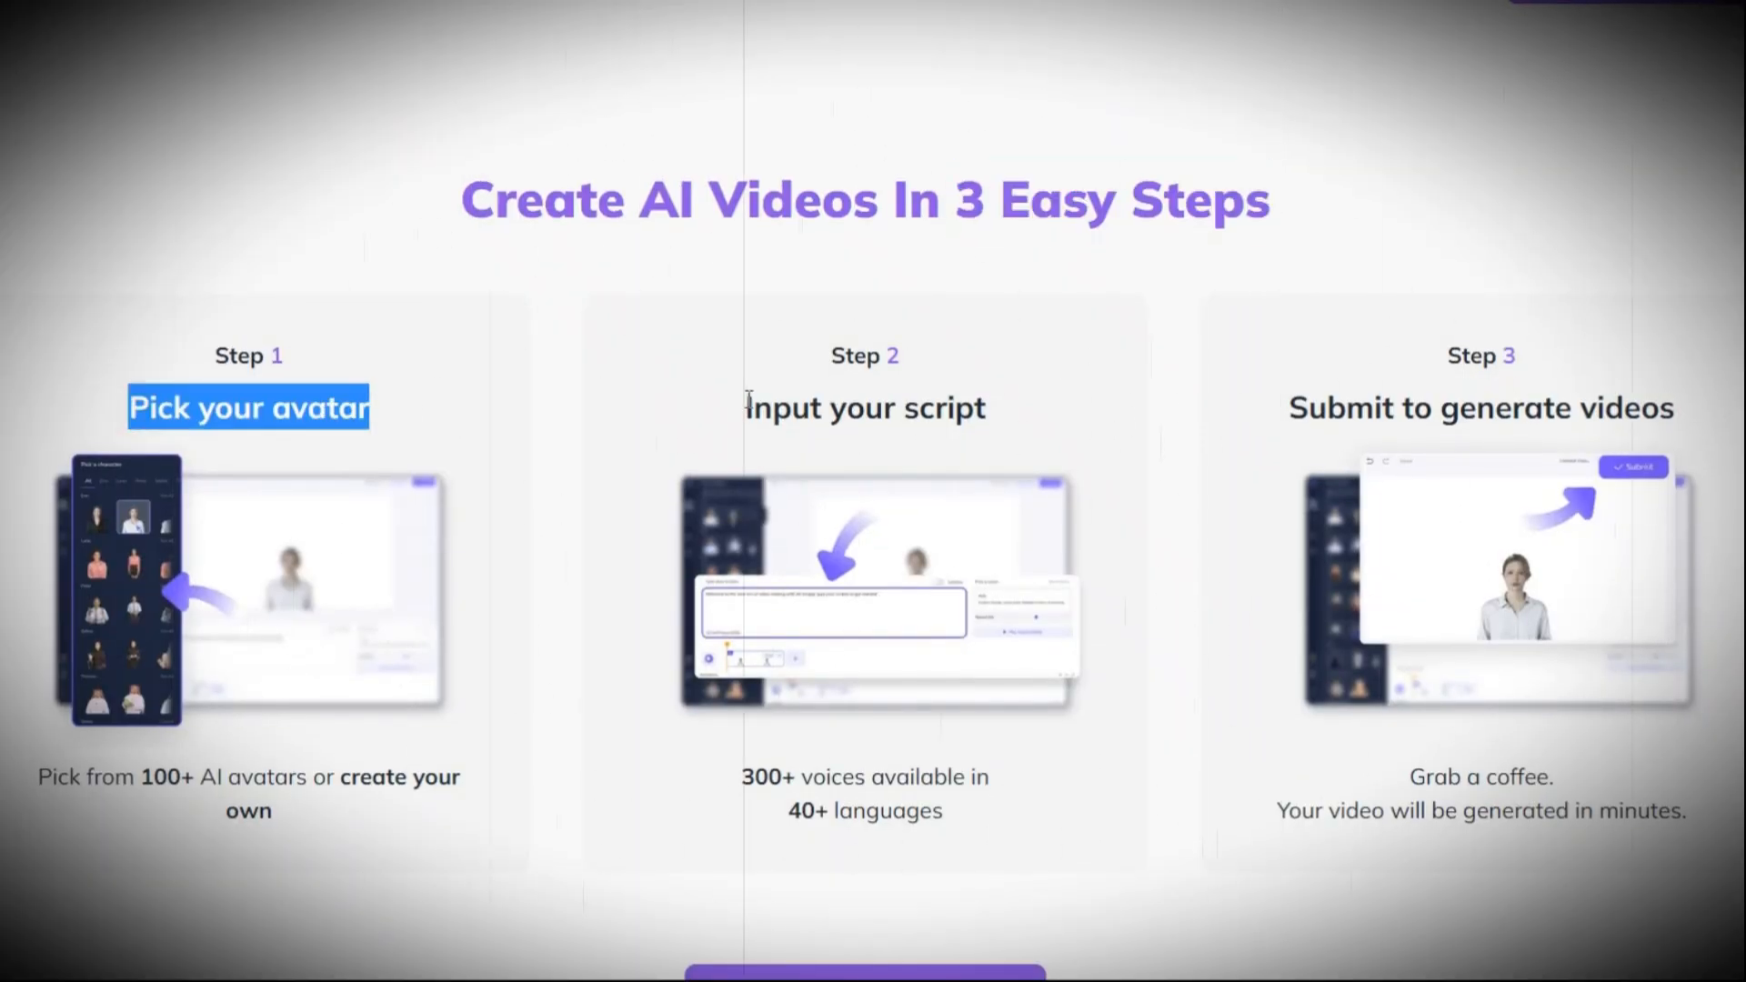
{"action": "scroll", "scroll_direction": "down", "scroll_amount": 3}
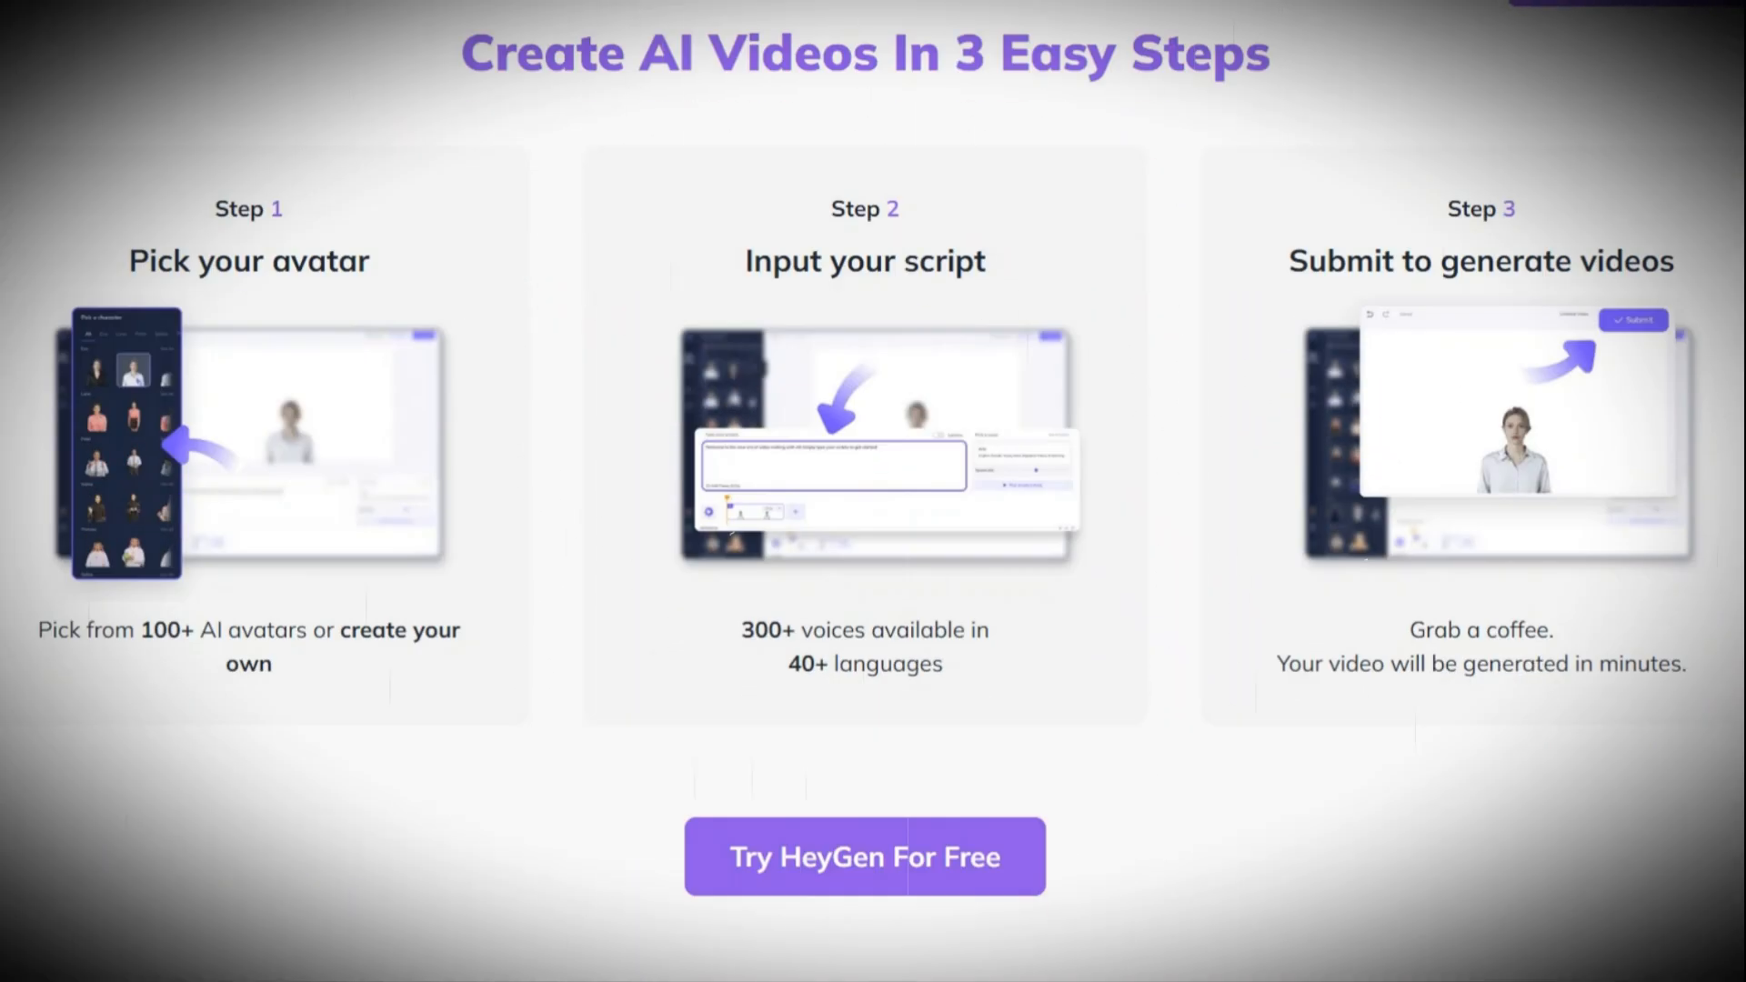
{"action": "scroll", "scroll_direction": "down", "scroll_amount": 3}
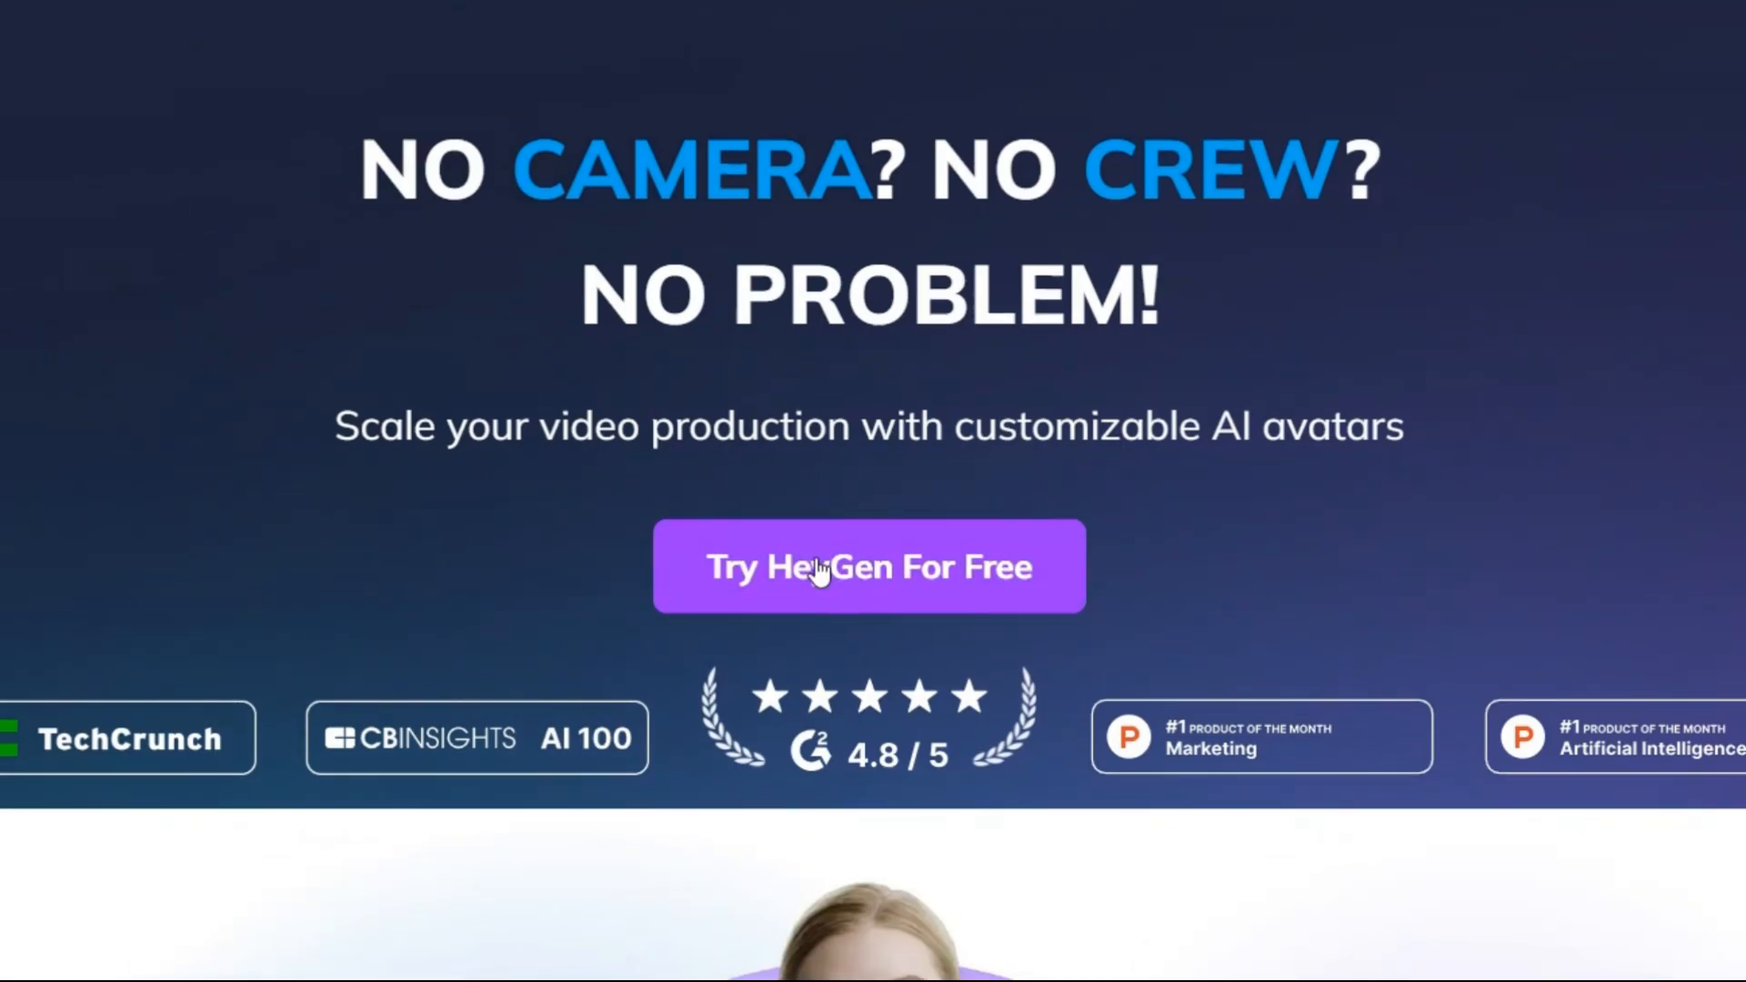
Step: Start HeyGen for free and begin filling in the sign-up details
{"action": "left_click", "coordinate": [868, 566]}
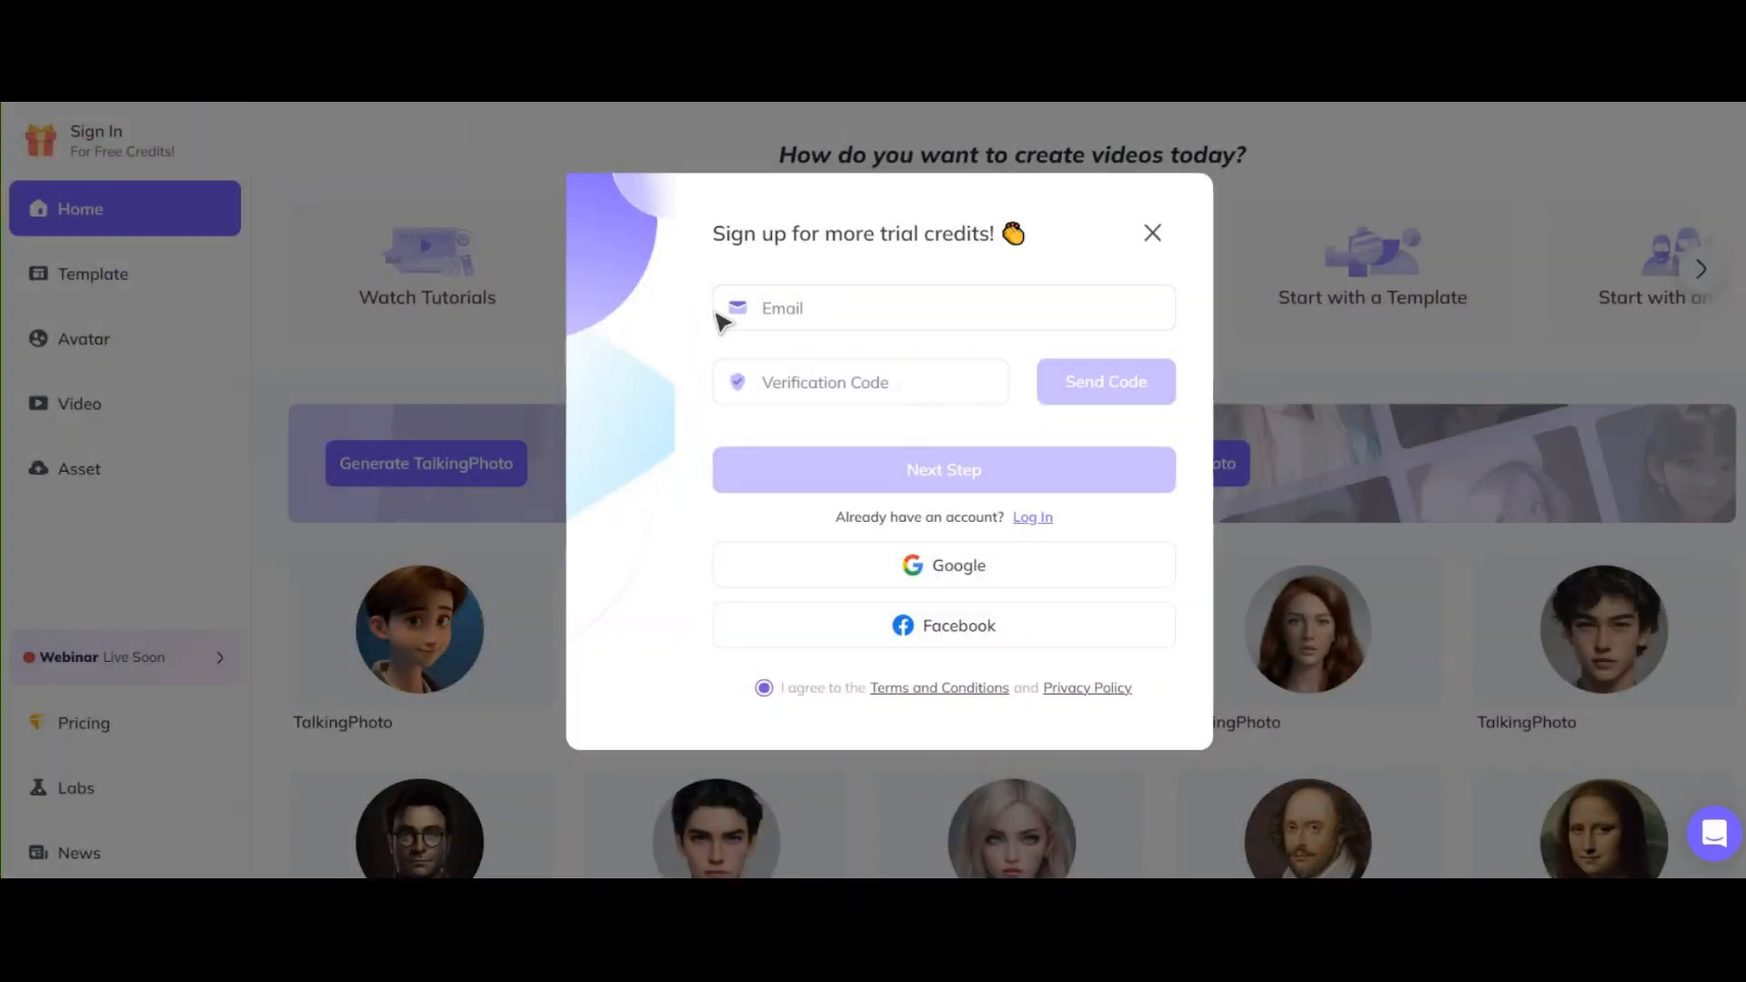
{"action": "left_click", "coordinate": [943, 307]}
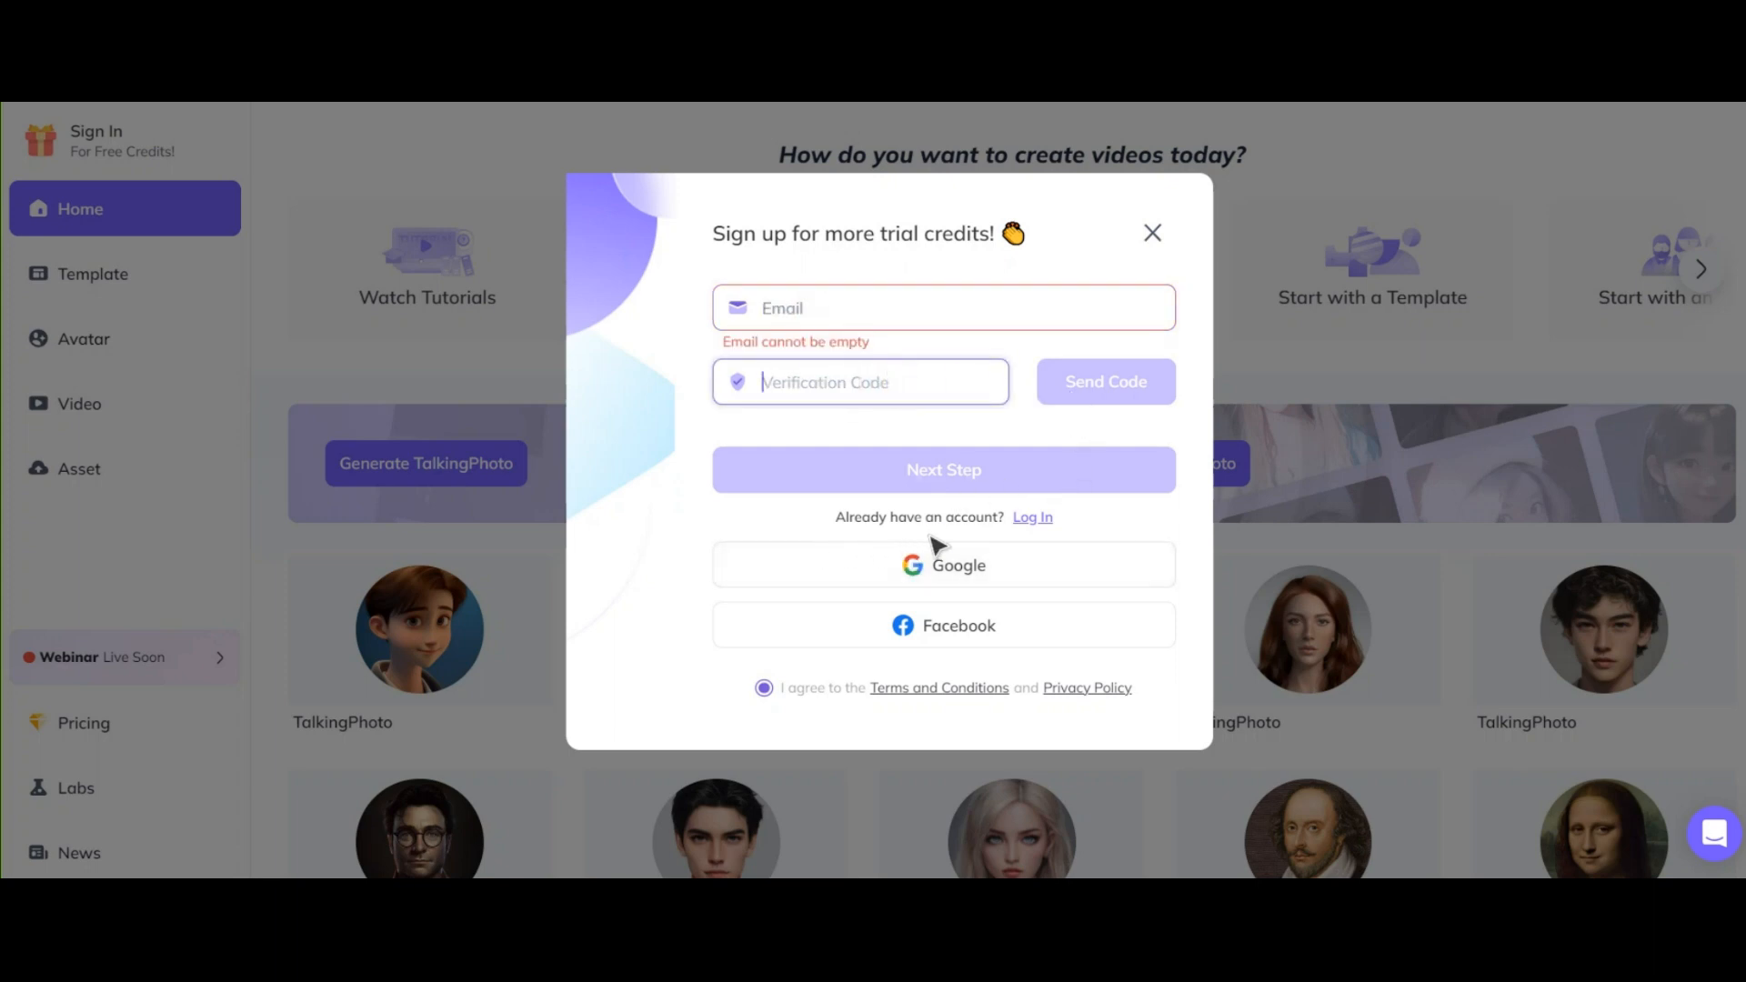
{"action": "mouse_move", "coordinate": [952, 577]}
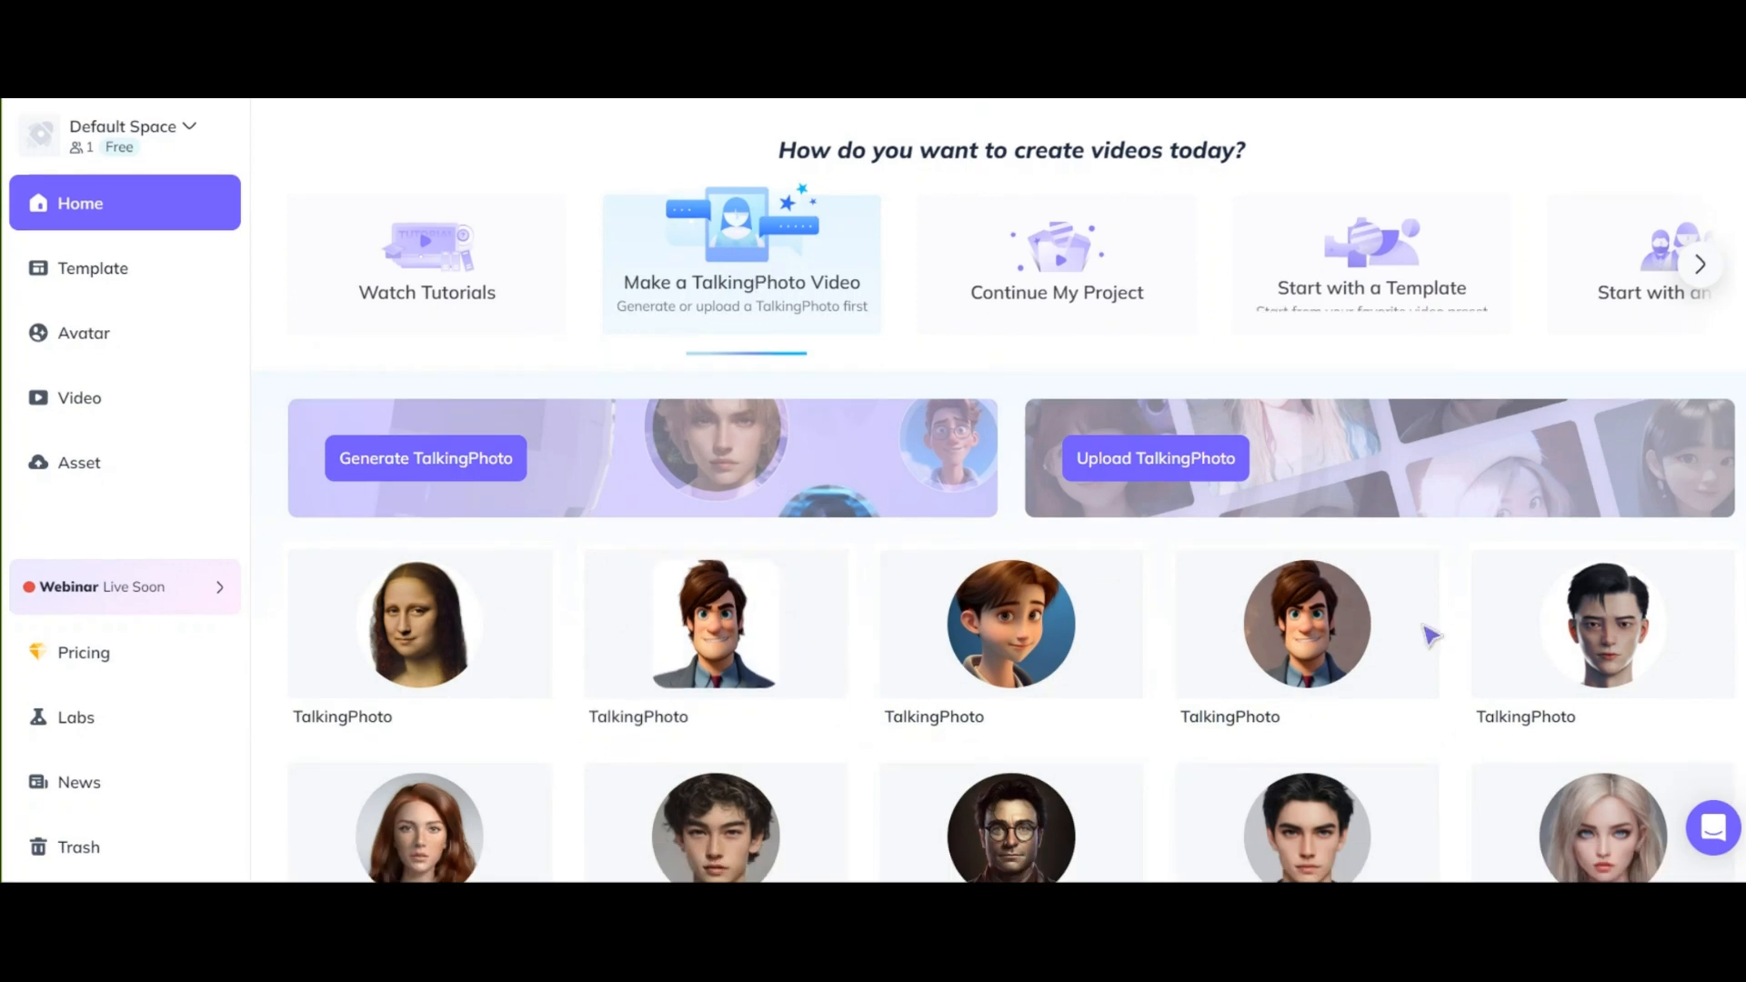
Step: Scroll the TalkingPhoto avatar gallery to show the Monalisa and Phineas entries
{"action": "scroll", "scroll_direction": "down", "scroll_amount": 3}
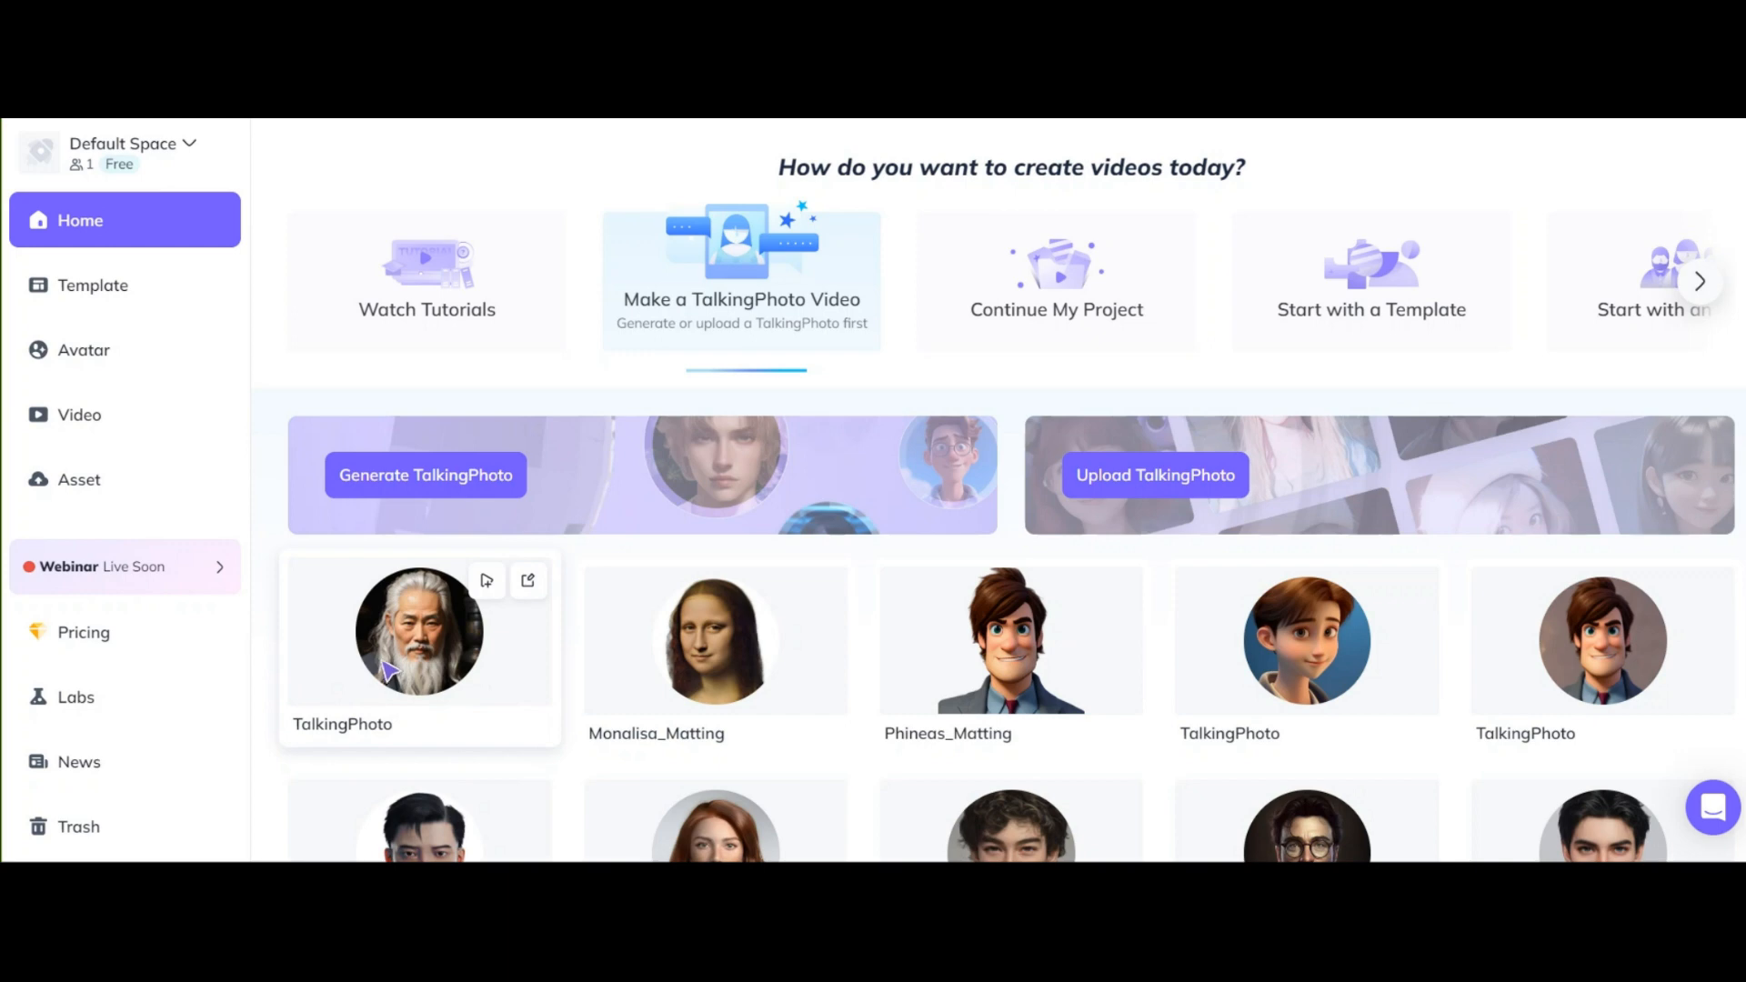
{"action": "mouse_move", "coordinate": [528, 581]}
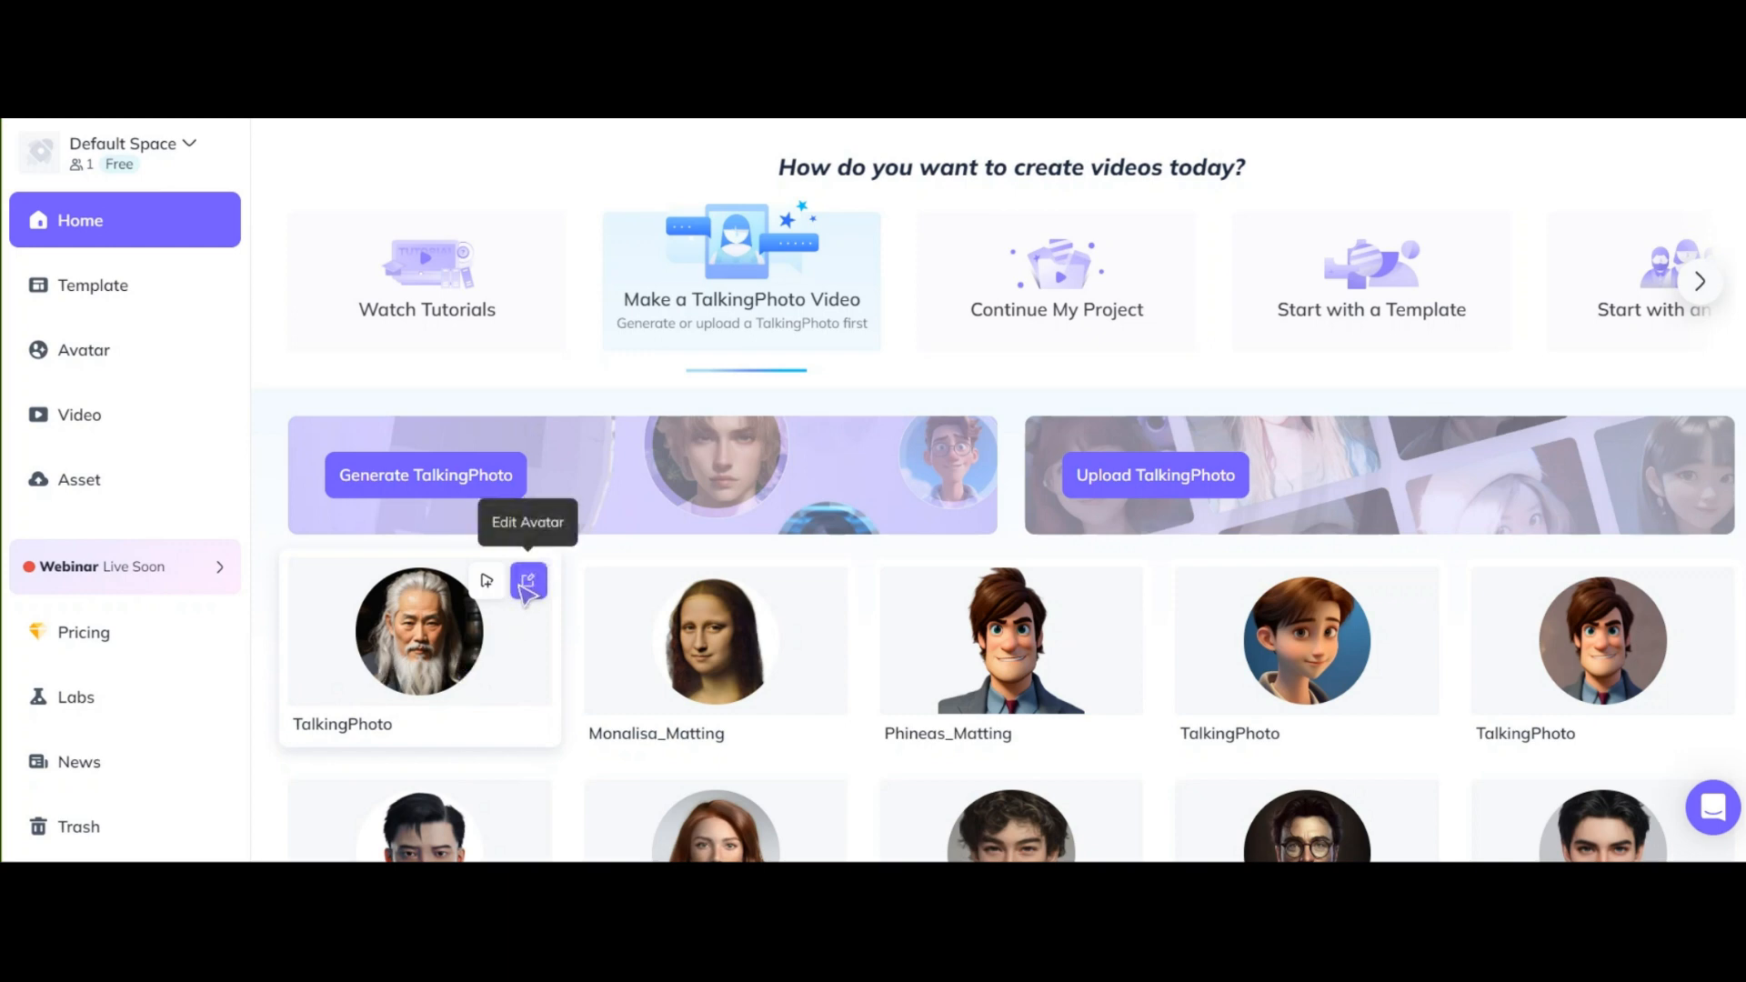
Step: Edit the old man avatar to Original view mode and save it as a new avatar
{"action": "left_click", "coordinate": [527, 581]}
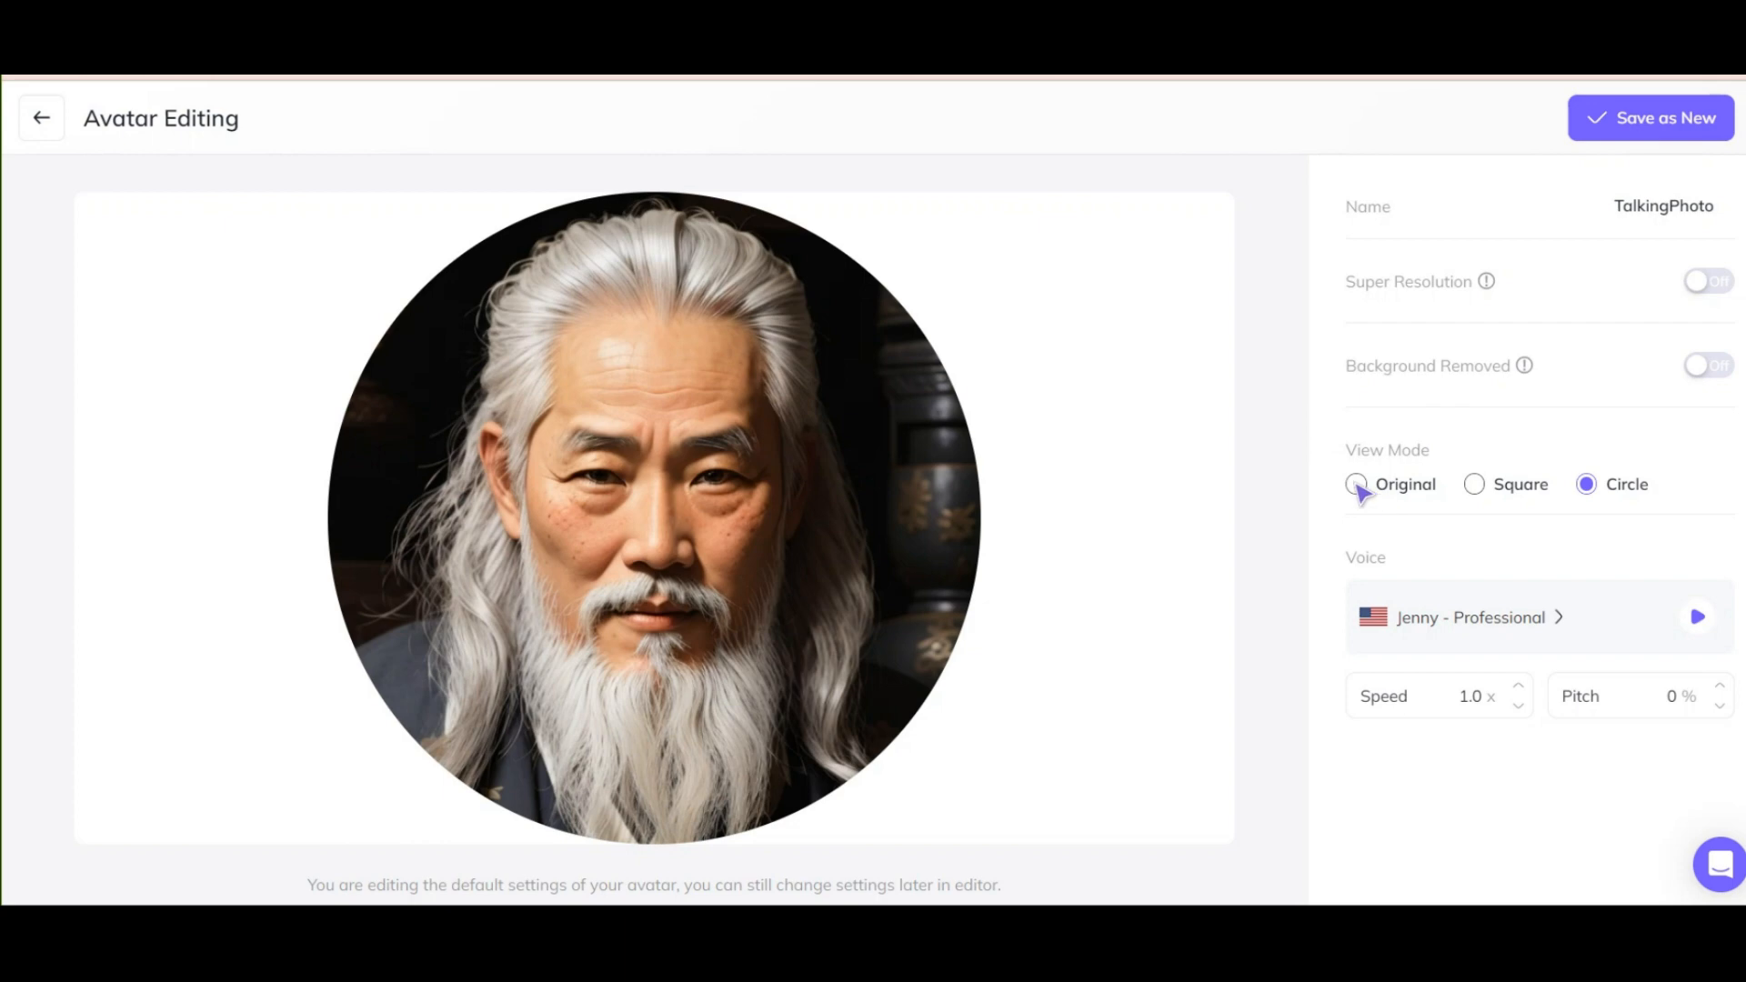
{"action": "left_click", "coordinate": [1356, 485]}
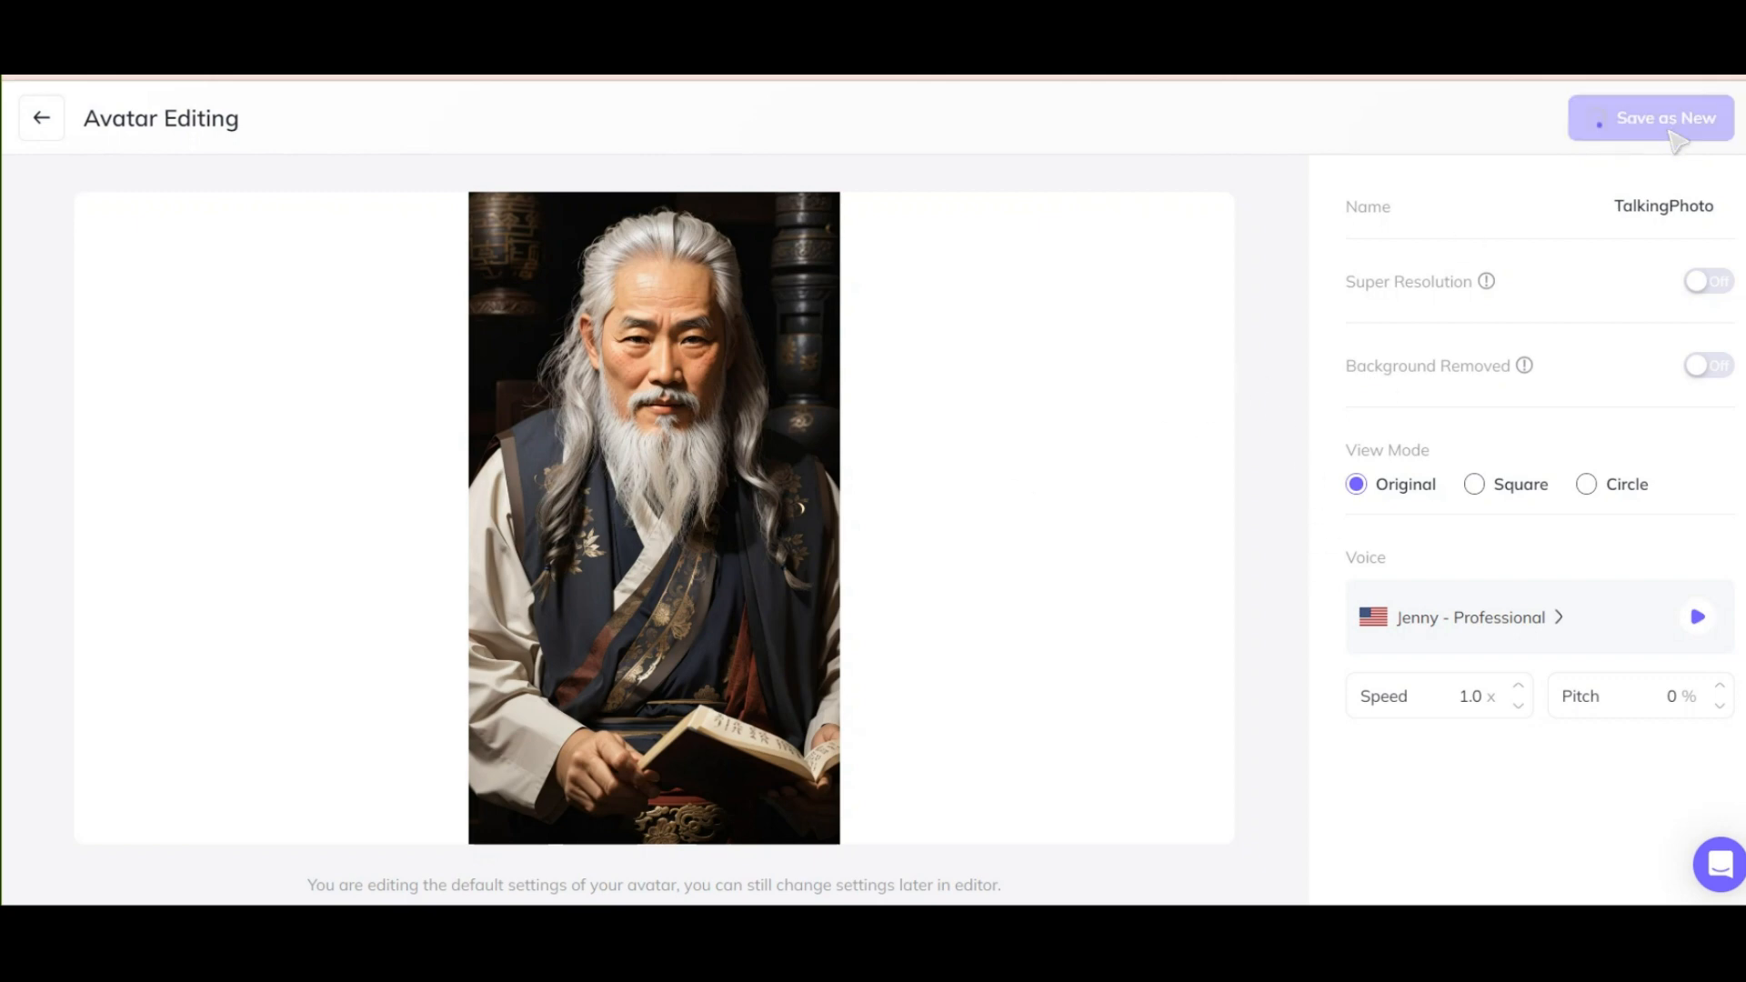
{"action": "left_click", "coordinate": [41, 118]}
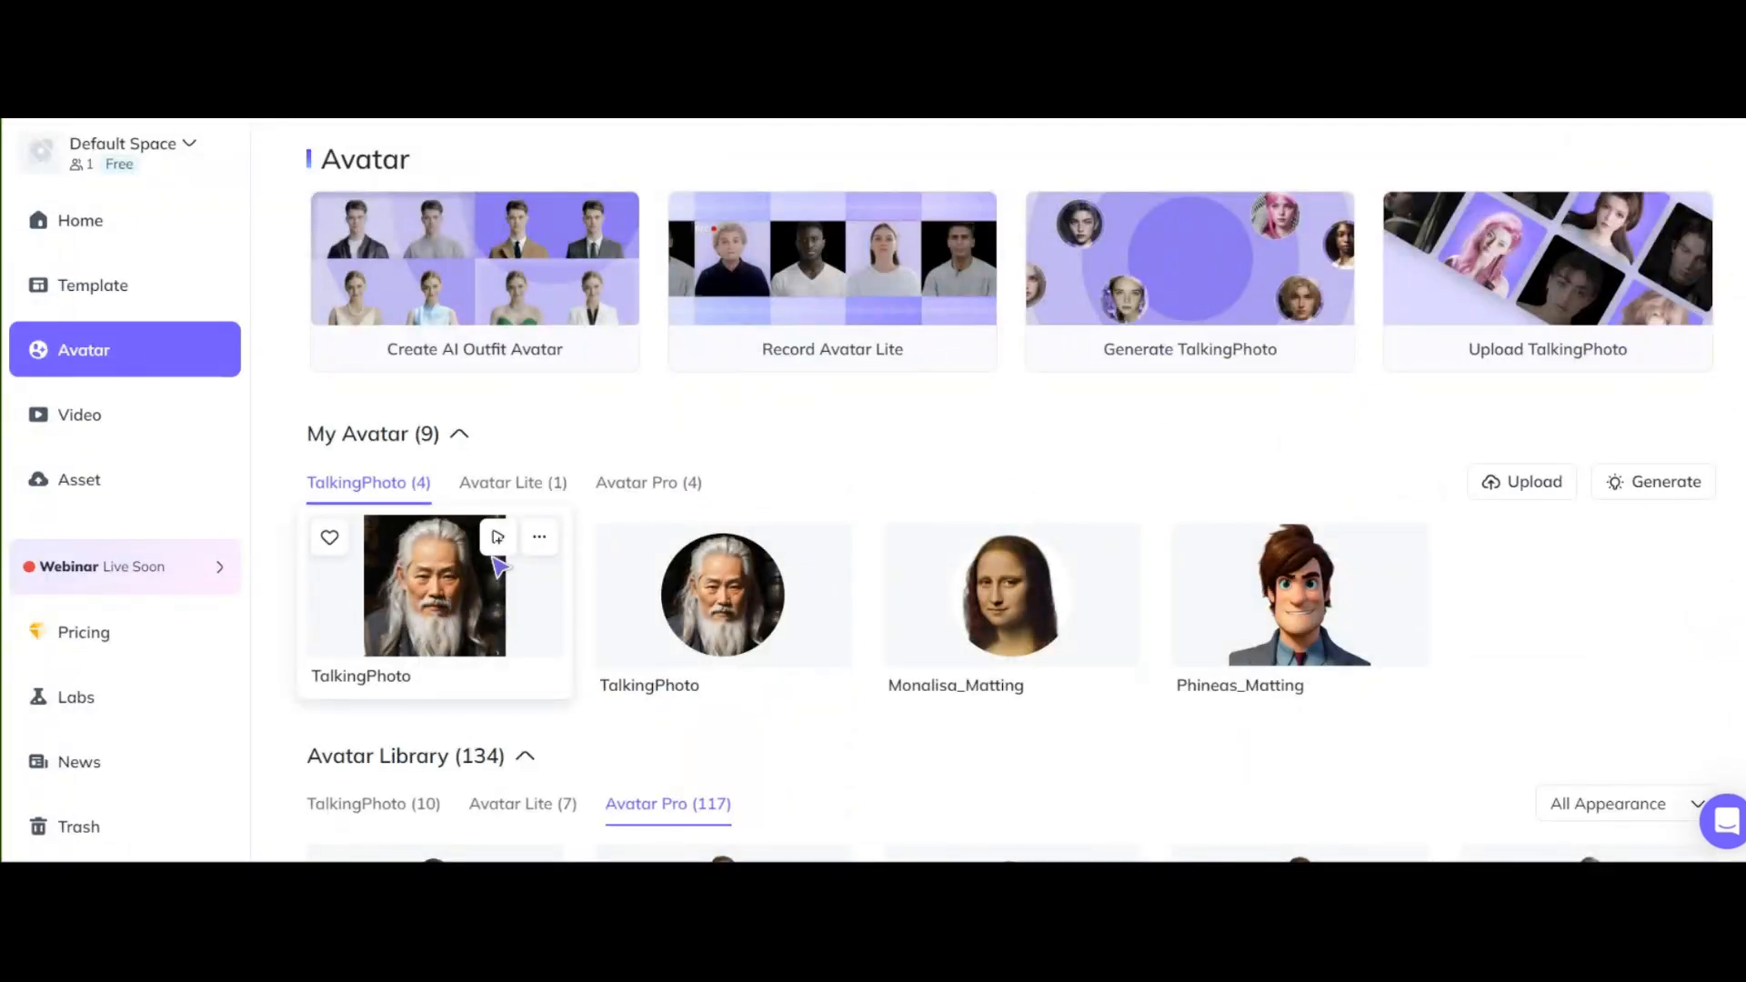
Step: Create a portrait video with the new old man avatar, pasting the wake-up-early tips as script
{"action": "left_click", "coordinate": [497, 537]}
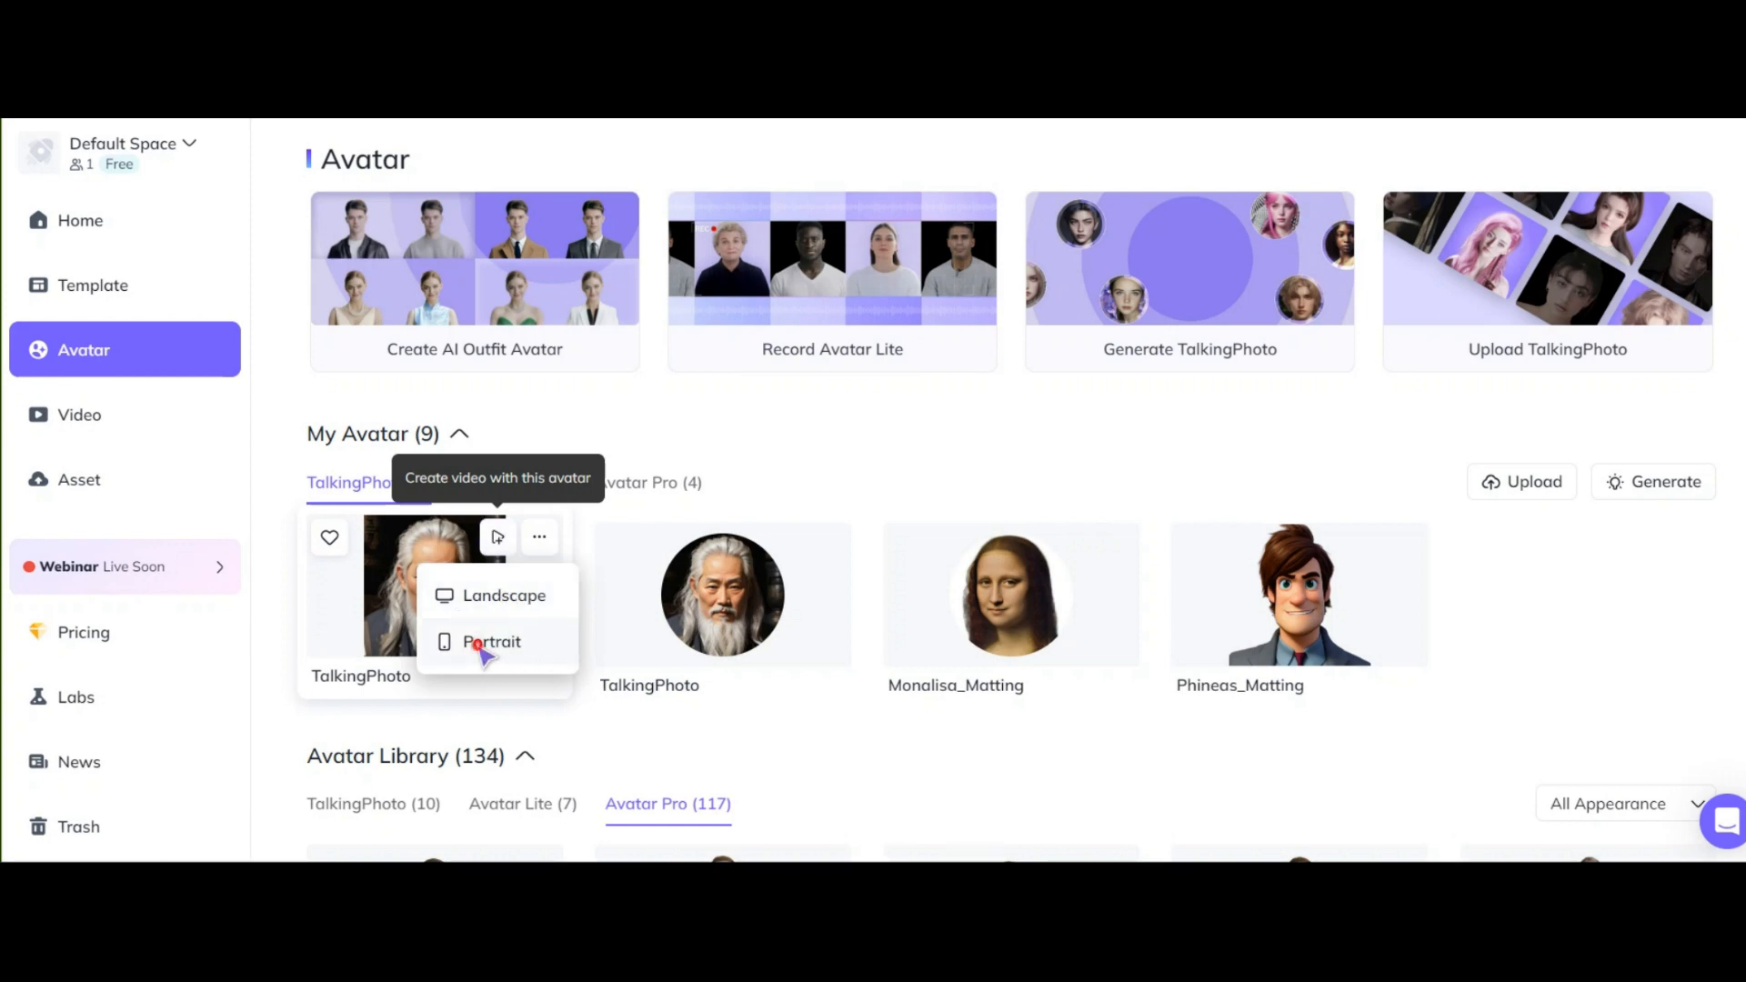
{"action": "left_click", "coordinate": [491, 641]}
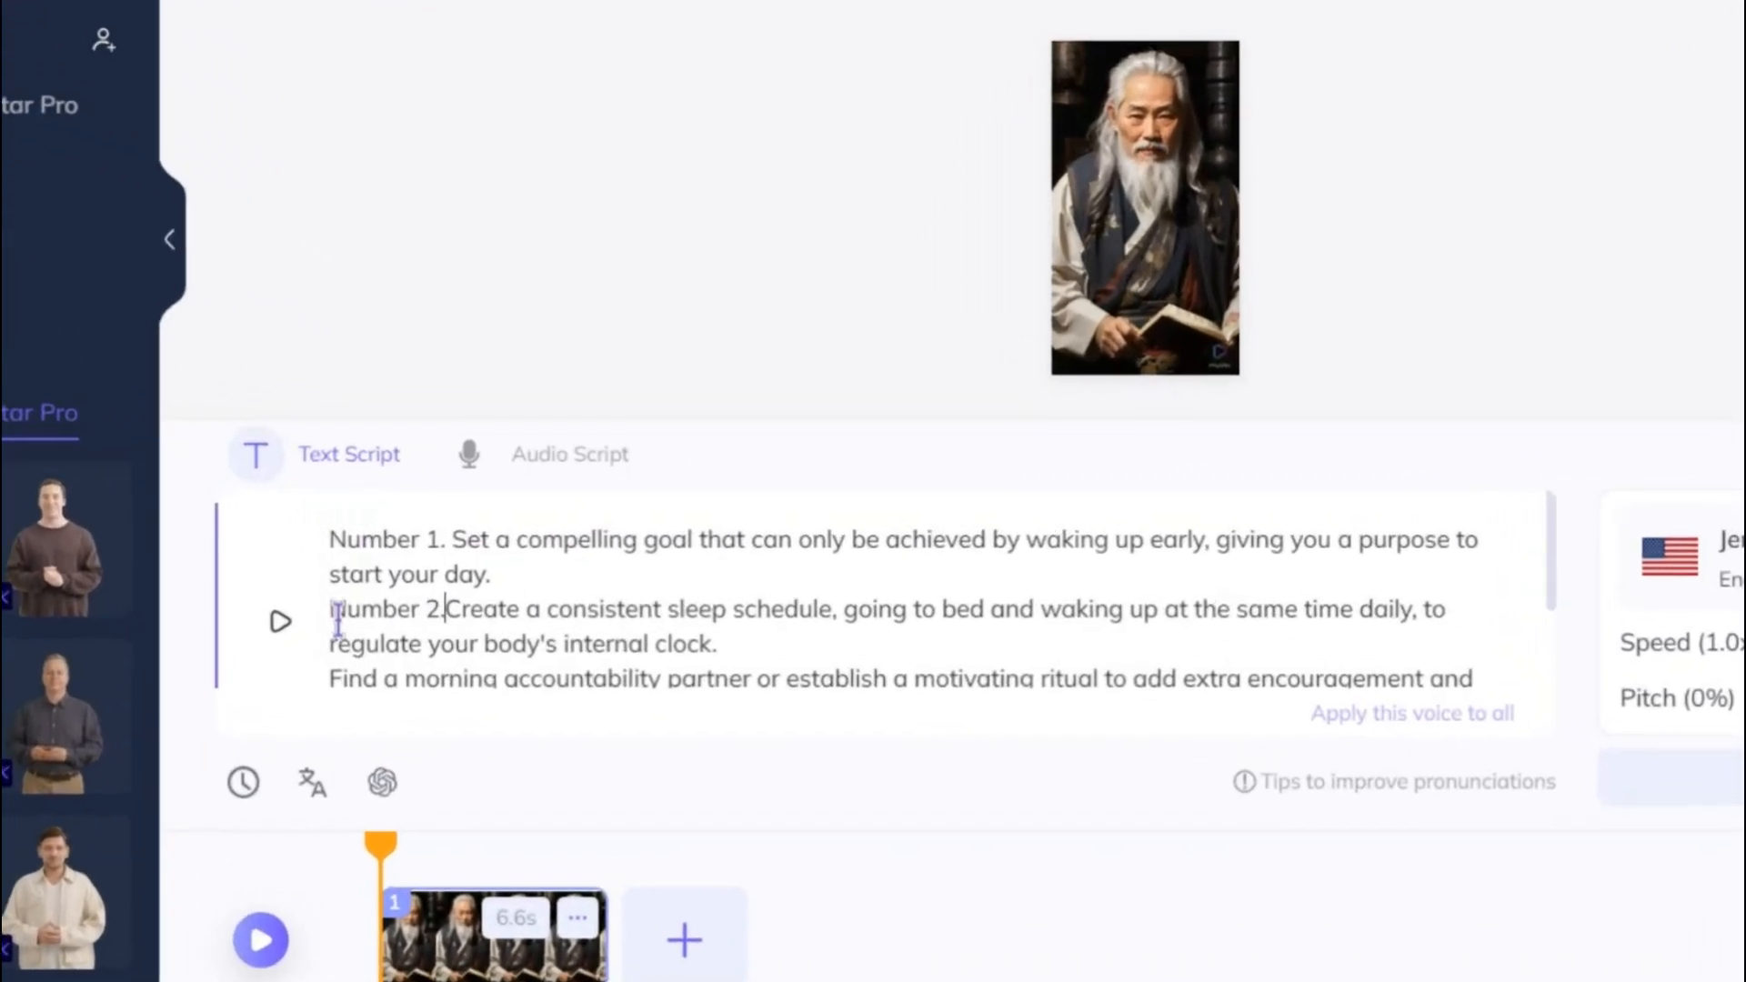
{"action": "type", "text": "3"}
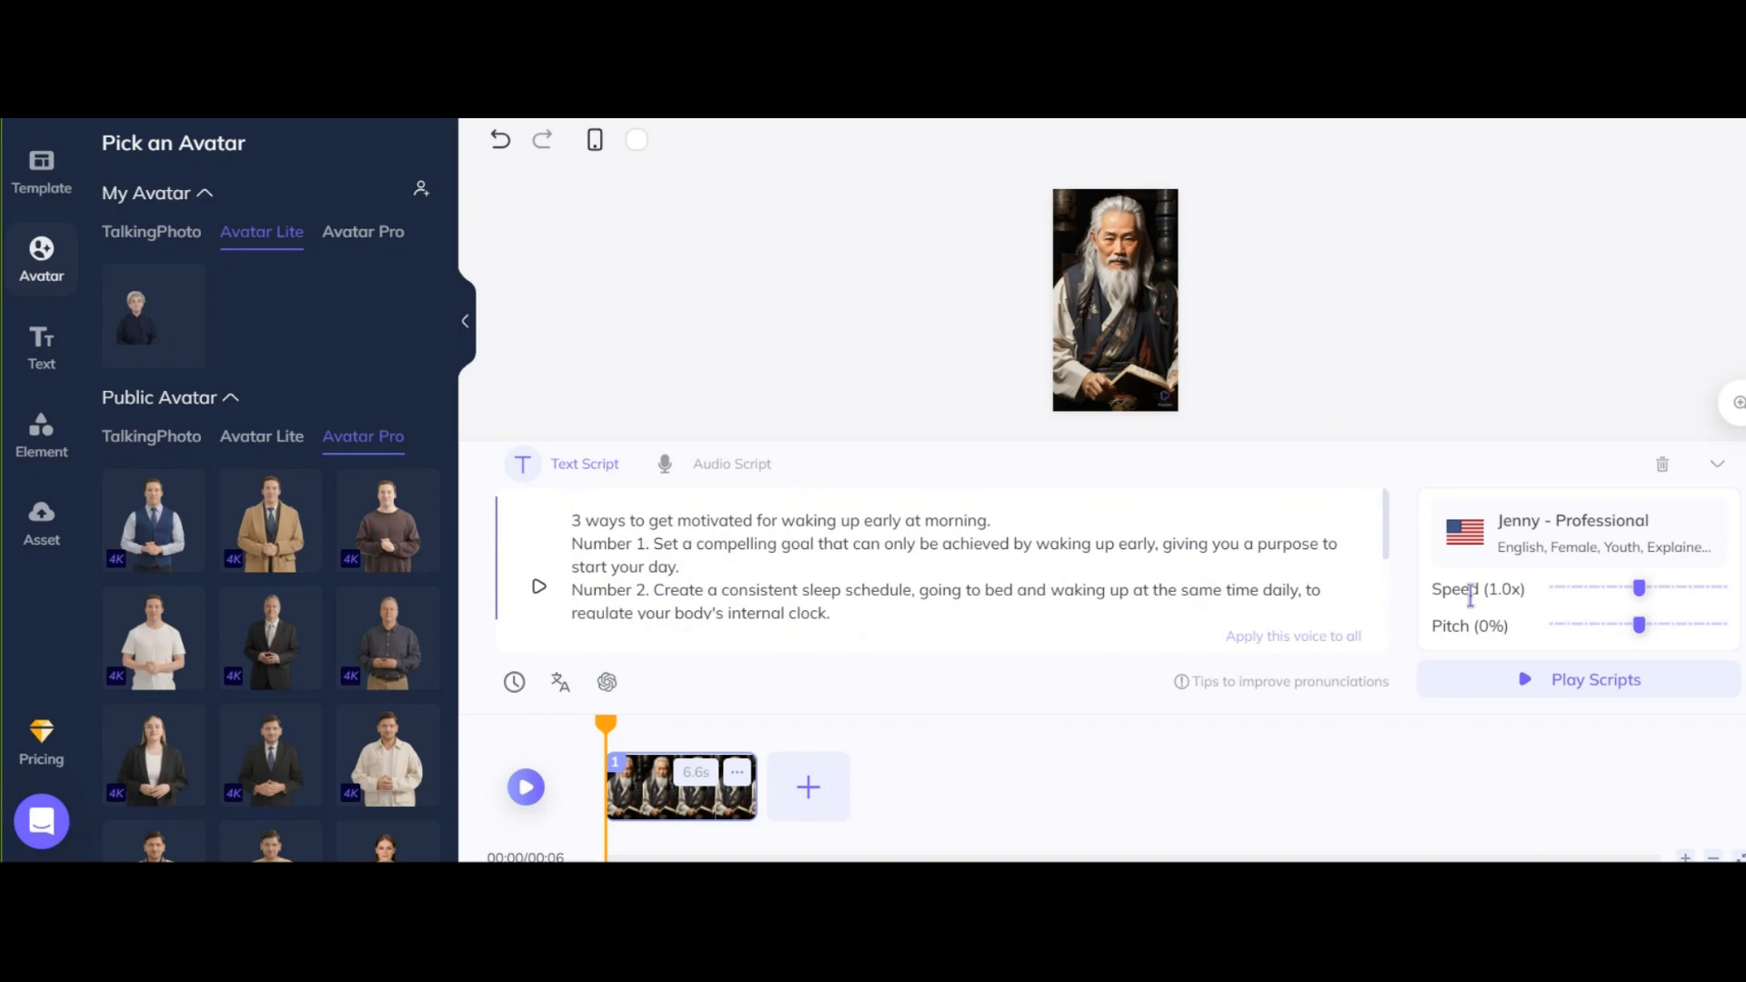
{"action": "mouse_move", "coordinate": [1558, 560]}
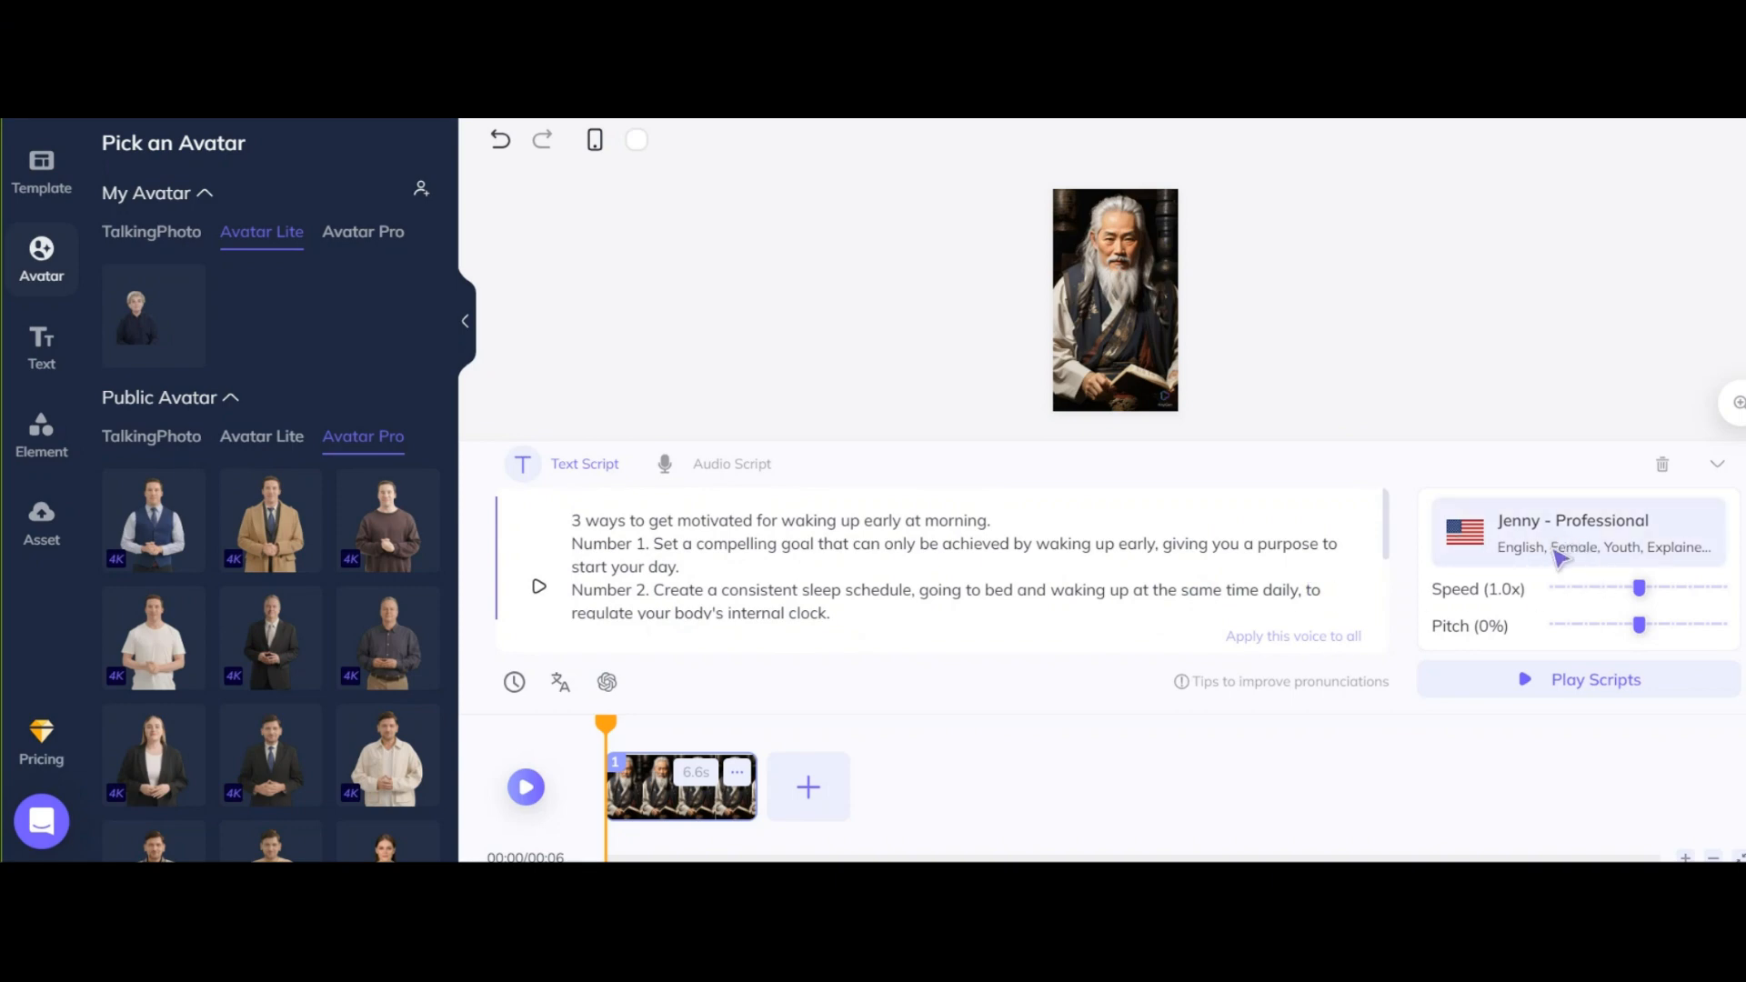
Step: Filter the voice library to male, older voices and select Davis - Professional
{"action": "left_click", "coordinate": [1572, 532]}
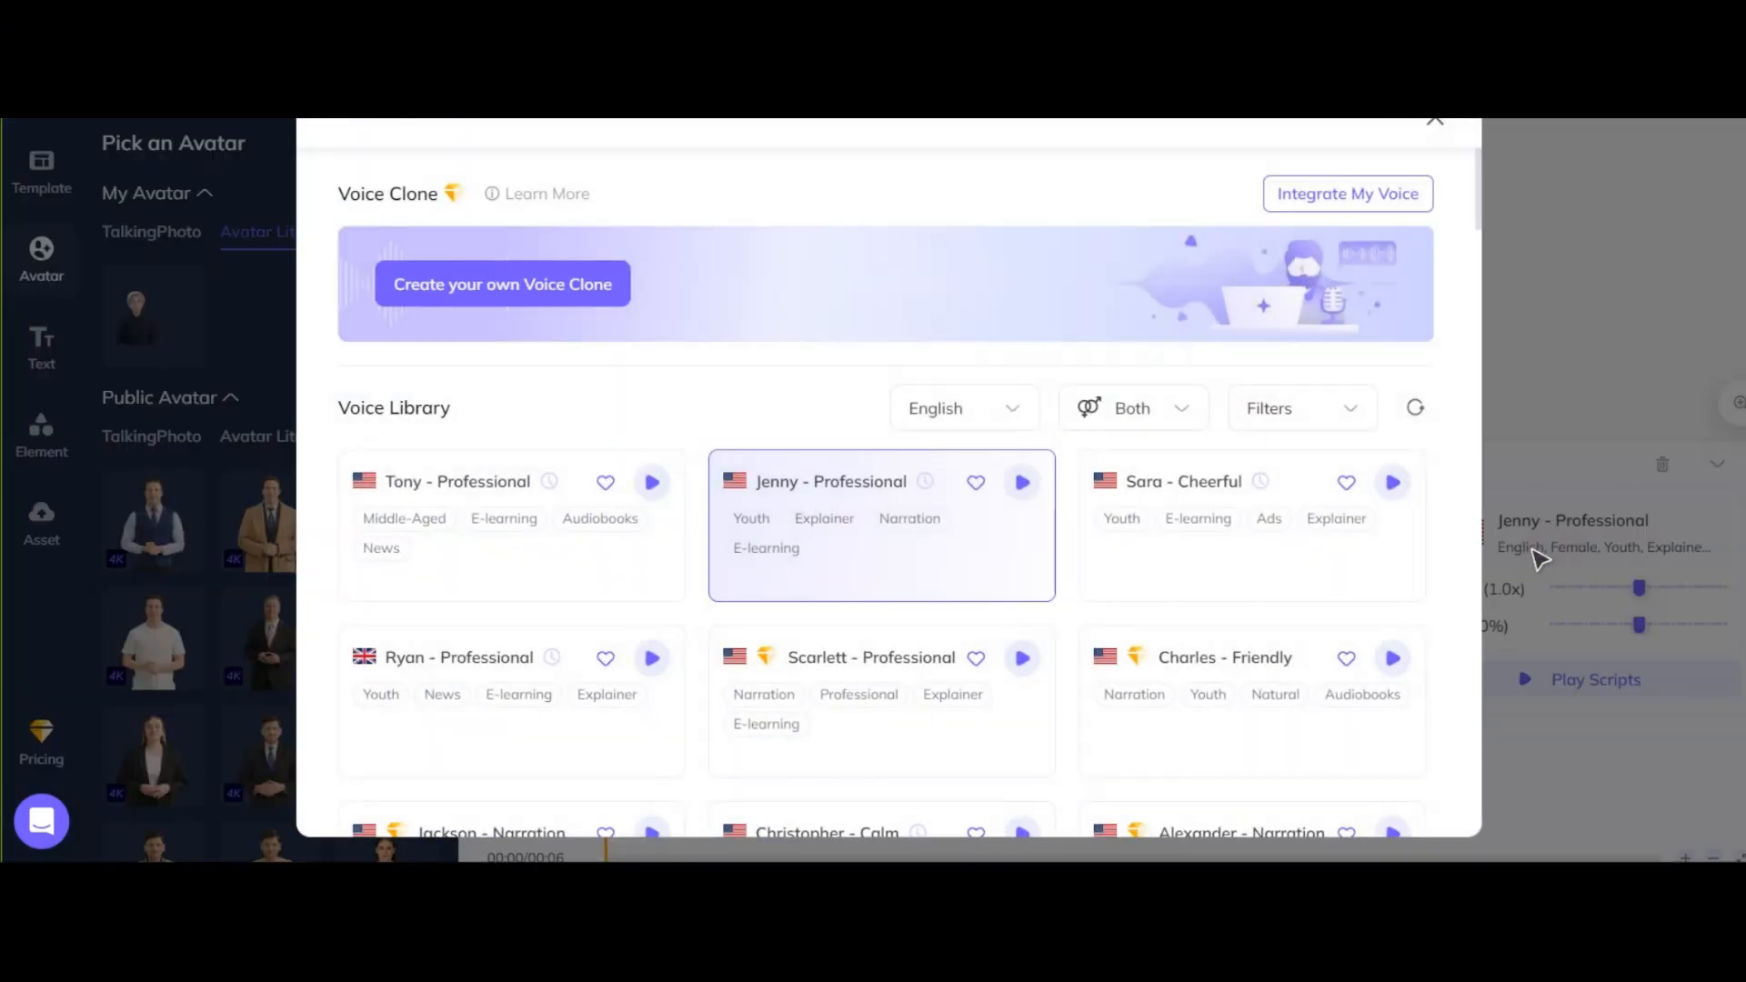
{"action": "left_click", "coordinate": [1131, 407]}
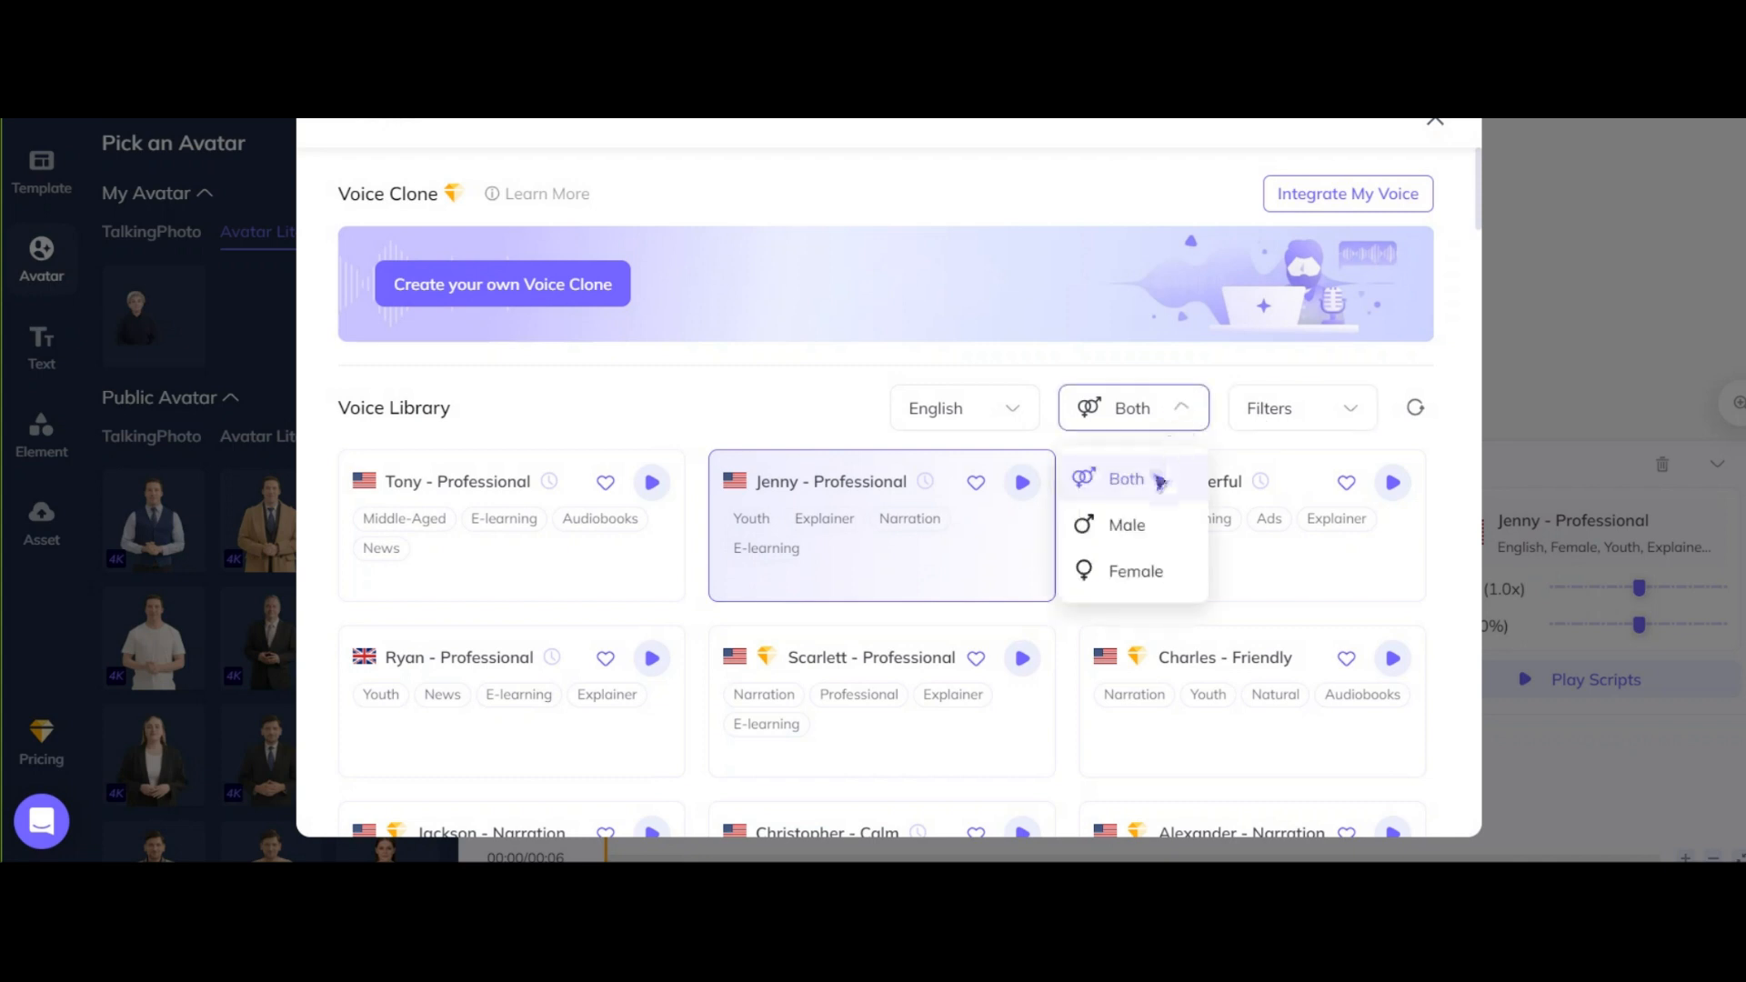
{"action": "left_click", "coordinate": [1125, 525]}
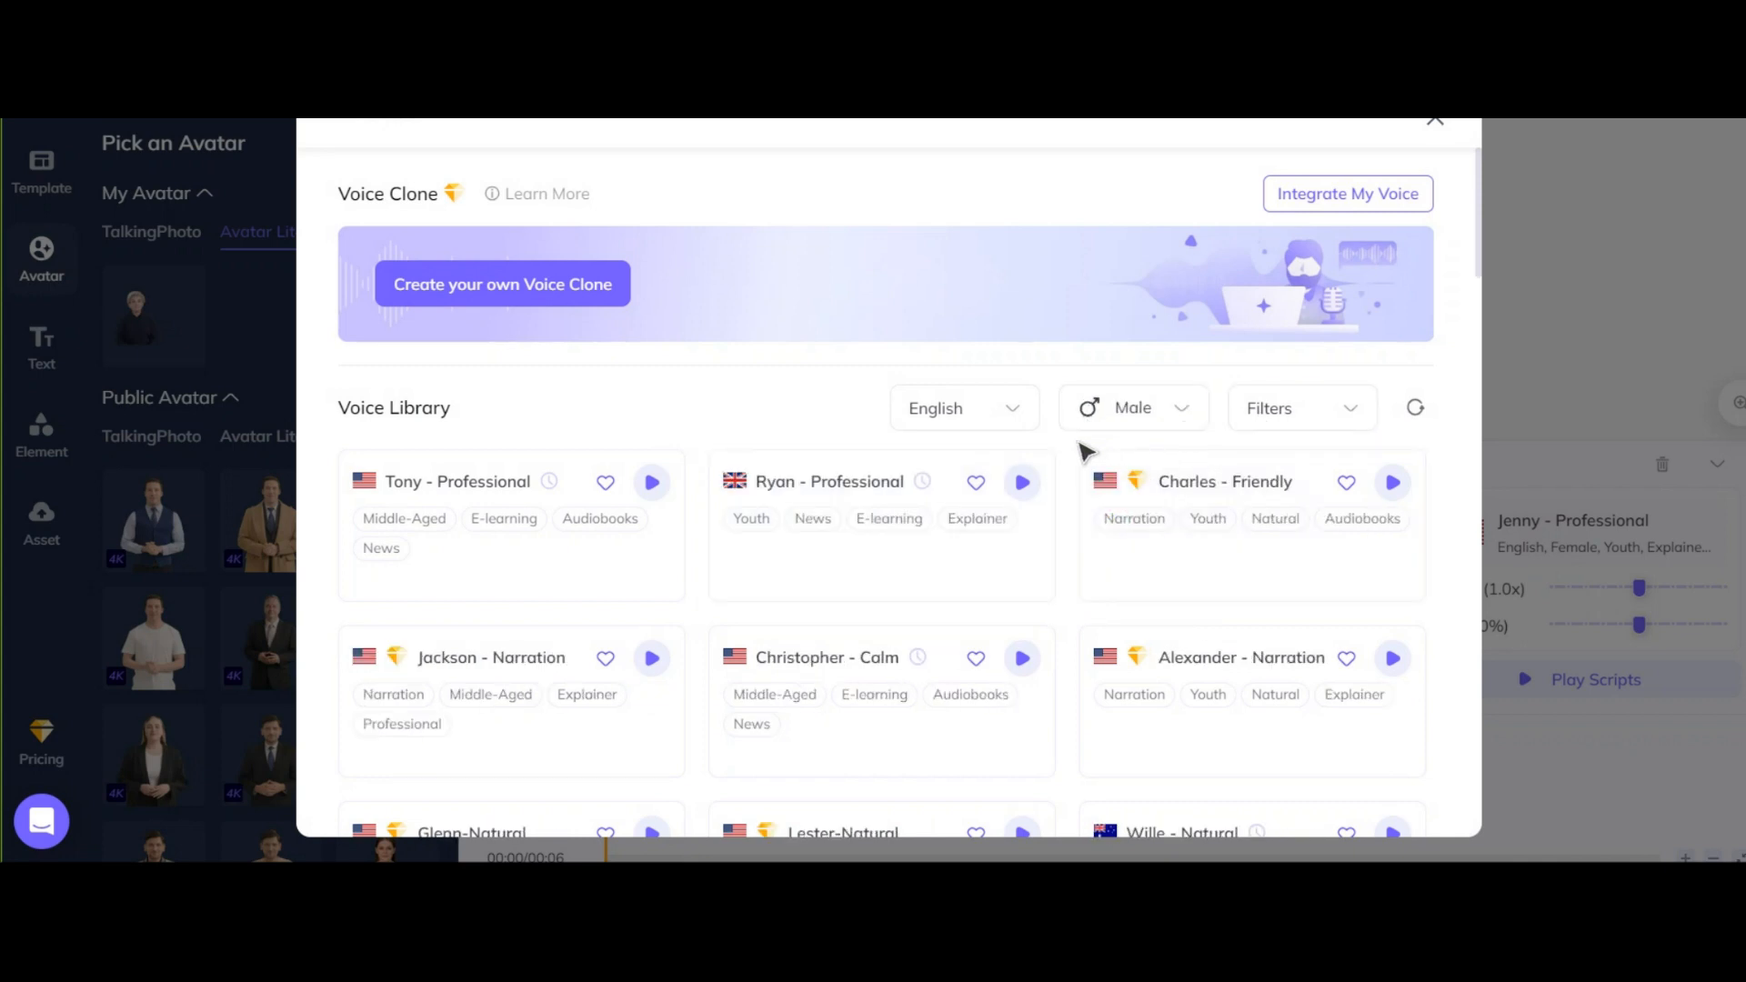
{"action": "left_click", "coordinate": [961, 408]}
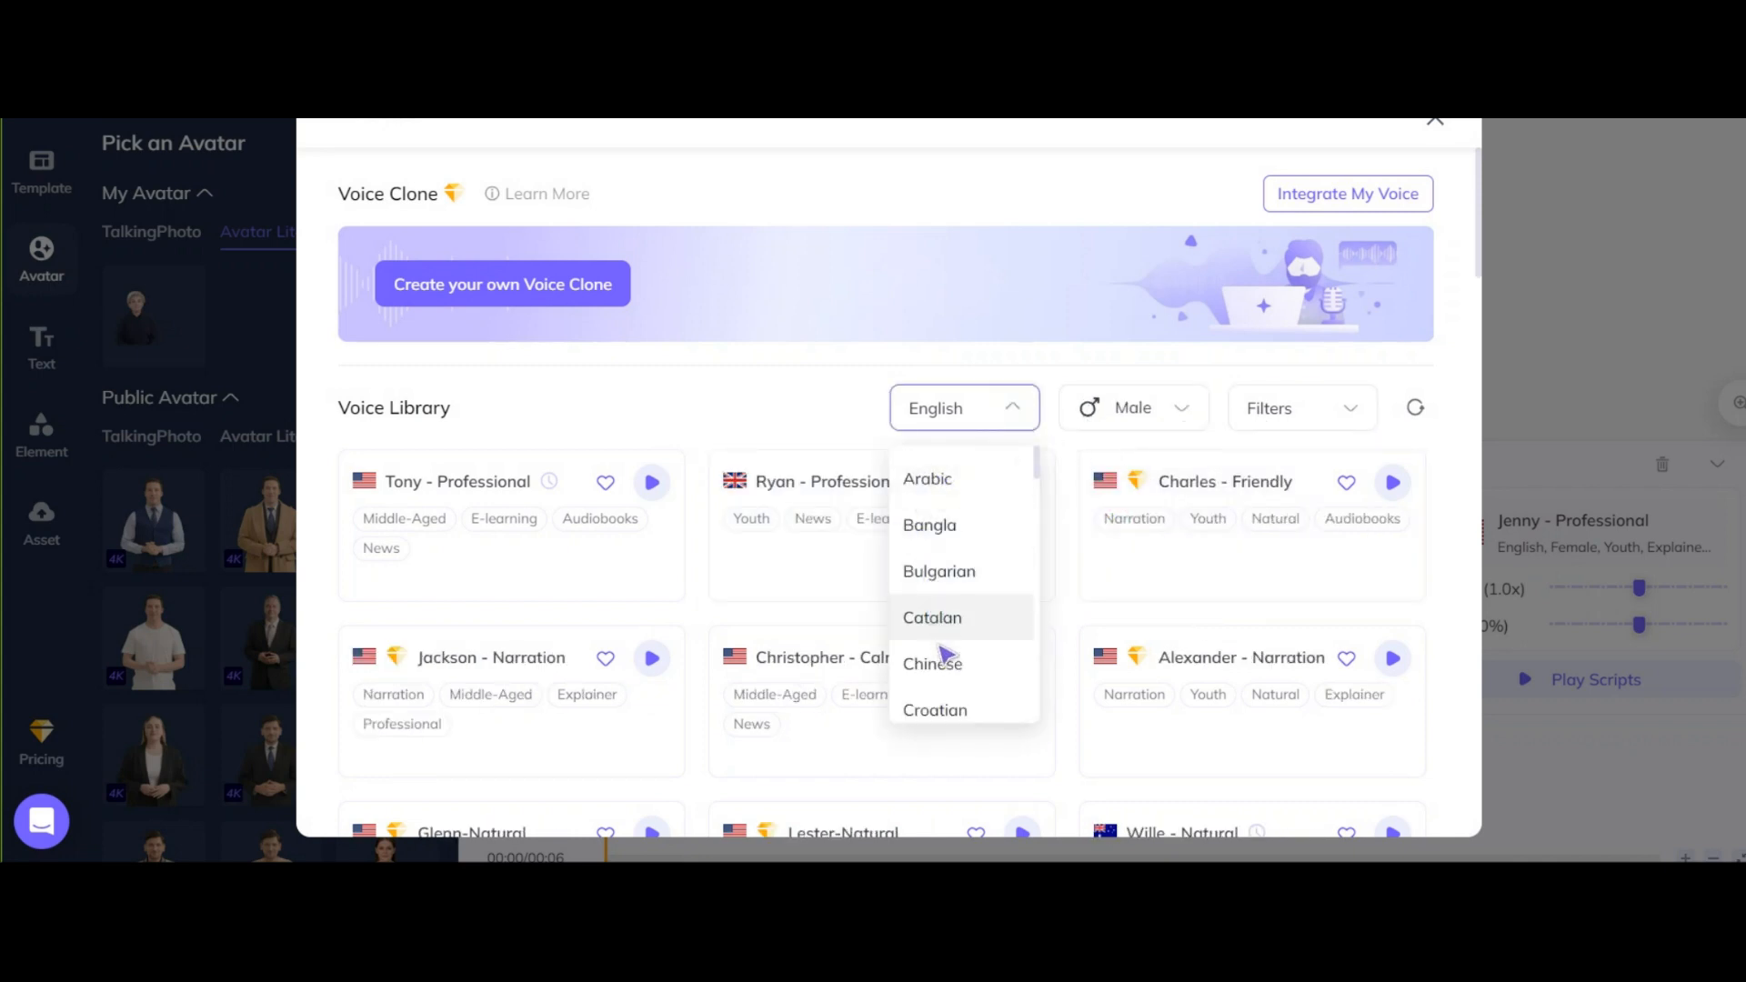
{"action": "scroll", "scroll_direction": "down", "scroll_amount": 3}
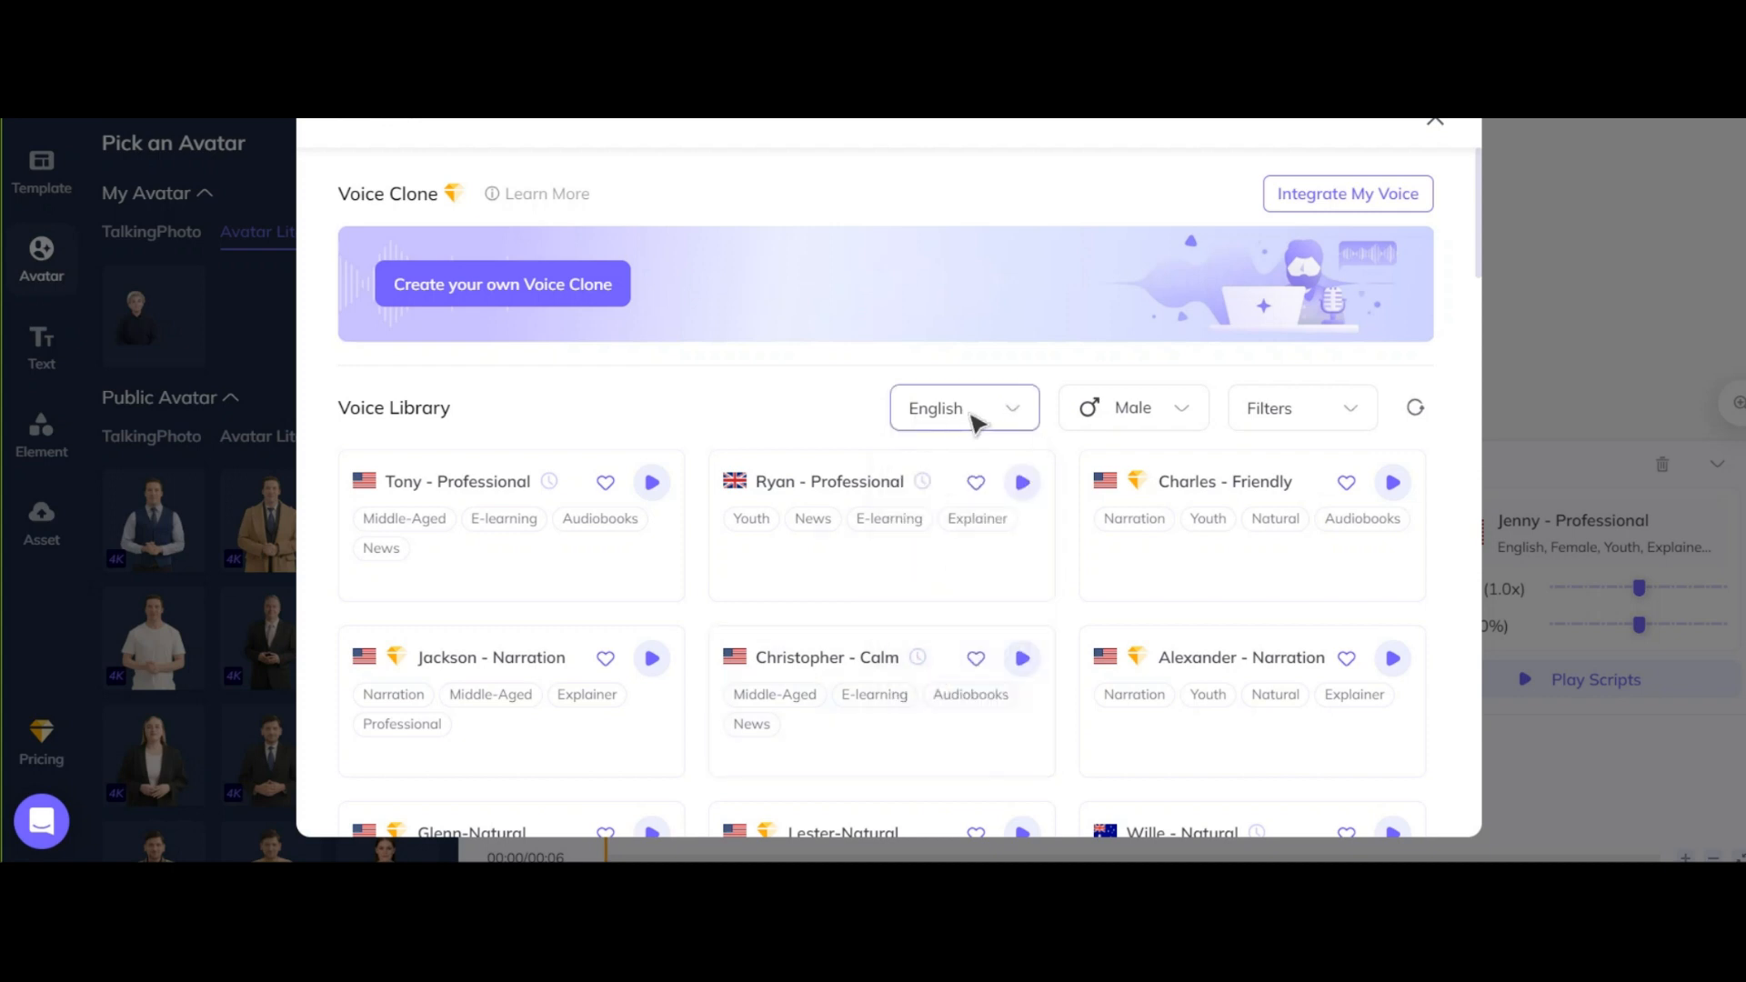
{"action": "left_click", "coordinate": [1300, 407]}
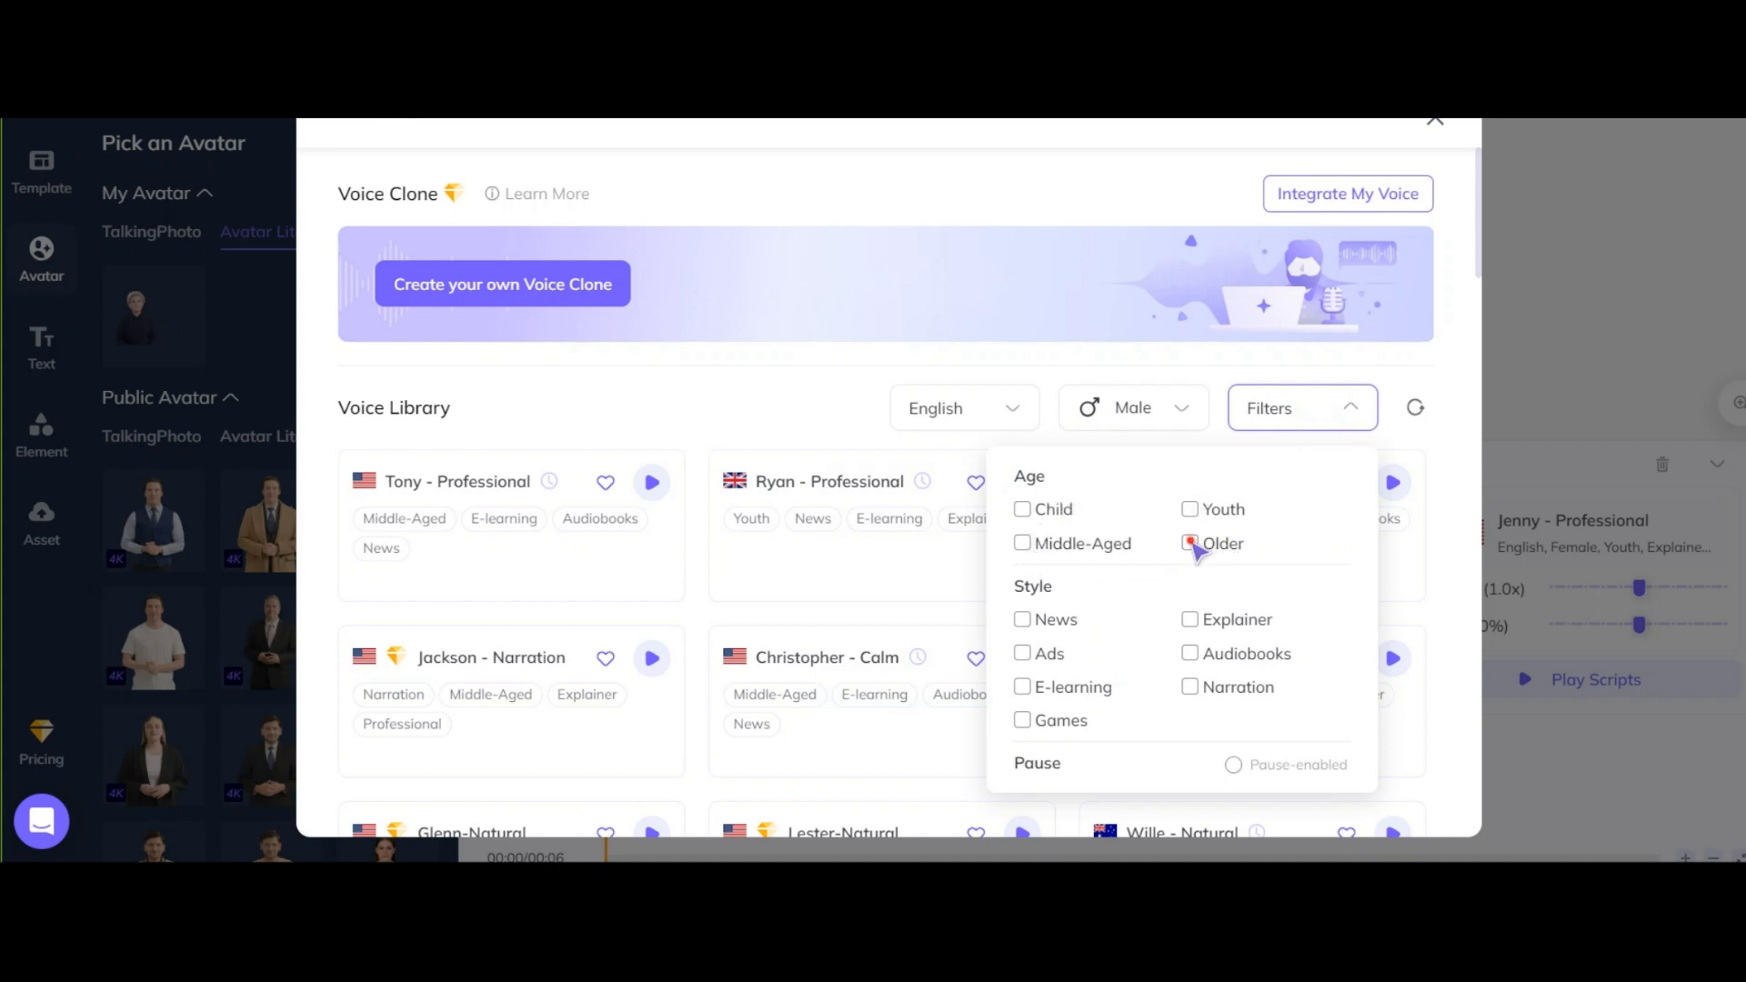
{"action": "left_click", "coordinate": [1189, 544]}
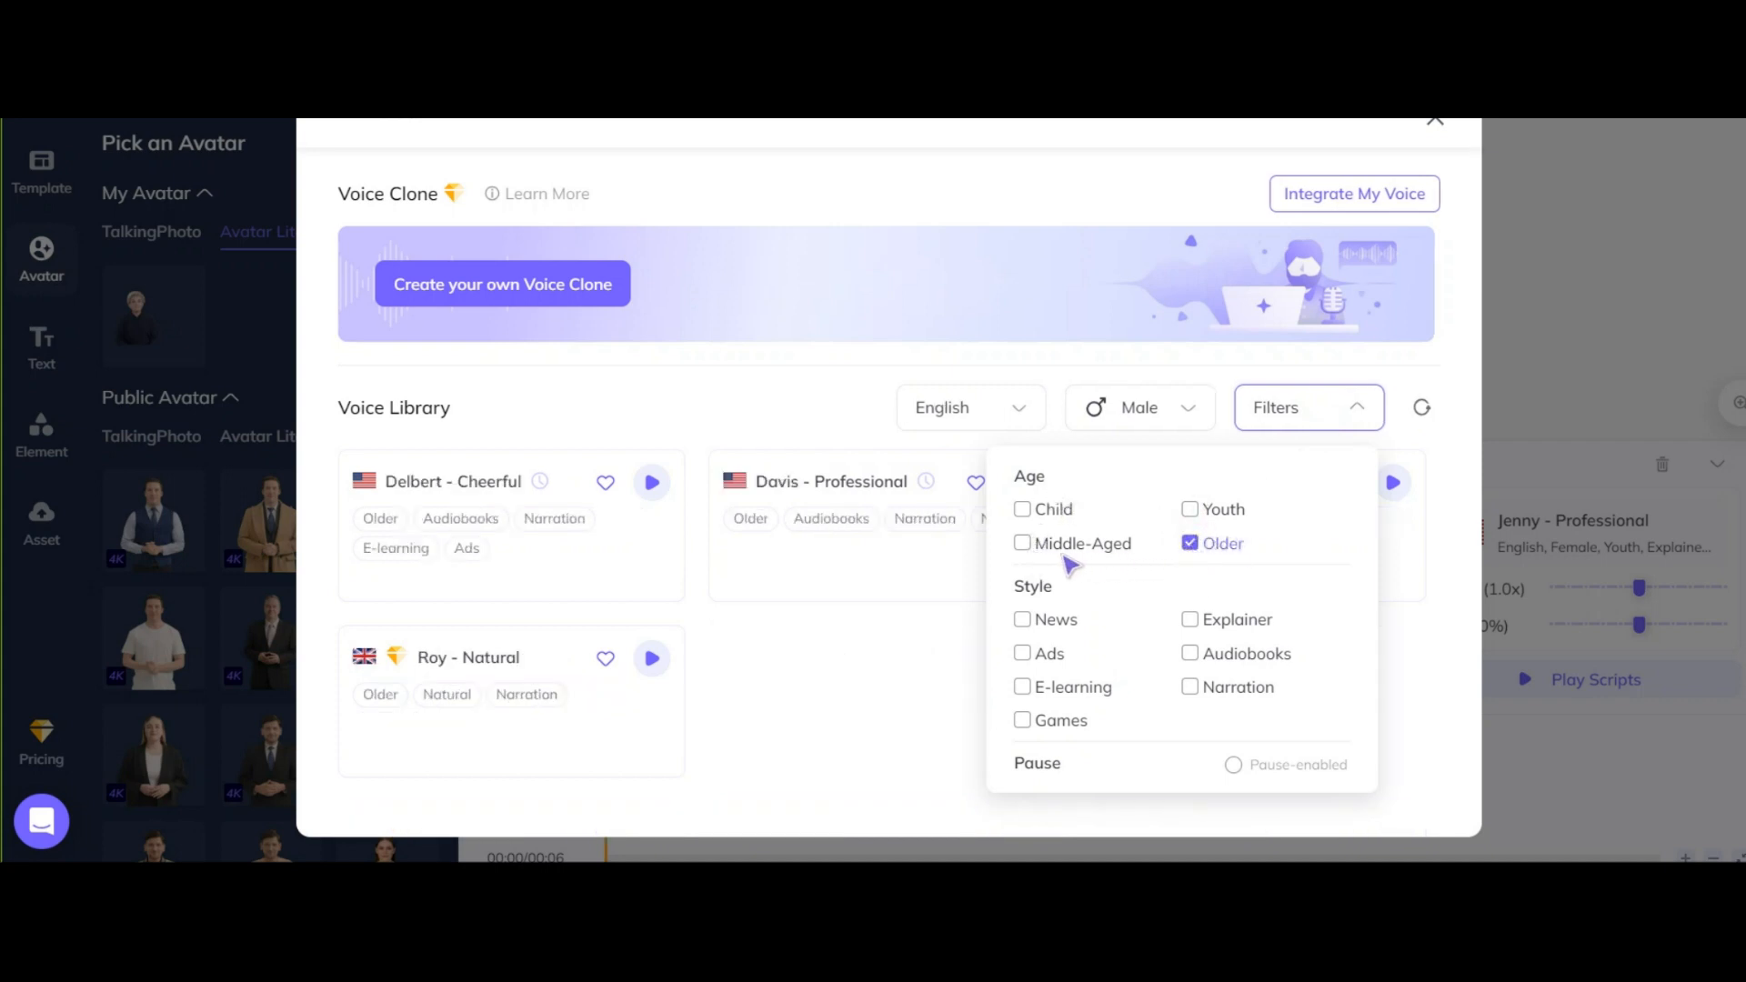
{"action": "left_click", "coordinate": [1022, 544]}
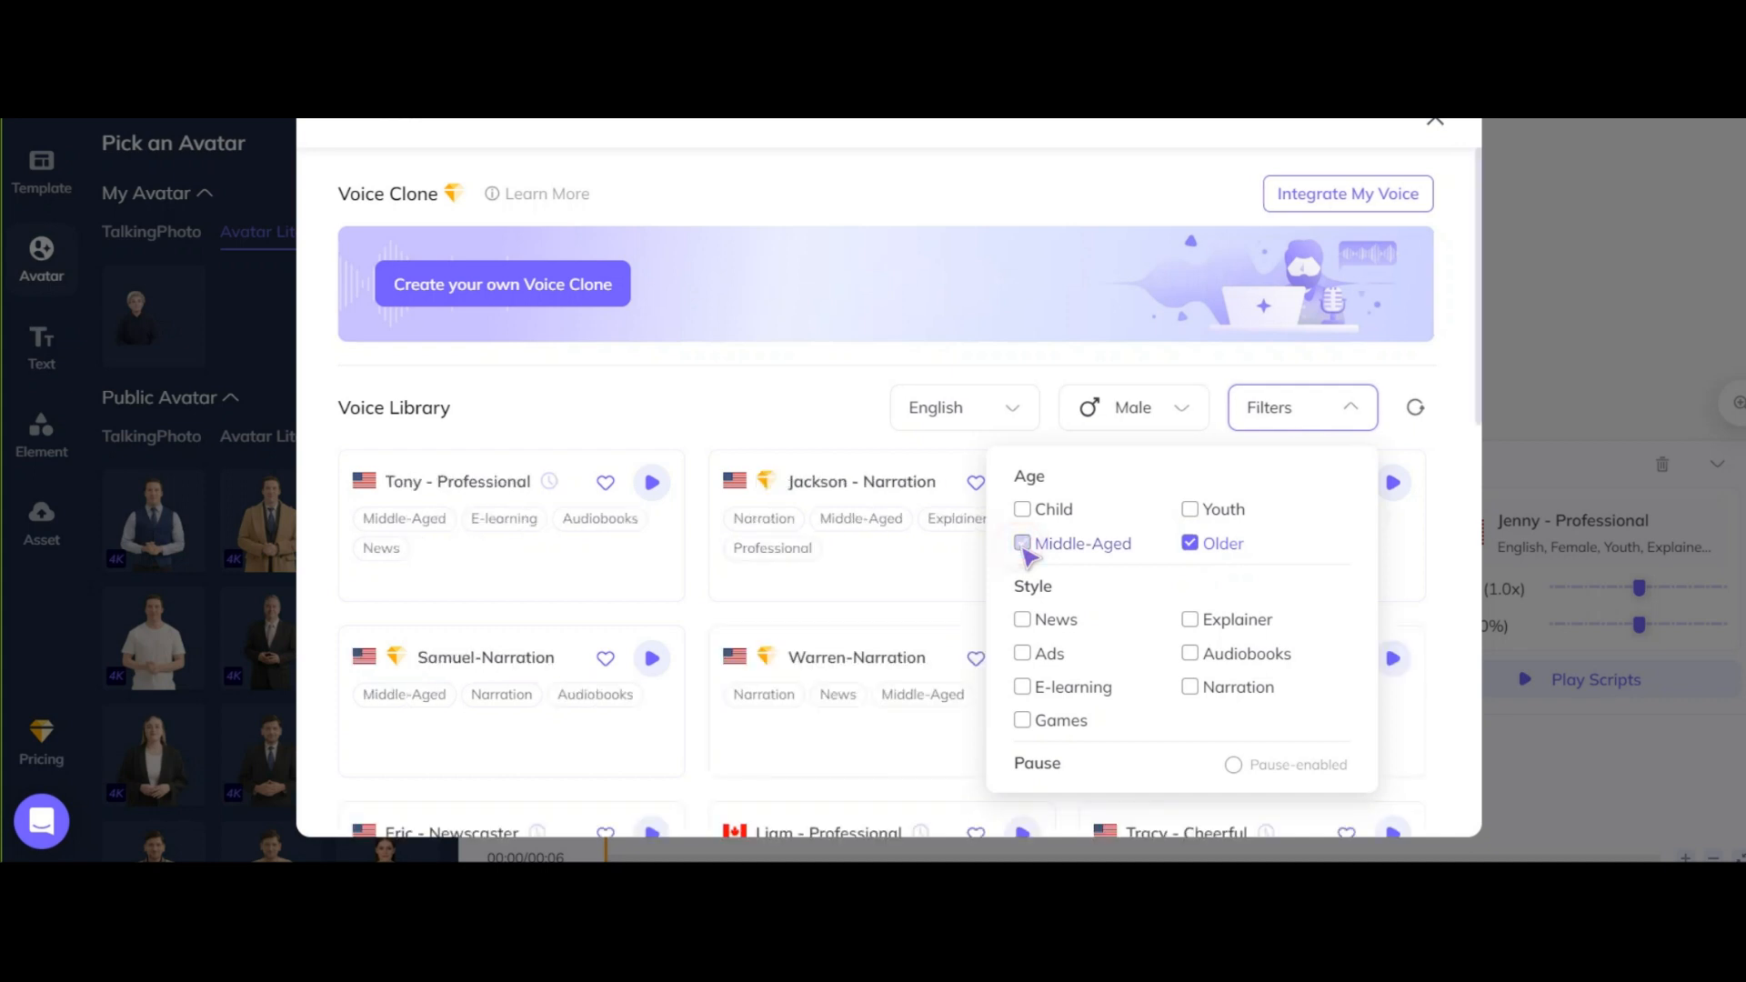
{"action": "left_click", "coordinate": [1021, 544]}
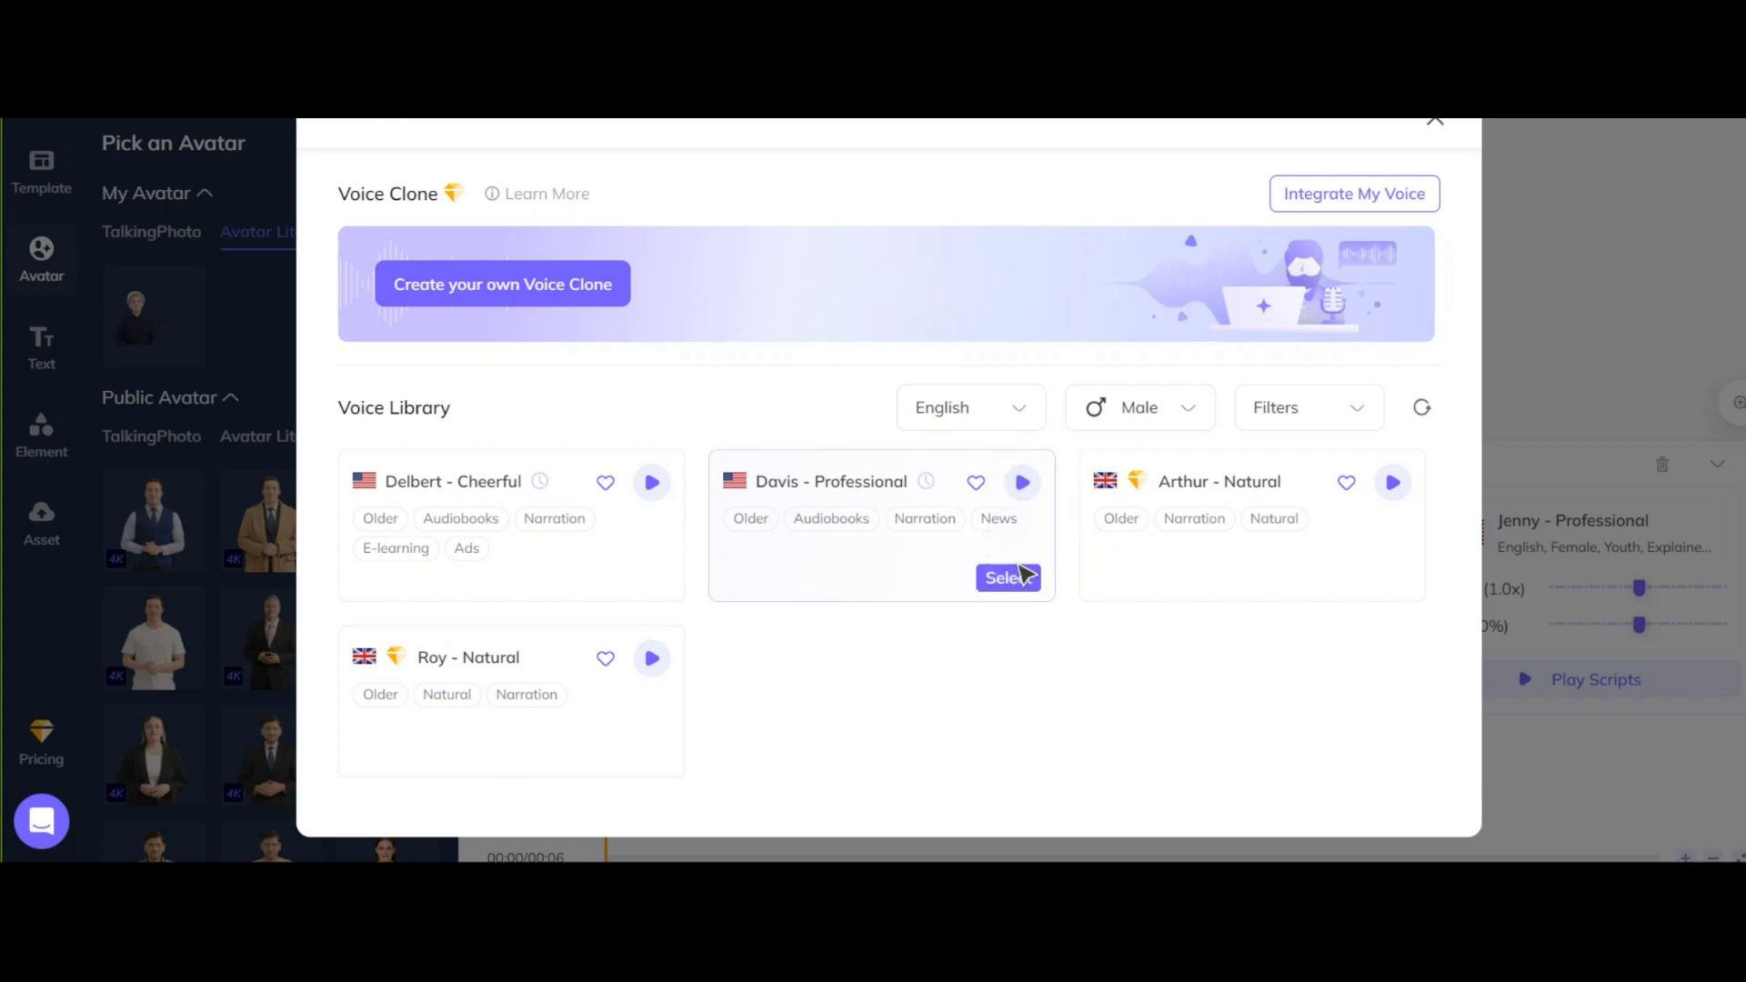
{"action": "left_click", "coordinate": [1002, 578]}
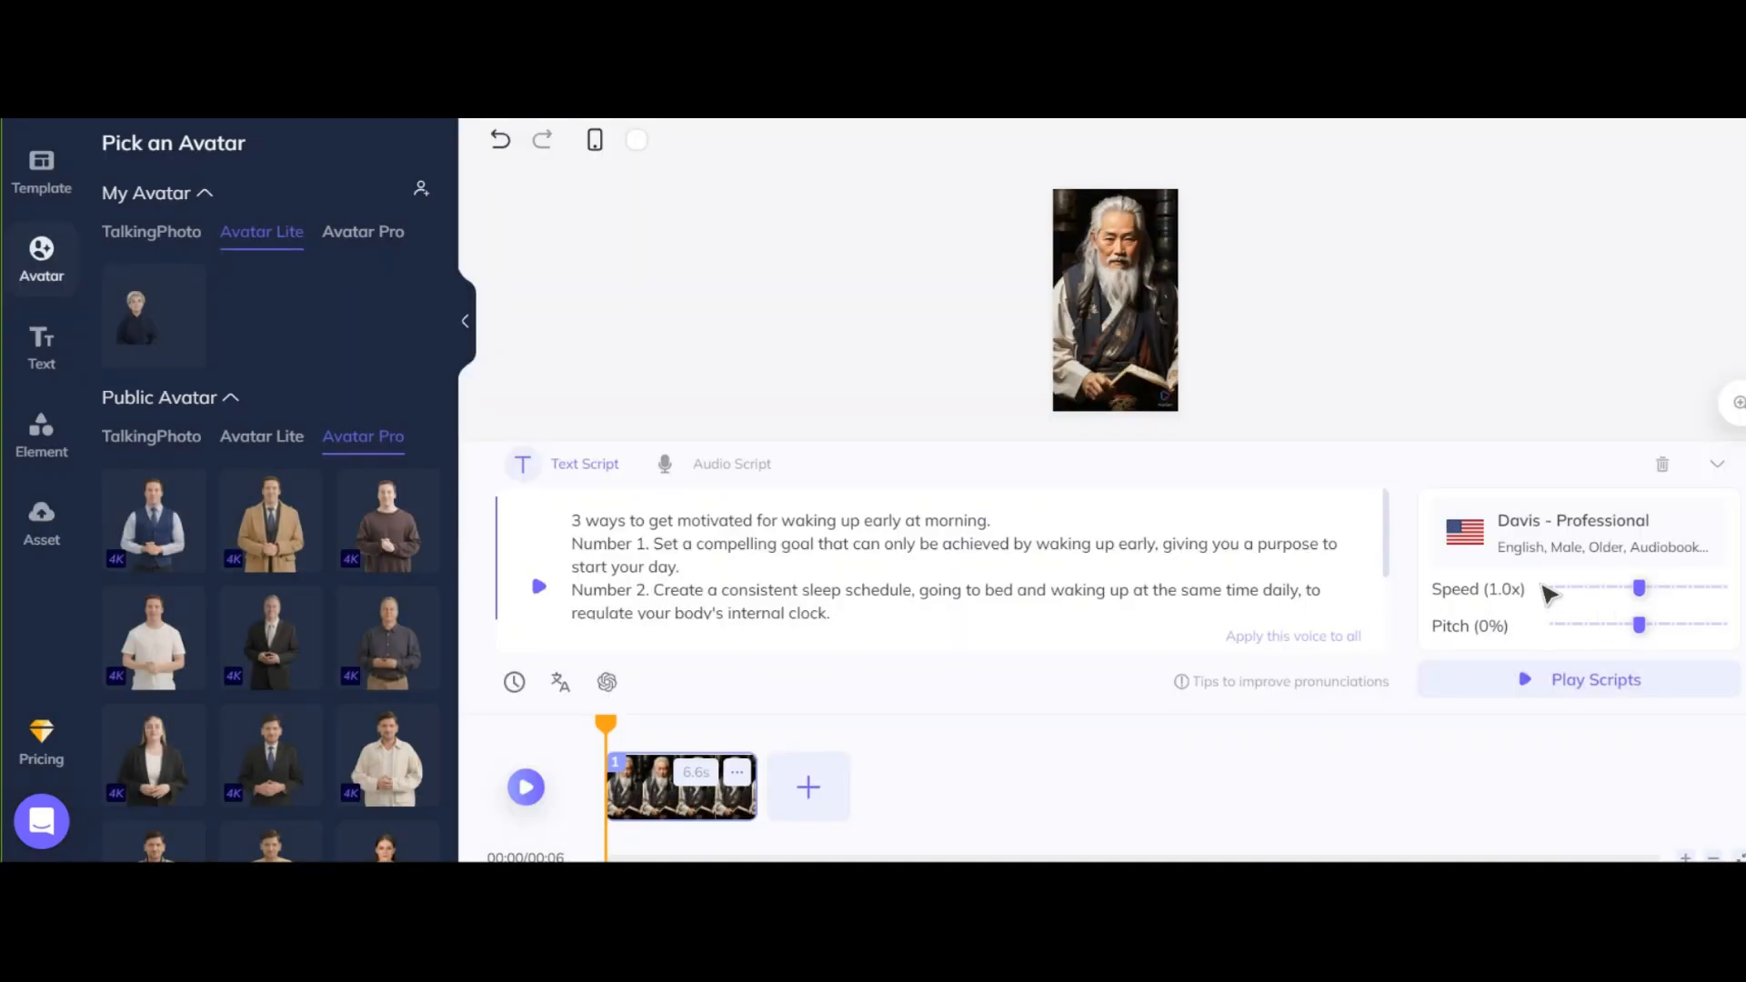
Step: Lower the Davis voice pitch to -10%, slow it to 0.9x, and view language choices
{"action": "left_click_drag", "start_coordinate": [1638, 624], "coordinate": [1623, 624]}
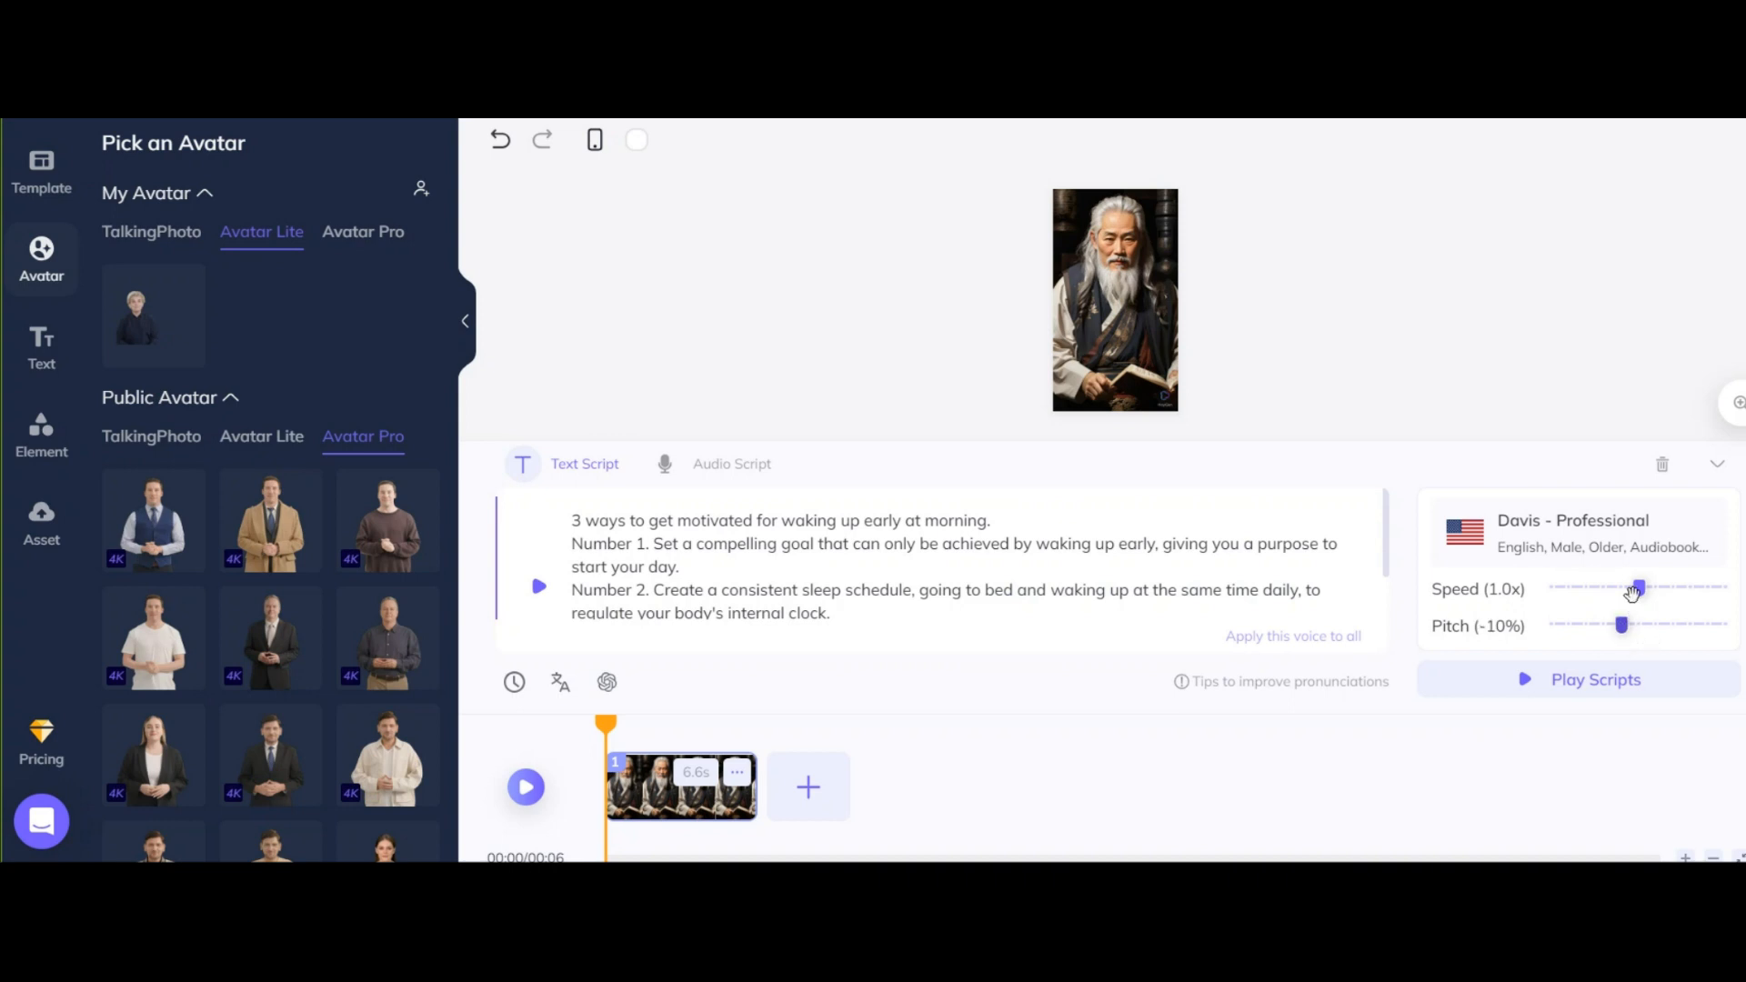
{"action": "left_click_drag", "start_coordinate": [1637, 588], "coordinate": [1617, 589]}
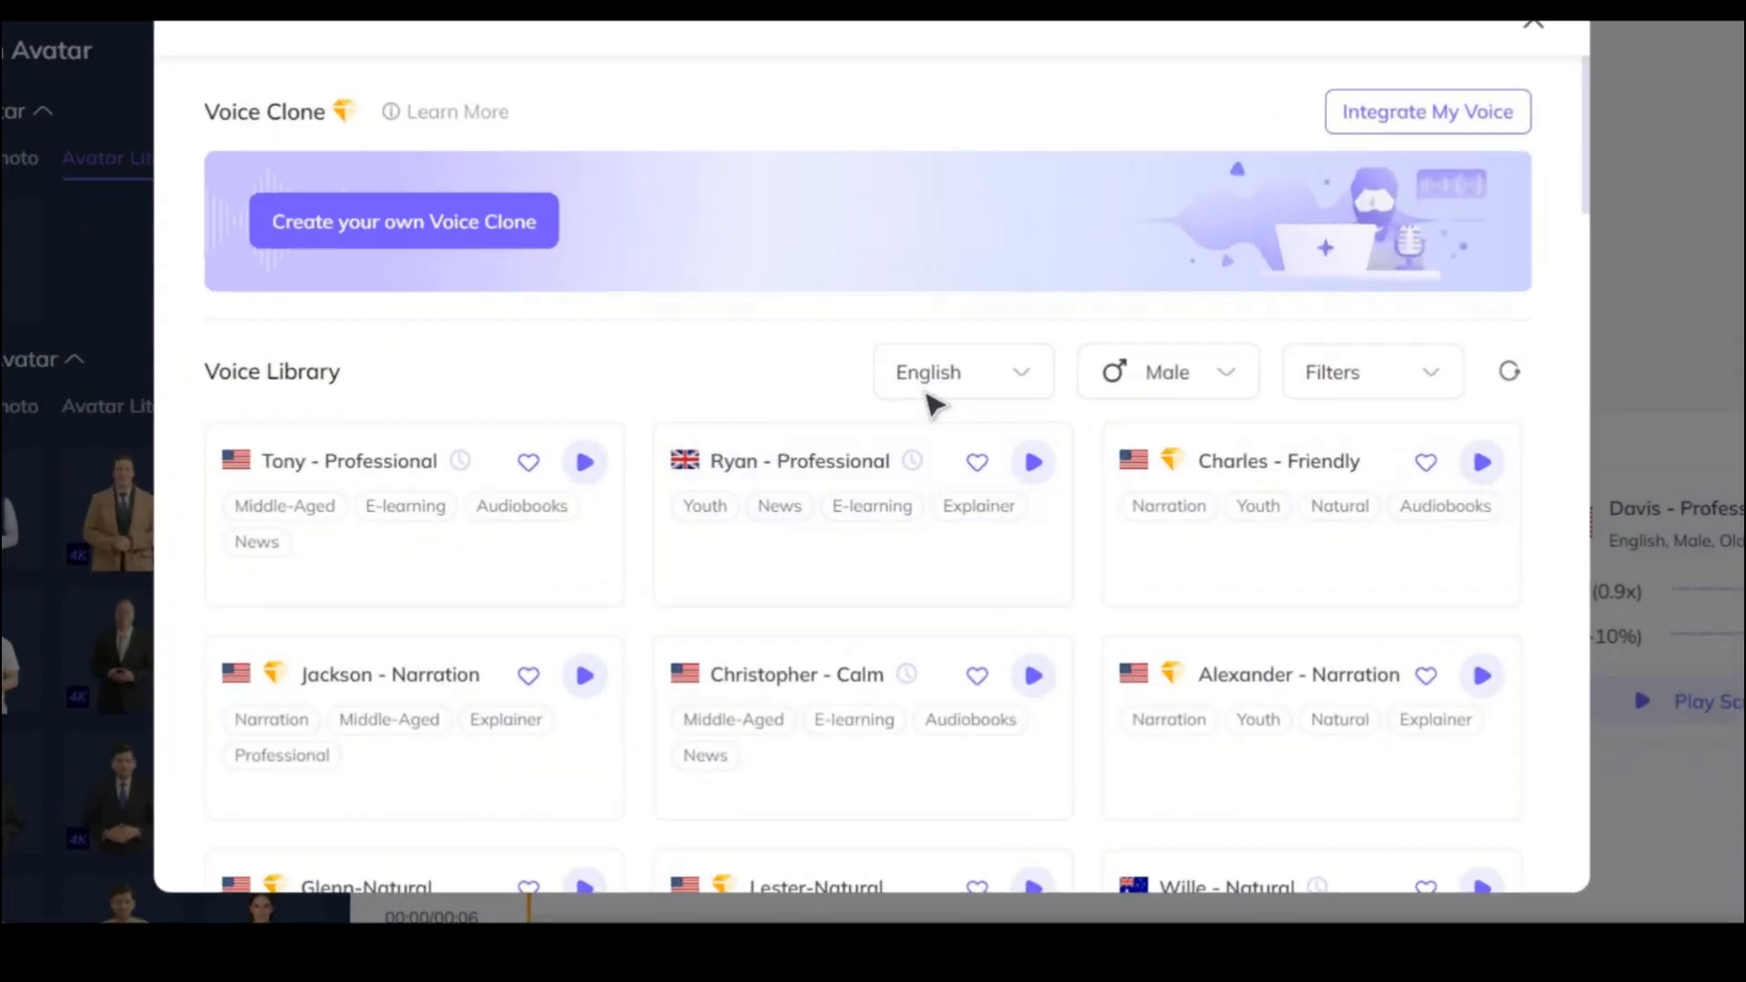
{"action": "left_click", "coordinate": [961, 372]}
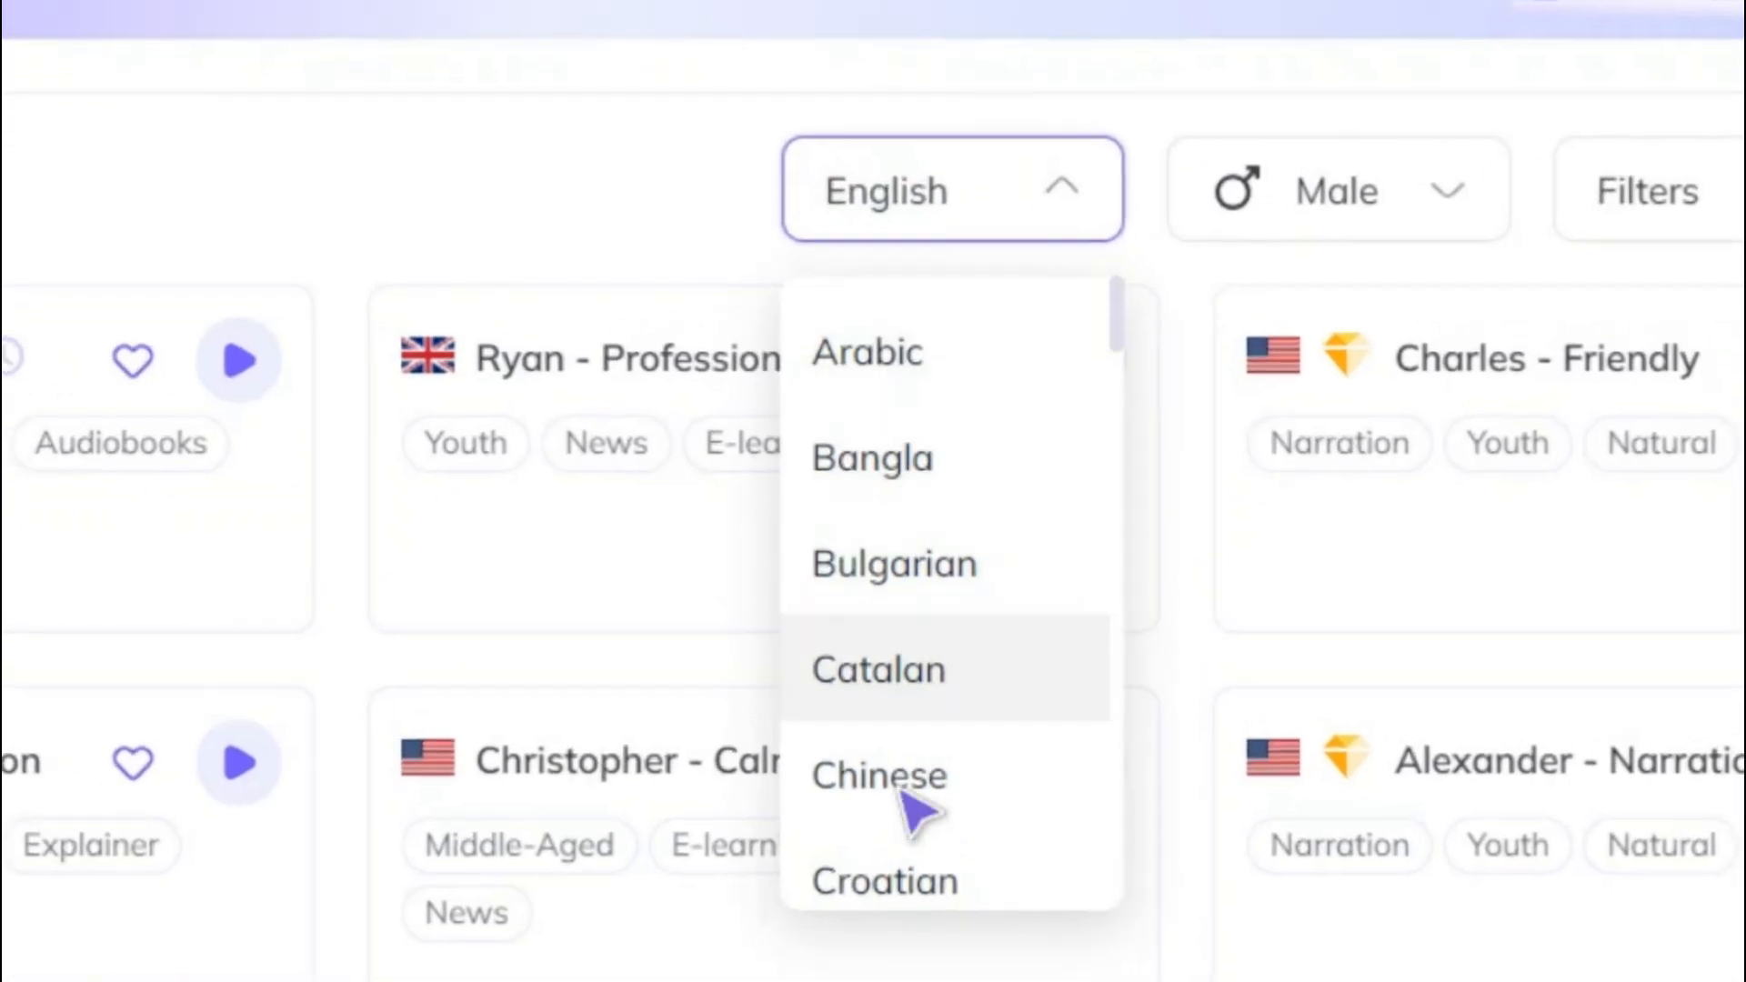
{"action": "mouse_move", "coordinate": [981, 346]}
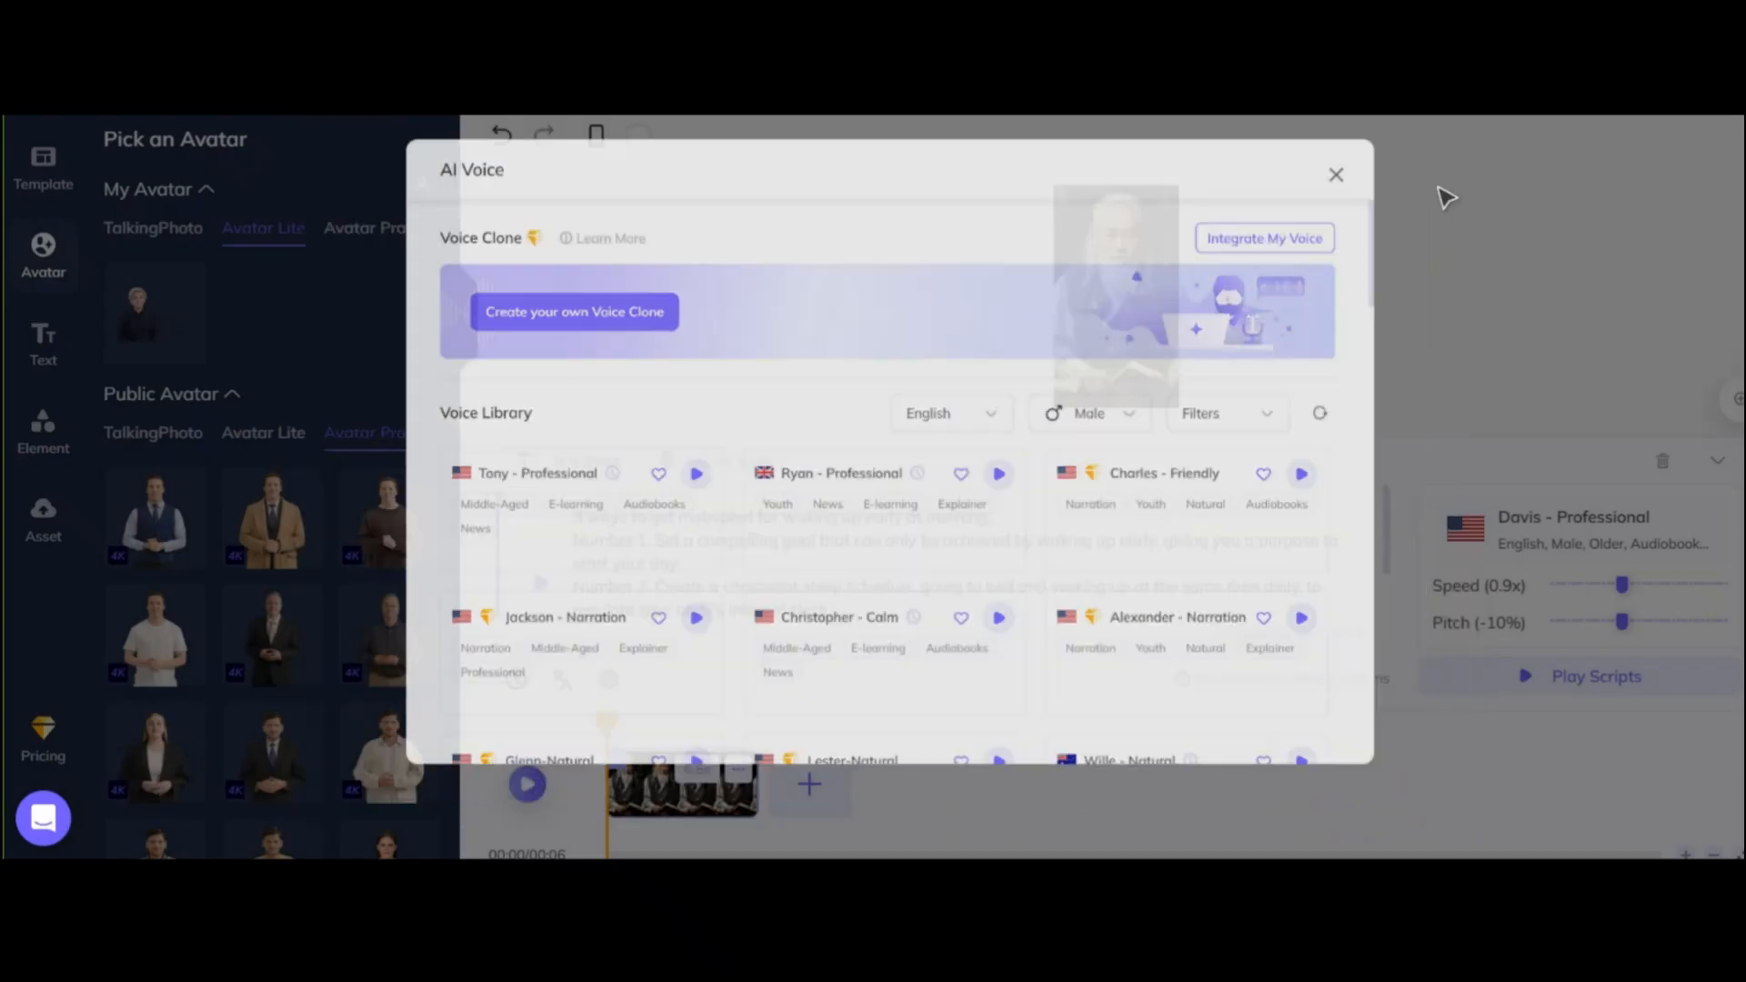
{"action": "left_click", "coordinate": [1334, 175]}
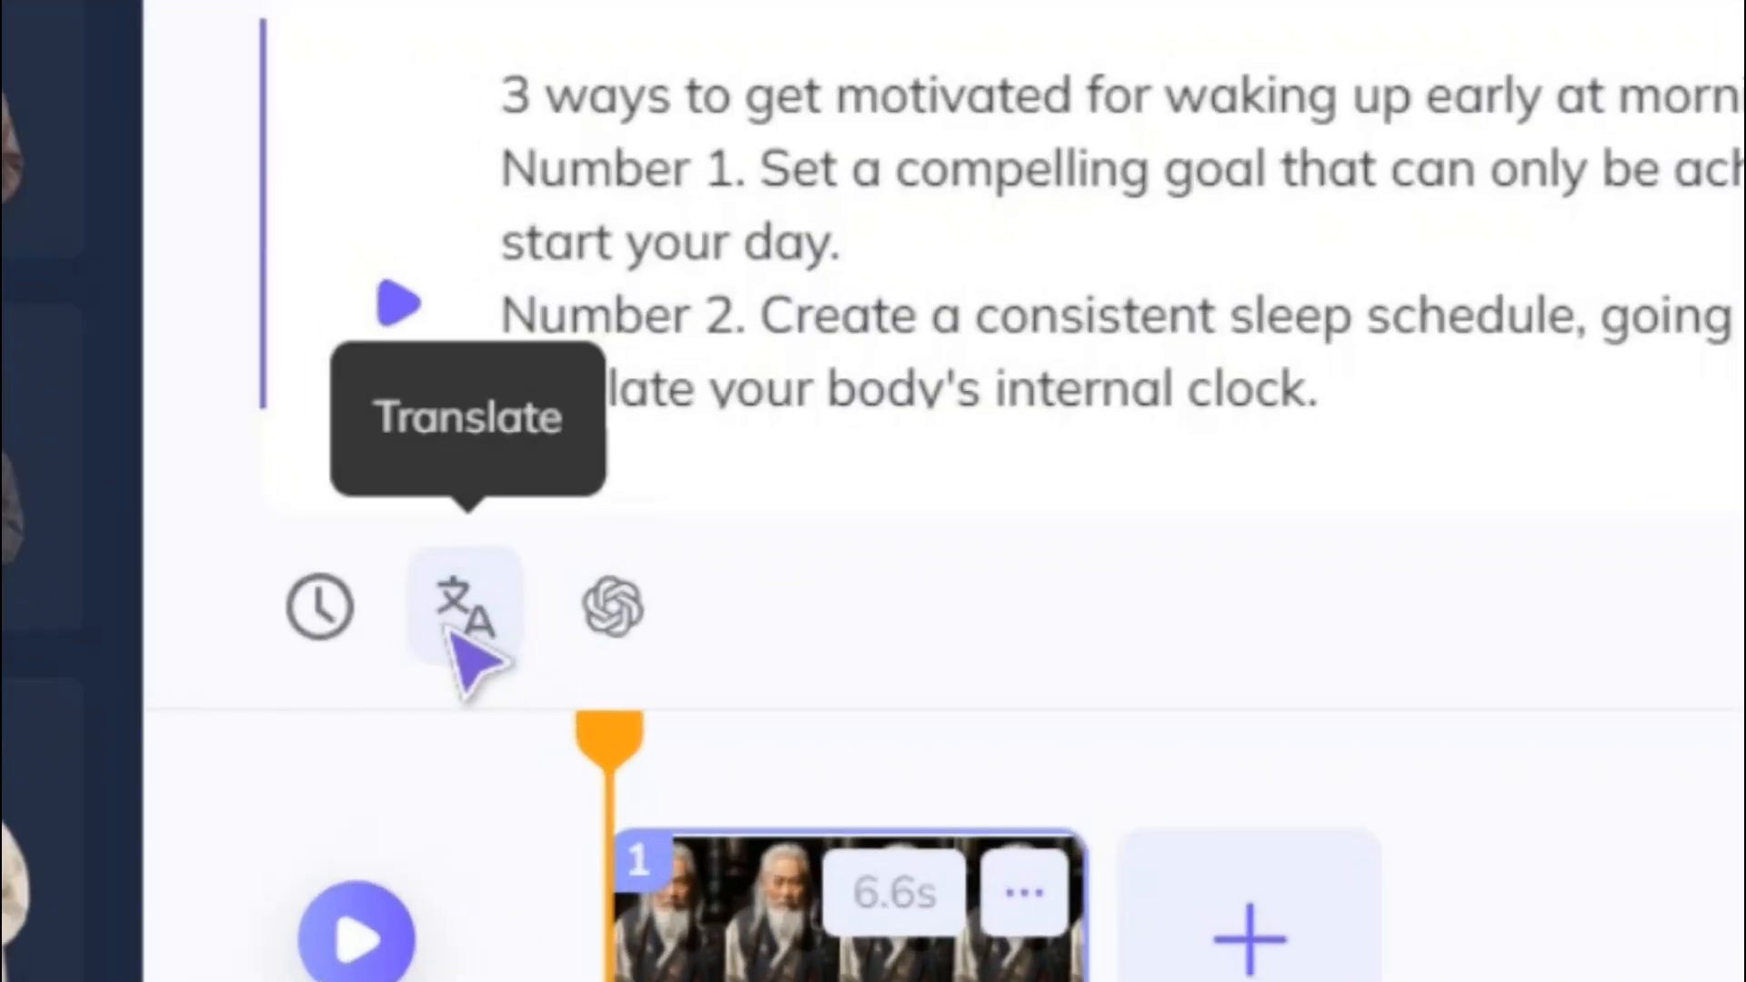
{"action": "left_click", "coordinate": [465, 610]}
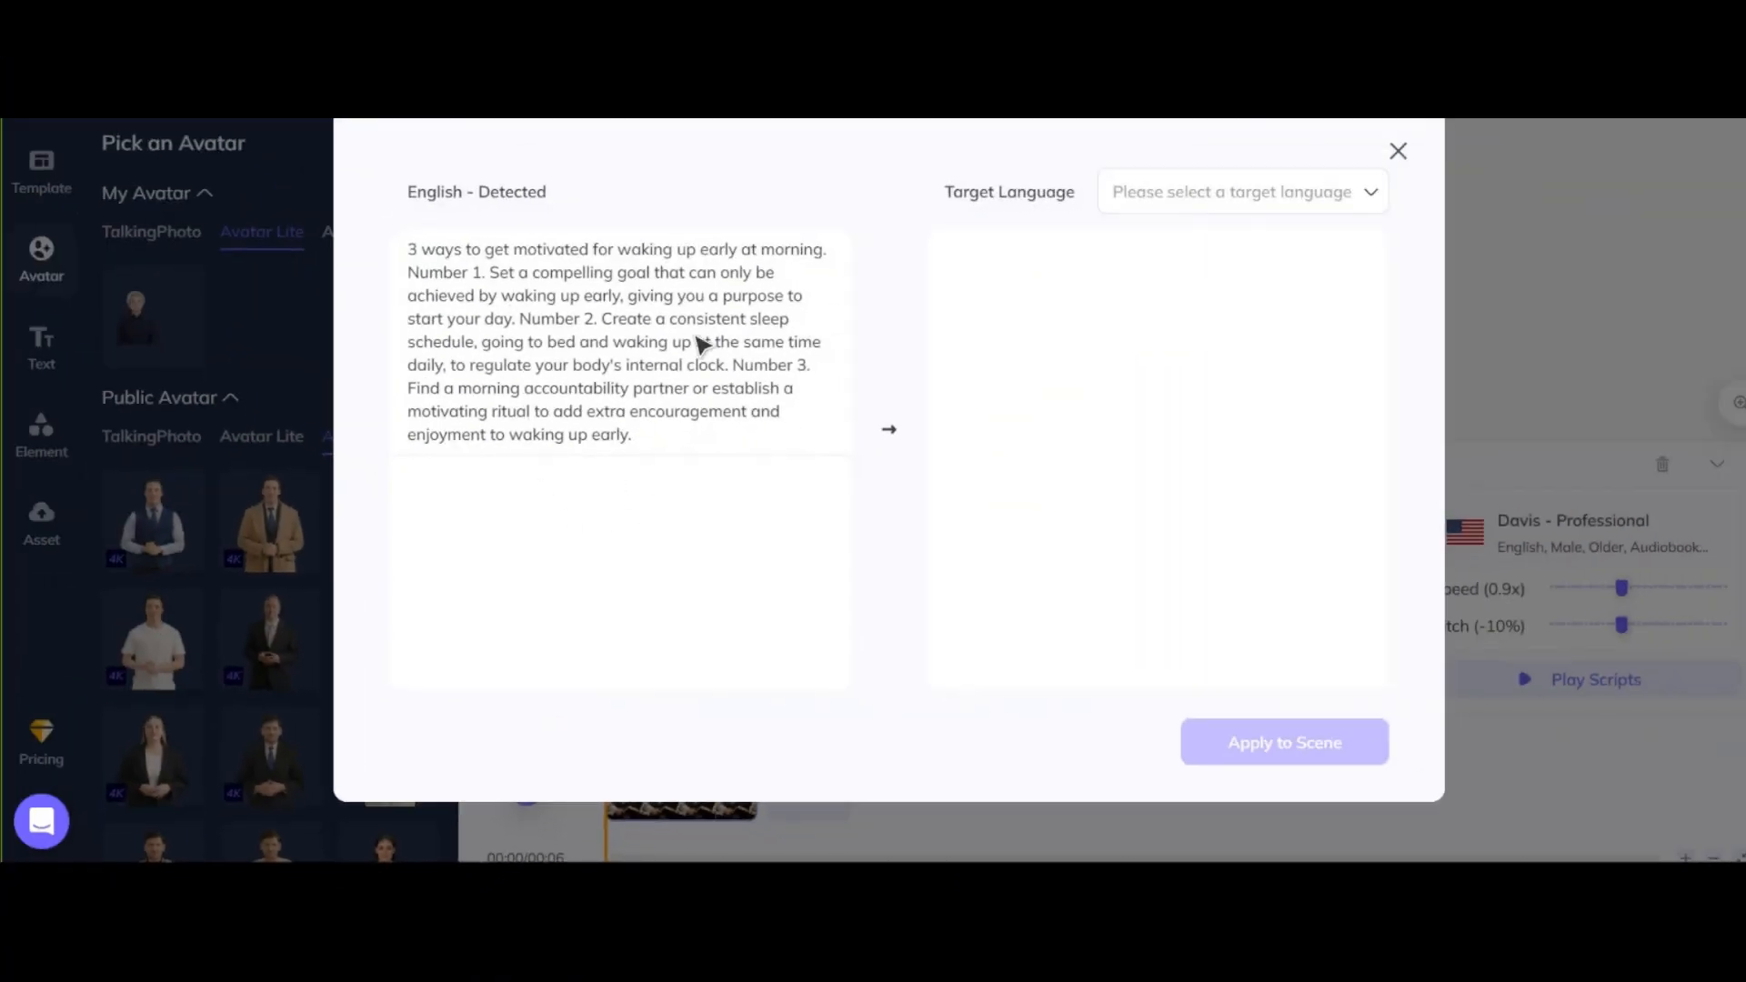
{"action": "left_click", "coordinate": [1238, 192]}
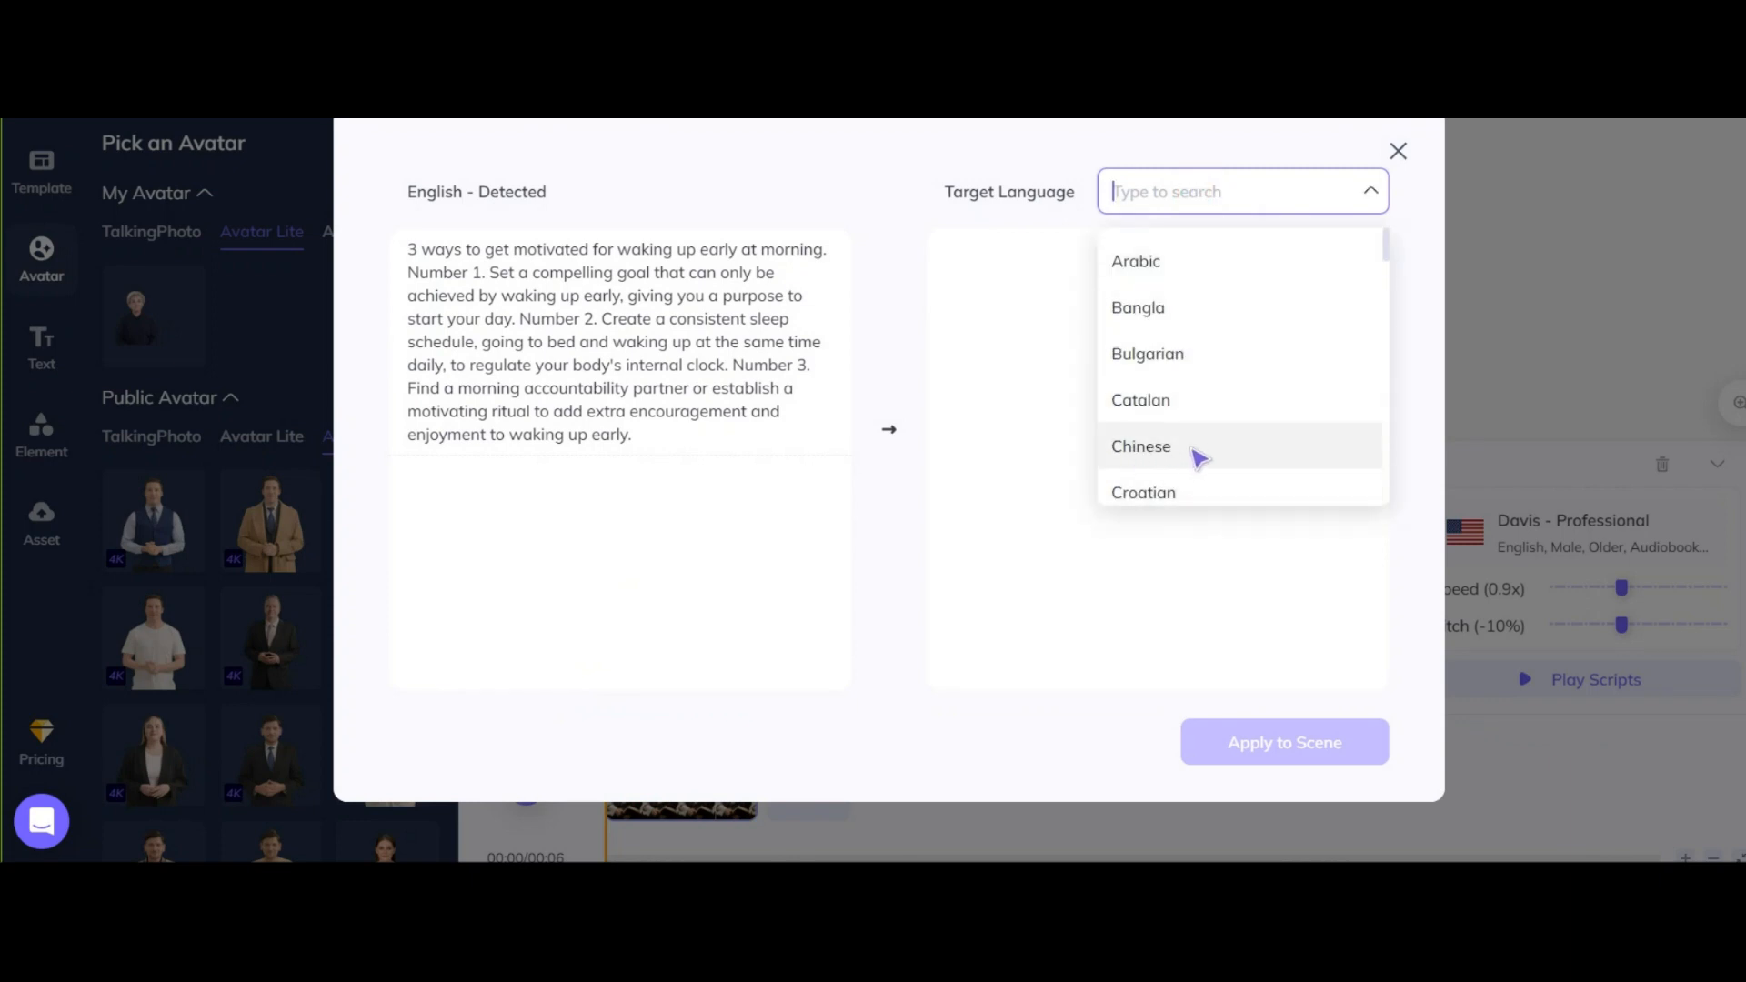
{"action": "left_click", "coordinate": [1141, 445]}
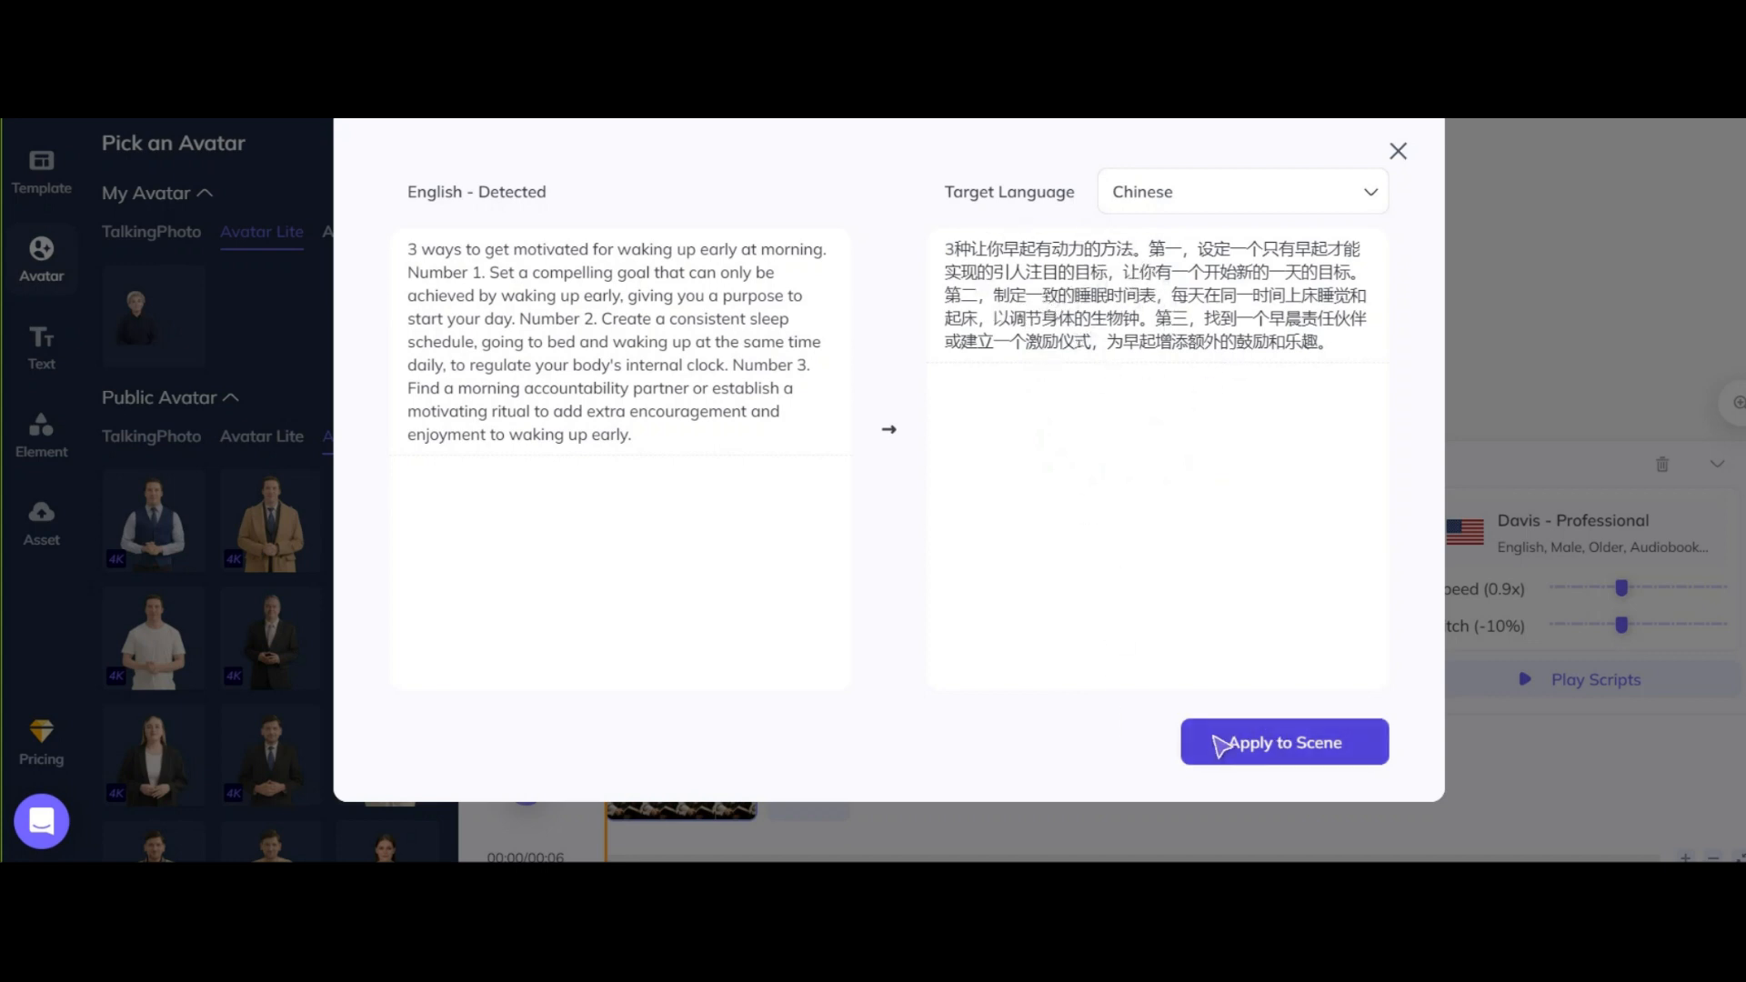
{"action": "mouse_move", "coordinate": [1398, 150]}
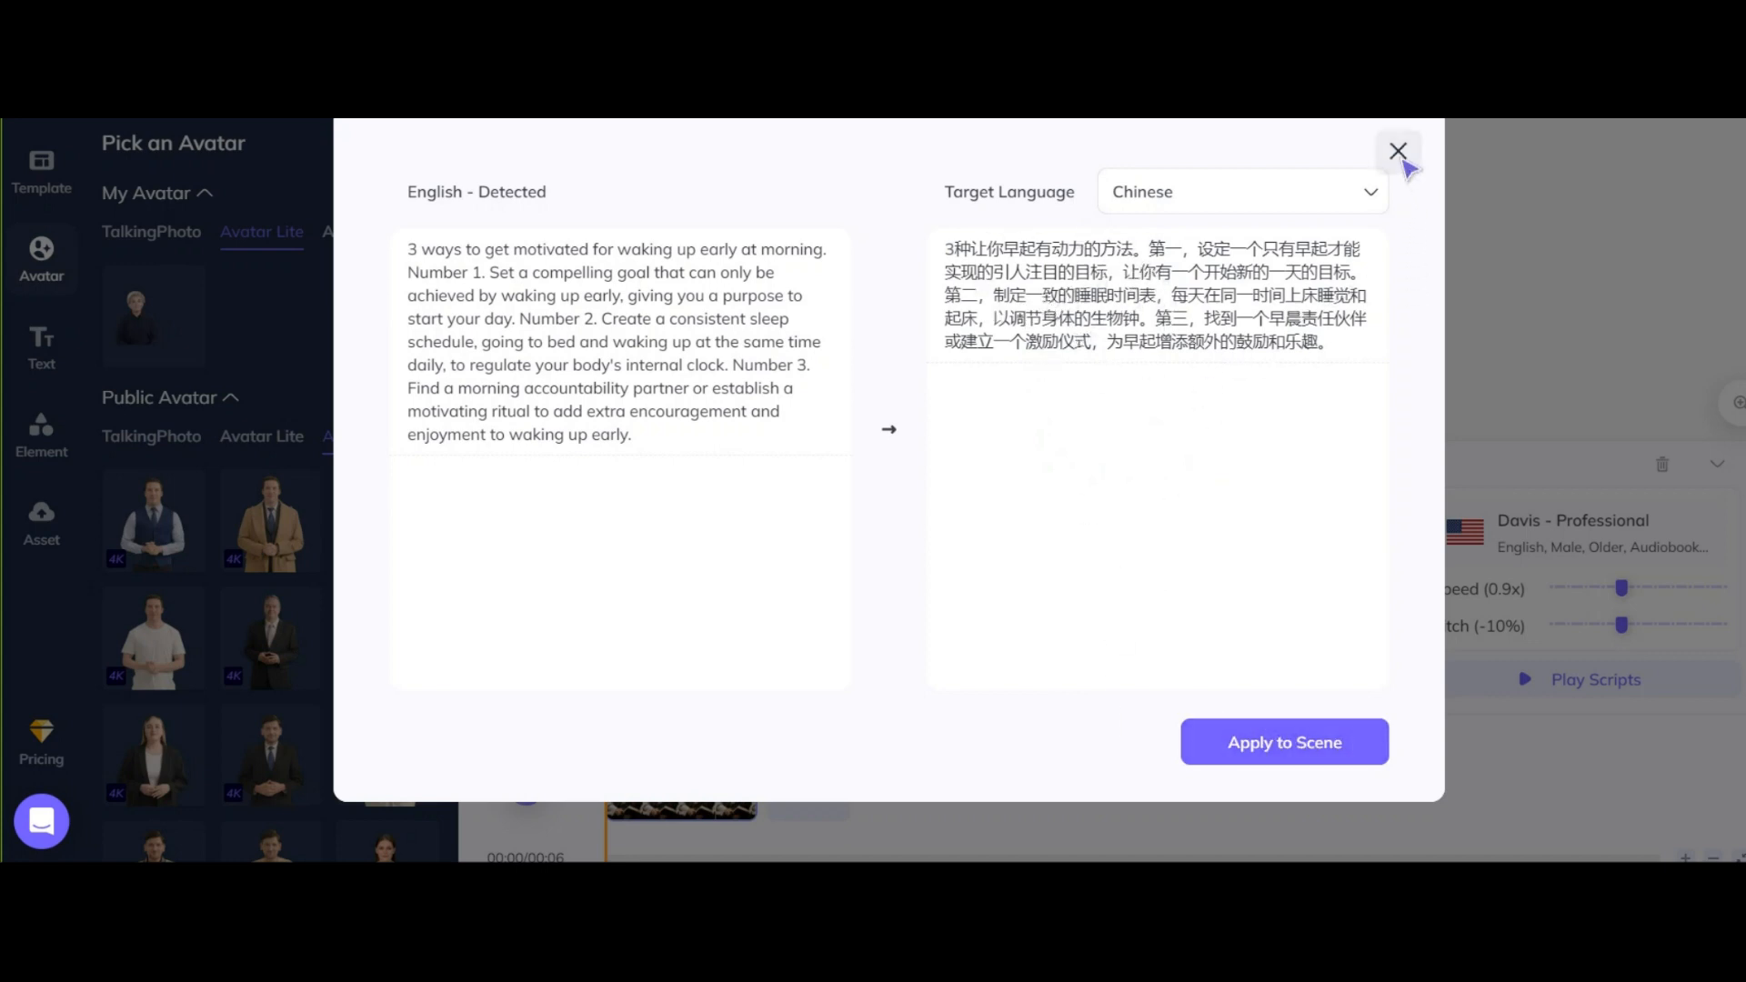
{"action": "left_click", "coordinate": [1398, 150]}
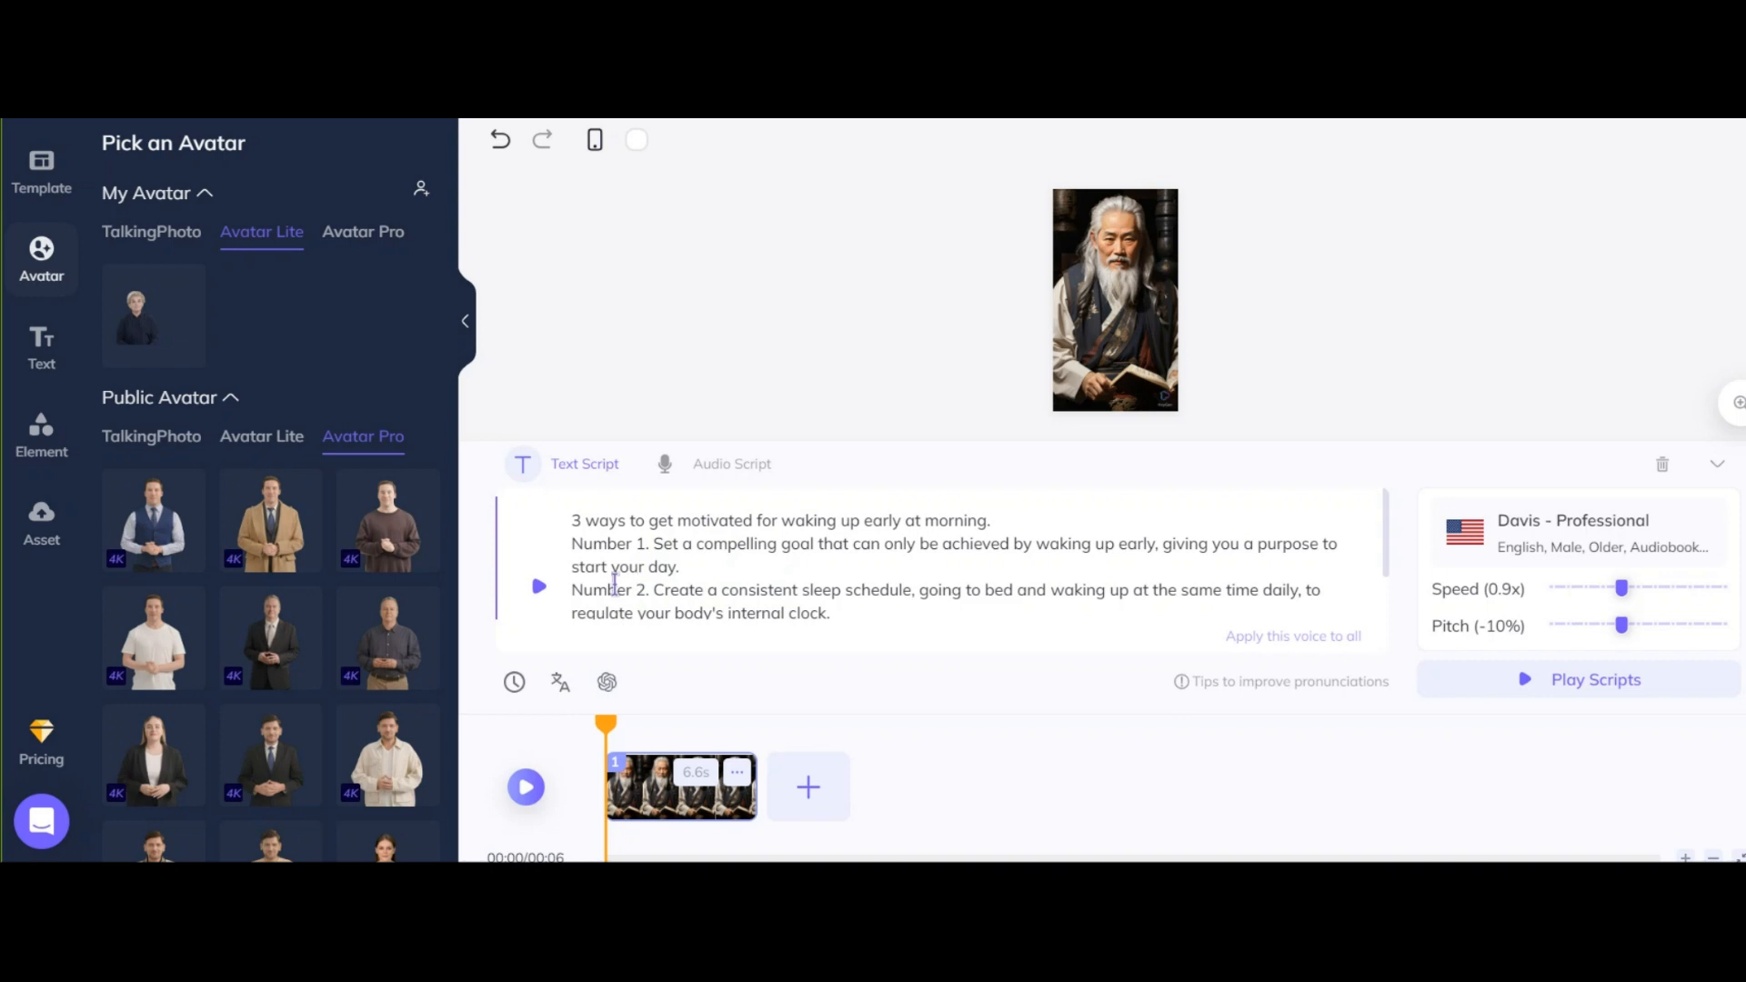
Step: Preview the script at 0.8x speed, then submit the video and confirm the credit spend
{"action": "left_click", "coordinate": [525, 788]}
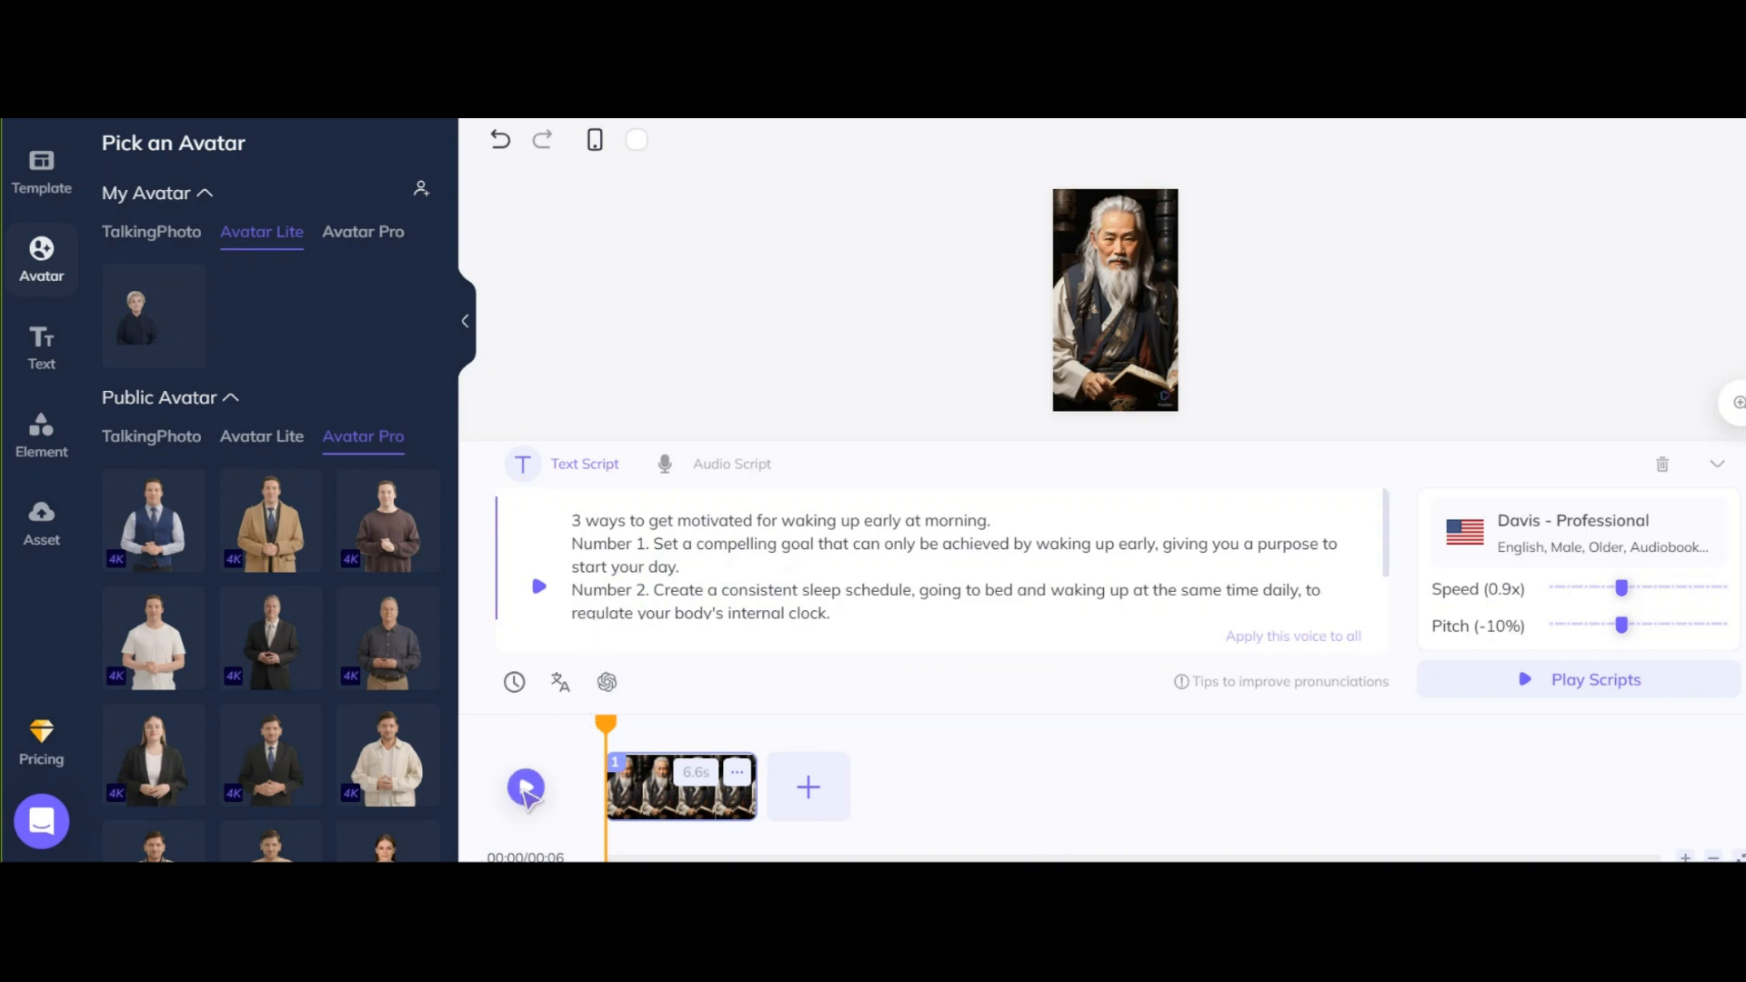
{"action": "left_click", "coordinate": [1594, 679]}
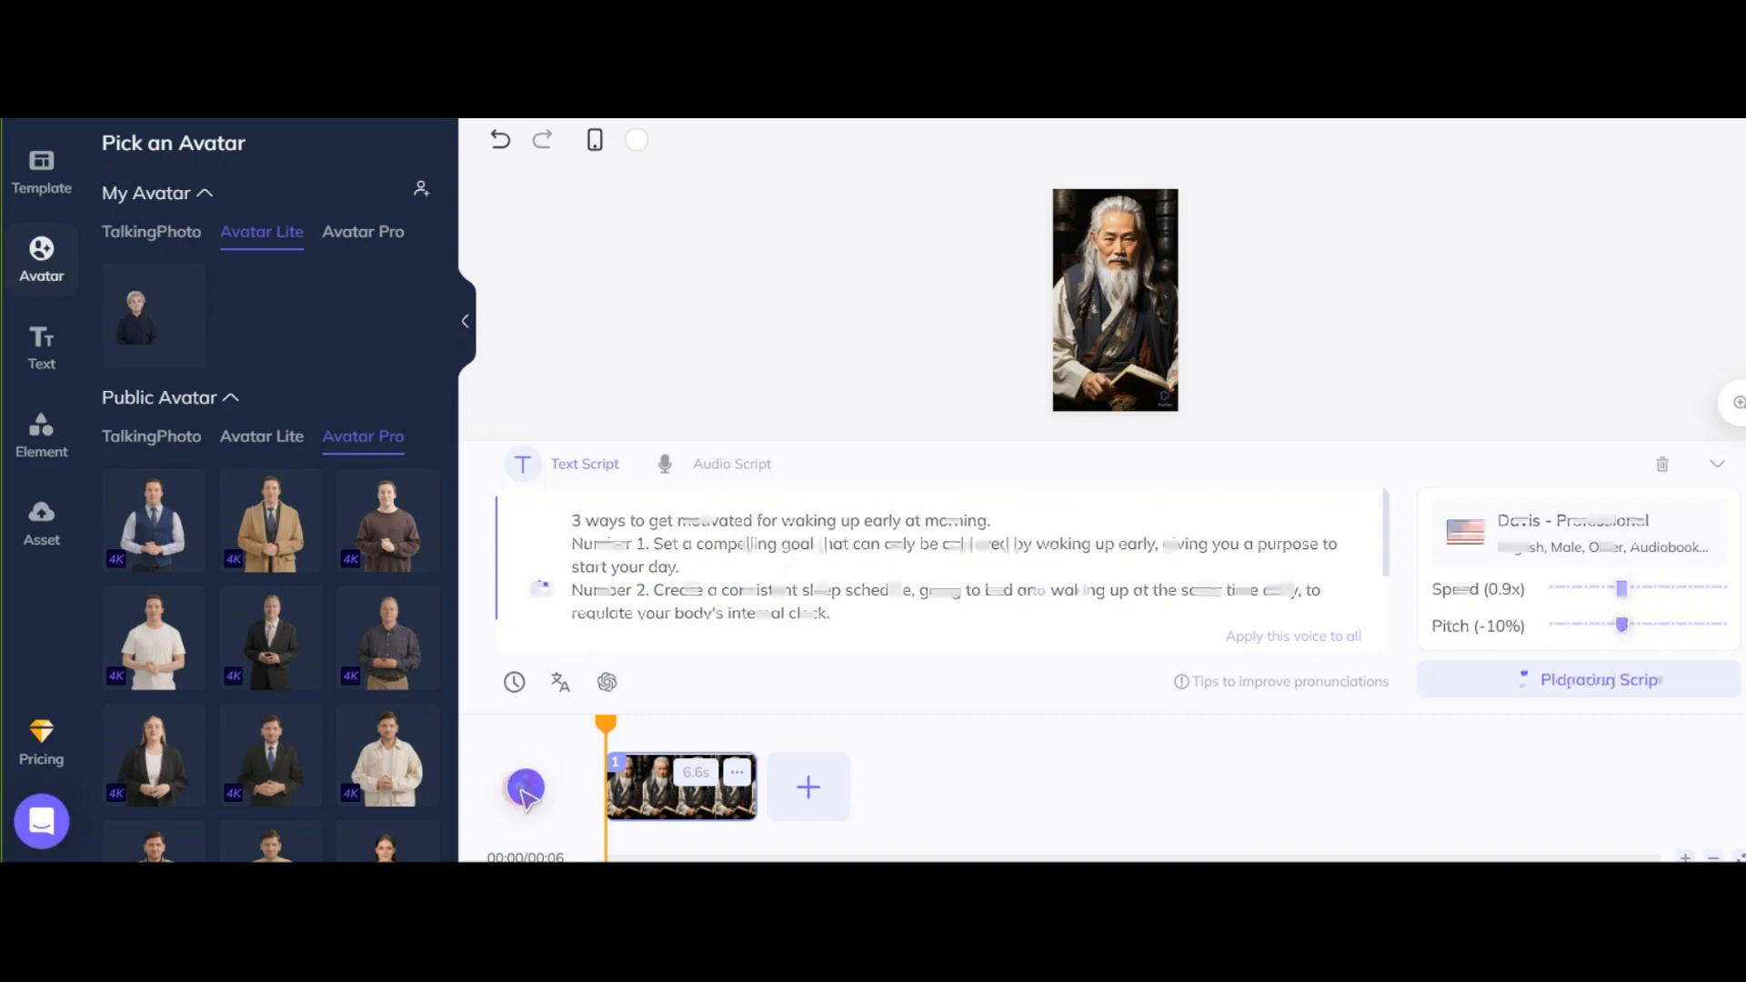
{"action": "left_click", "coordinate": [526, 787]}
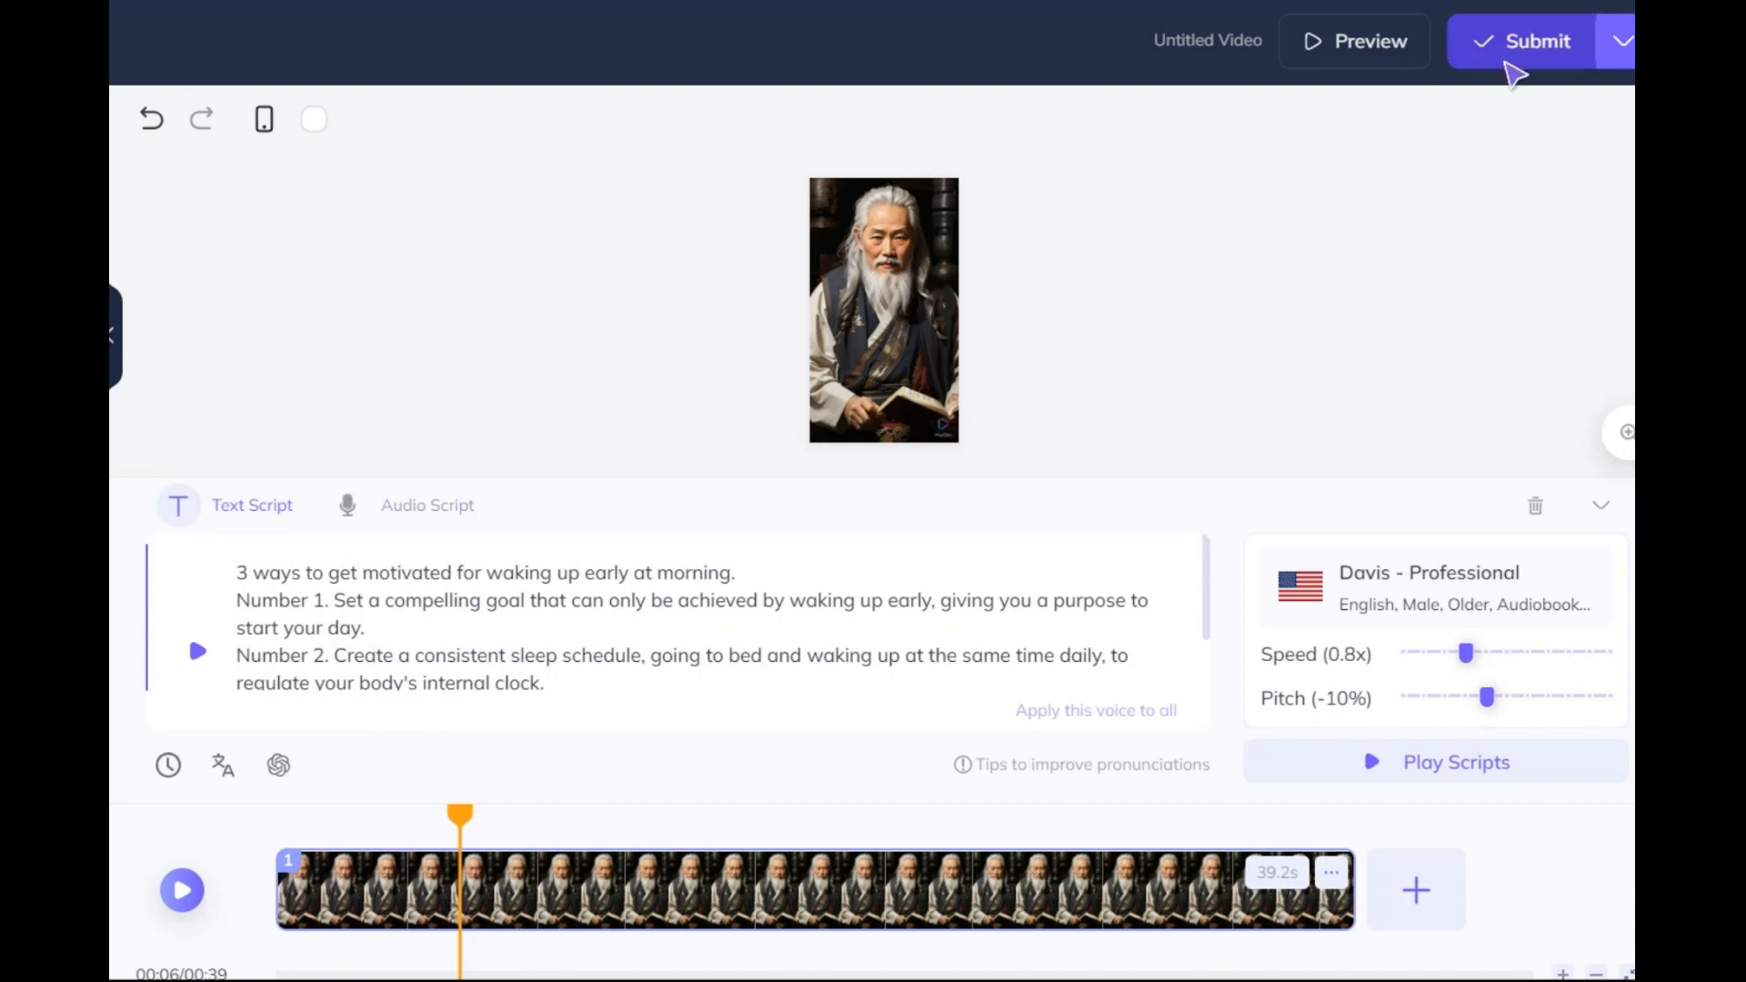
{"action": "left_click", "coordinate": [1536, 41]}
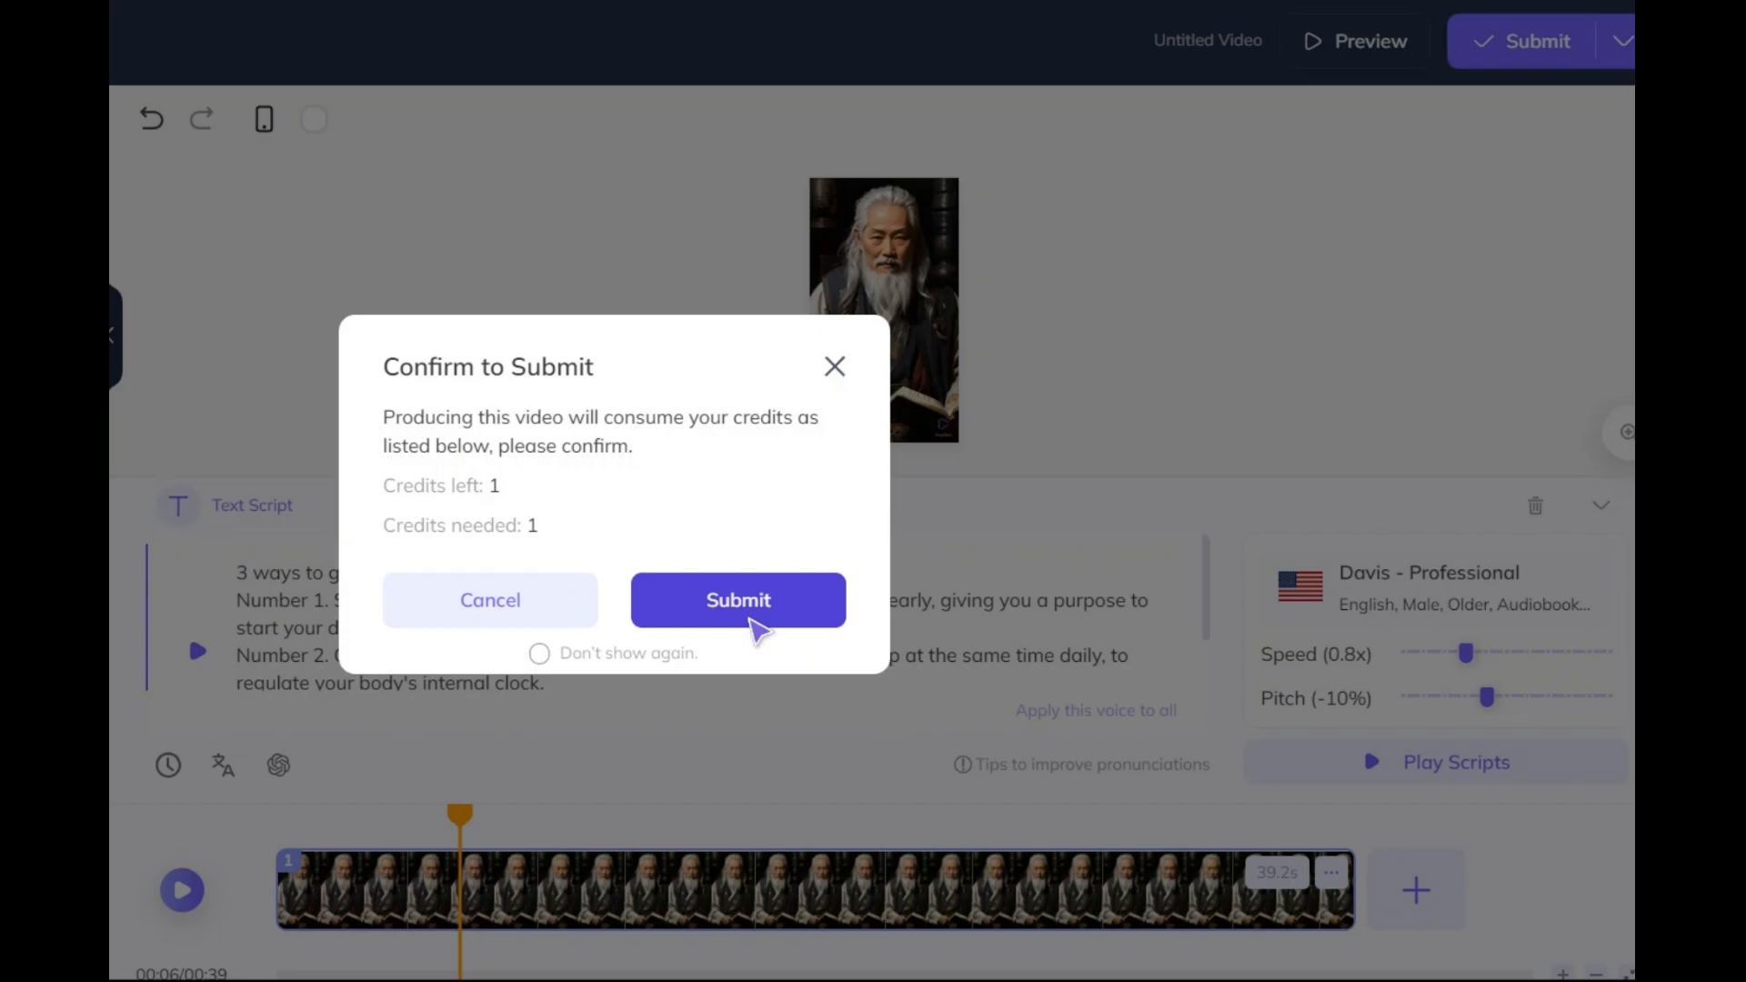
{"action": "left_click", "coordinate": [738, 600]}
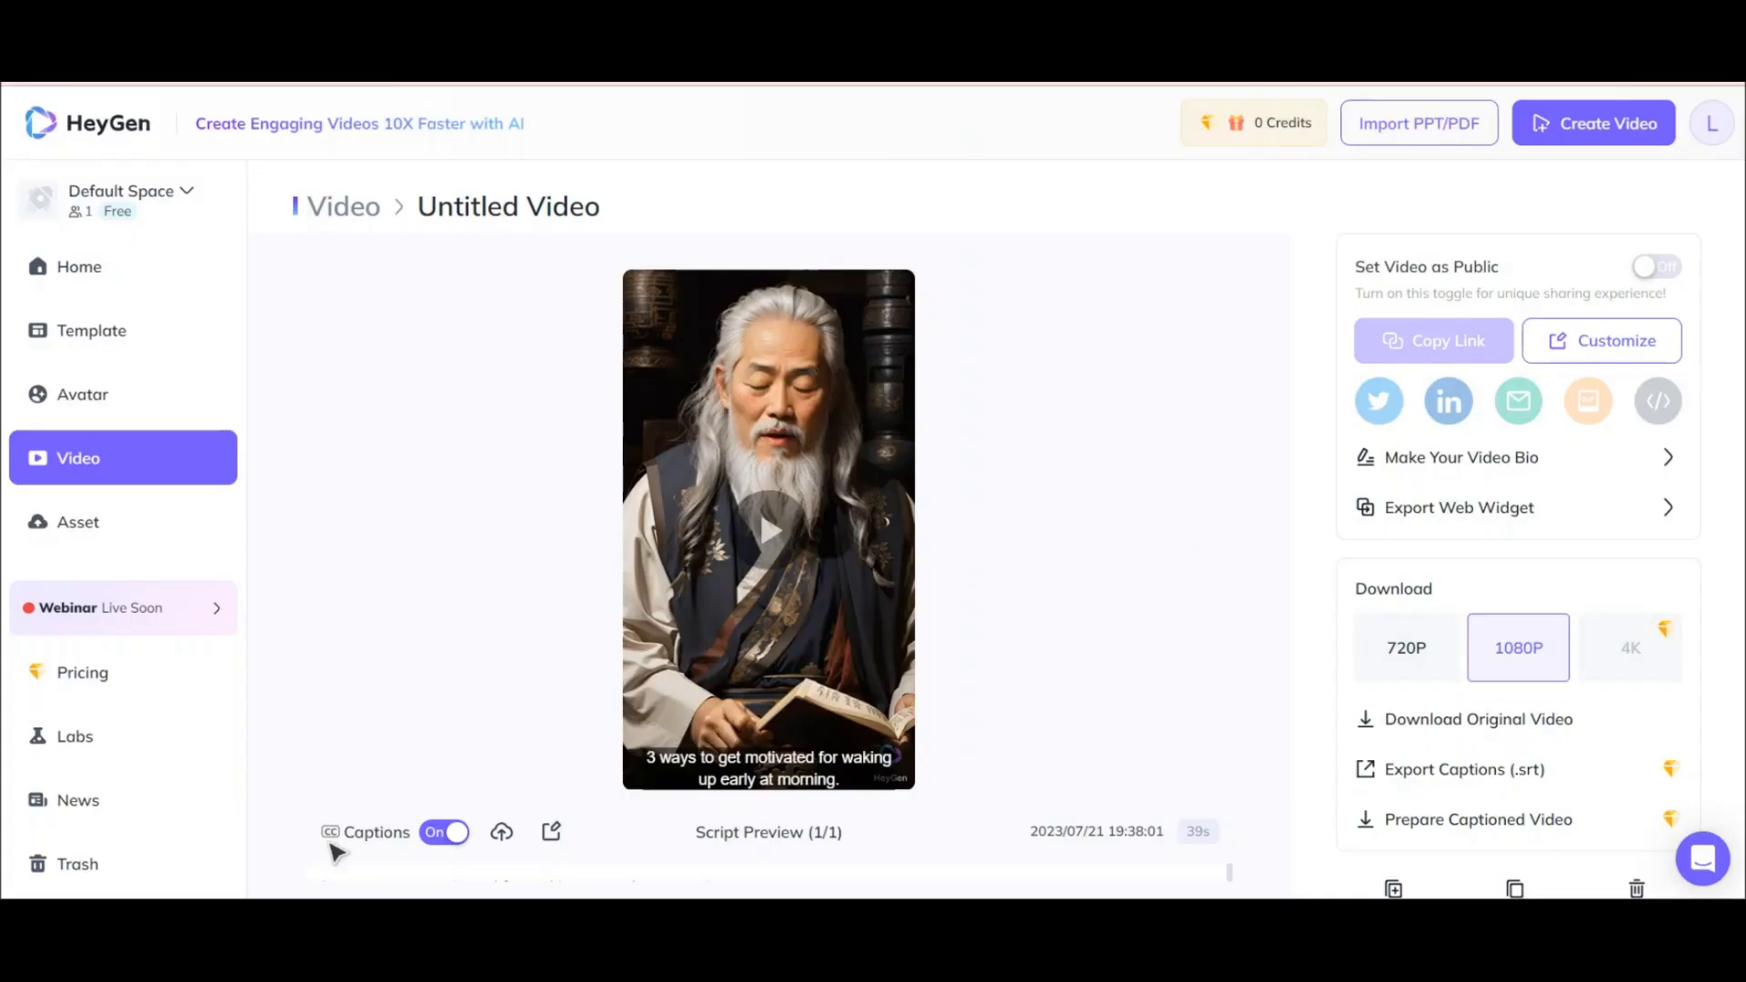
Step: Play the finished video toggling captions off and on, then pick 1080P download quality
{"action": "left_click", "coordinate": [444, 832]}
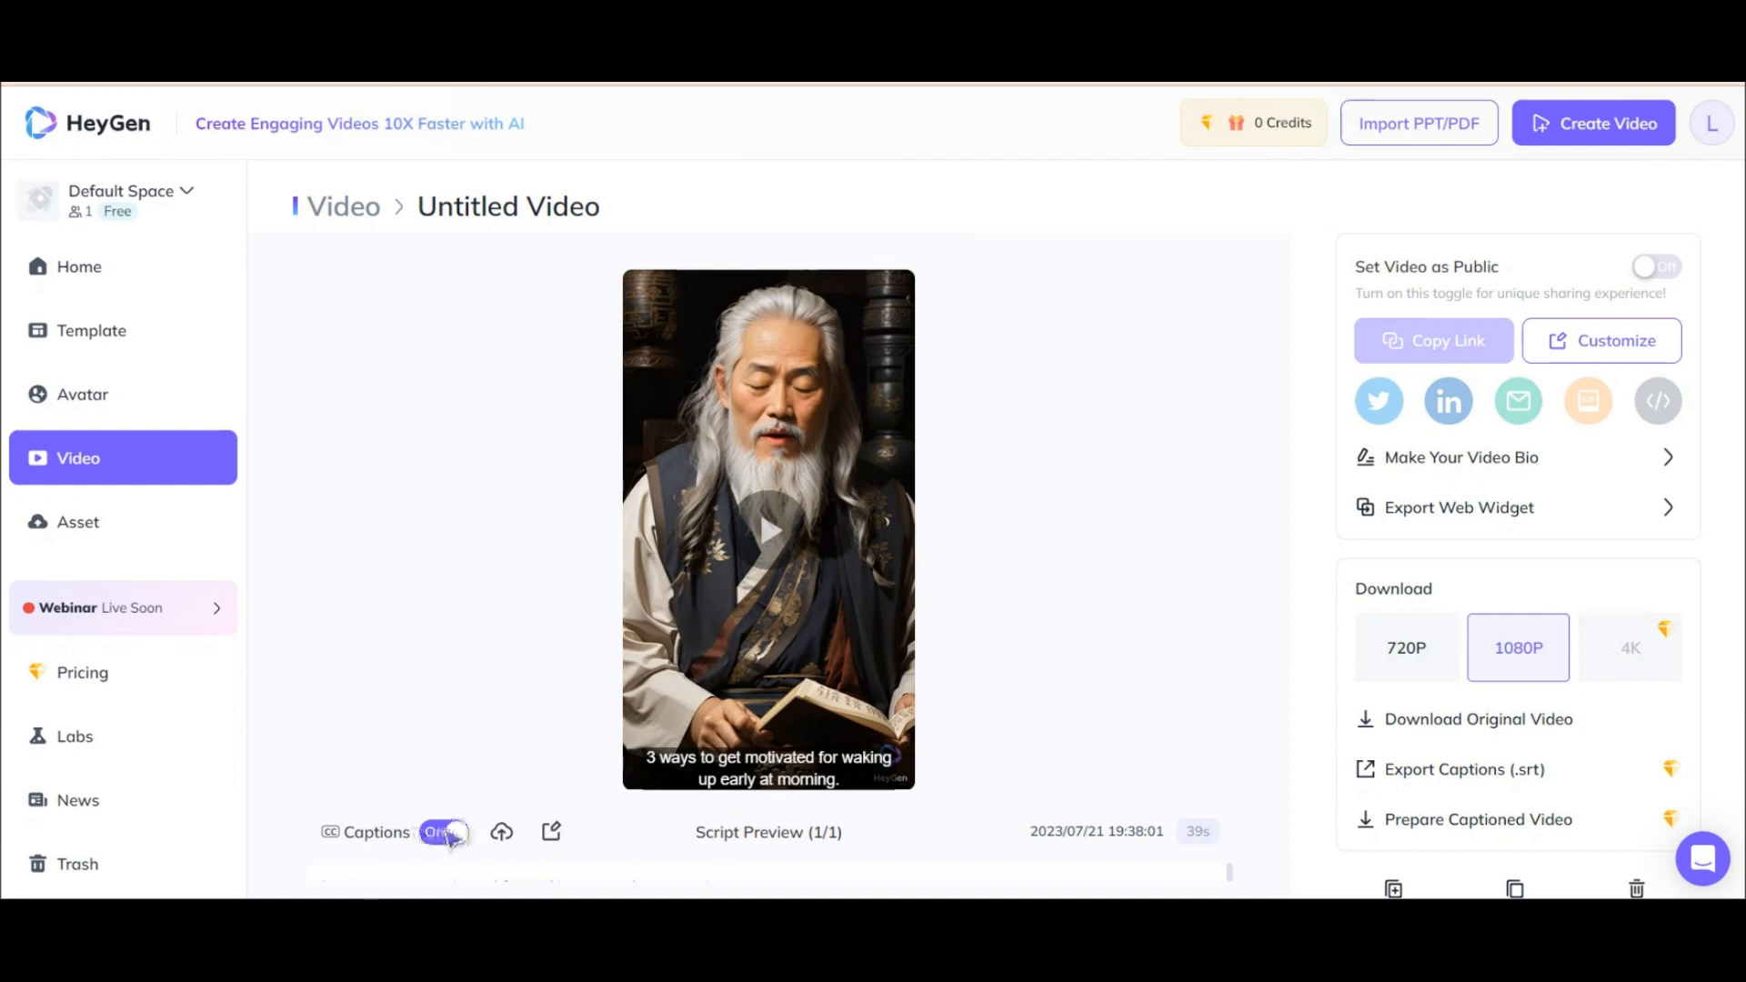
{"action": "left_click", "coordinate": [443, 832]}
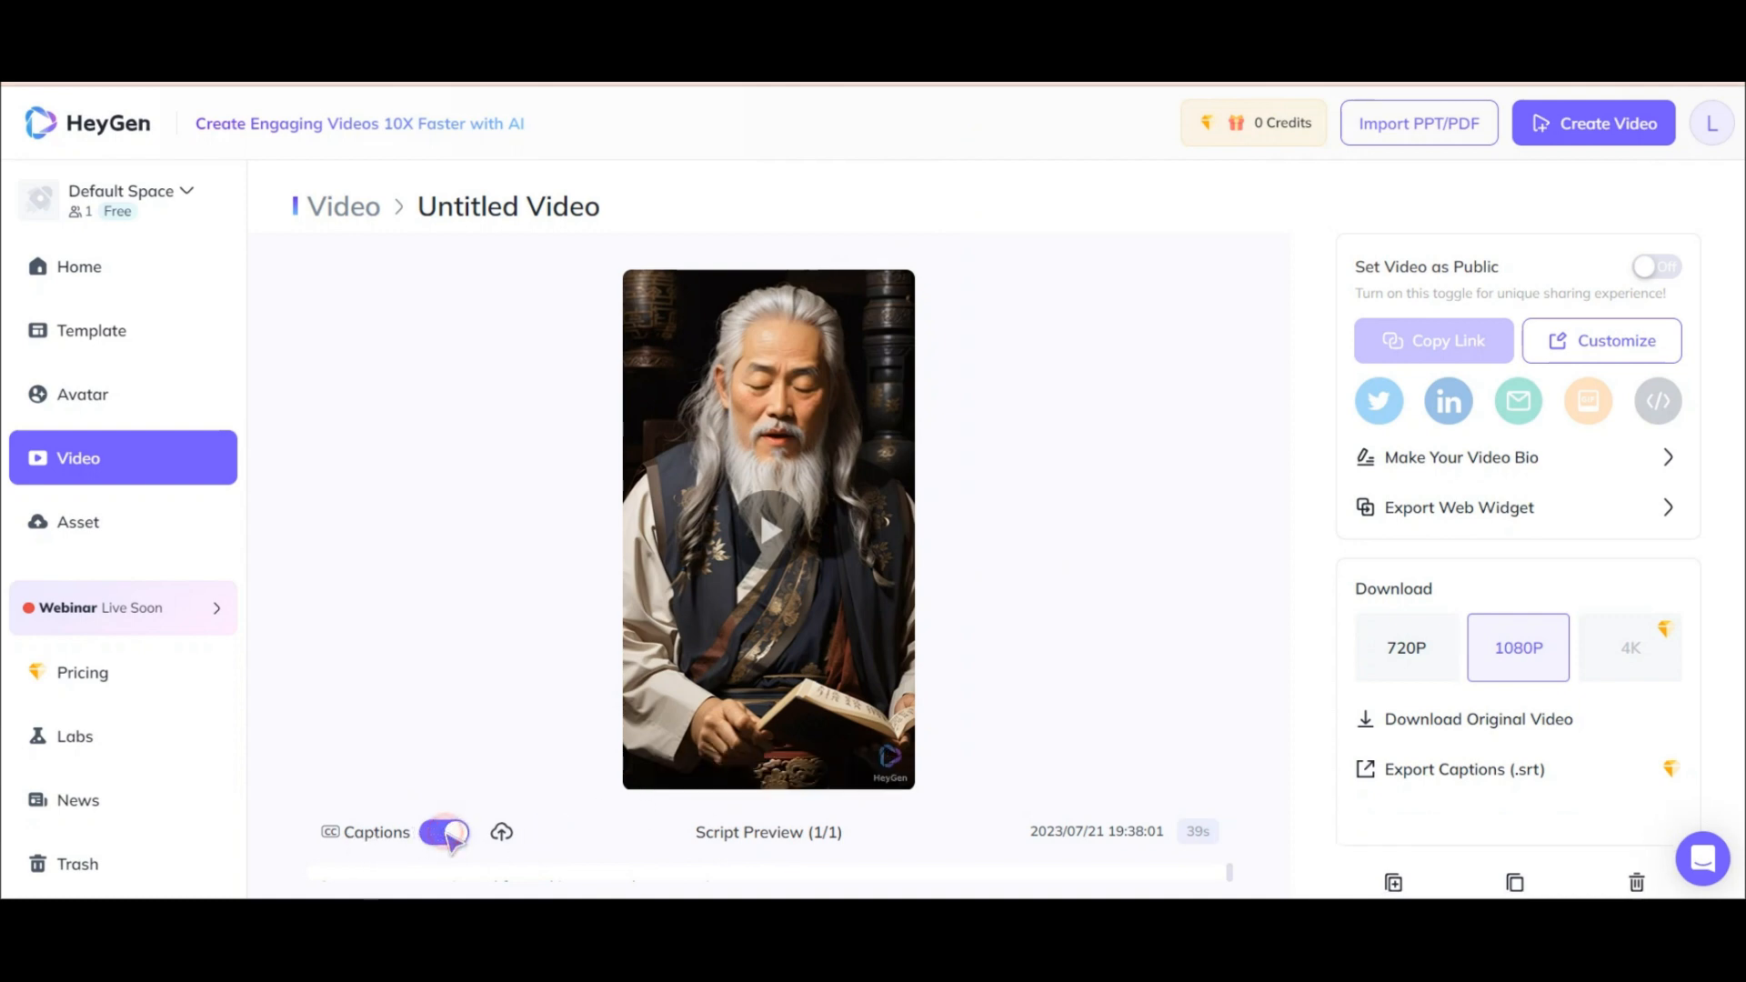
{"action": "left_click", "coordinate": [767, 529]}
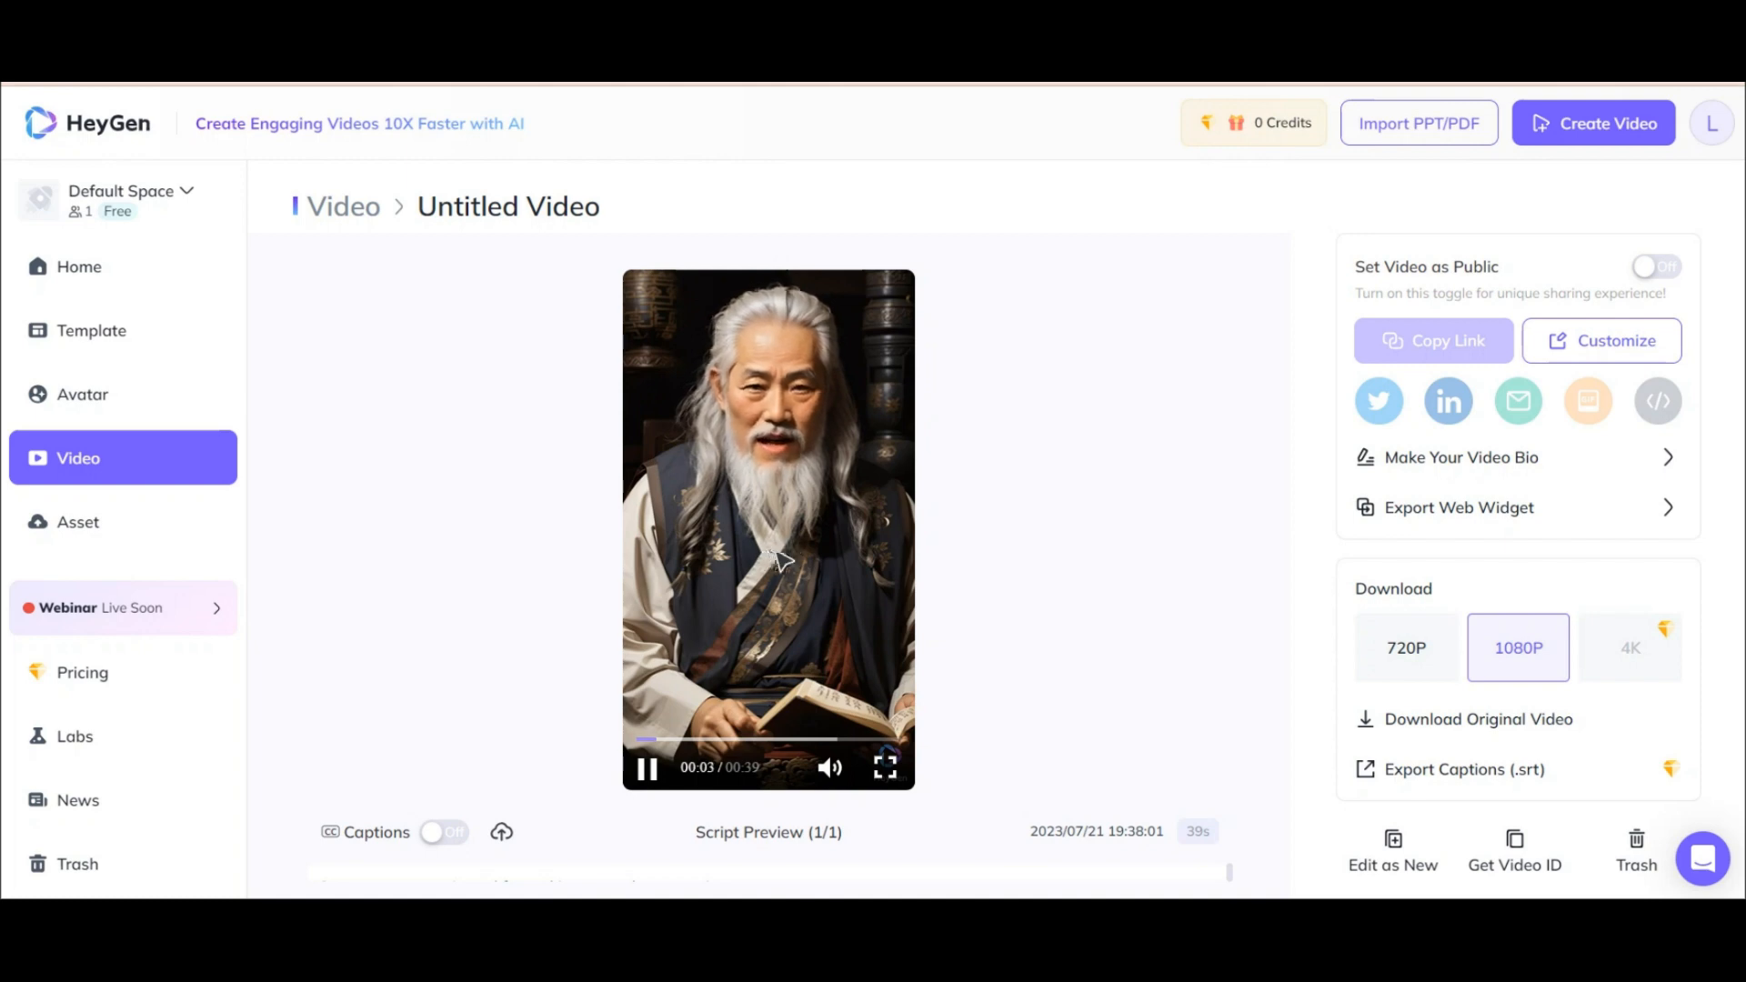
{"action": "left_click", "coordinate": [443, 832]}
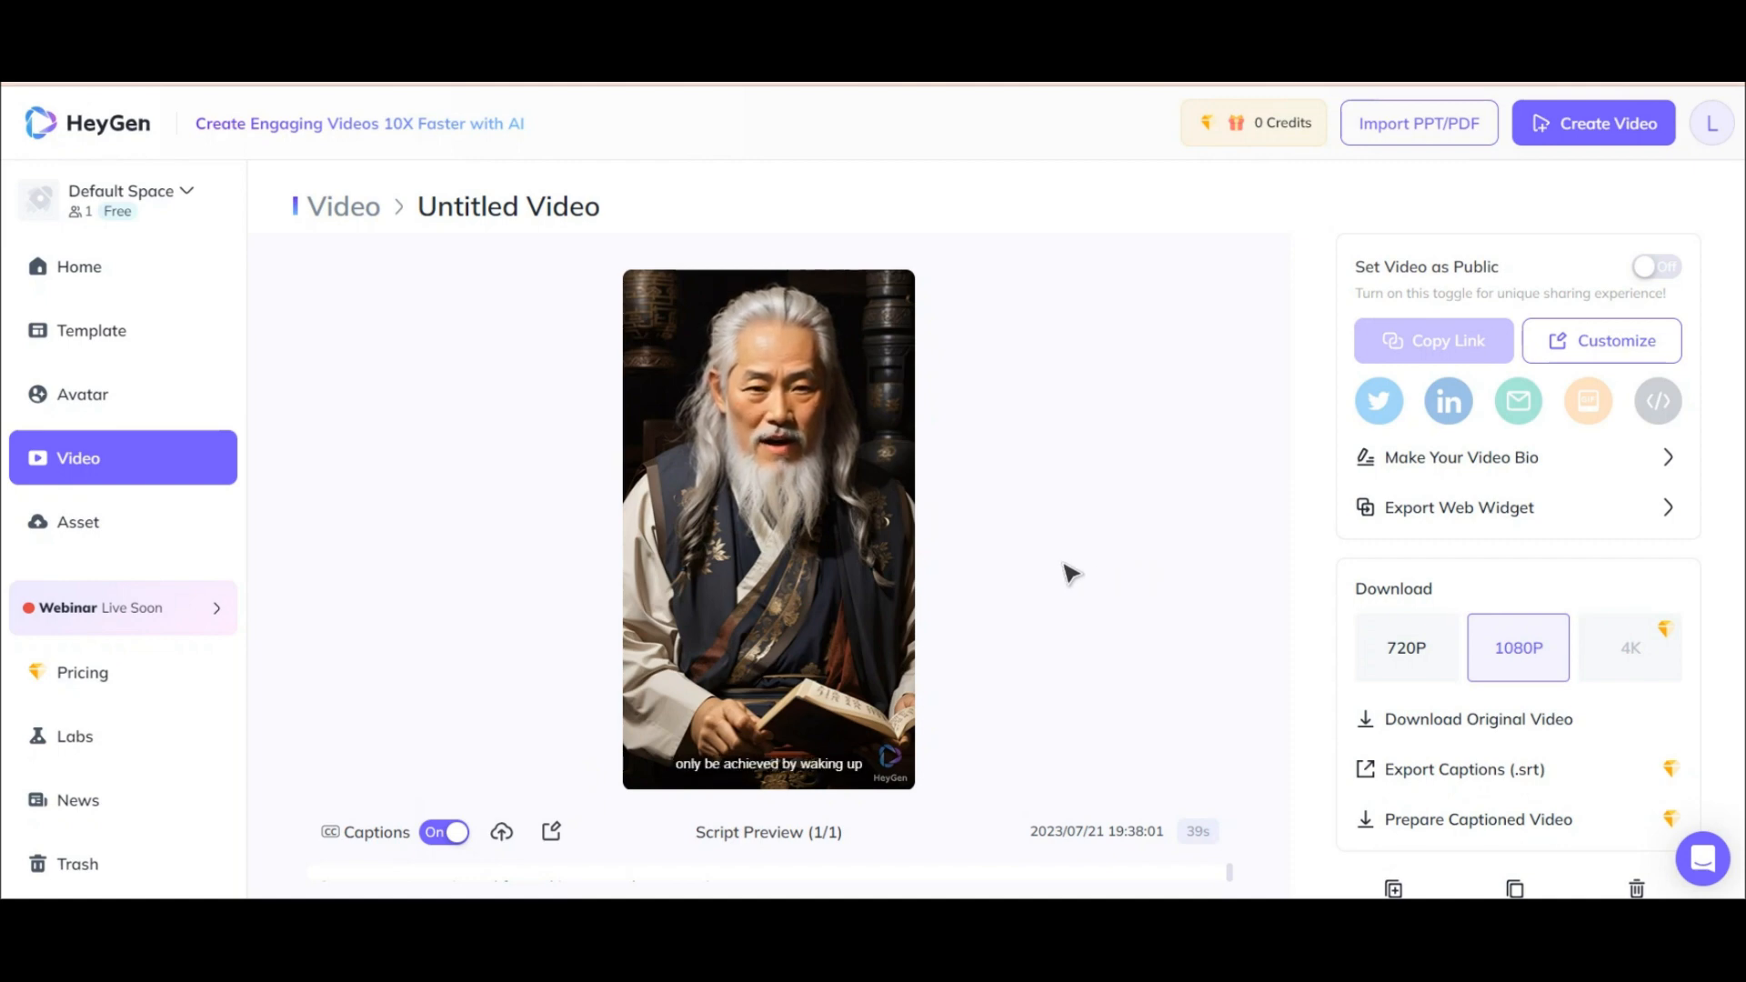
{"action": "left_click", "coordinate": [768, 527]}
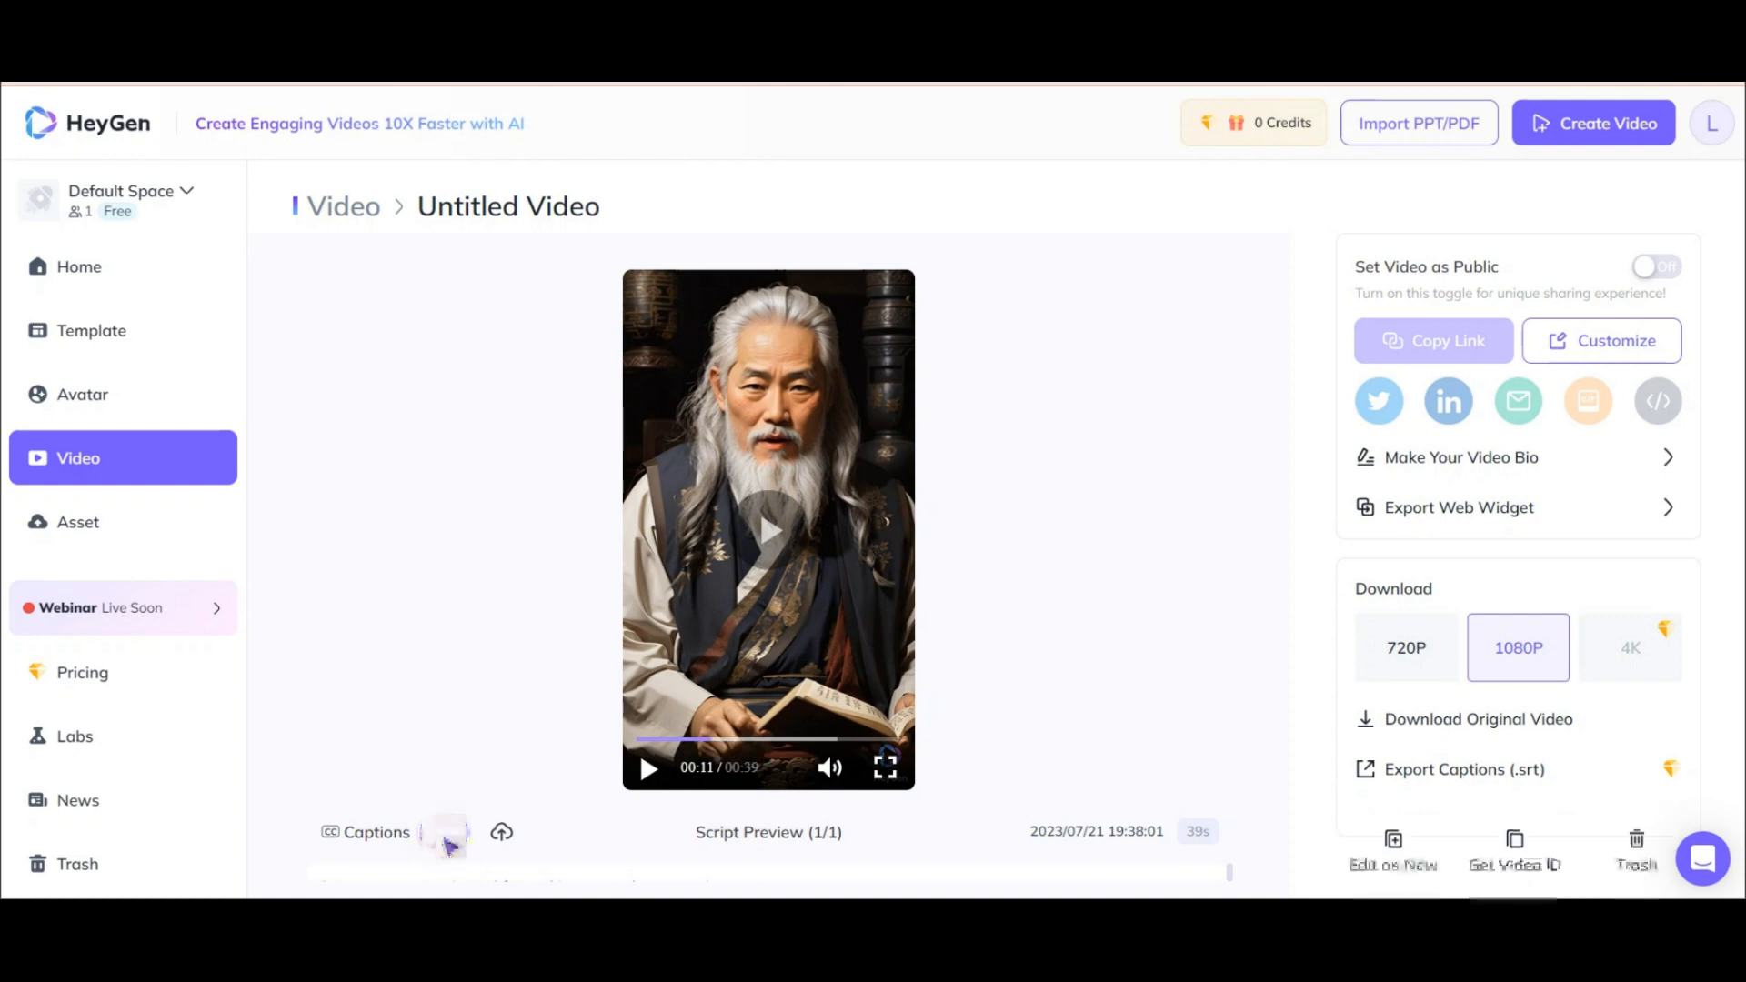
{"action": "left_click", "coordinate": [1404, 647]}
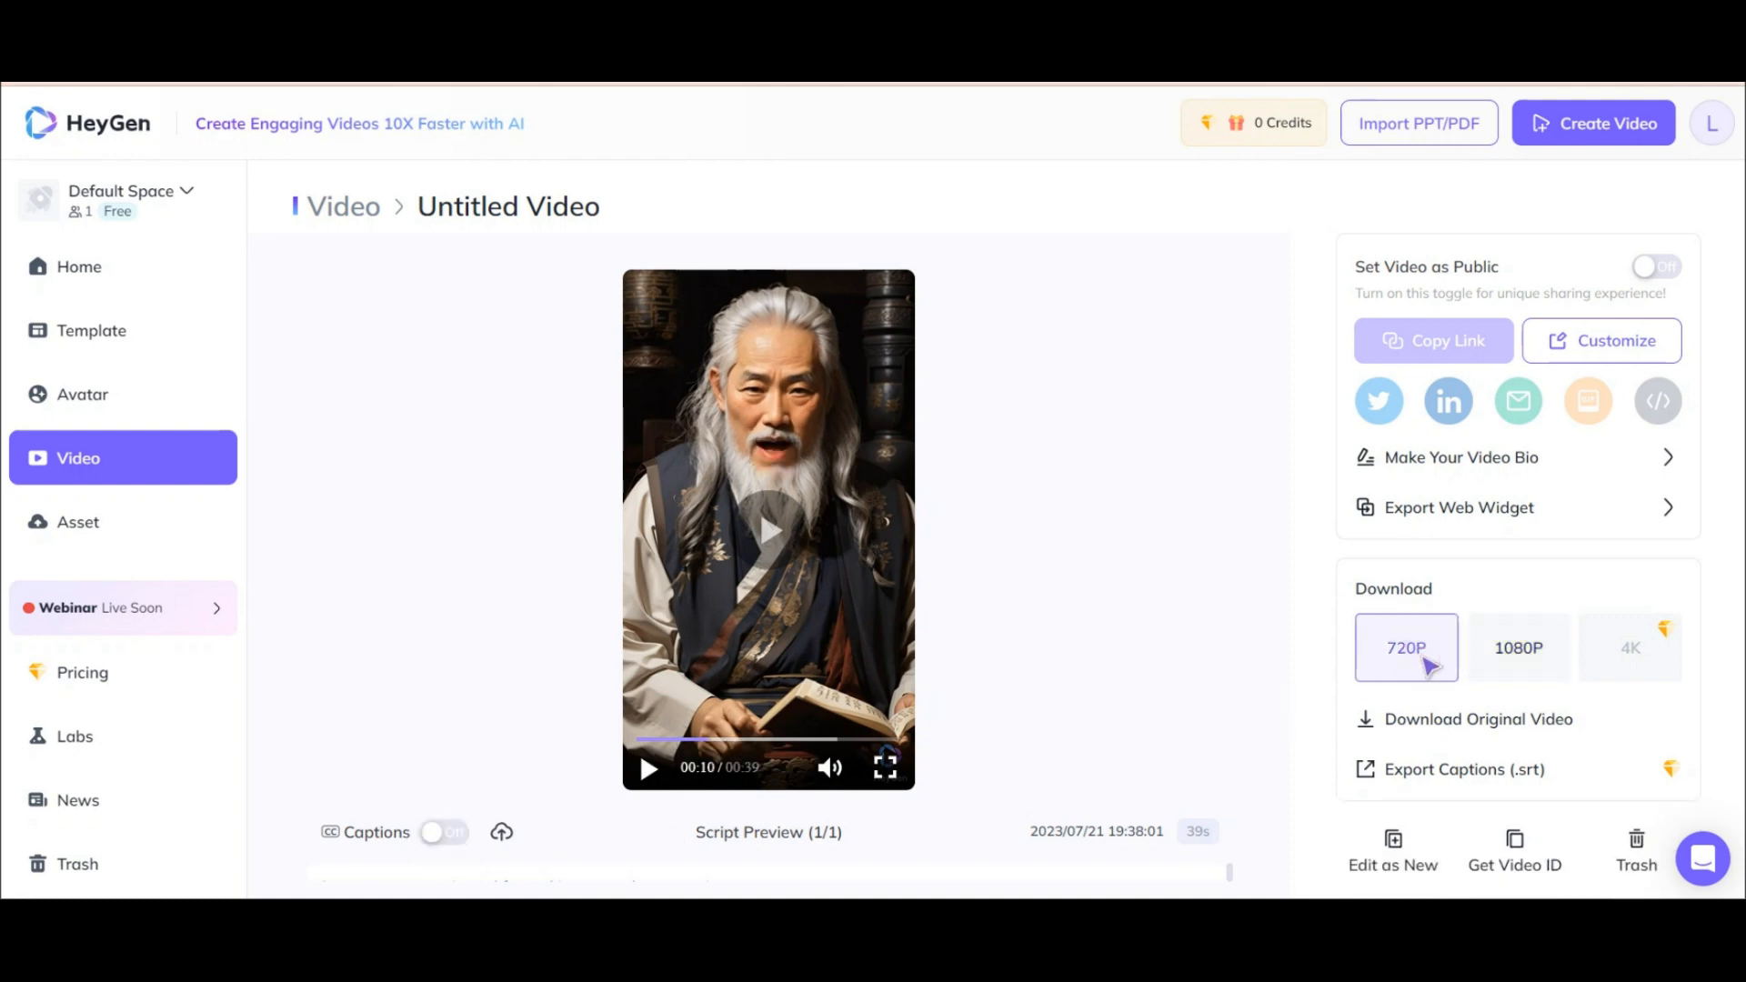
{"action": "left_click", "coordinate": [1516, 647]}
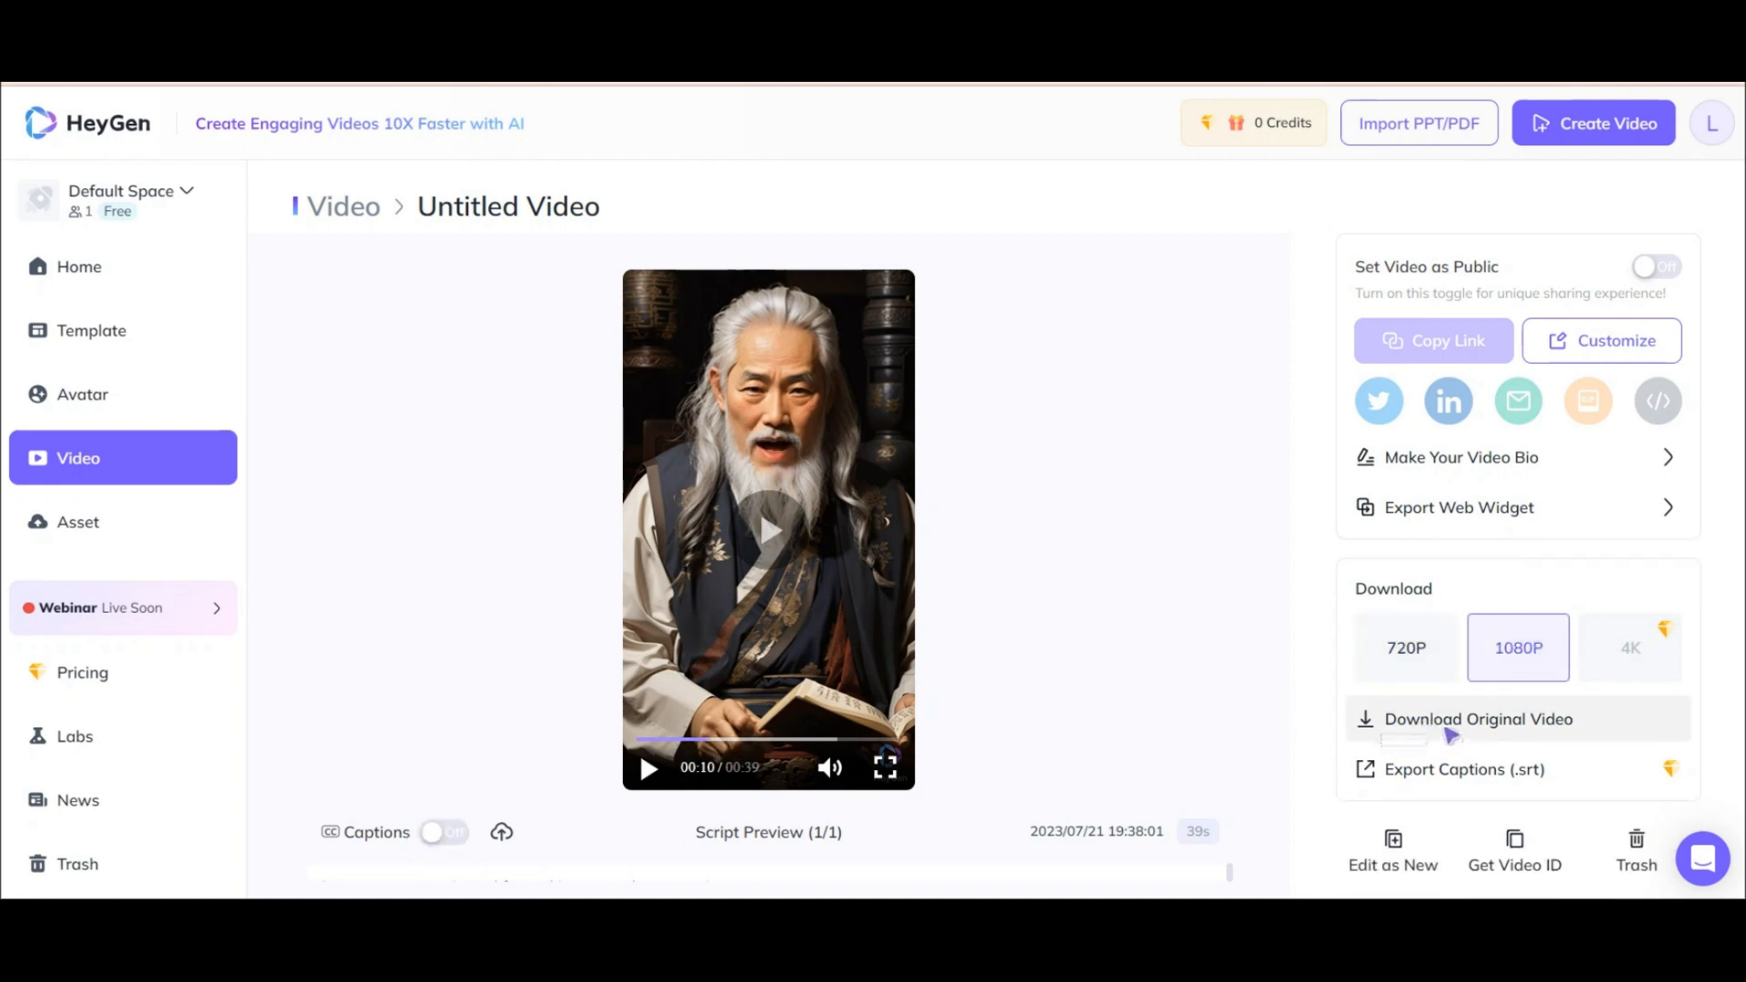